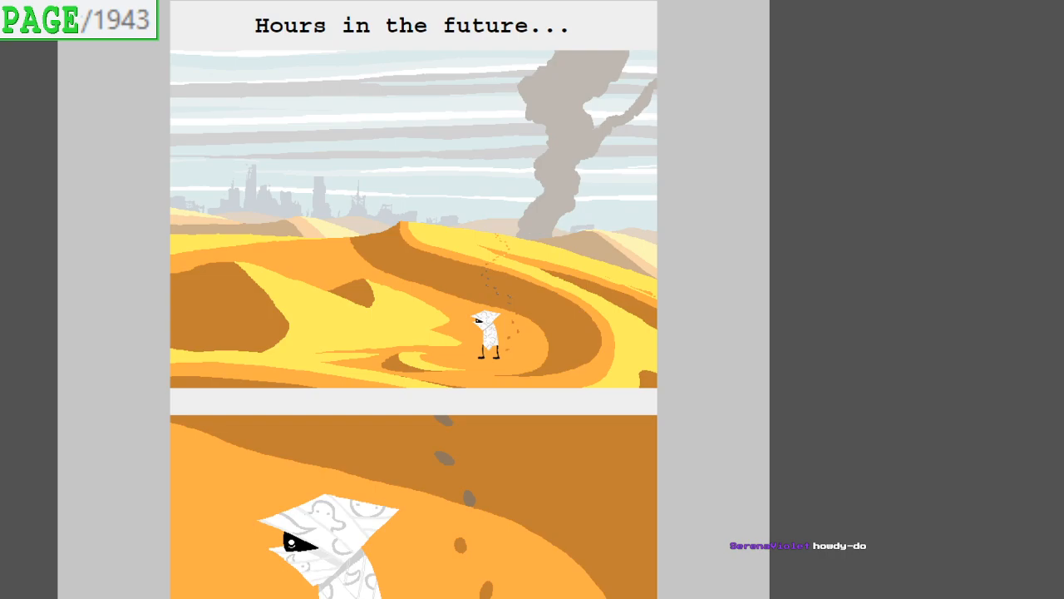
mouse_move(778, 314)
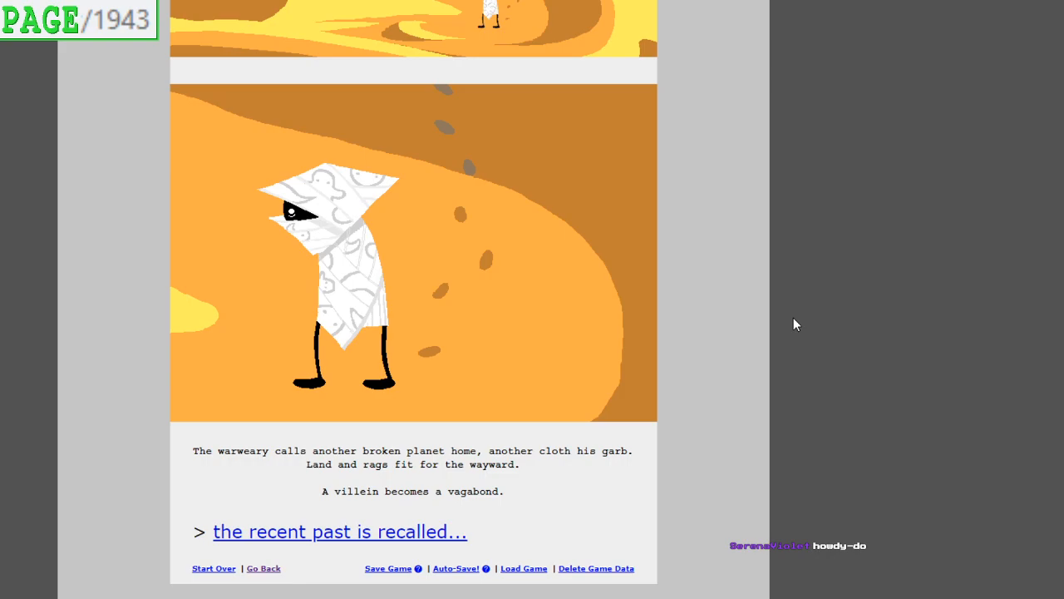
mouse_move(805, 319)
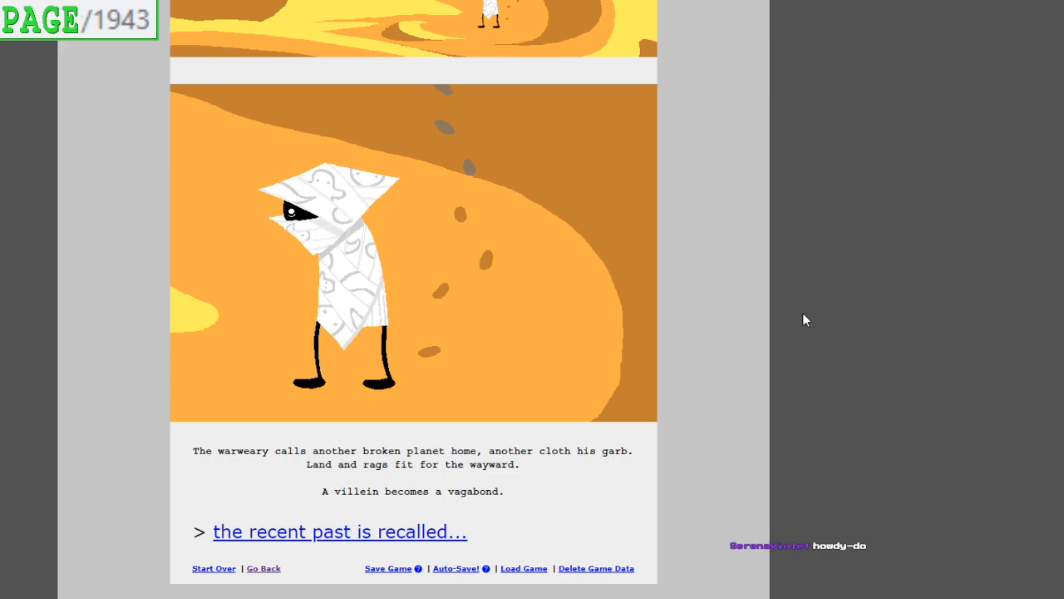
mouse_move(742, 386)
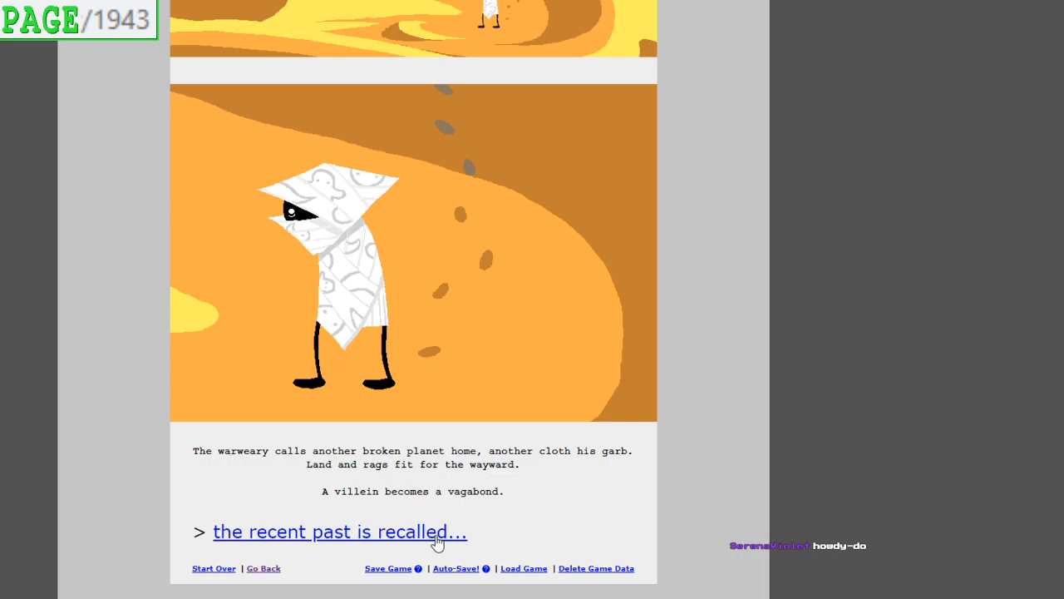
Follow 'the recent past is recalled...' to page 1944 and read on through page 1946
left_click(336, 532)
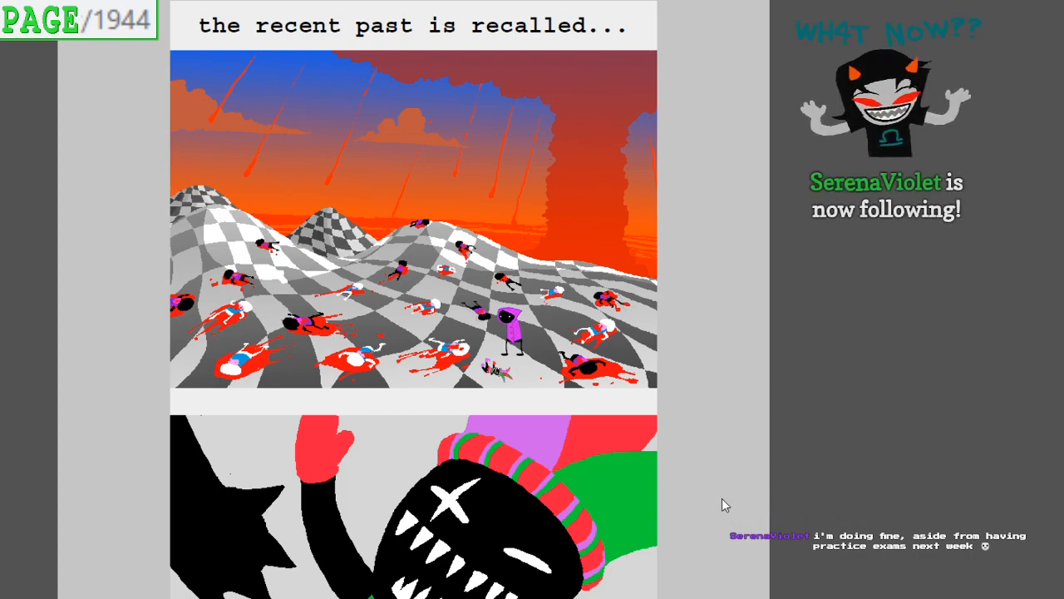
mouse_move(788, 466)
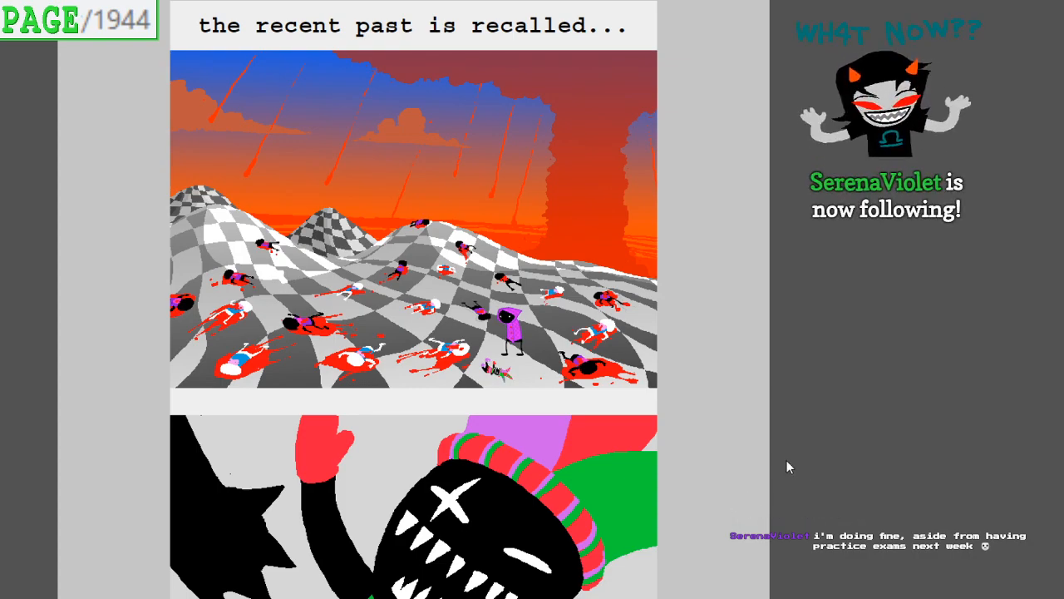
mouse_move(730, 469)
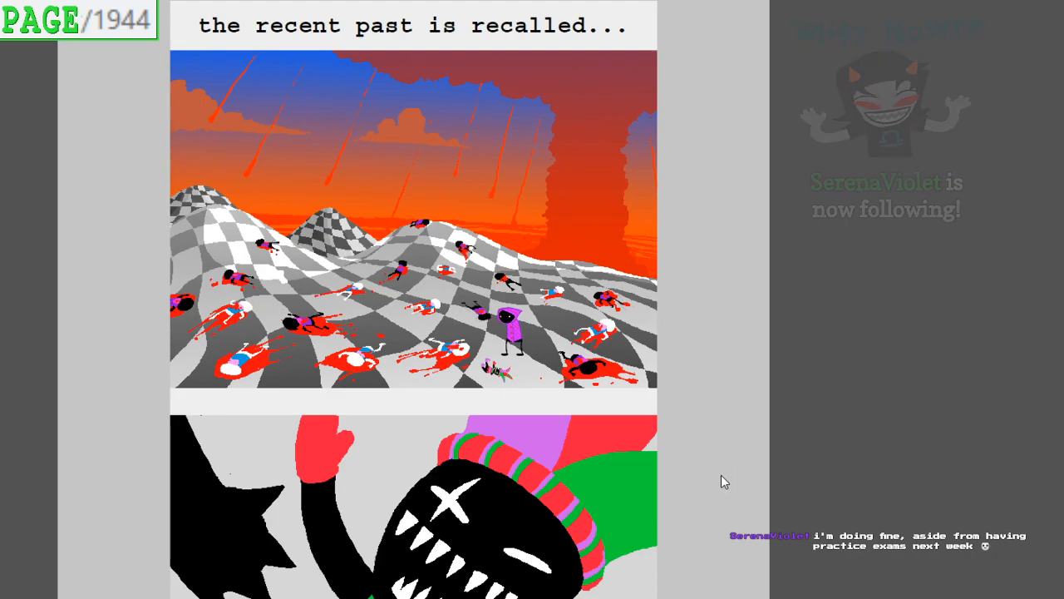
scroll("down", 3)
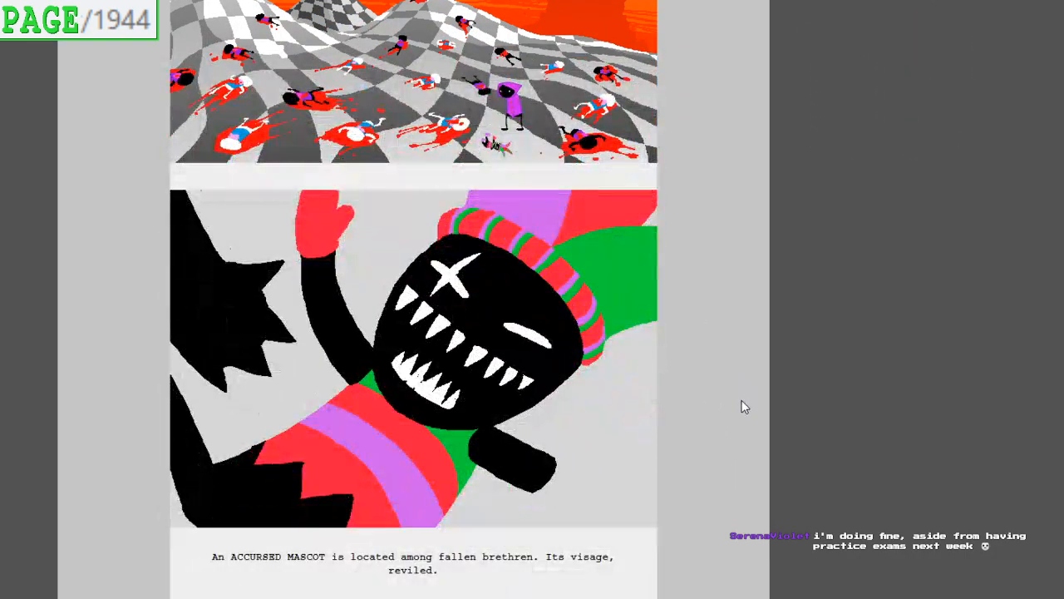
scroll("down", 3)
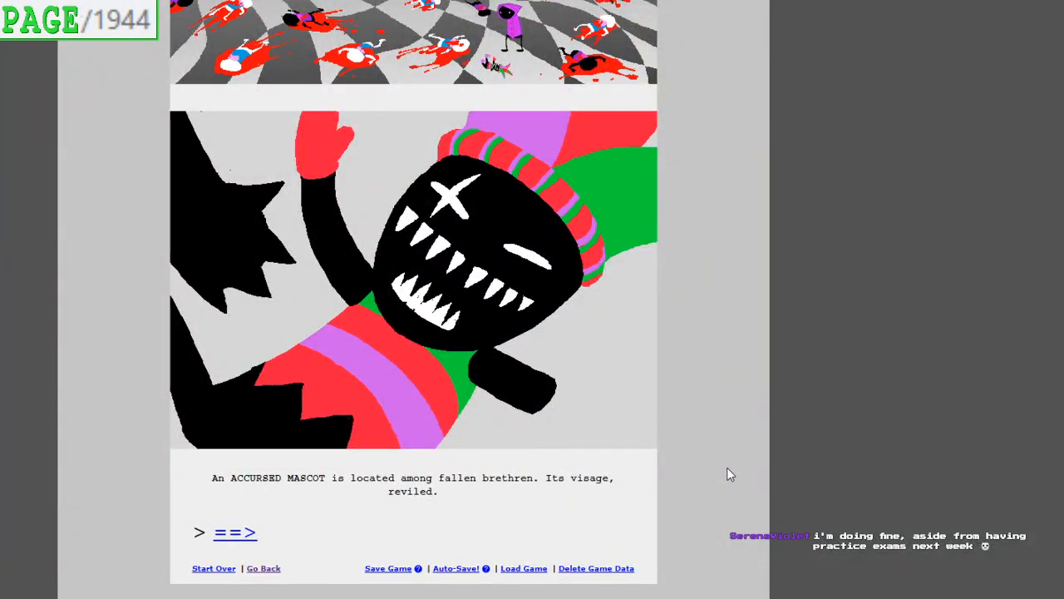
mouse_move(735, 465)
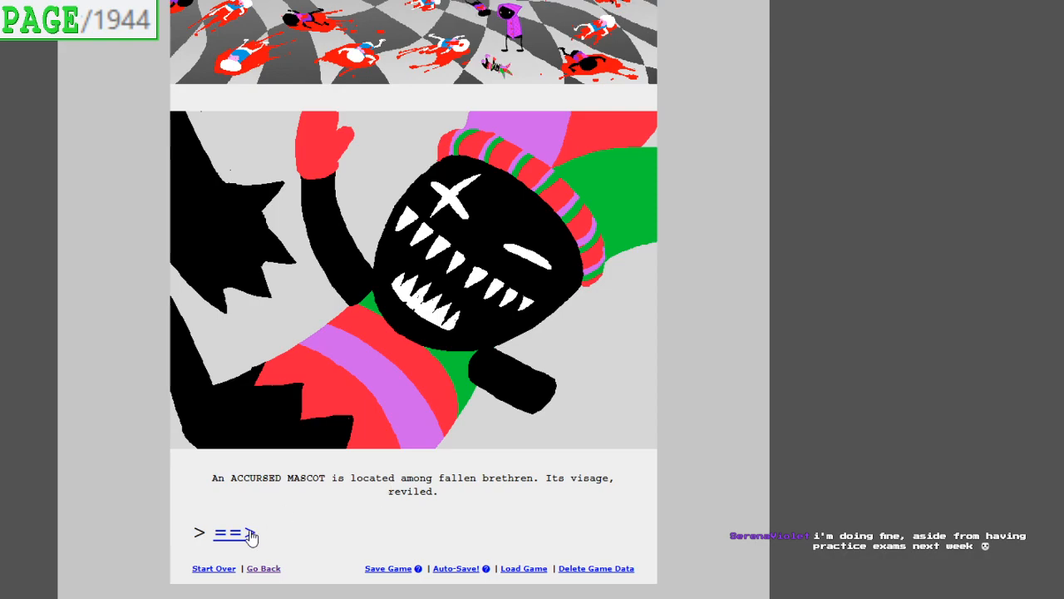
left_click(233, 536)
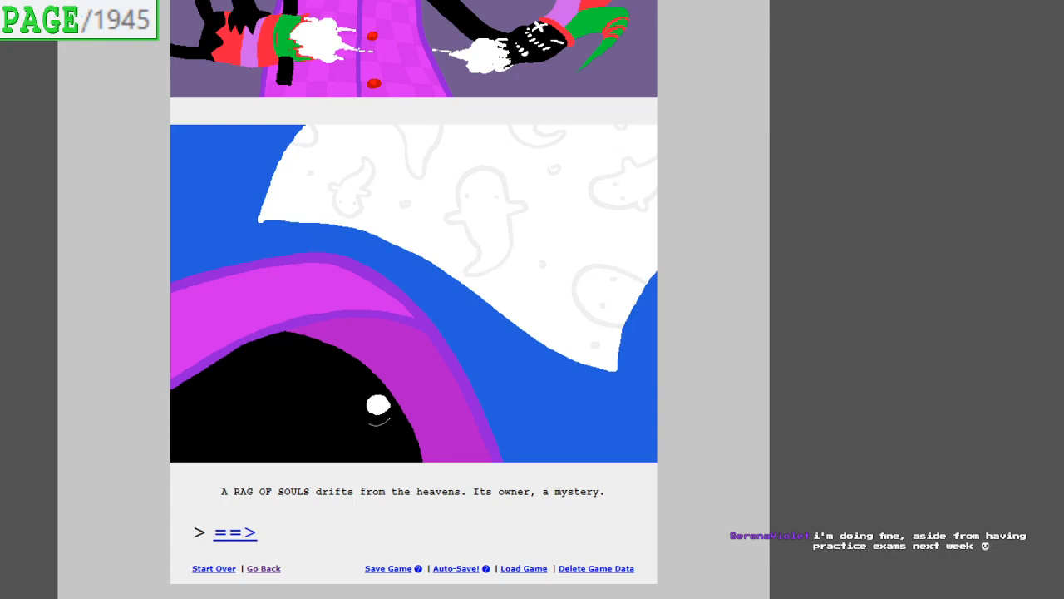
mouse_move(246, 535)
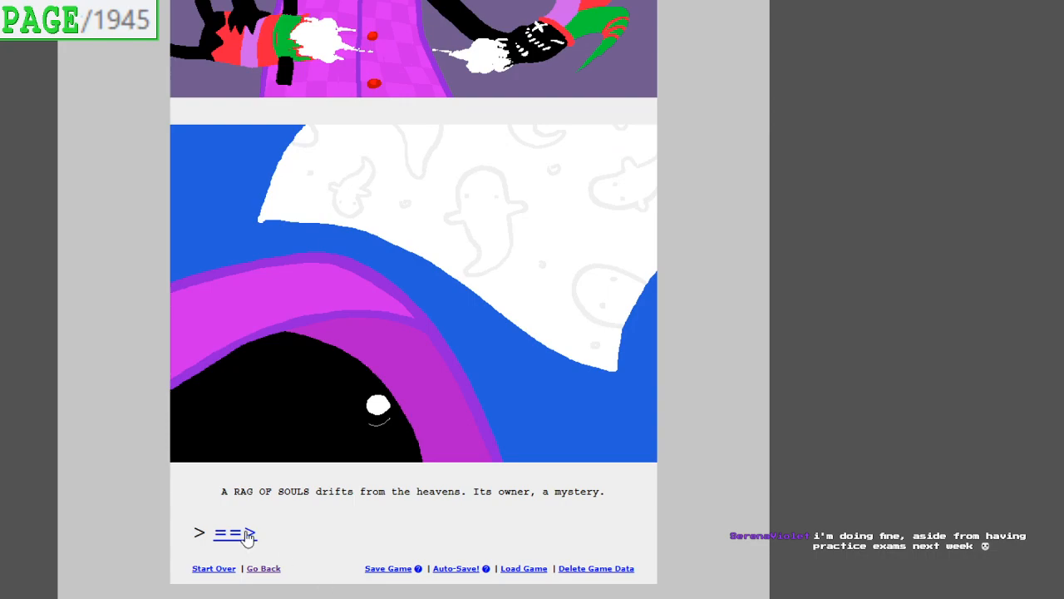
left_click(232, 532)
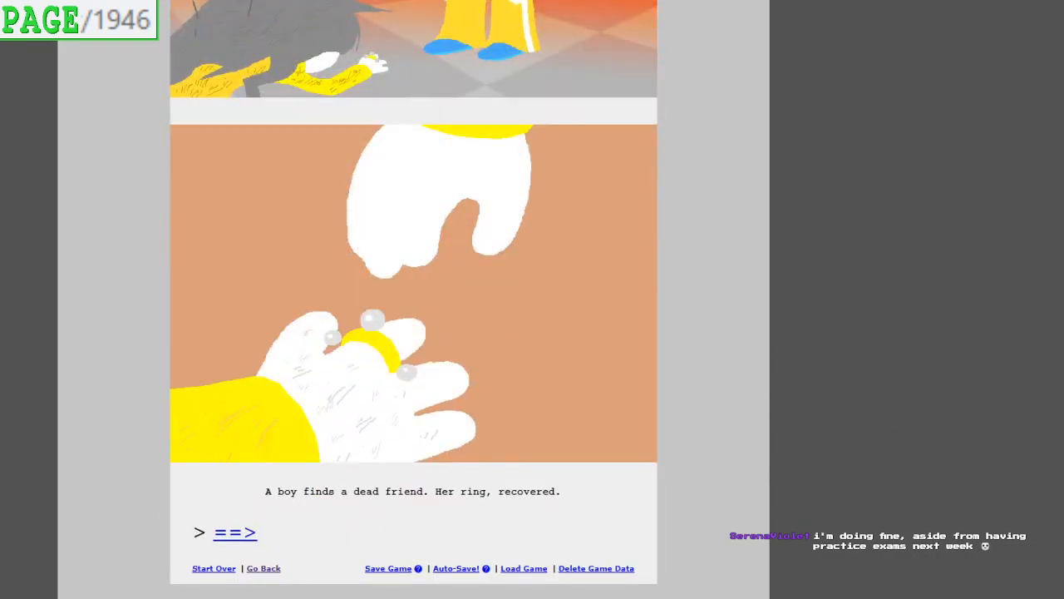
mouse_move(249, 541)
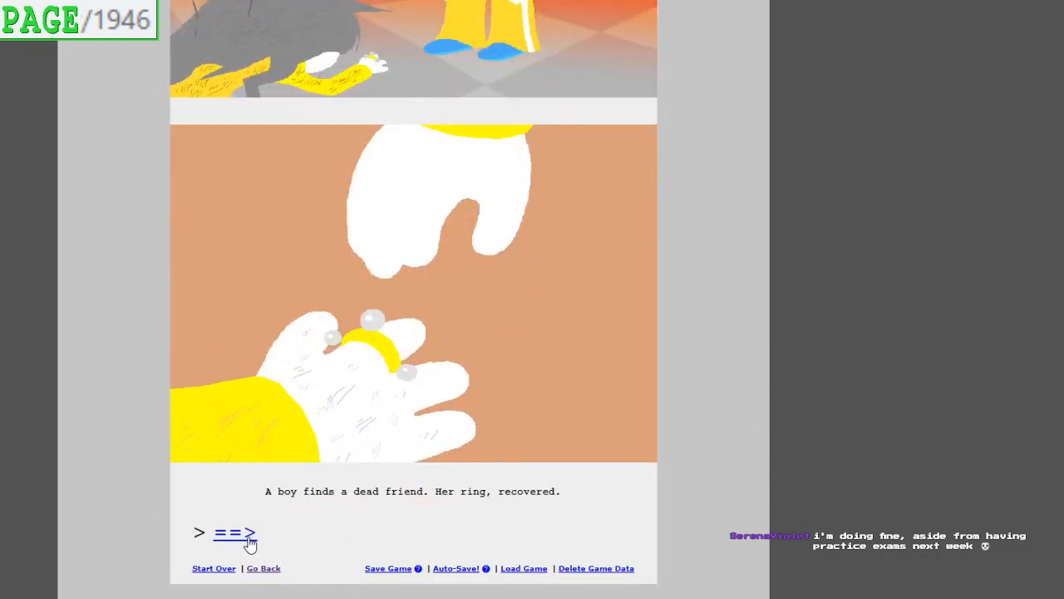
Read page 1947, then 'Hours in the future...' page 1948 with the sword-bearing figure in the desert
left_click(234, 532)
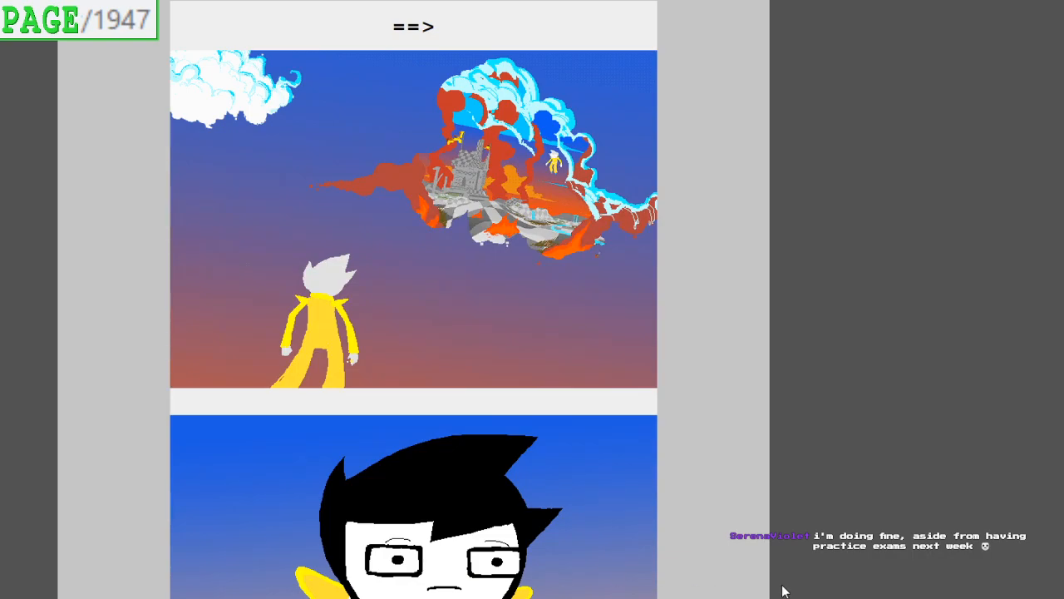
scroll("down", 3)
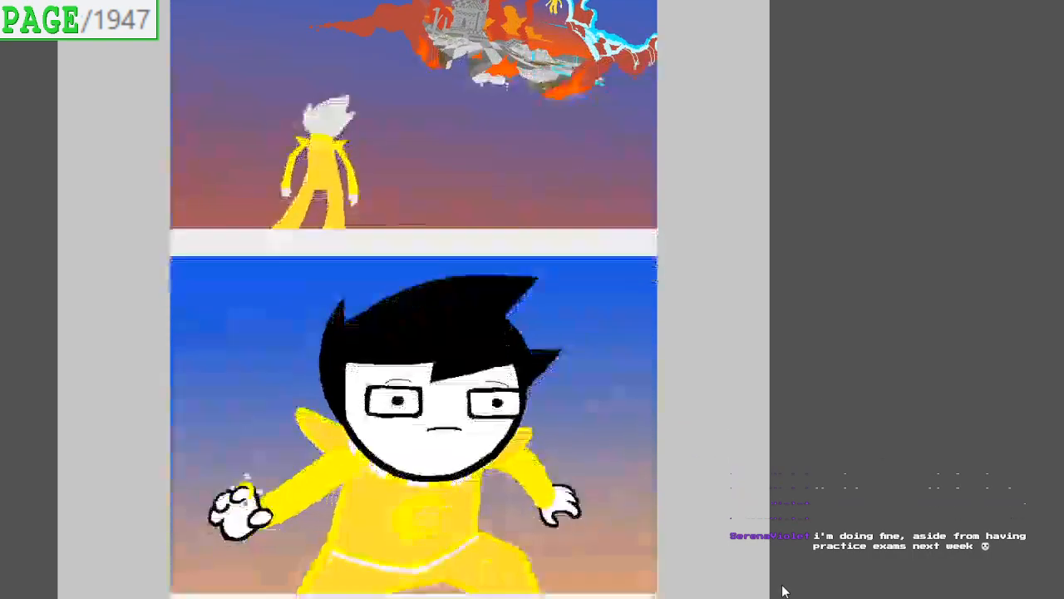
scroll("down", 3)
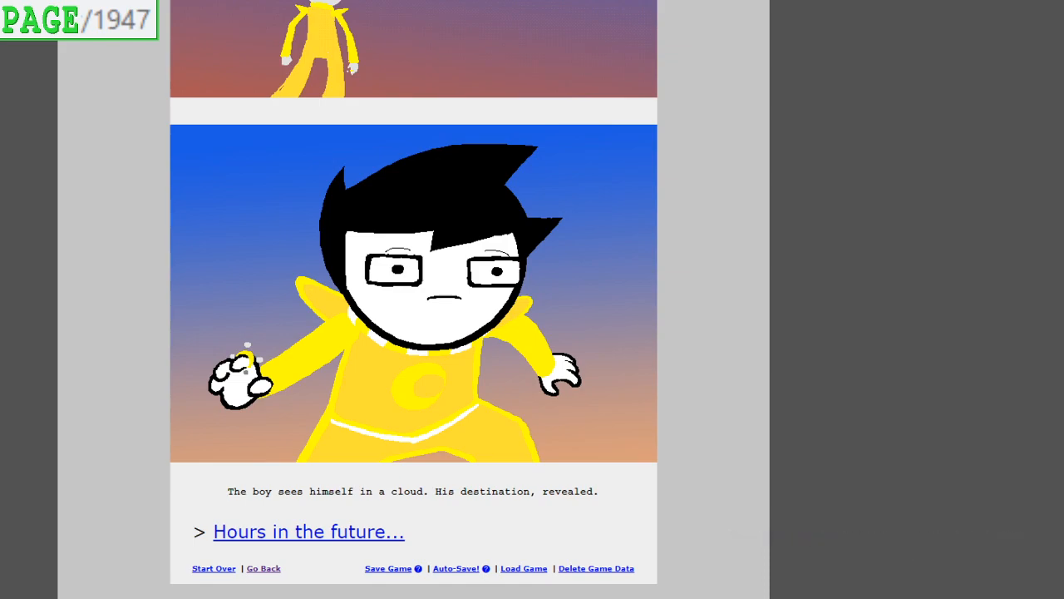
left_click(308, 532)
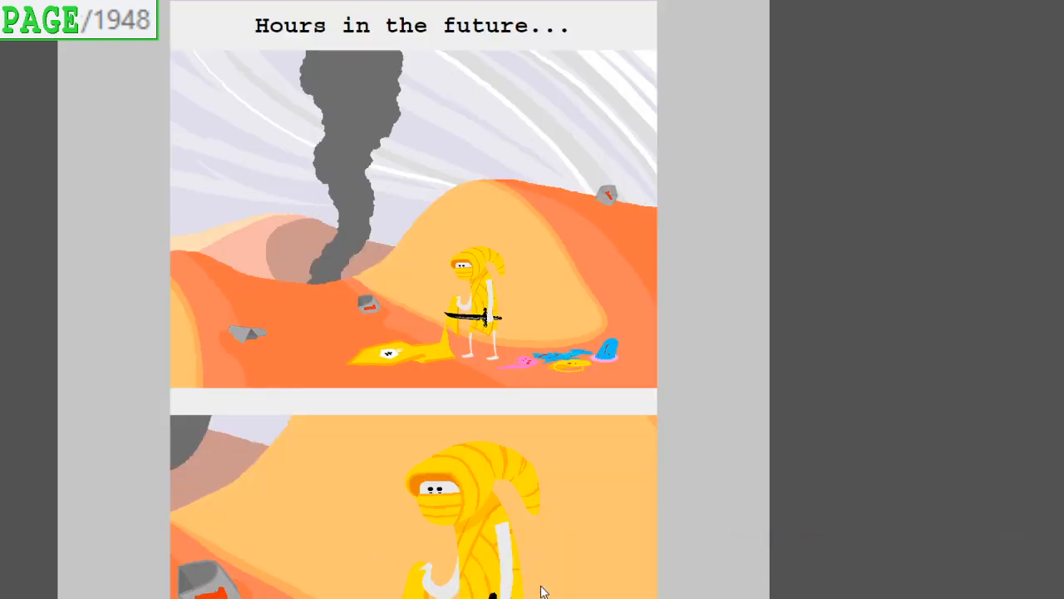
scroll("down", 3)
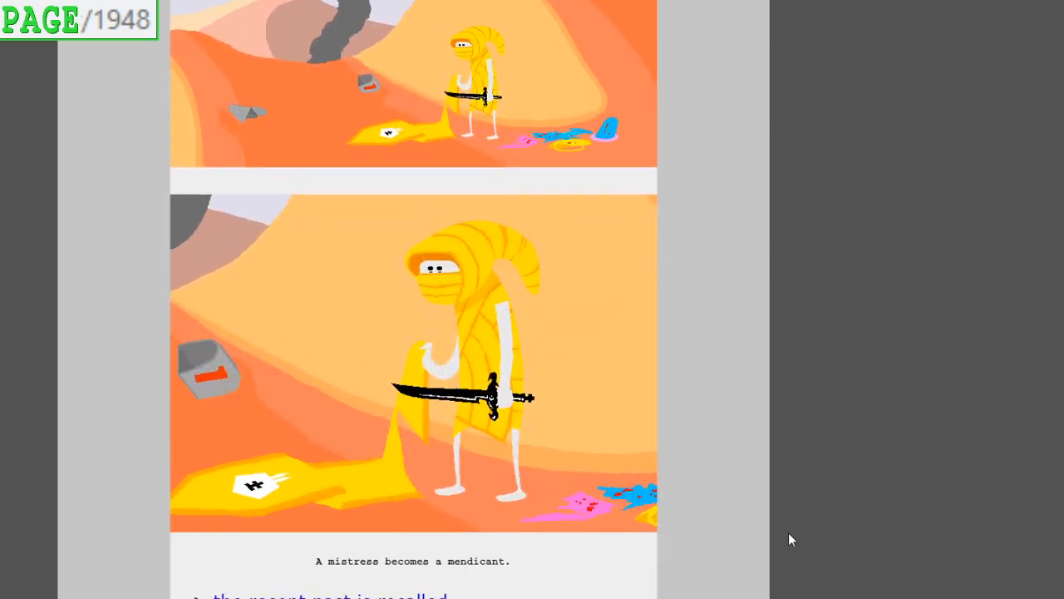
scroll("down", 3)
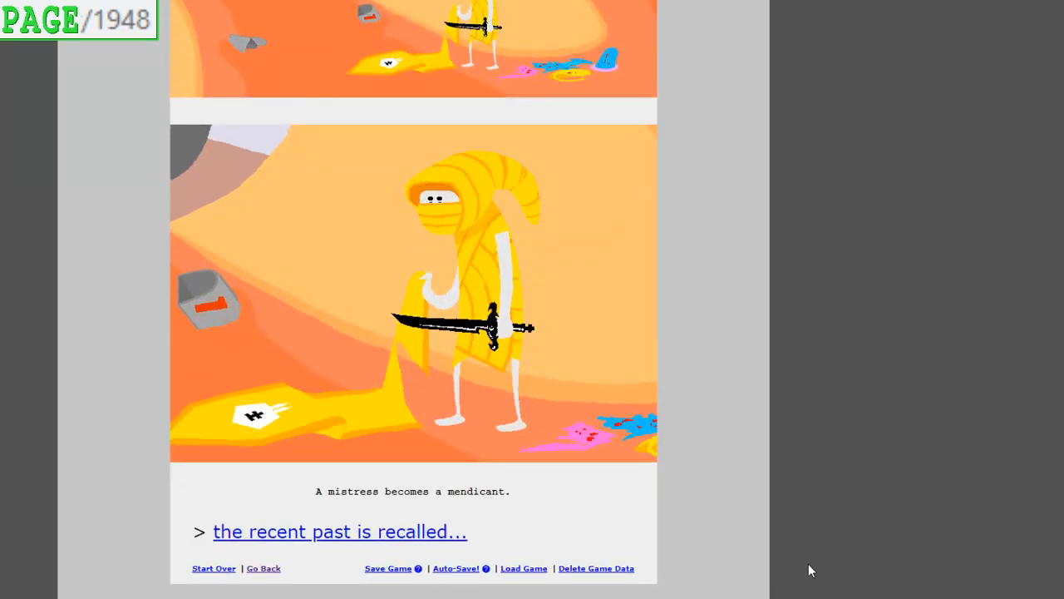
mouse_move(409, 536)
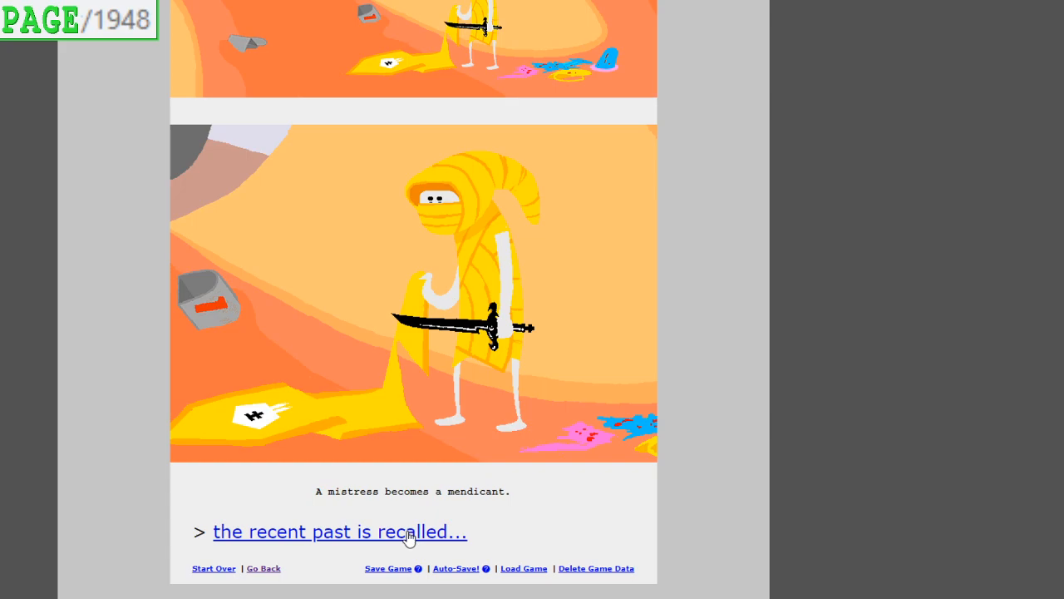
Read 'the recent past is recalled...' page 1949 and continue through pages 1950 and 1951
left_click(339, 532)
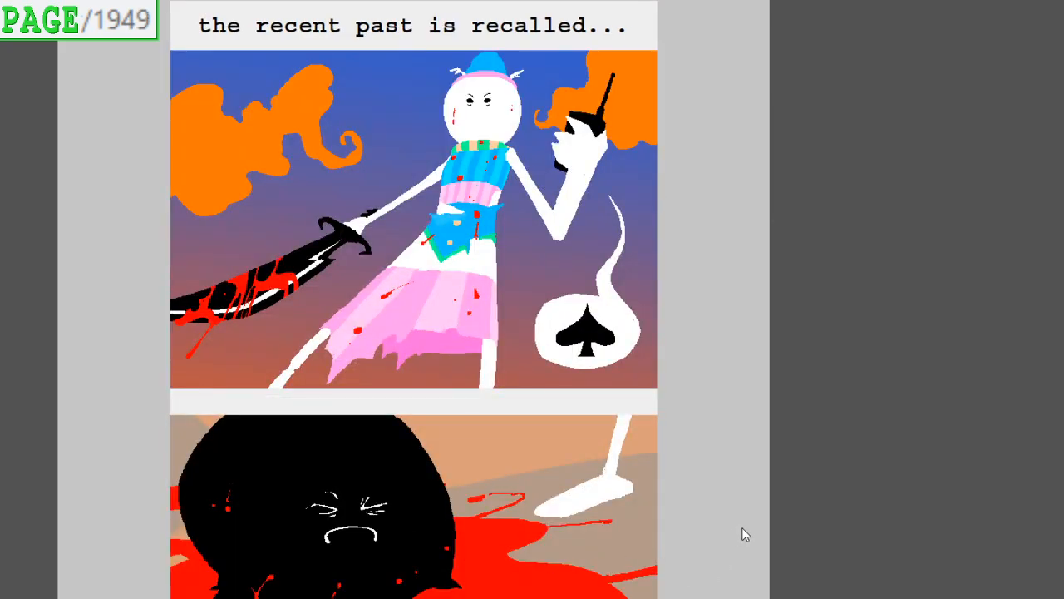
scroll("down", 3)
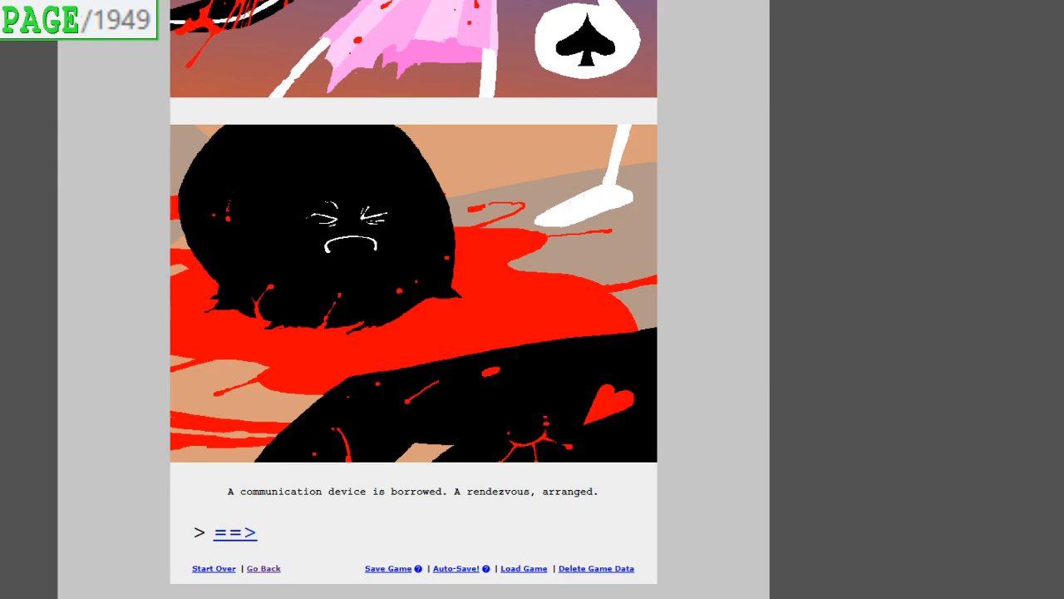
left_click(236, 532)
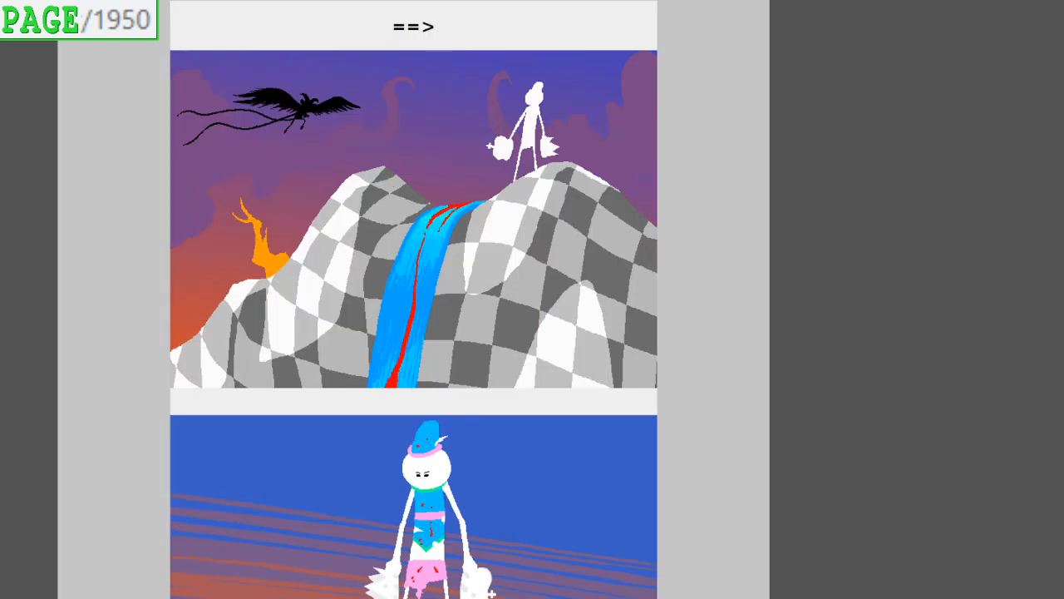
scroll("down", 3)
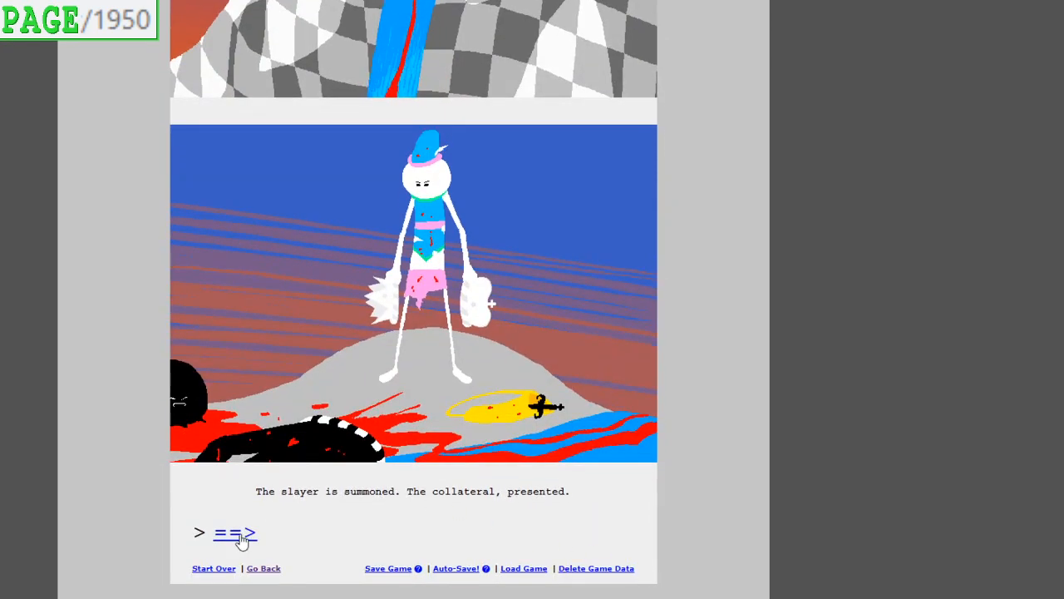
left_click(237, 533)
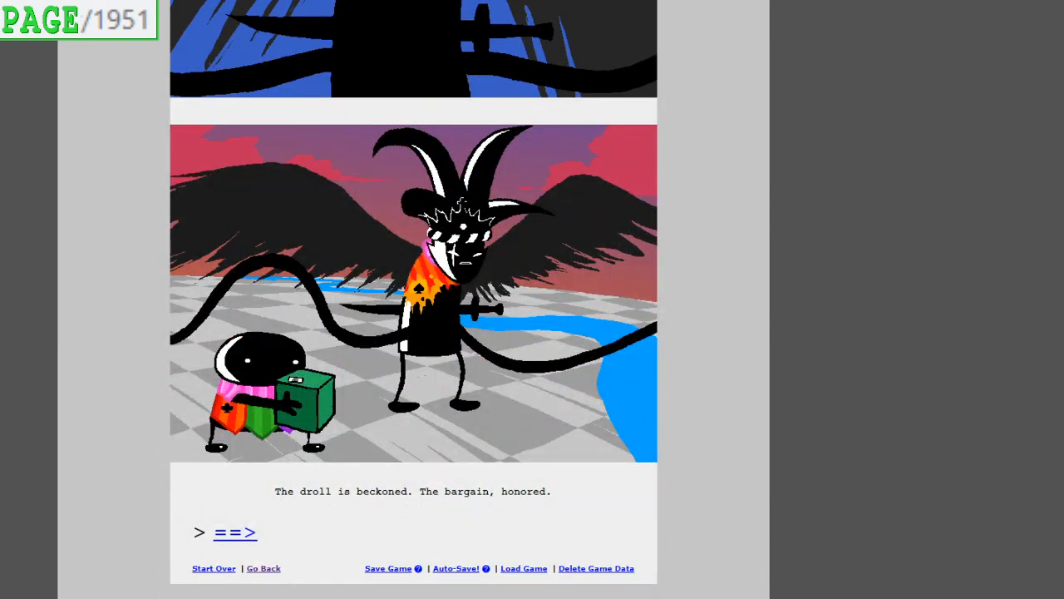
mouse_move(773, 592)
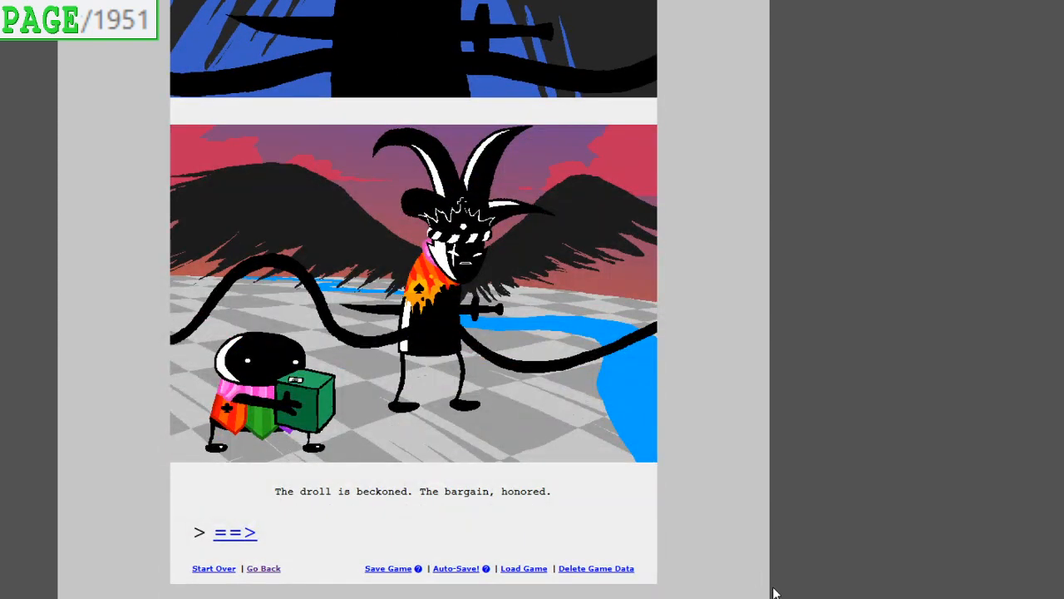
Continue to the mail delivery and on to page 1954 where the package is opened
left_click(234, 532)
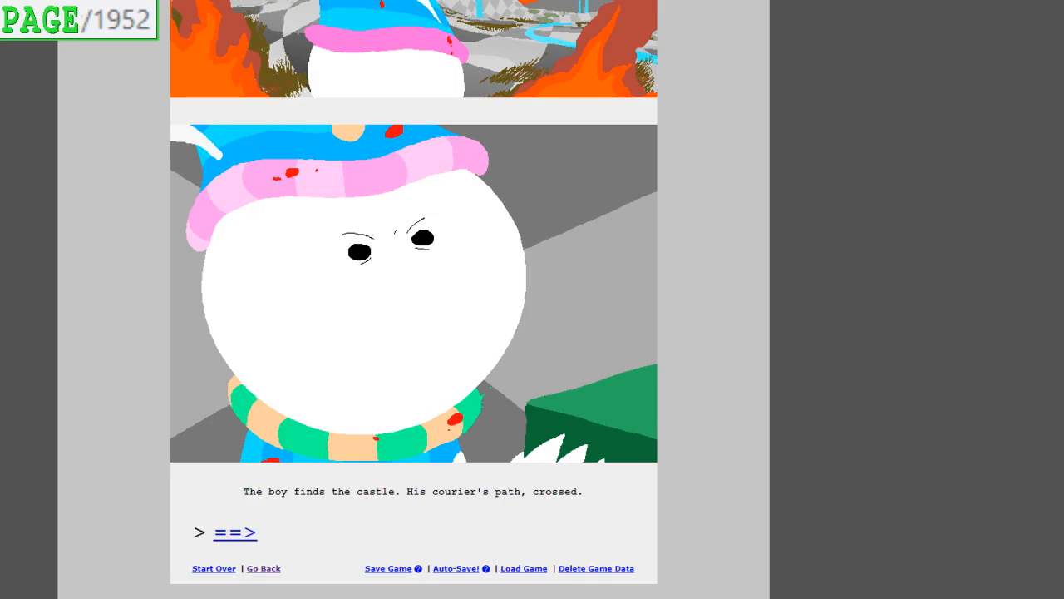
left_click(234, 532)
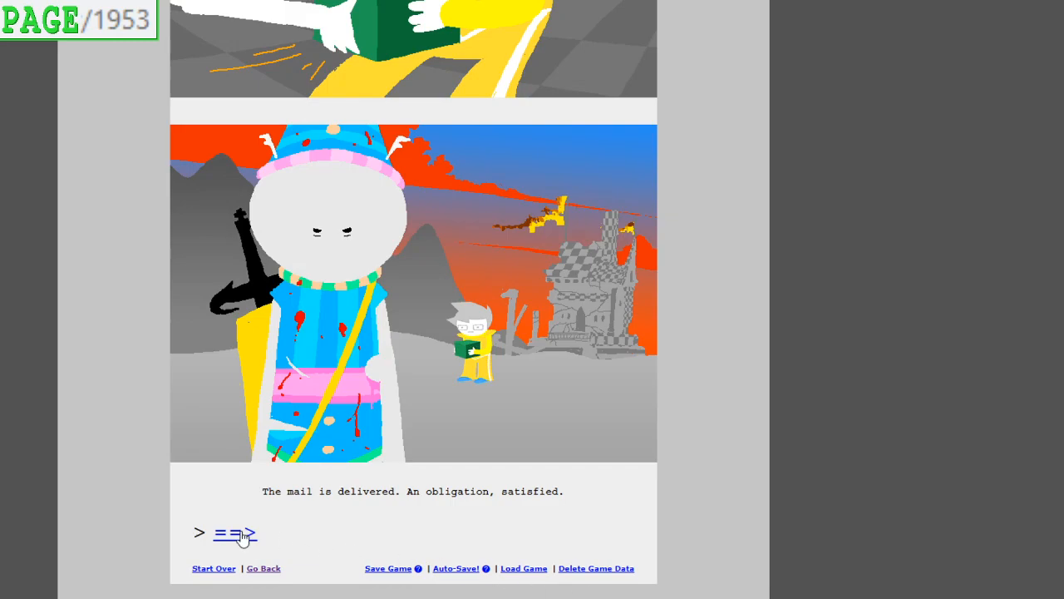
left_click(237, 532)
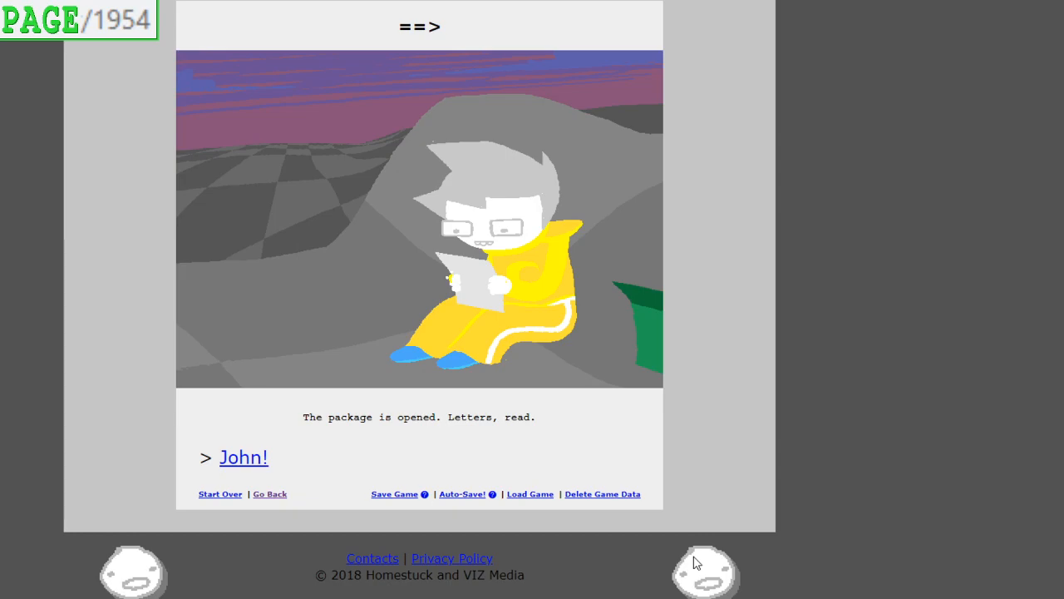
mouse_move(242, 462)
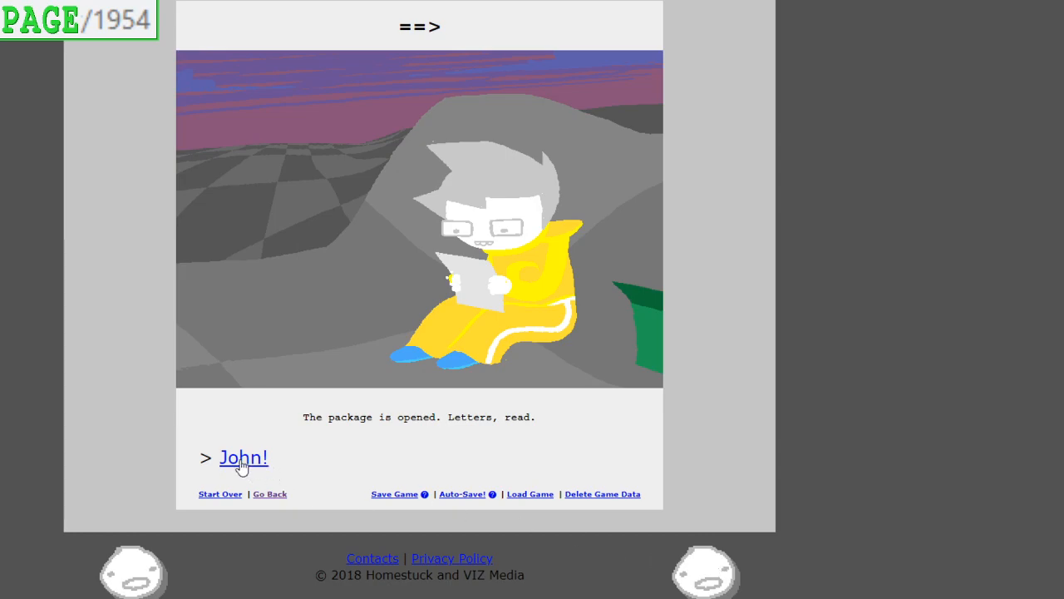
Follow the 'John!' link to page 1955 and read the green handwritten letter to its end
left_click(243, 457)
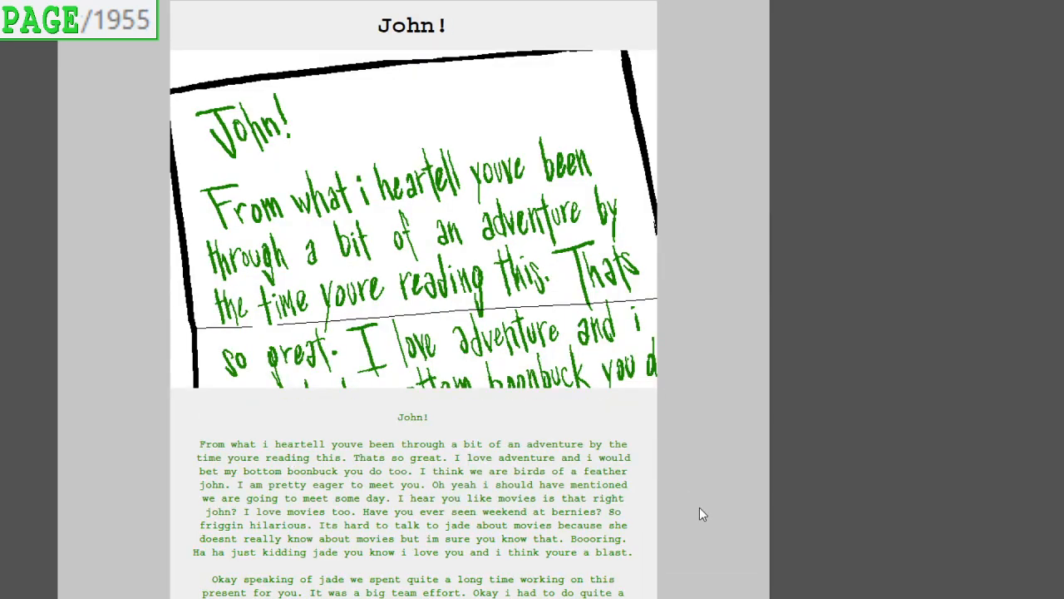
scroll("down", 3)
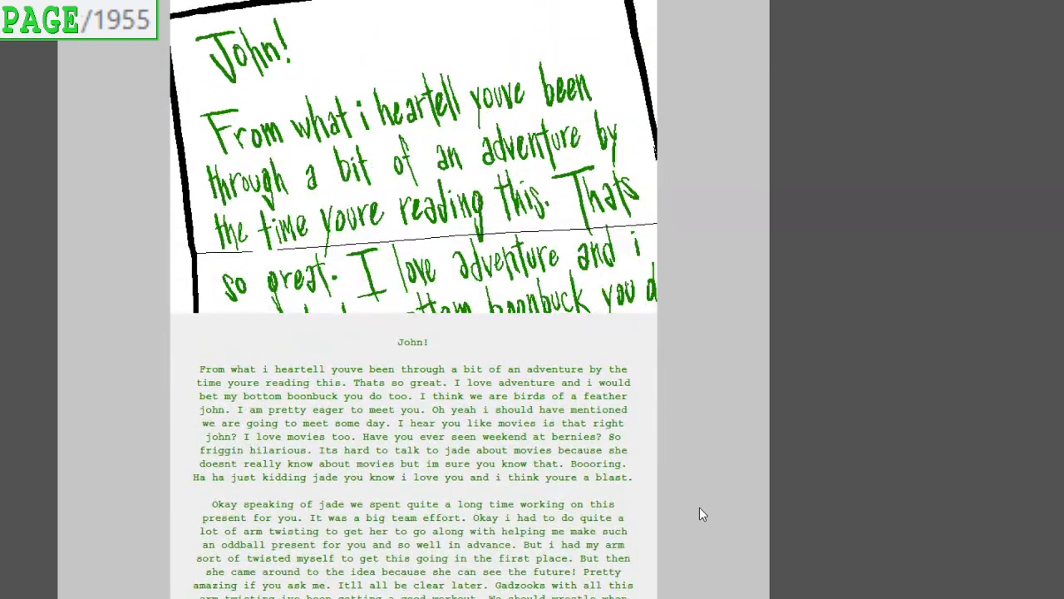
scroll("down", 3)
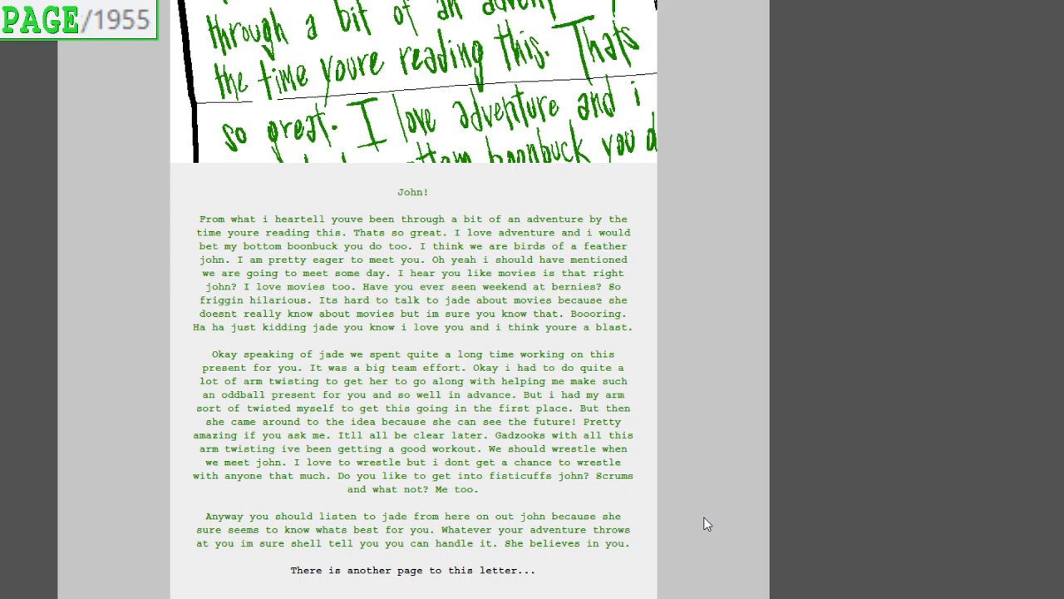
mouse_move(704, 514)
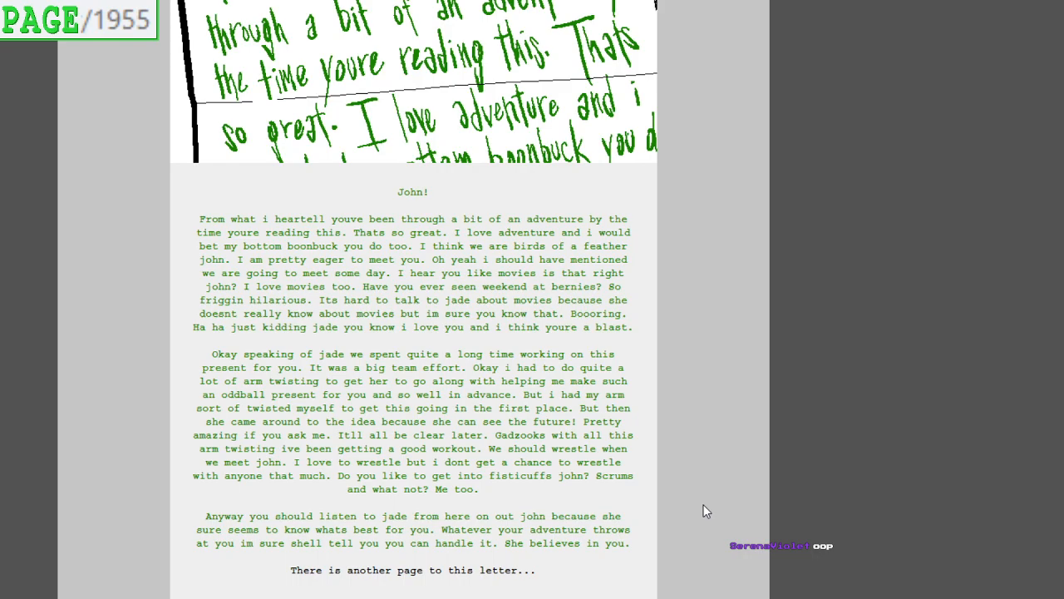
mouse_move(693, 500)
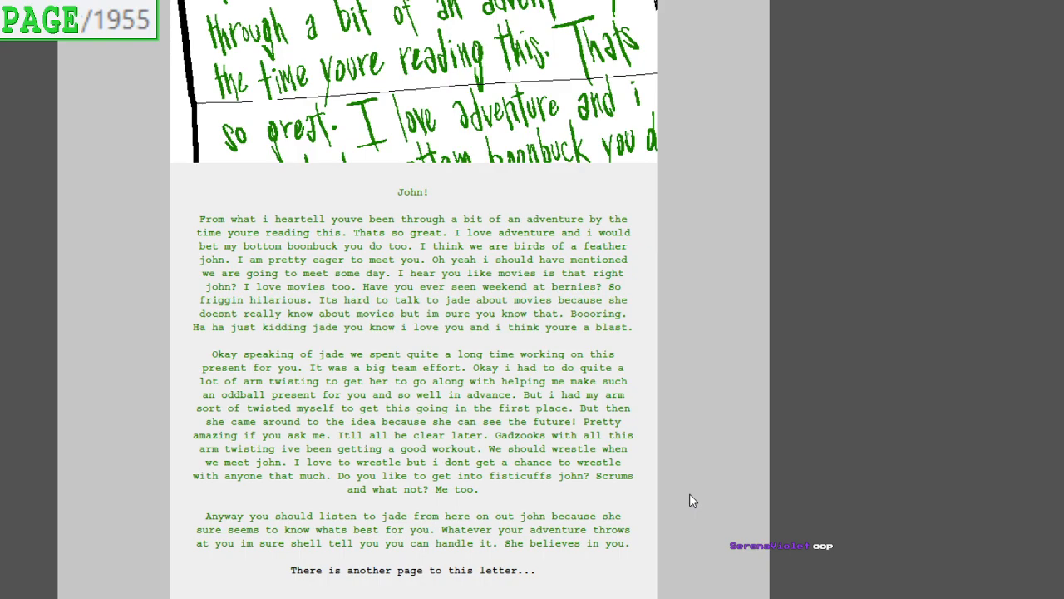
mouse_move(692, 502)
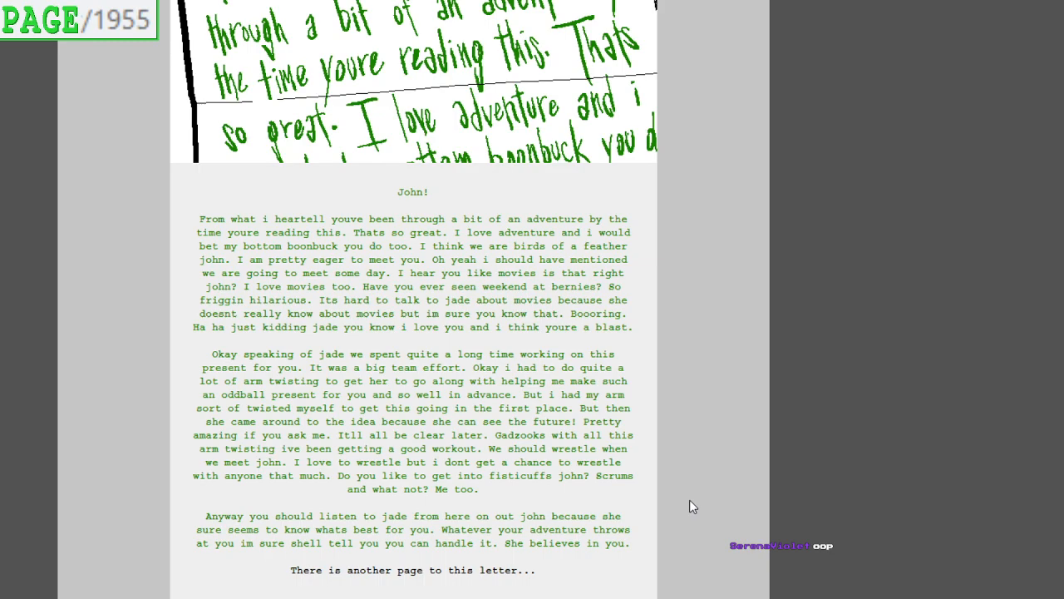
mouse_move(690, 505)
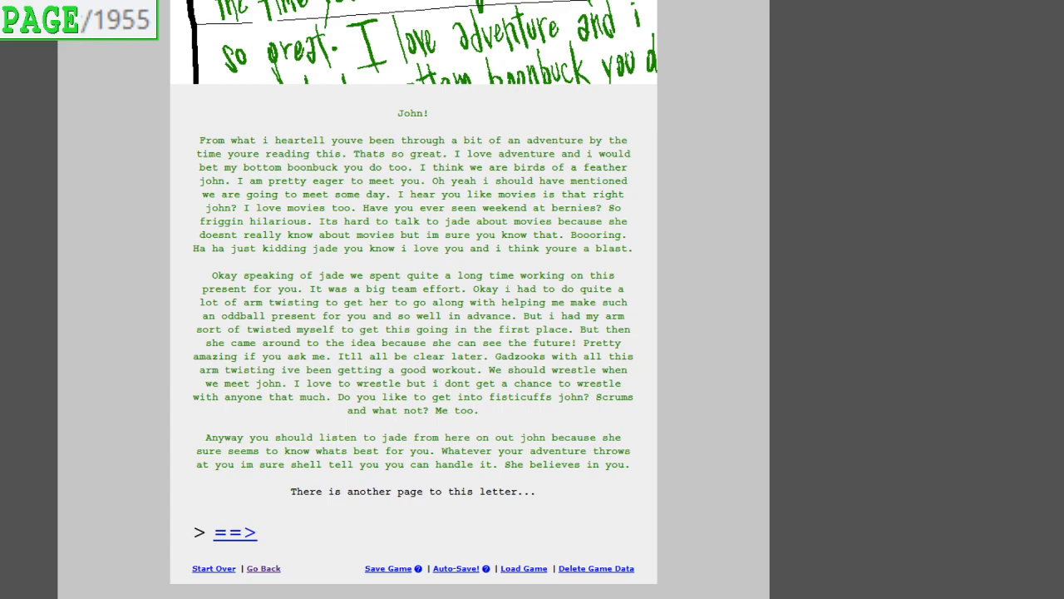
mouse_move(238, 542)
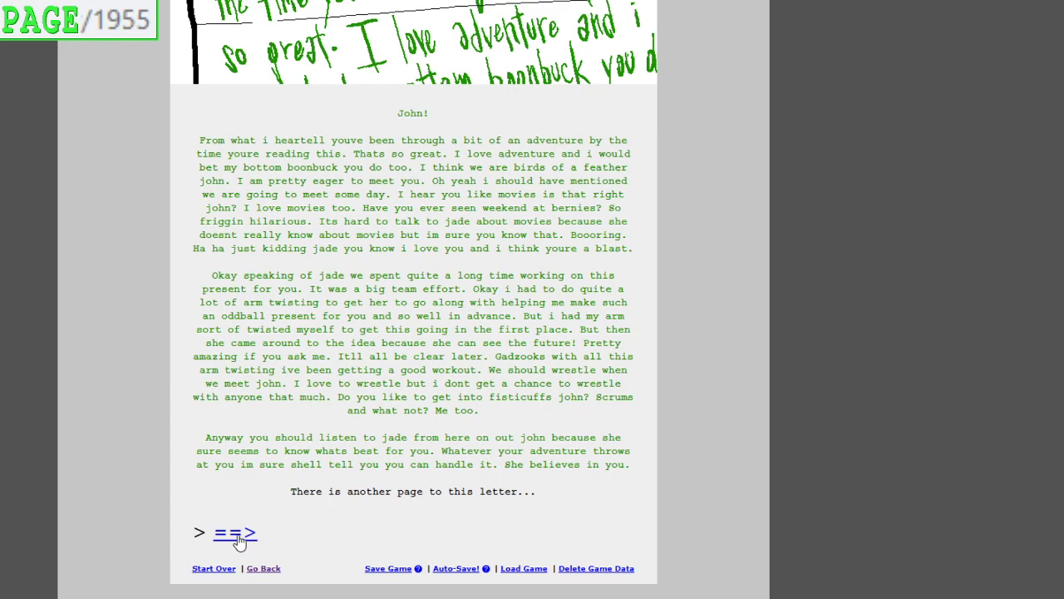
Continue past the letter to page 1956 with the box-contents note and second letter
left_click(236, 534)
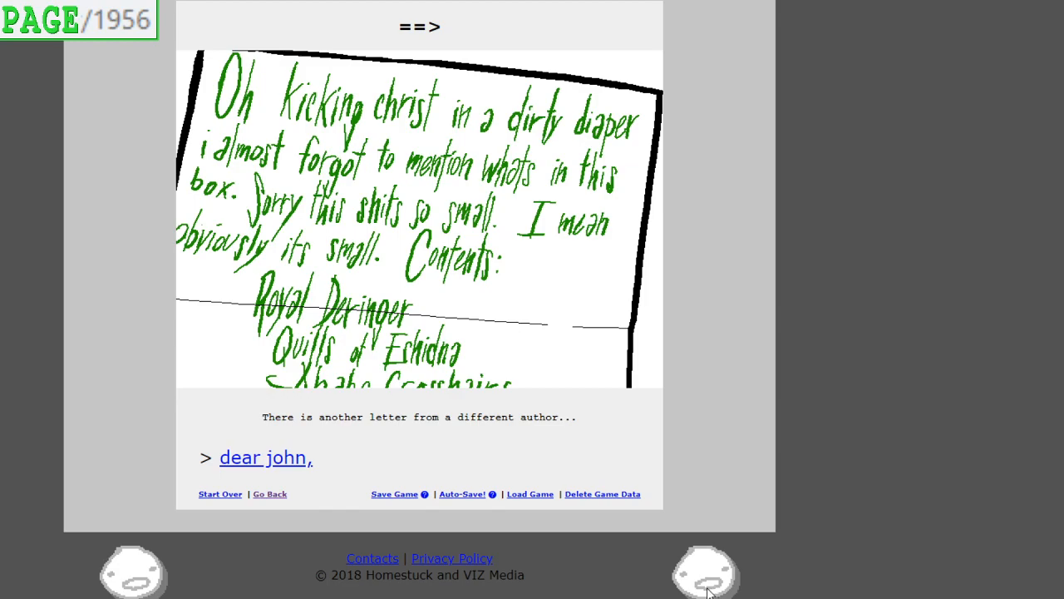
mouse_move(702, 583)
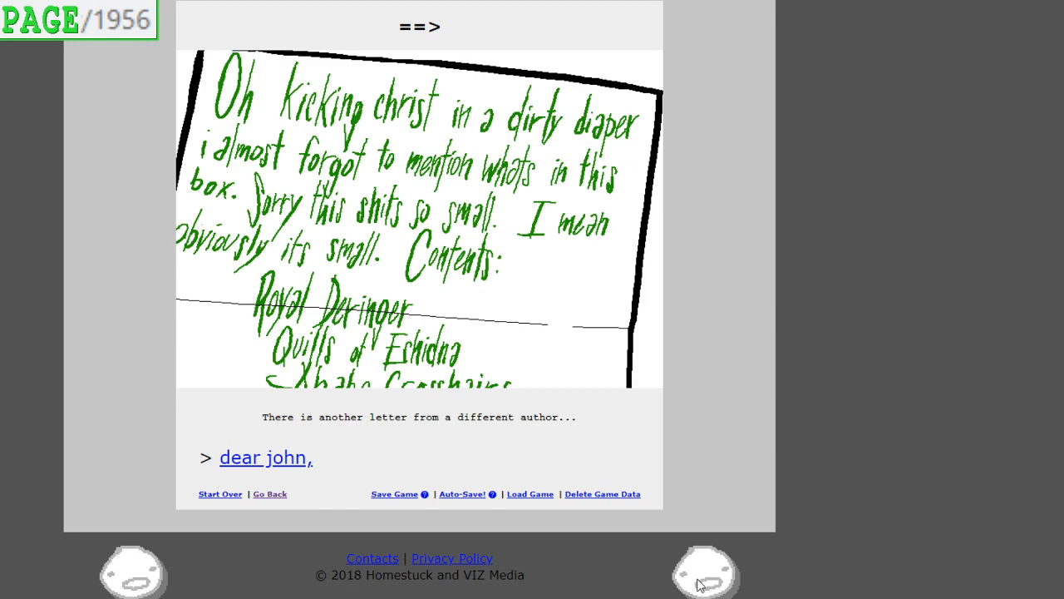
mouse_move(705, 579)
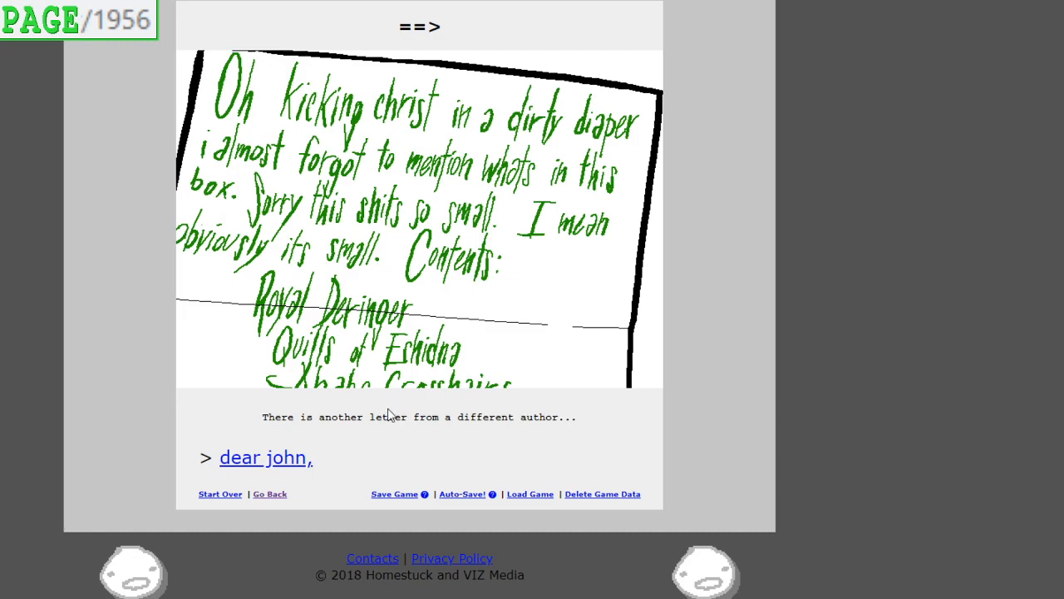
mouse_move(416, 452)
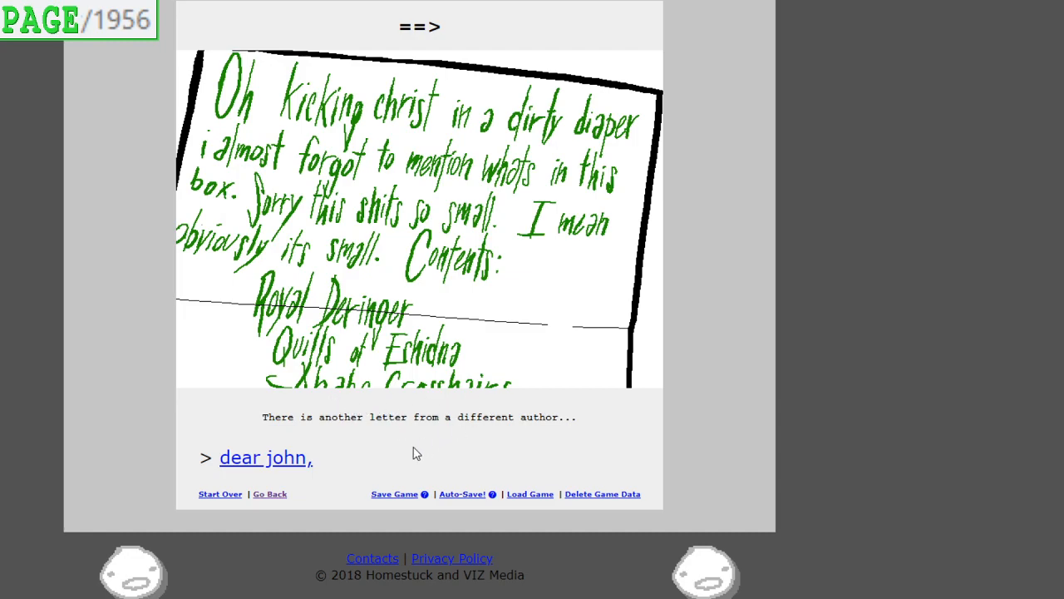
mouse_move(247, 469)
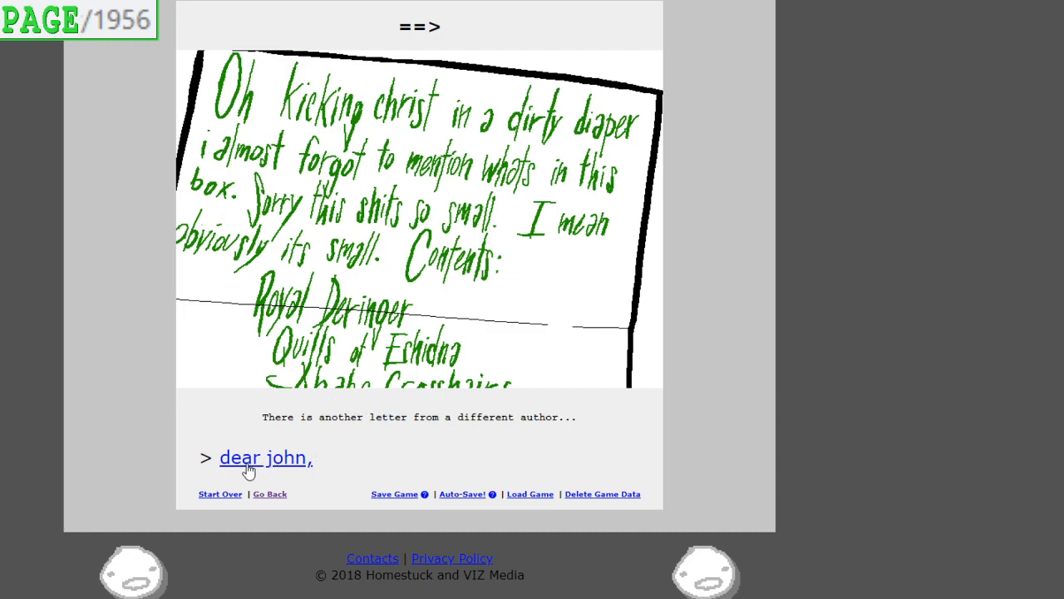
left_click(264, 458)
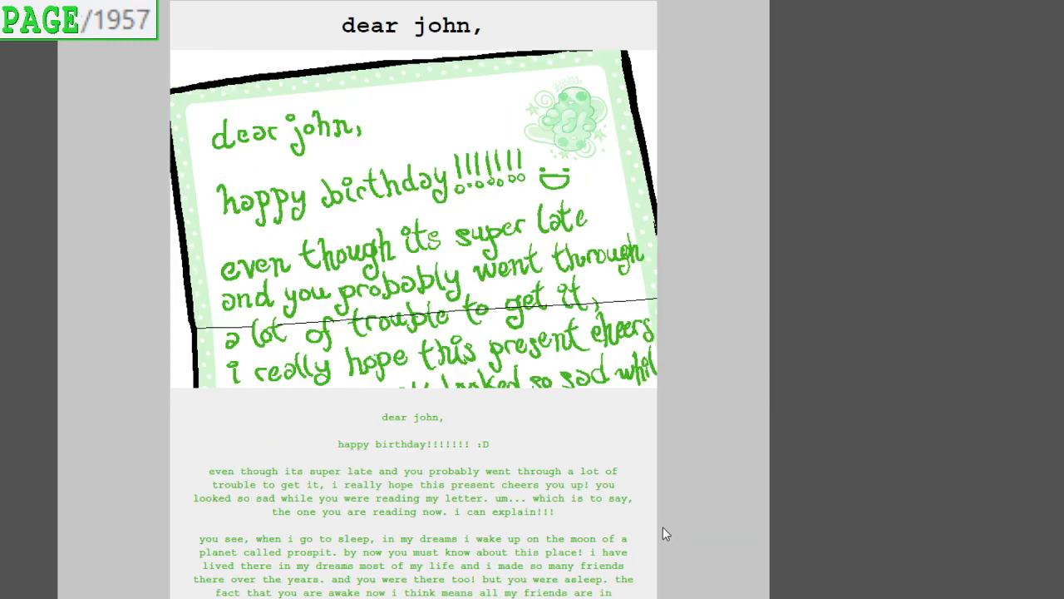
mouse_move(688, 413)
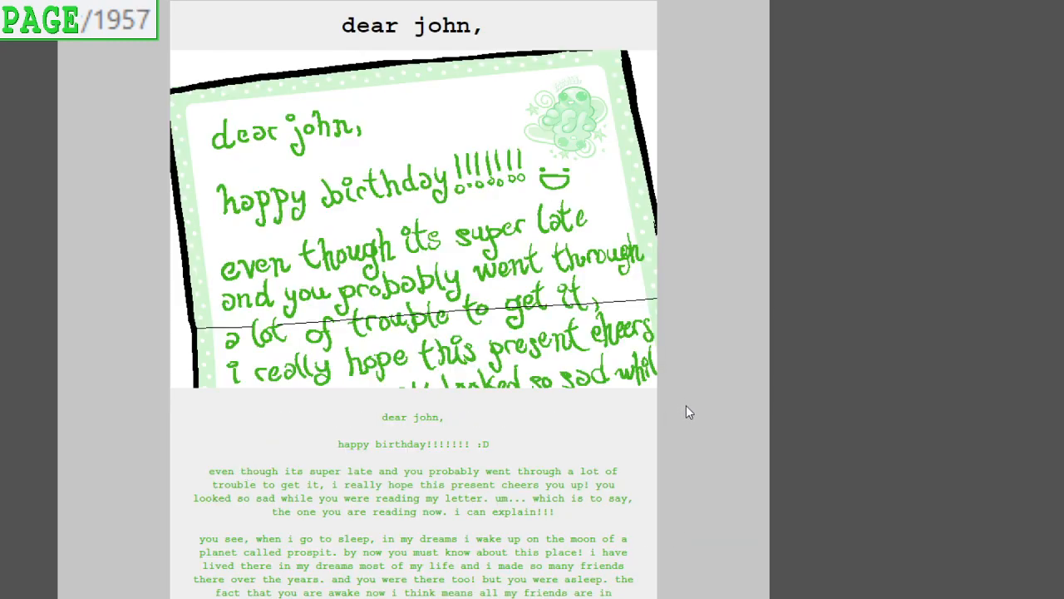
scroll("down", 3)
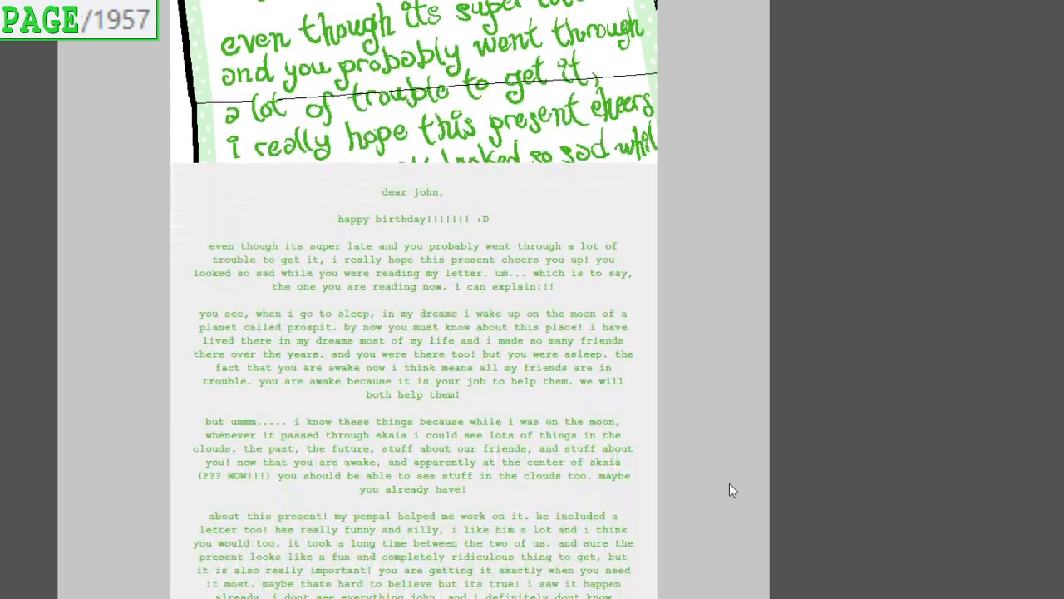
scroll("down", 3)
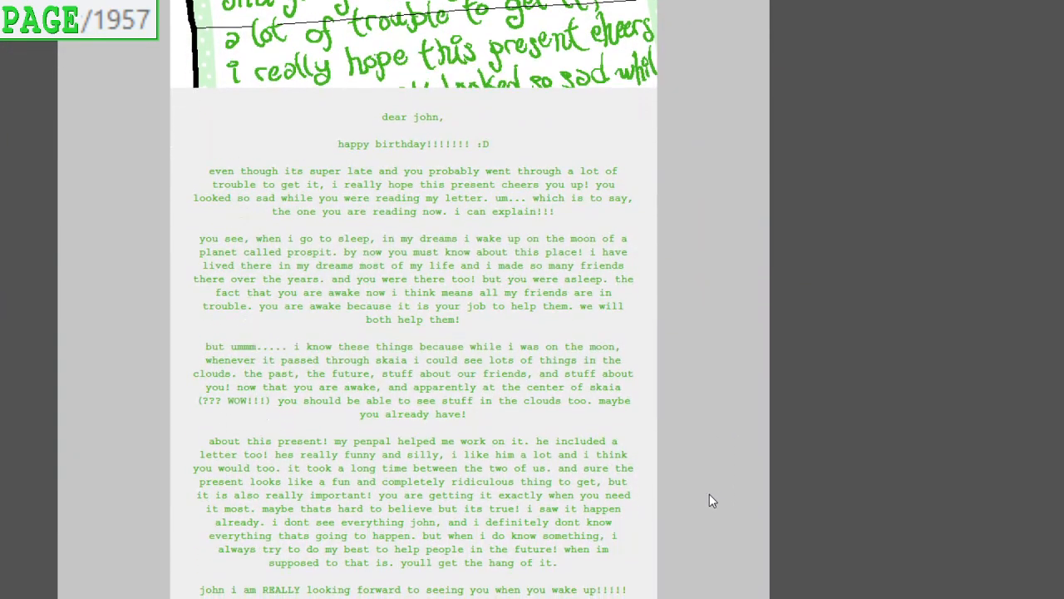
mouse_move(709, 485)
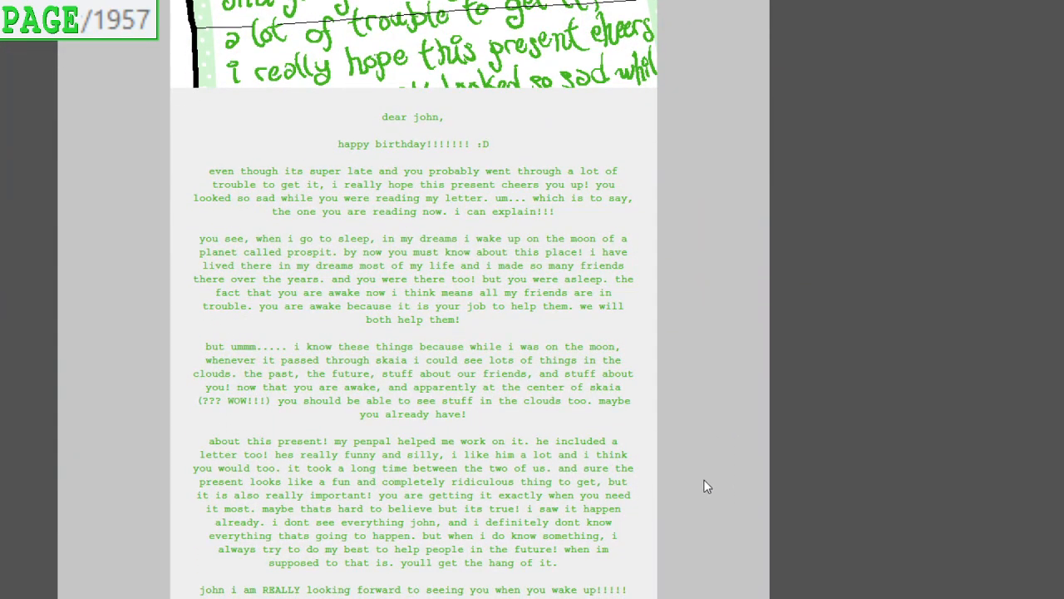
mouse_move(718, 492)
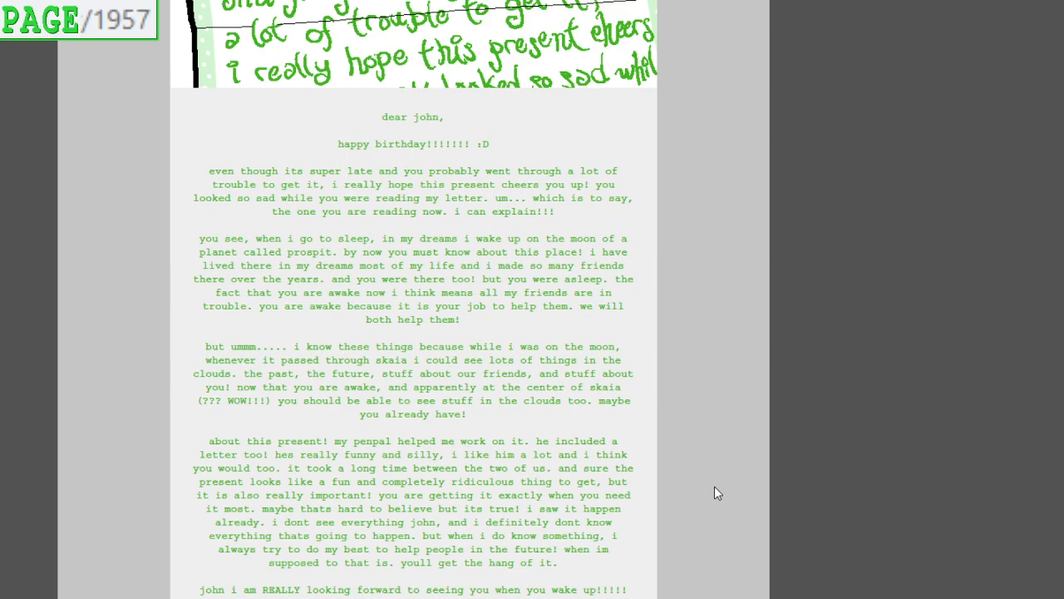
mouse_move(724, 470)
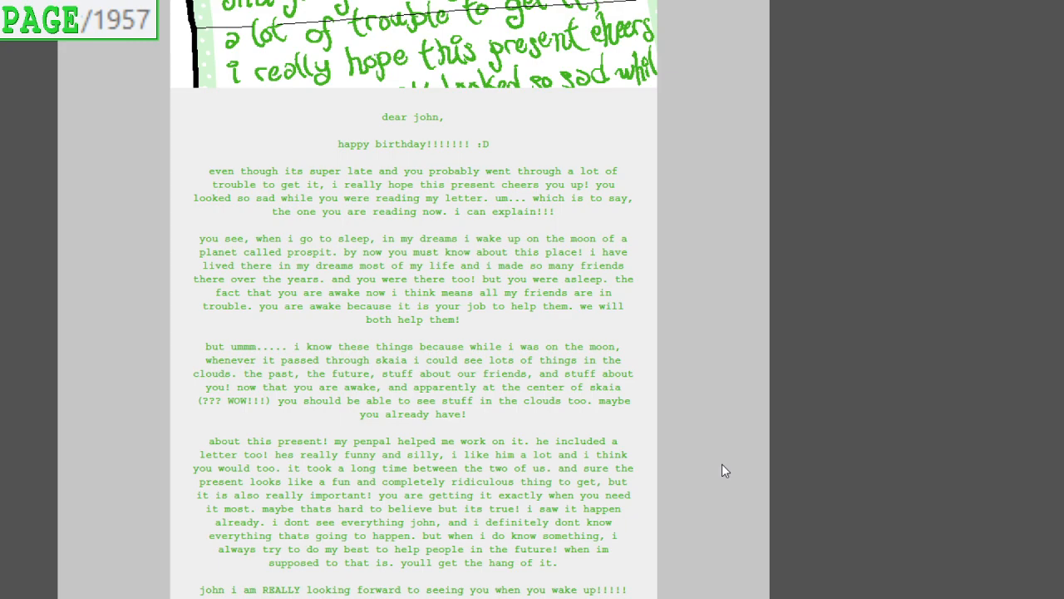
scroll("down", 3)
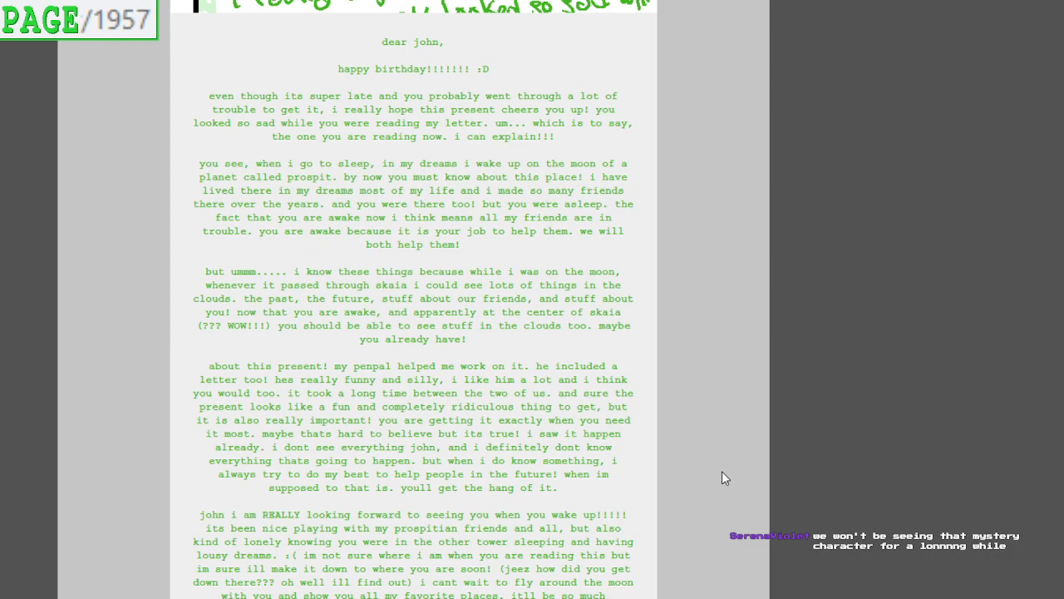
scroll("down", 3)
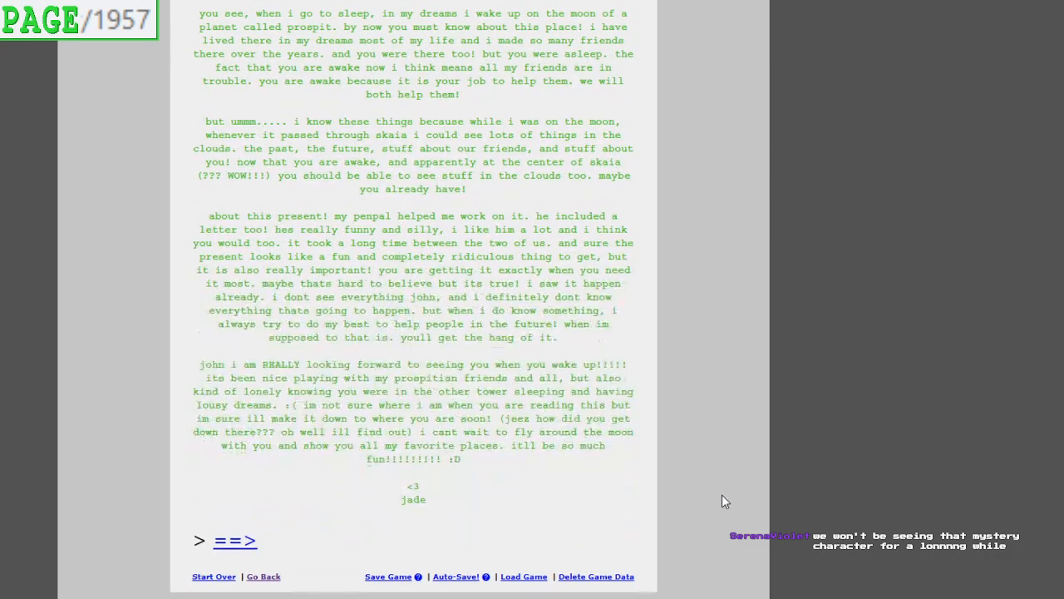
scroll("down", 3)
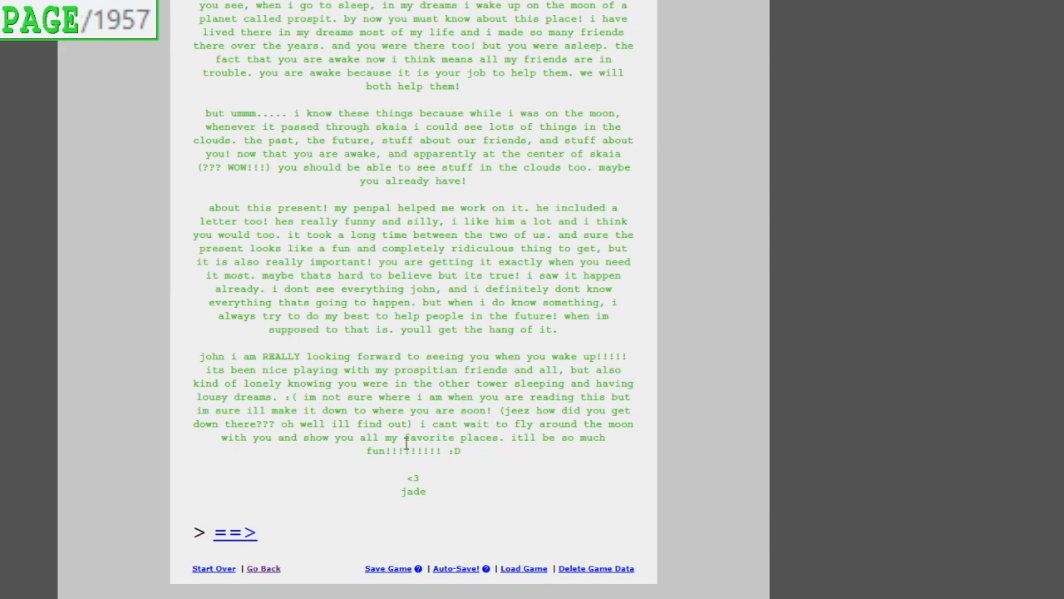
Read pages 1958 through 1961 and arrive at page 1962, the white silhouette captioned 'Check.'
left_click(236, 532)
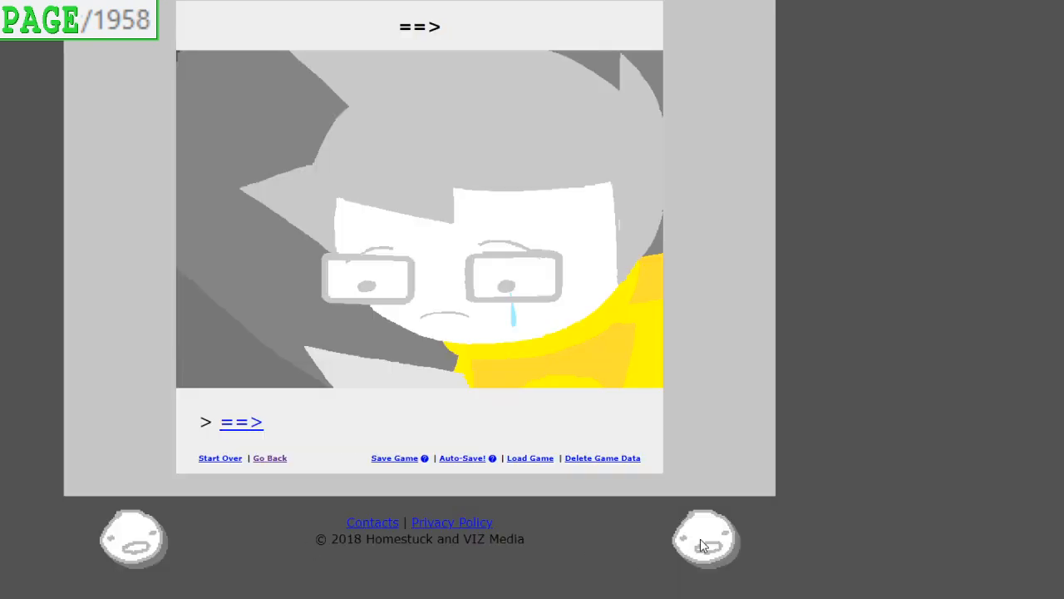
mouse_move(602, 402)
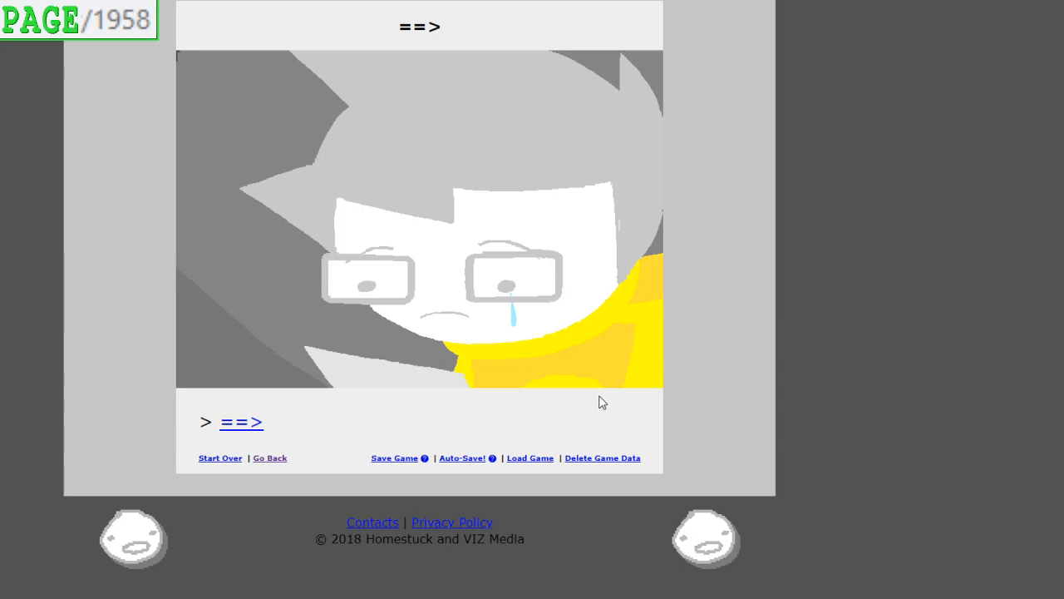
left_click(241, 423)
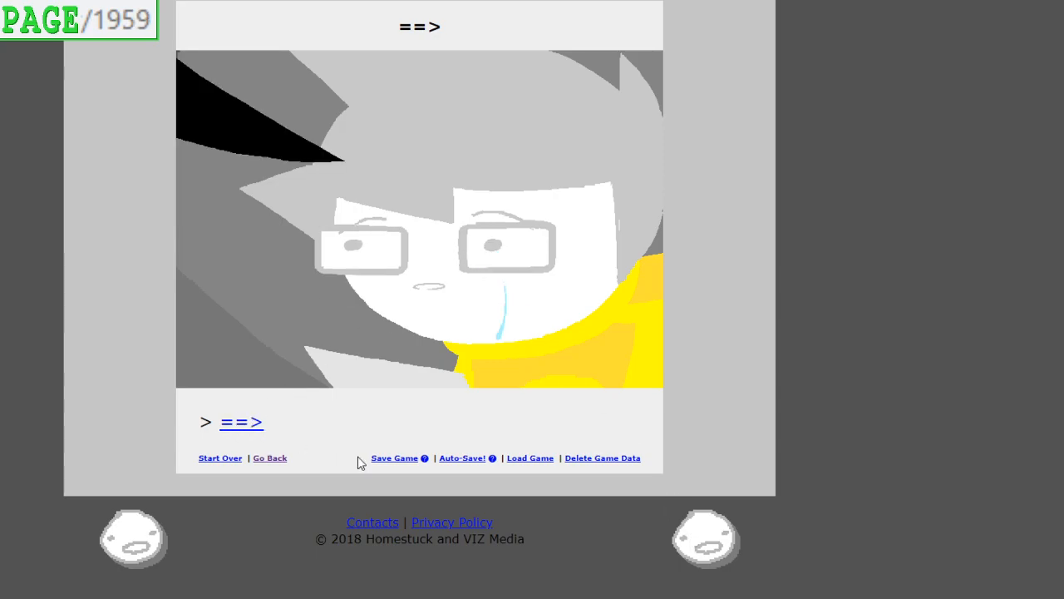
mouse_move(241, 431)
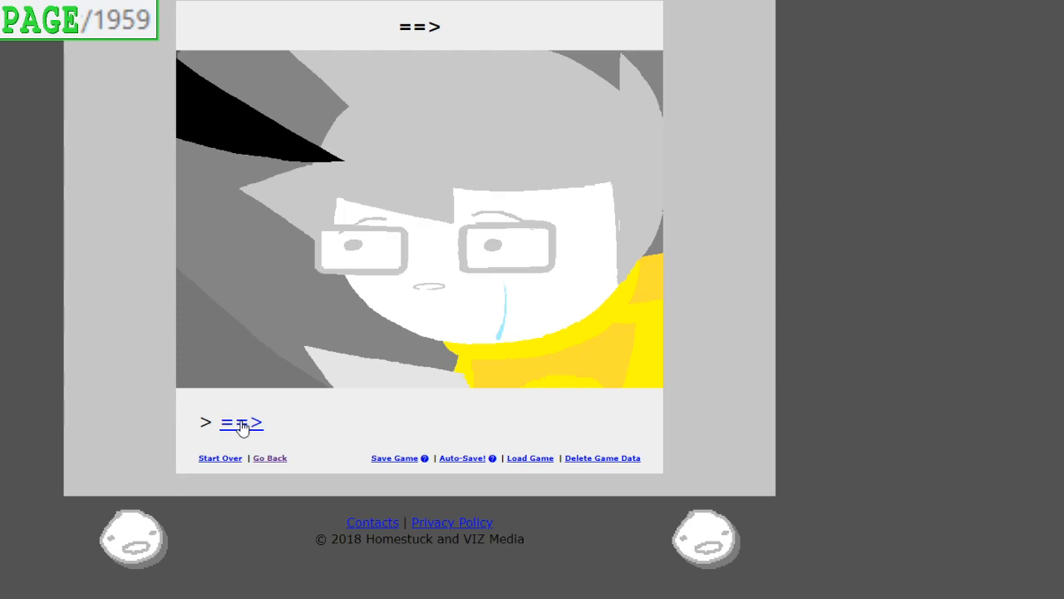
left_click(239, 424)
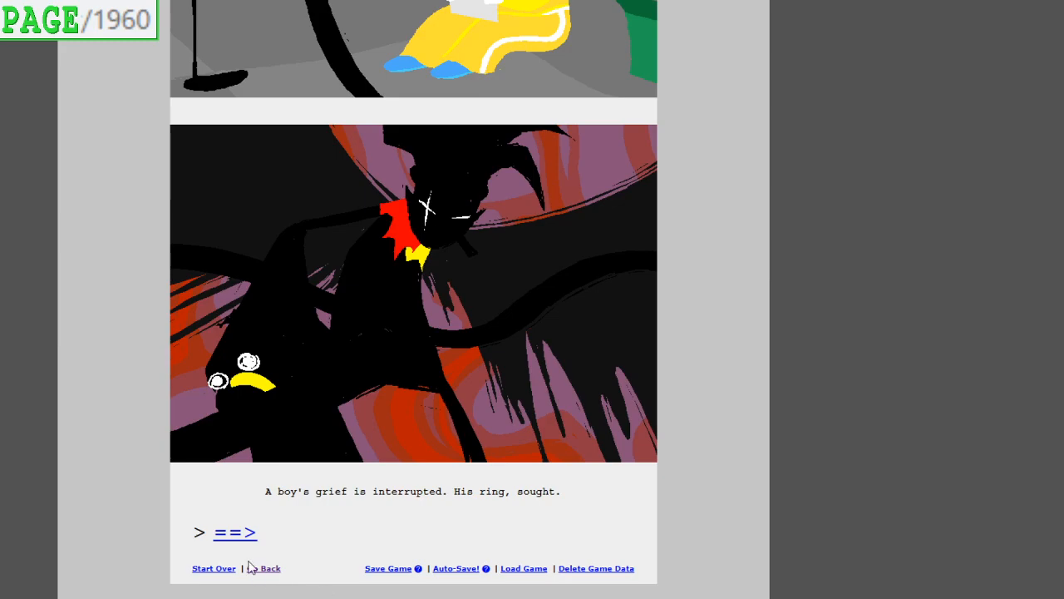
left_click(236, 532)
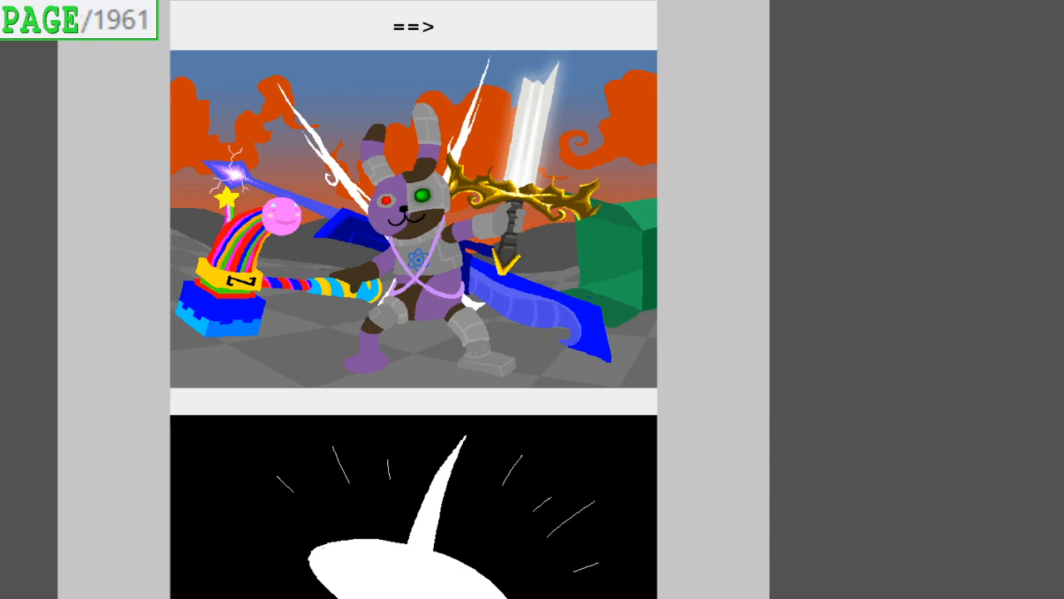
scroll("down", 3)
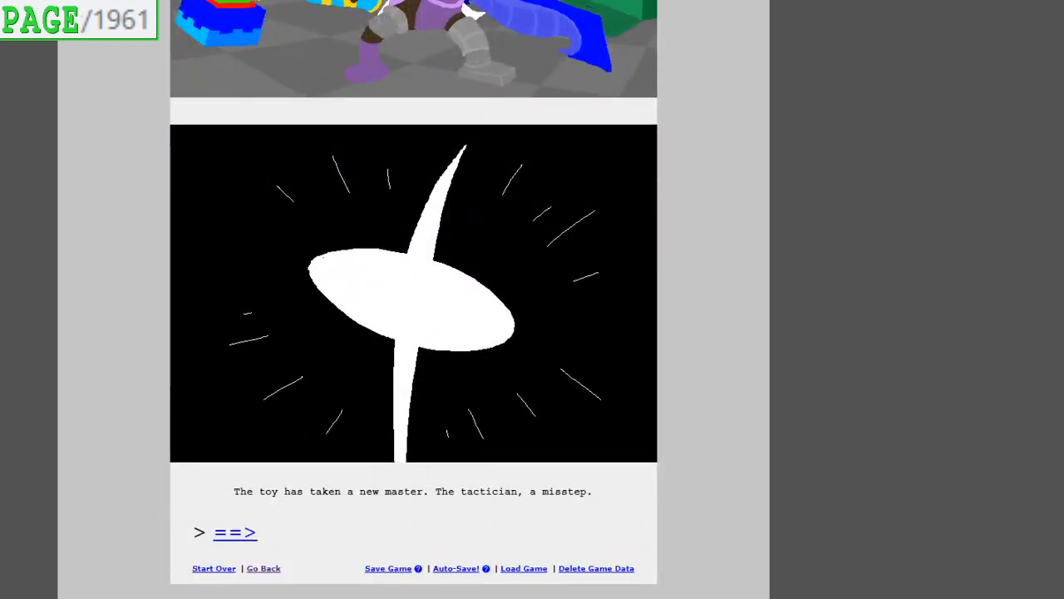
left_click(236, 532)
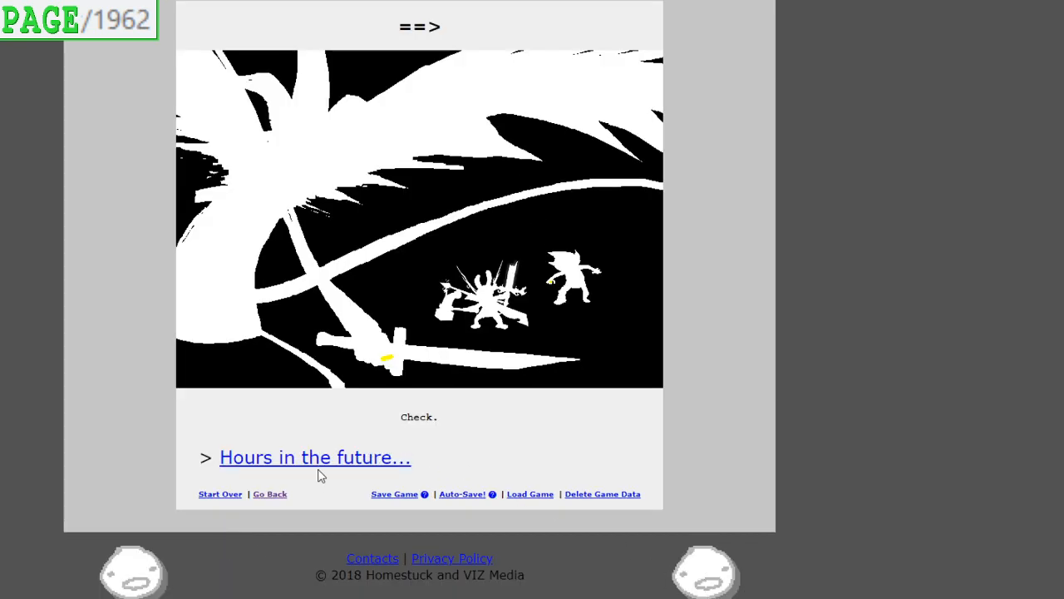
Read 'Hours in the future...' page 1963, then 'the recent past is recalled...' page 1964 at the temple
left_click(315, 458)
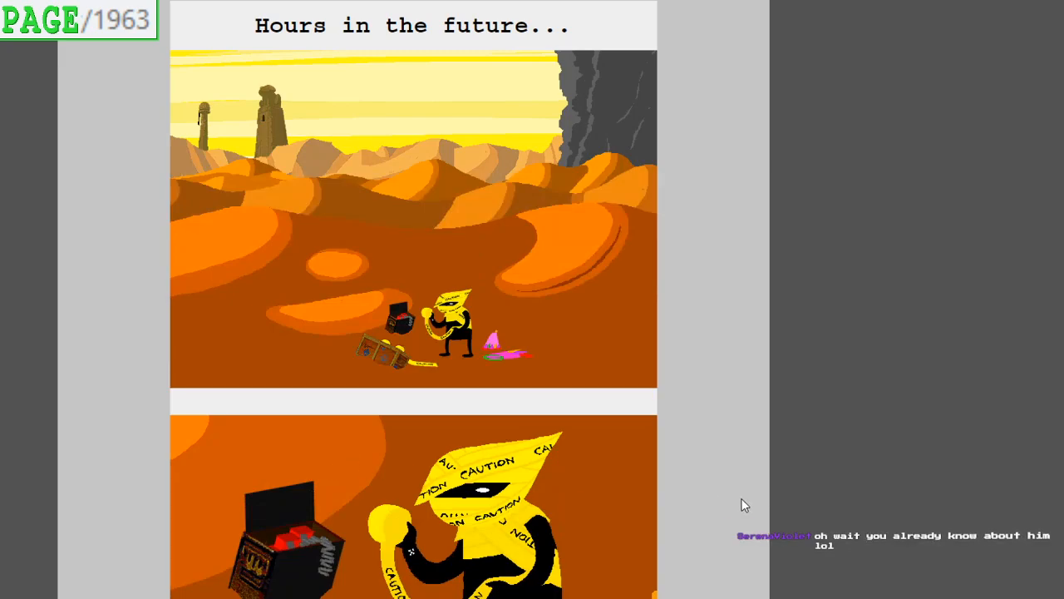
scroll("down", 3)
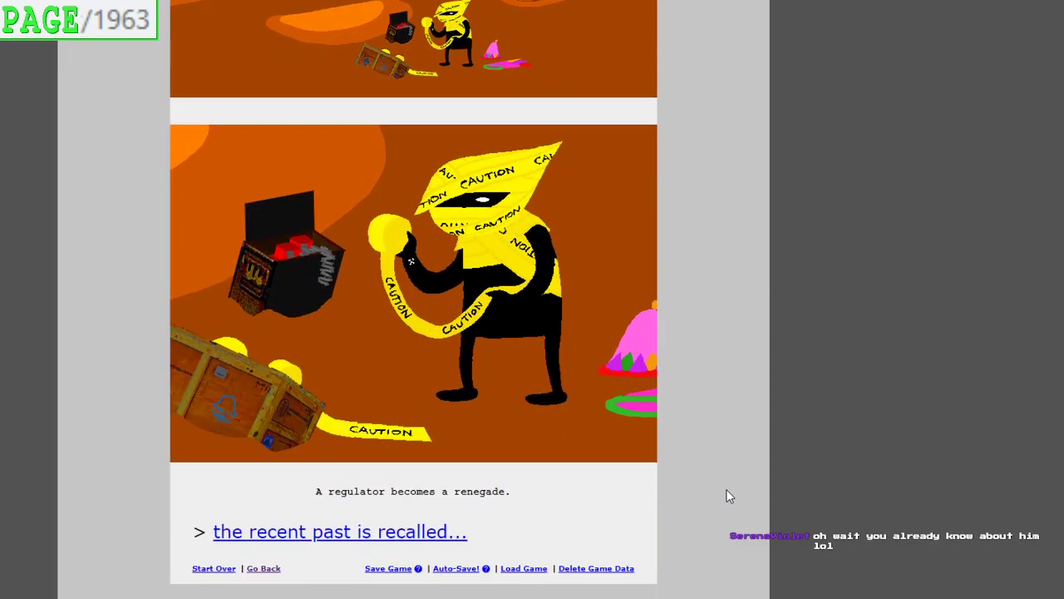
mouse_move(735, 489)
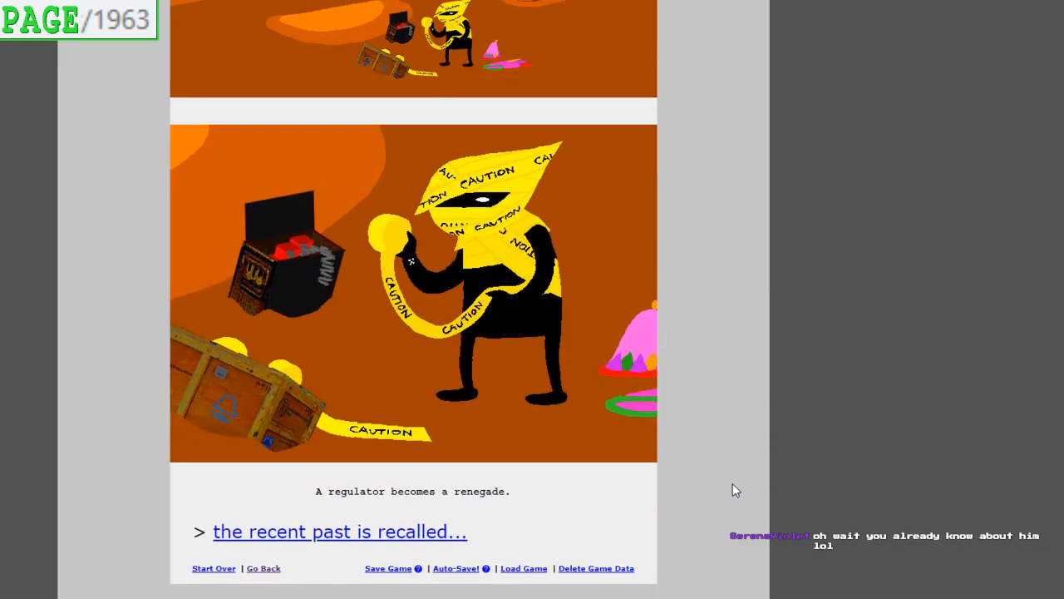
mouse_move(410, 537)
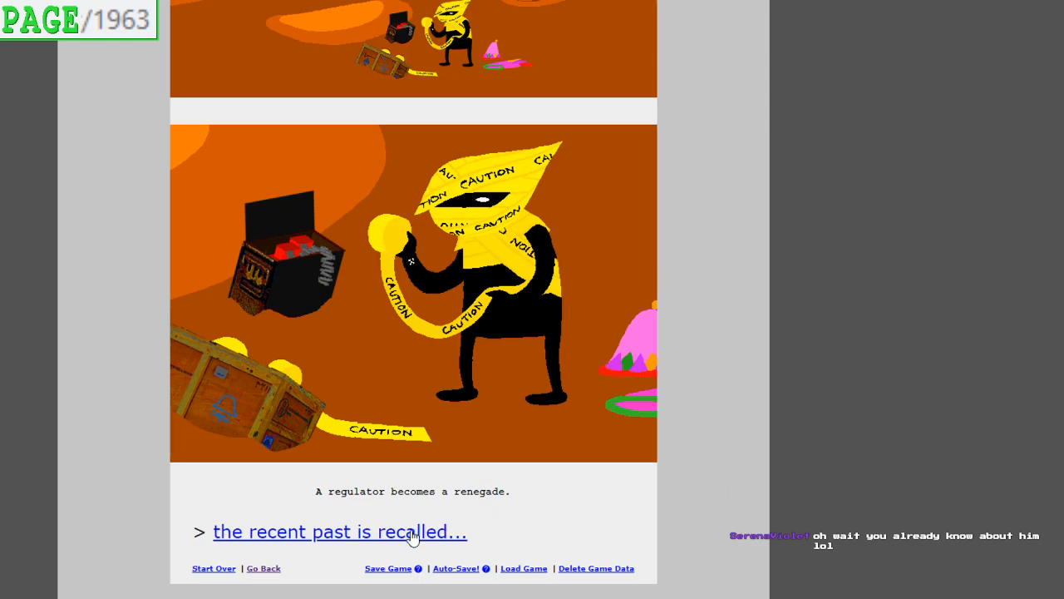
left_click(339, 532)
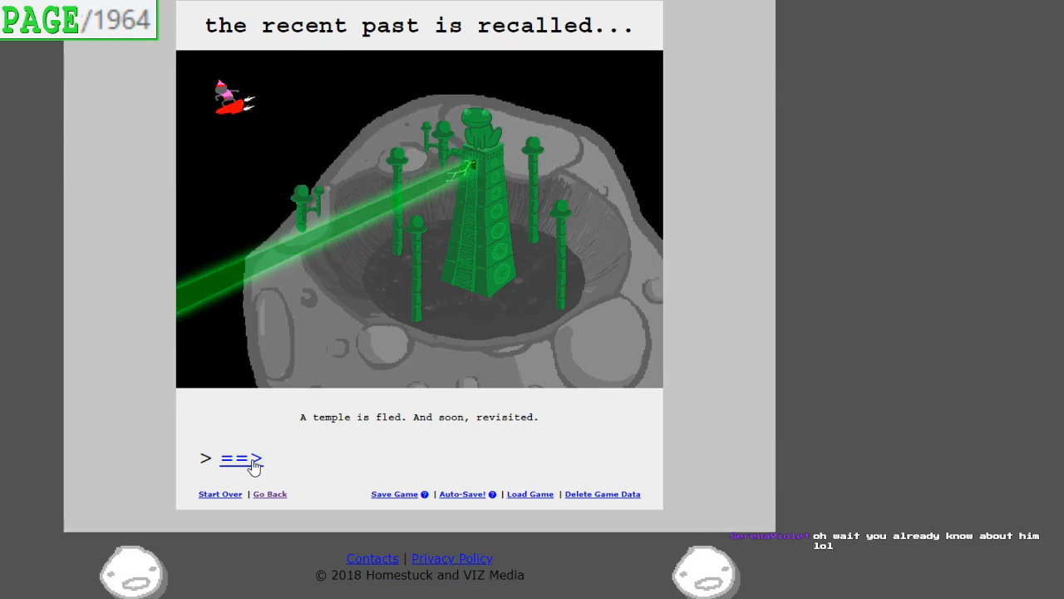
Read pages 1965 through 1967, reaching page 1968 where the sleeping boy is flown from the meteors
left_click(239, 459)
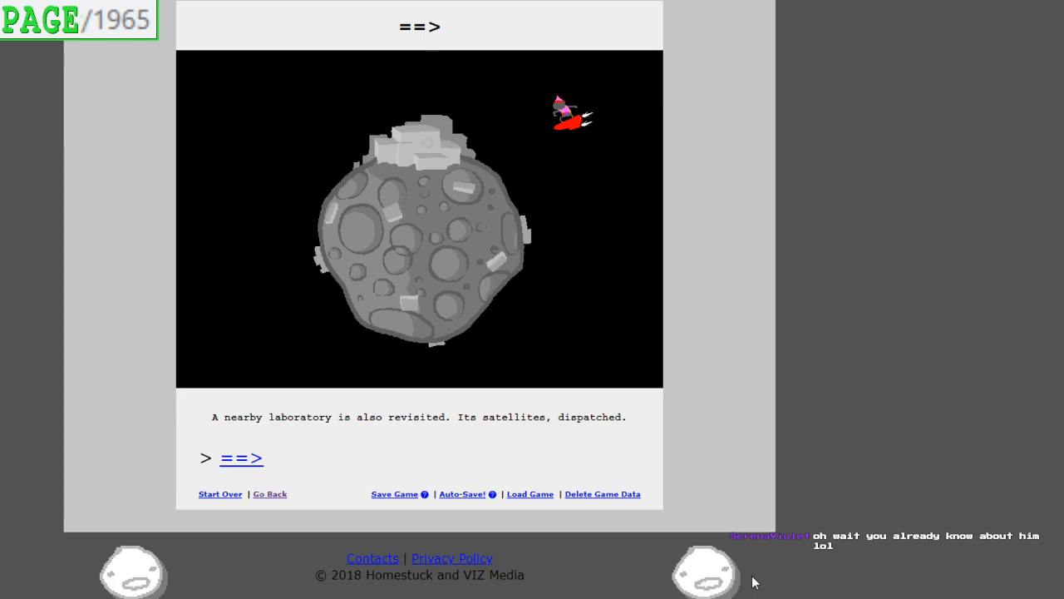
mouse_move(706, 579)
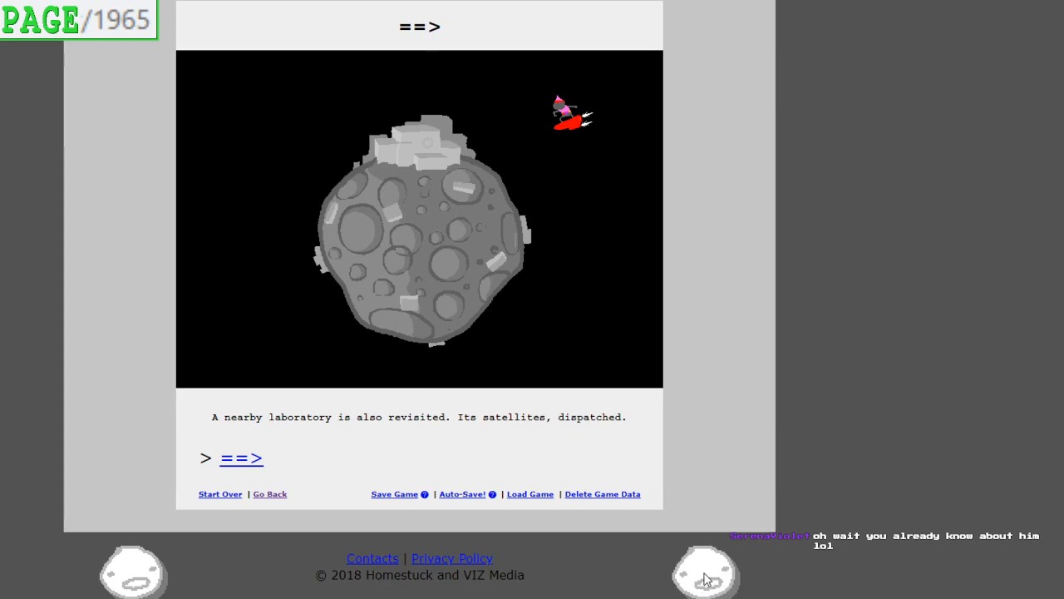
left_click(241, 459)
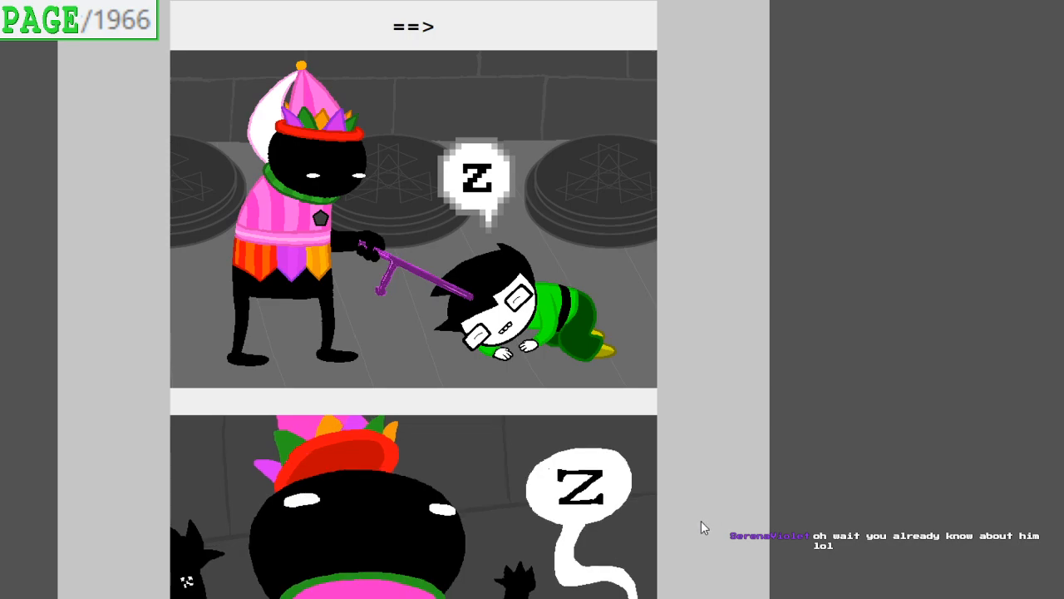
scroll("down", 3)
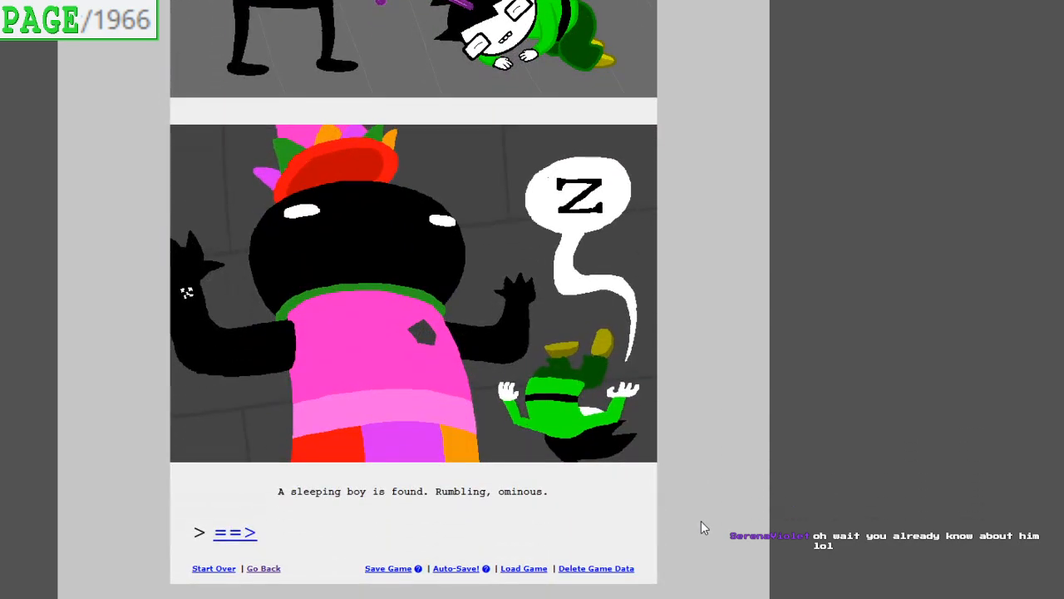
mouse_move(744, 596)
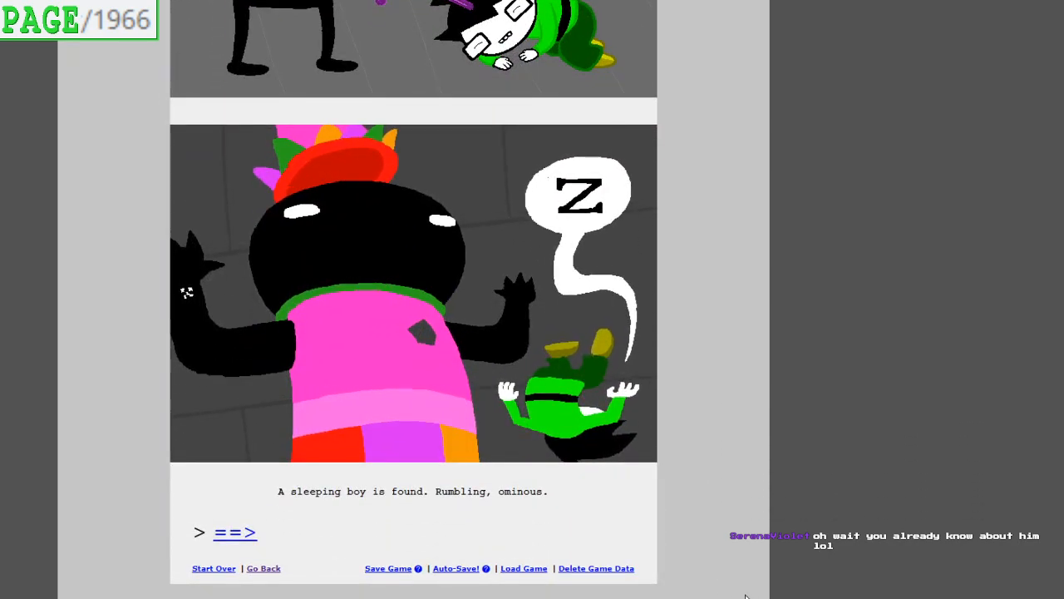
left_click(236, 532)
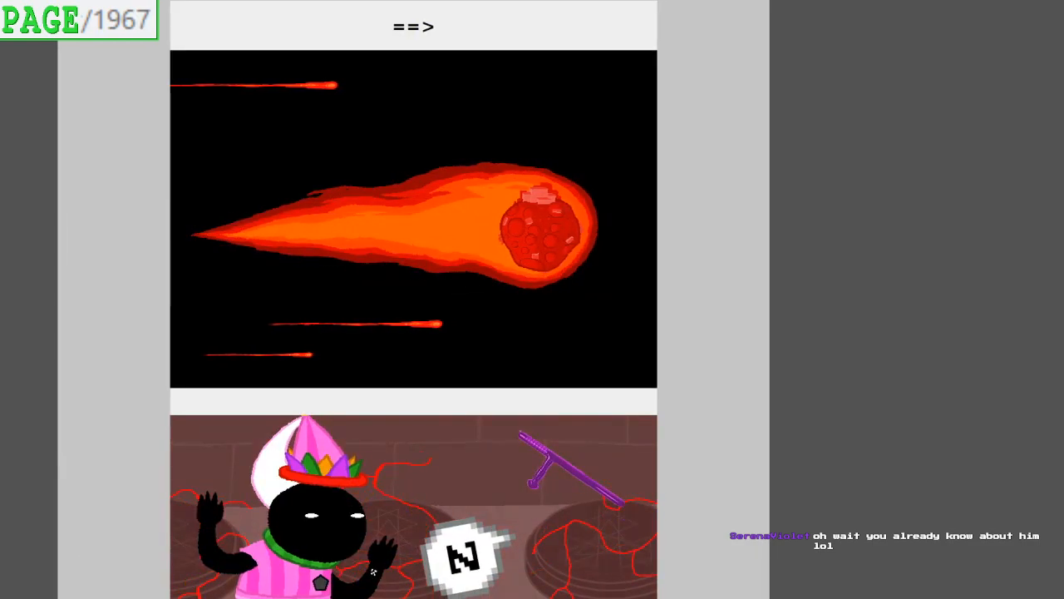
scroll("down", 3)
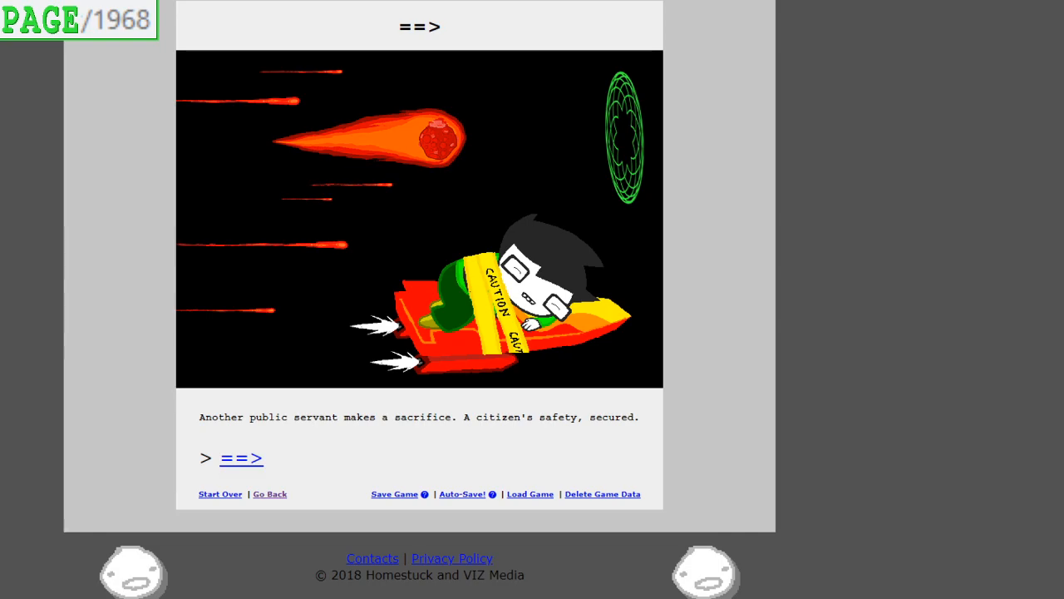
mouse_move(234, 462)
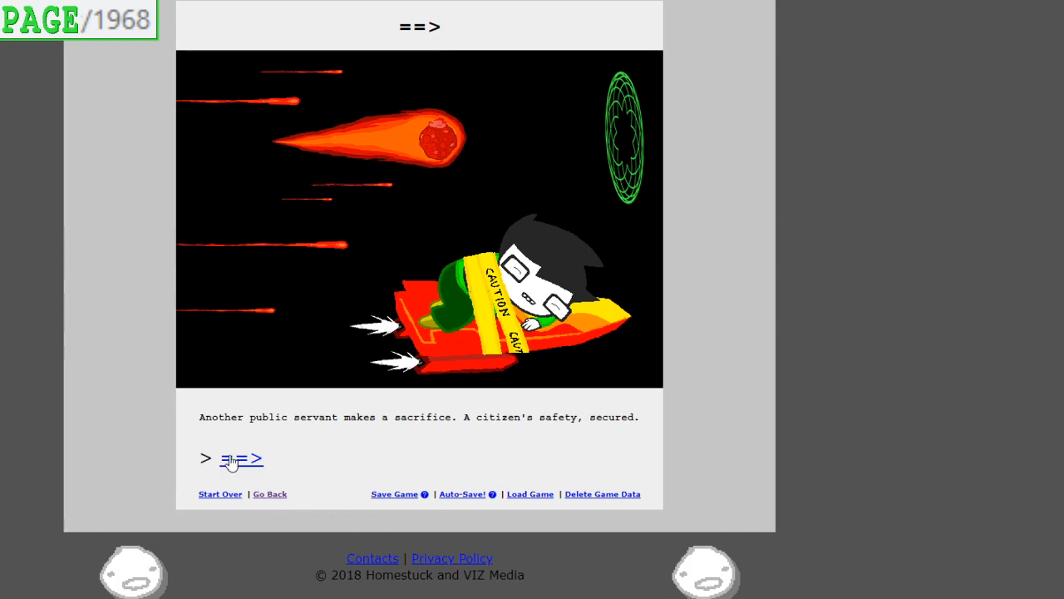
Read pages 1969 through 1971 of the story
left_click(241, 459)
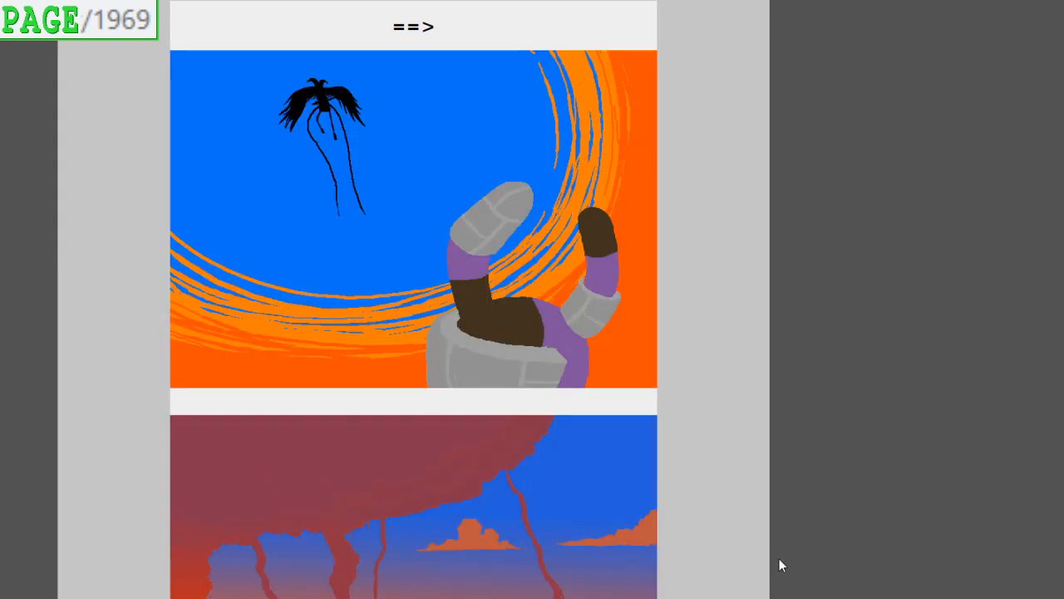
scroll("down", 3)
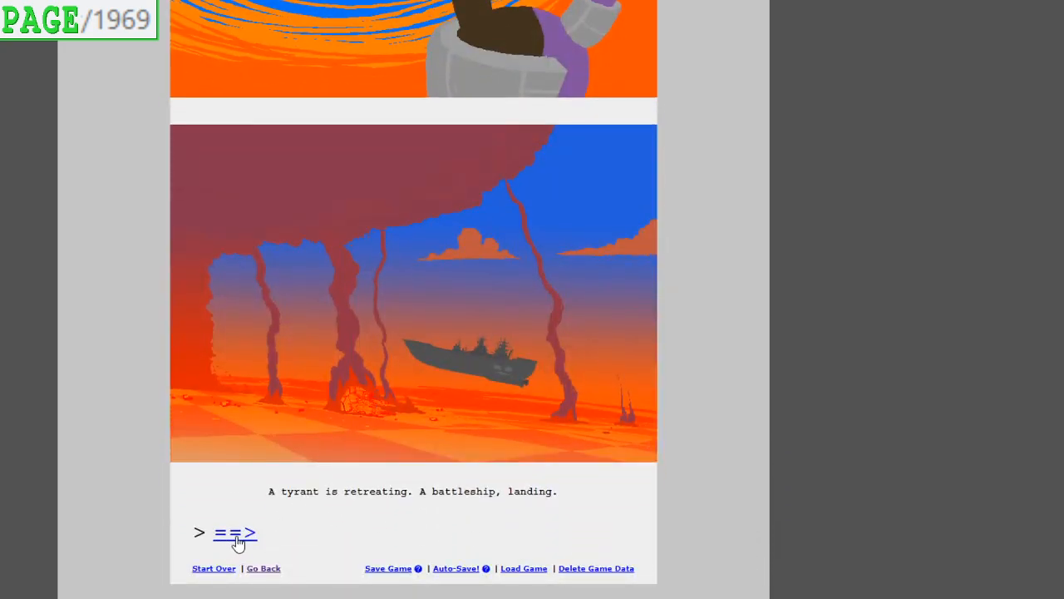
left_click(234, 534)
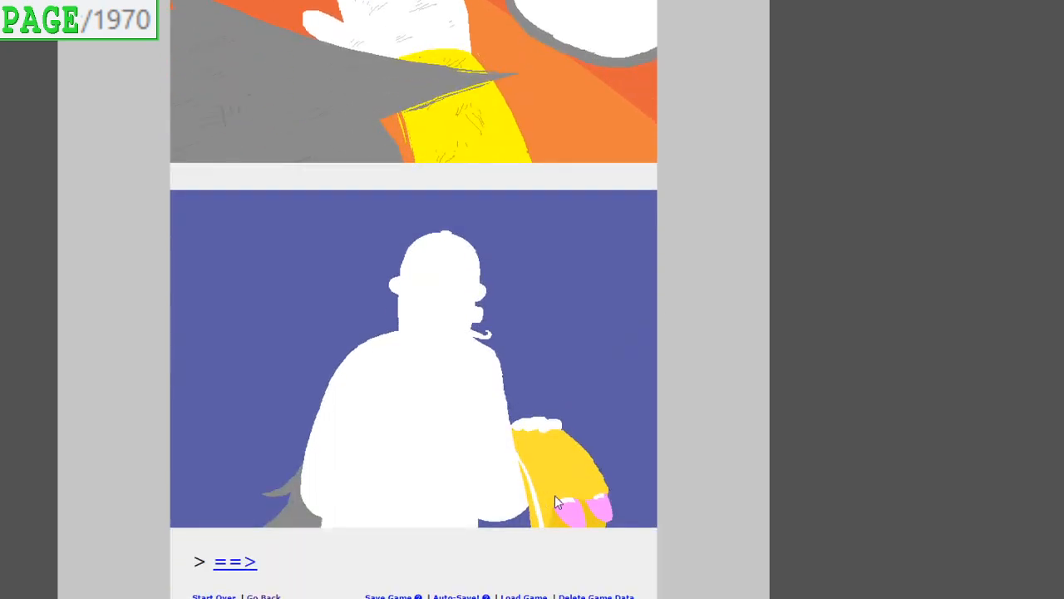
left_click(237, 562)
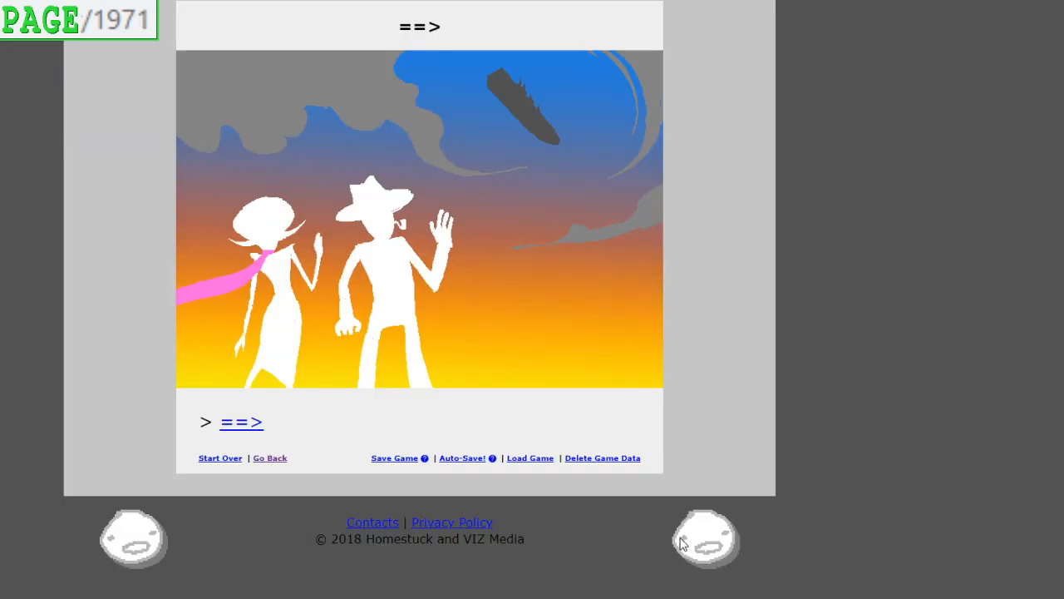
mouse_move(240, 426)
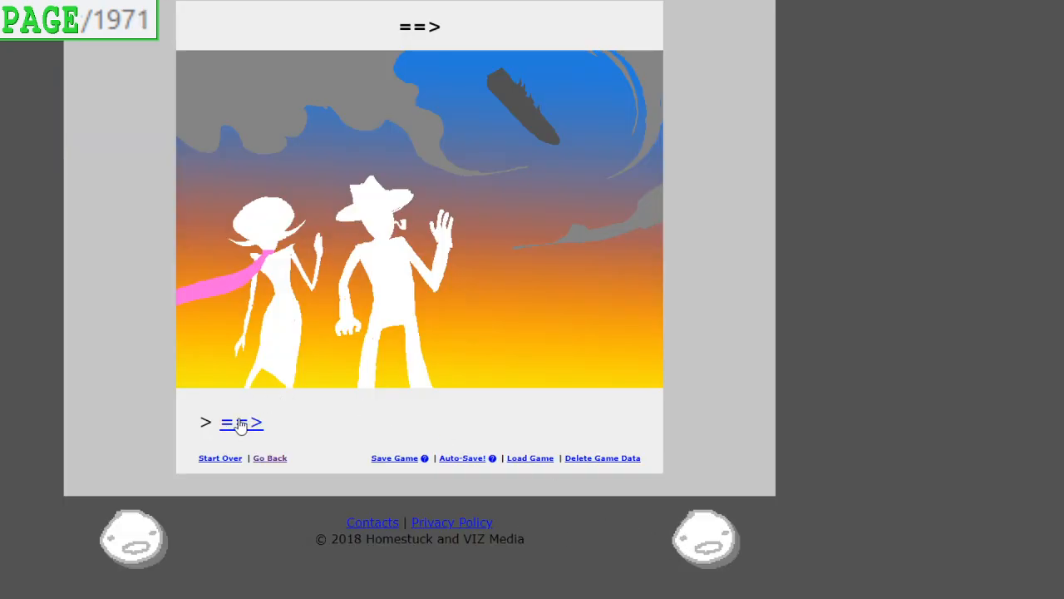
Read the grandfather-mourns page 1972 and the queen-mourns page 1973
left_click(241, 424)
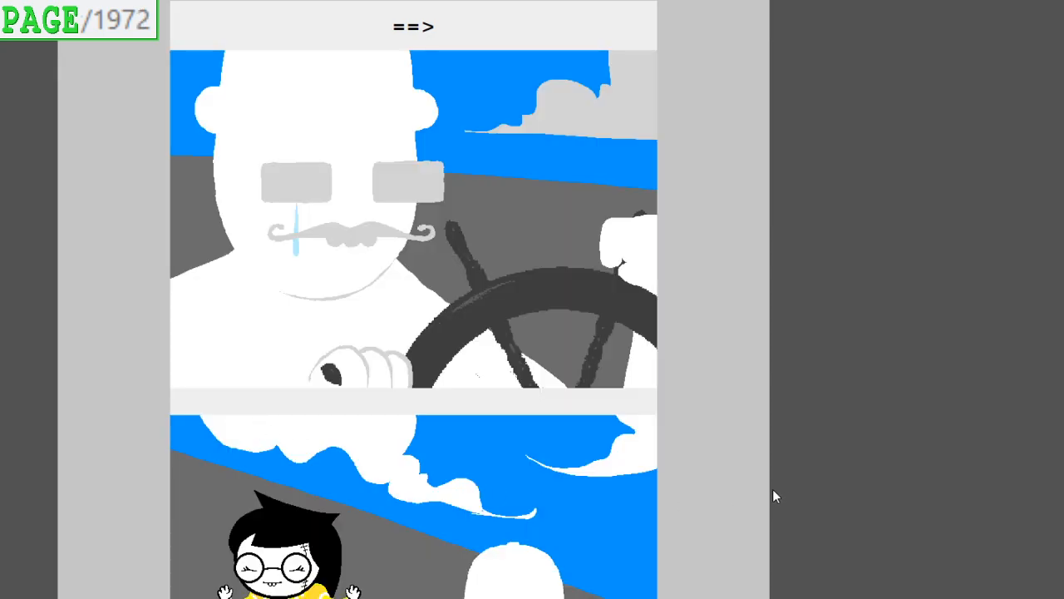
scroll("down", 3)
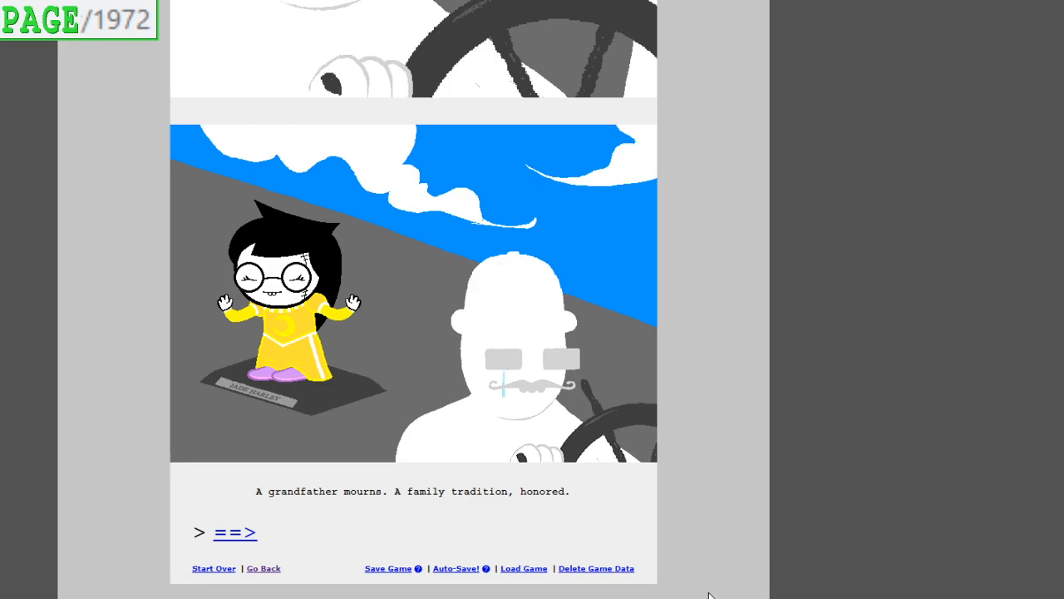
mouse_move(246, 539)
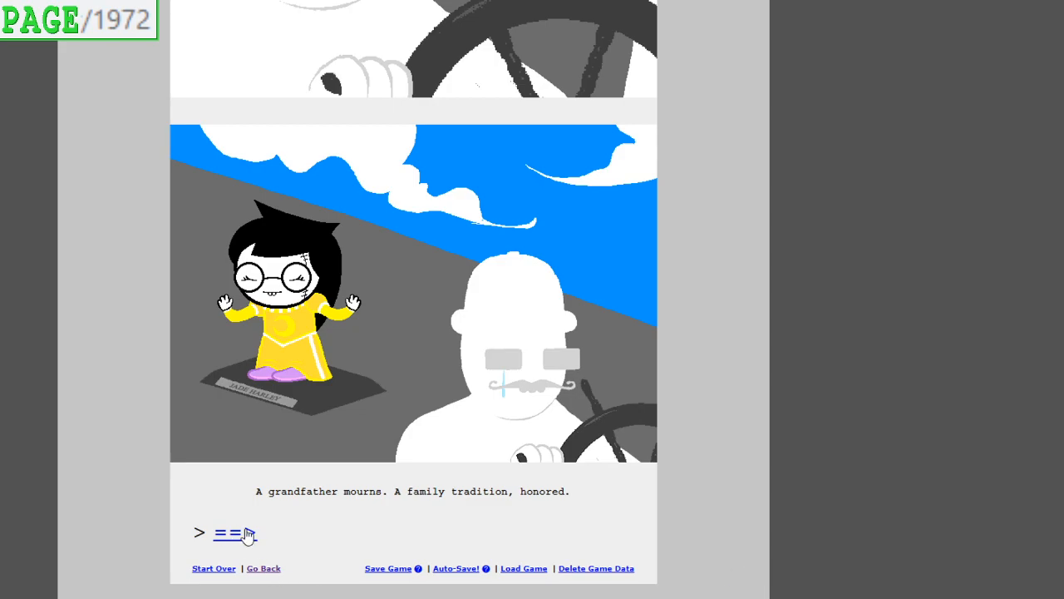
left_click(231, 532)
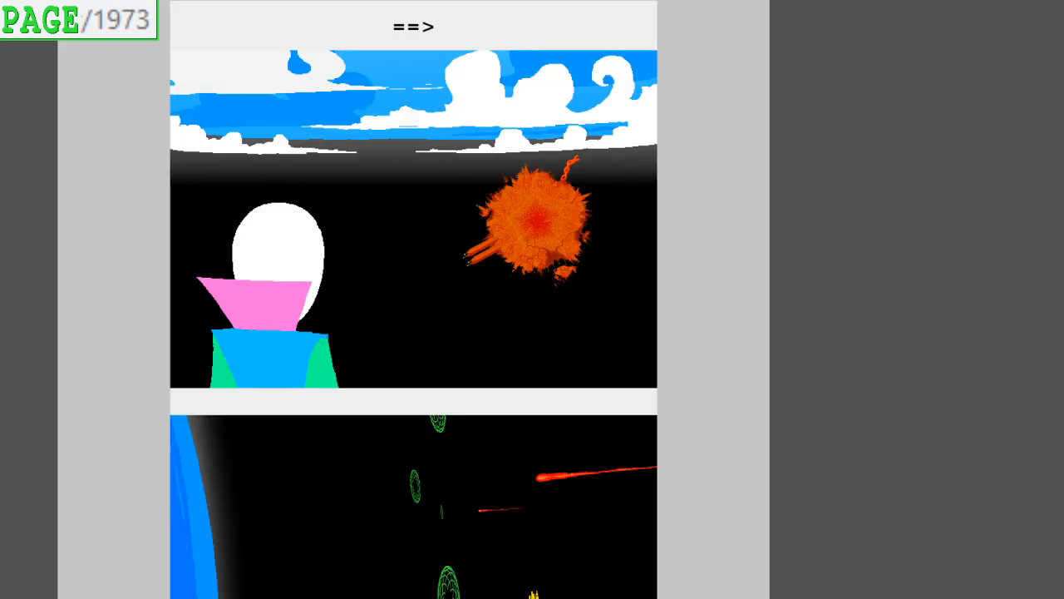
scroll("down", 3)
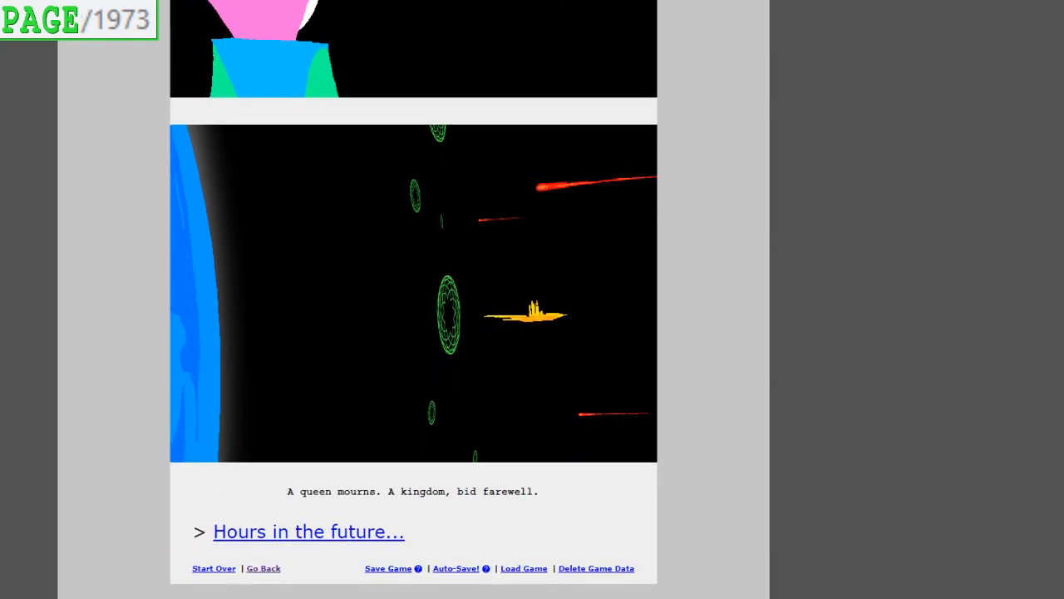
mouse_move(321, 542)
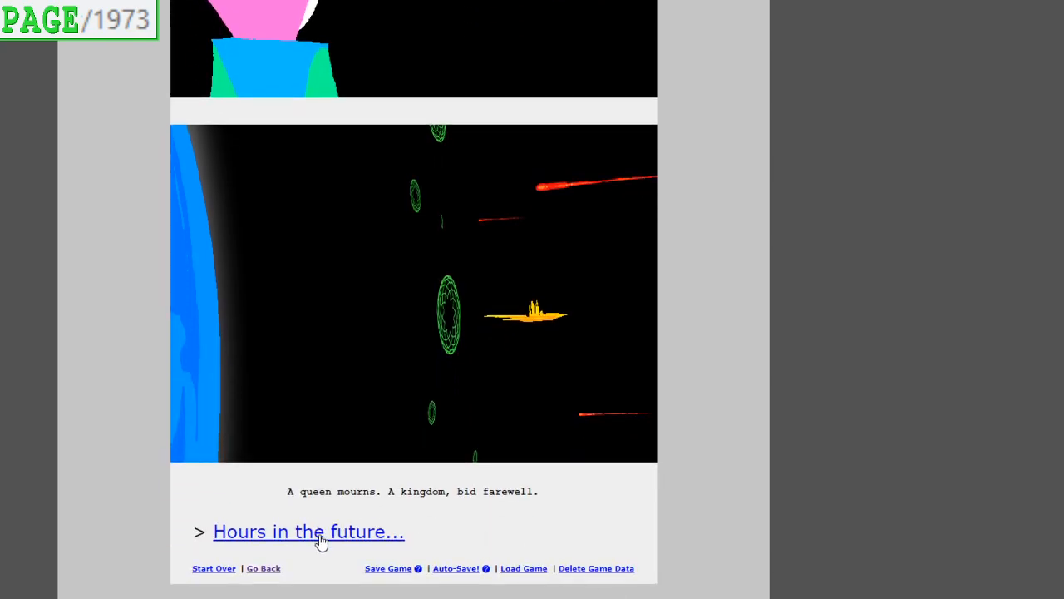
Follow 'Hours in the future...' and 'and then years...' through the key and repaired command station pages
left_click(309, 532)
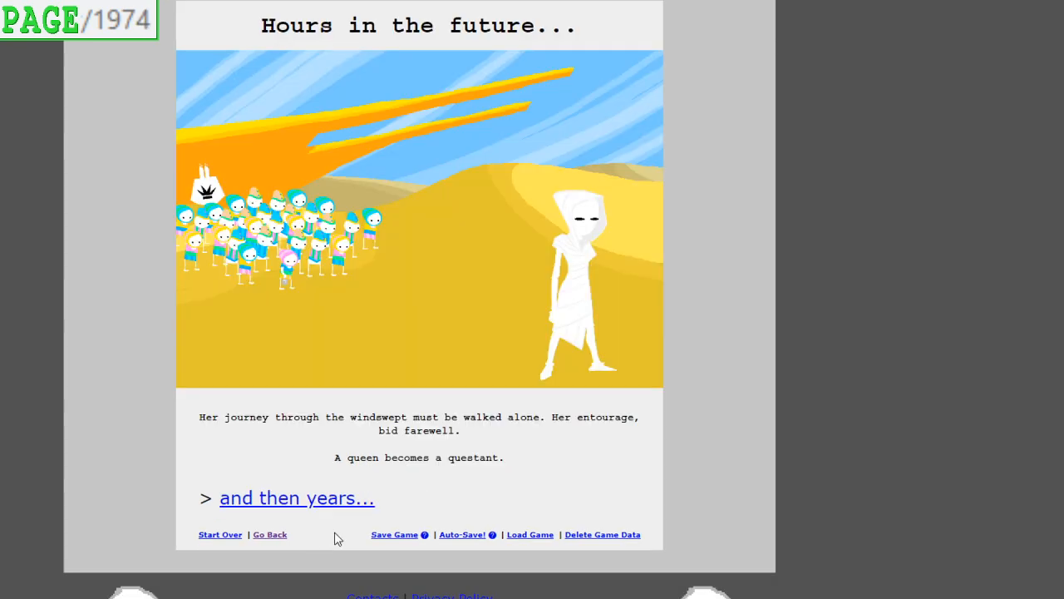
mouse_move(706, 591)
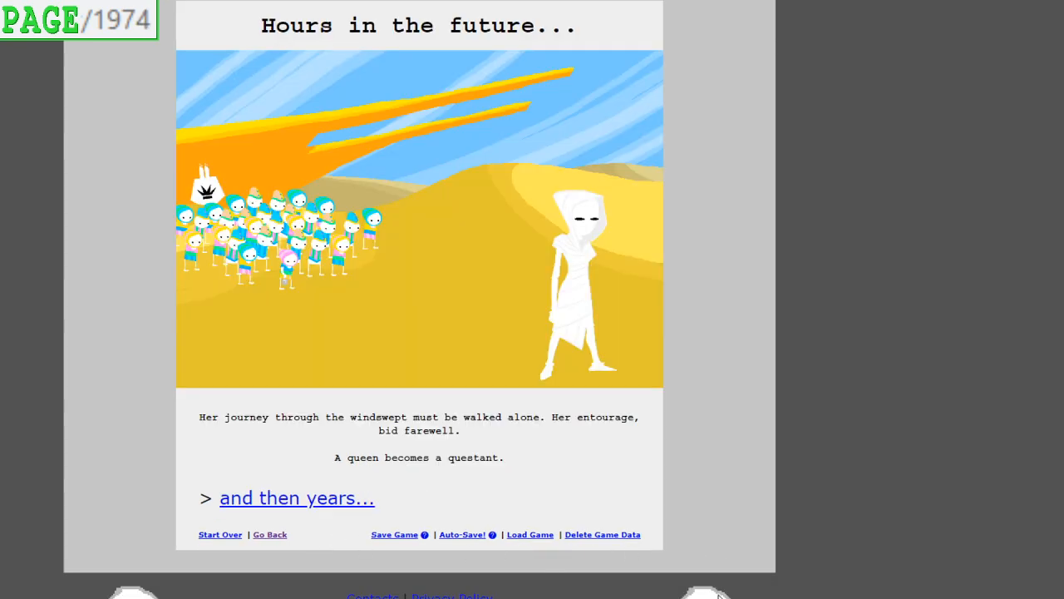
mouse_move(758, 596)
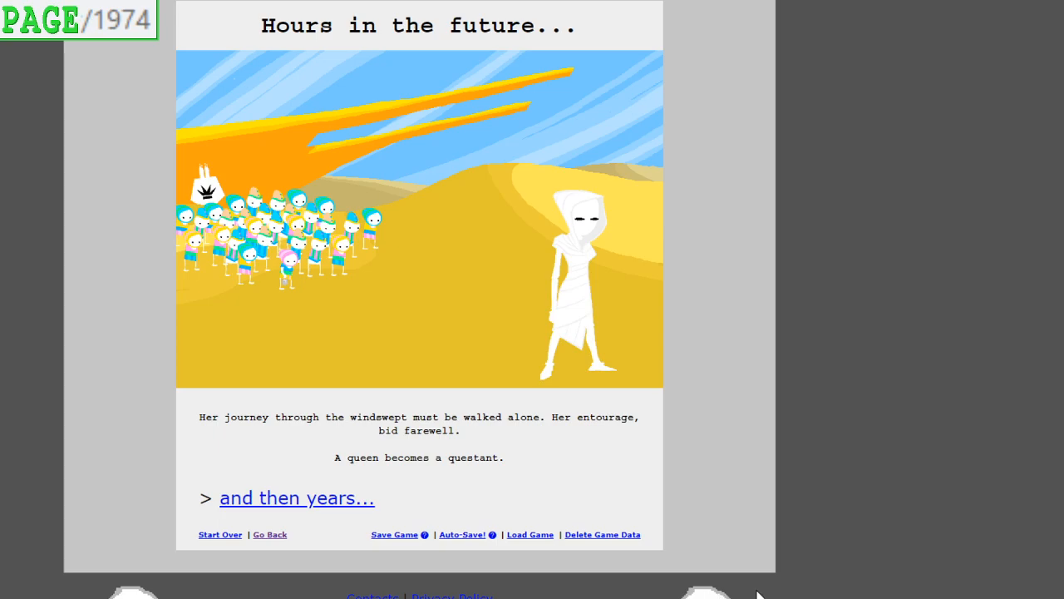
mouse_move(320, 499)
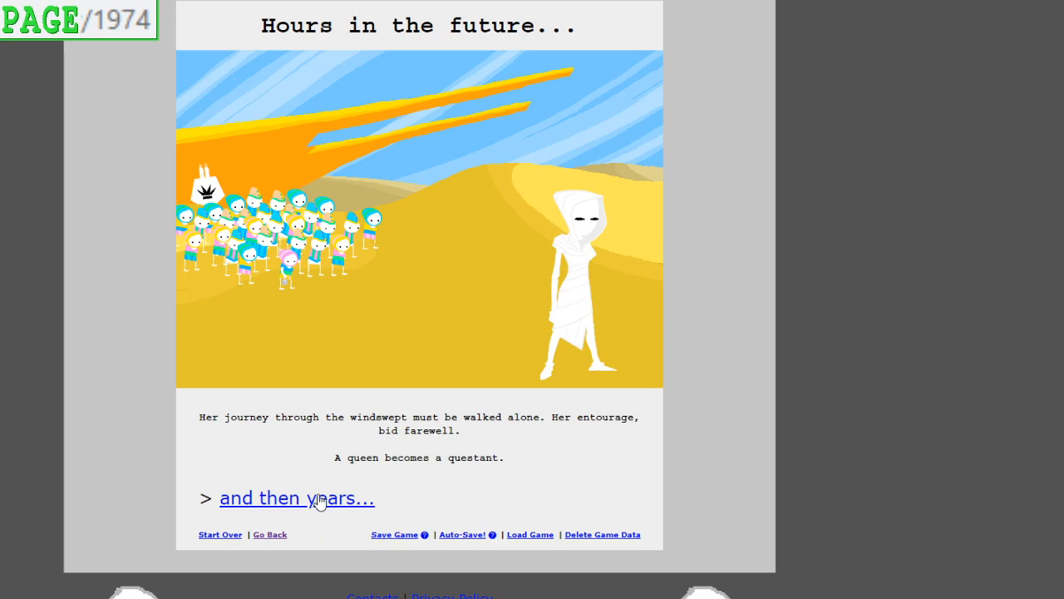
left_click(296, 497)
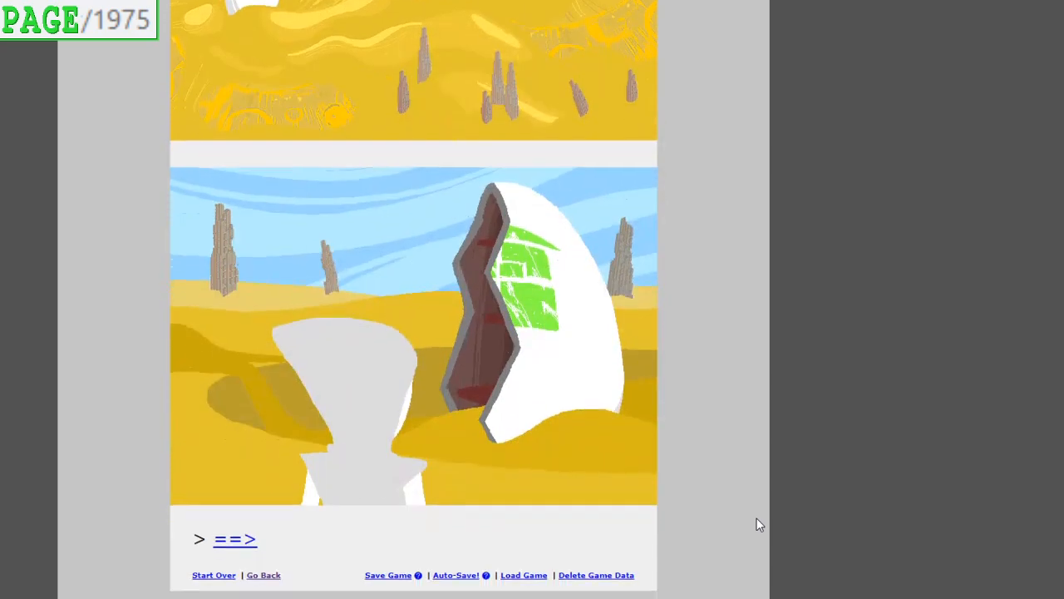
left_click(237, 538)
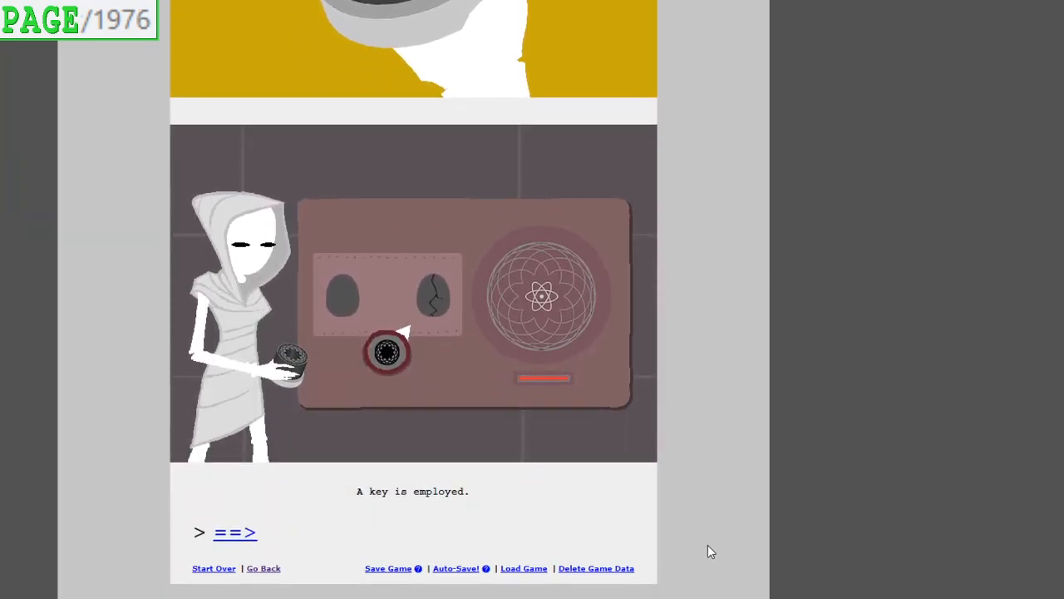
mouse_move(236, 532)
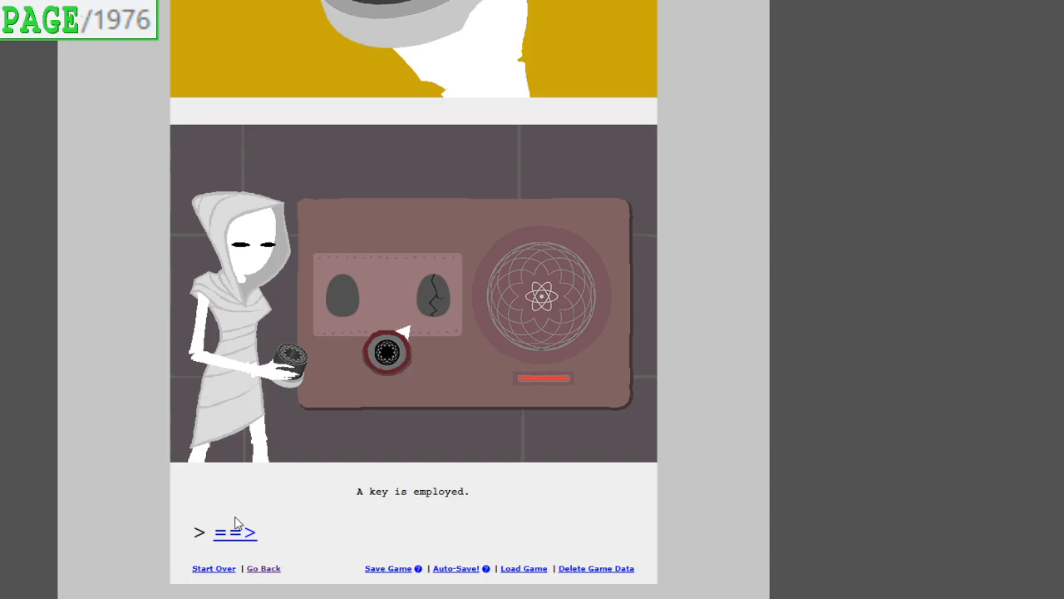
left_click(236, 532)
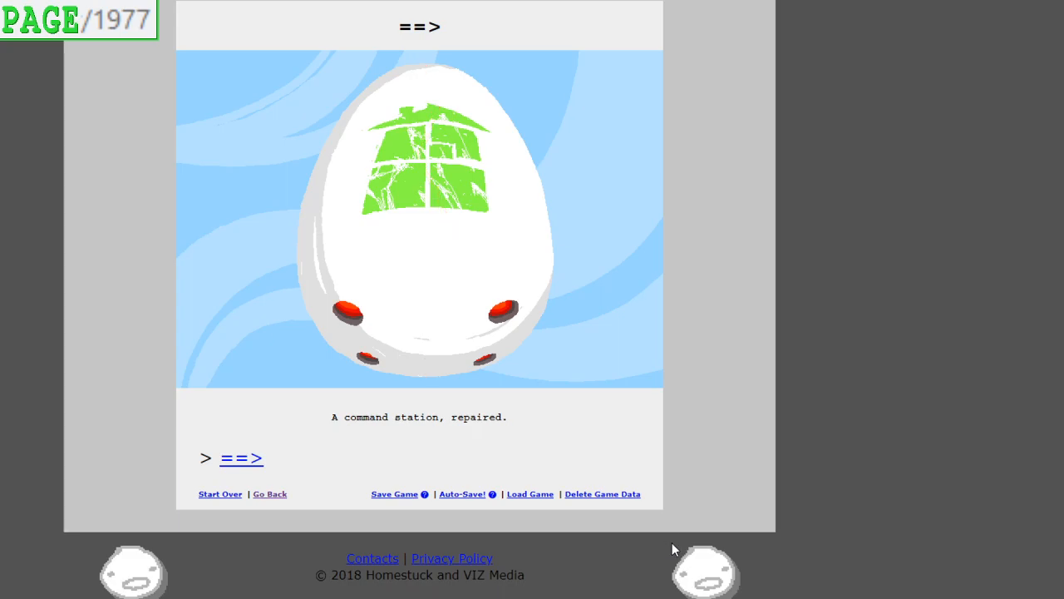
Continue the questant's journey to page 1980 with the burning blade
left_click(241, 459)
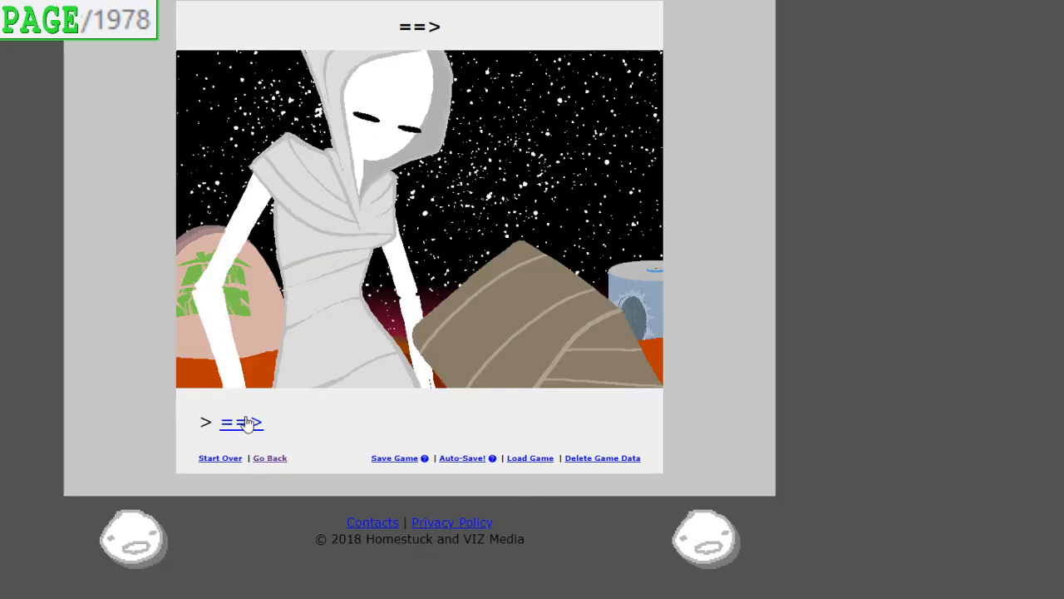
left_click(241, 423)
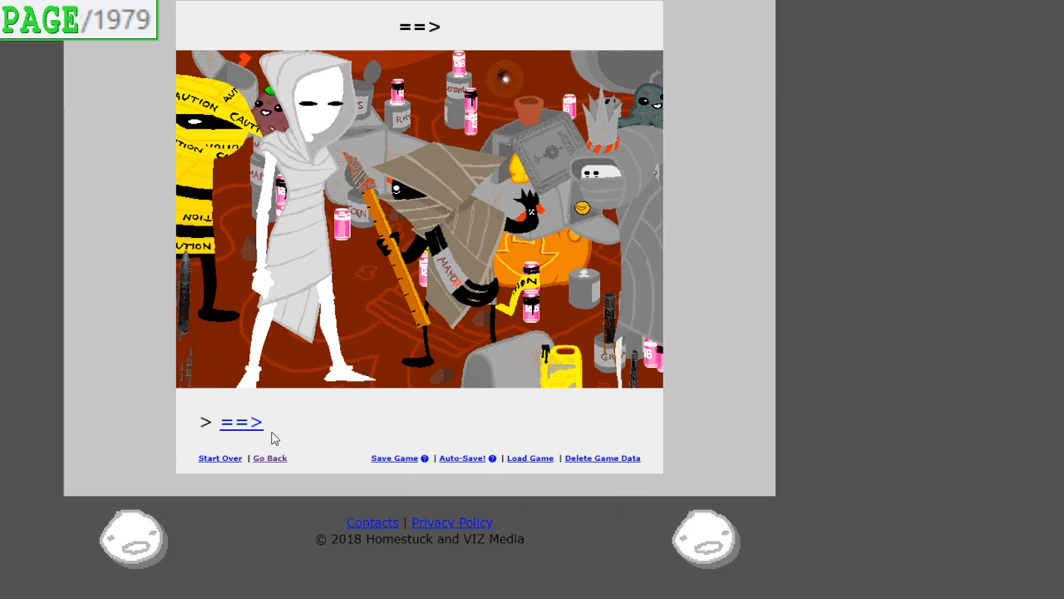
left_click(241, 423)
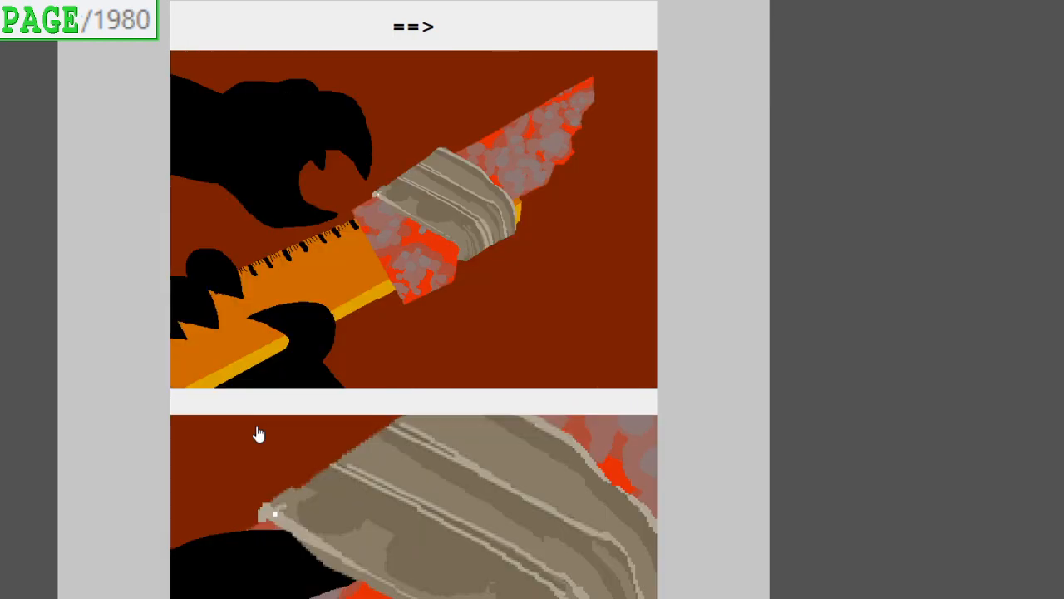
Scroll down through the wrapped blade, glowing clawed hand and spiral-bellied winged figure panels
scroll("down", 3)
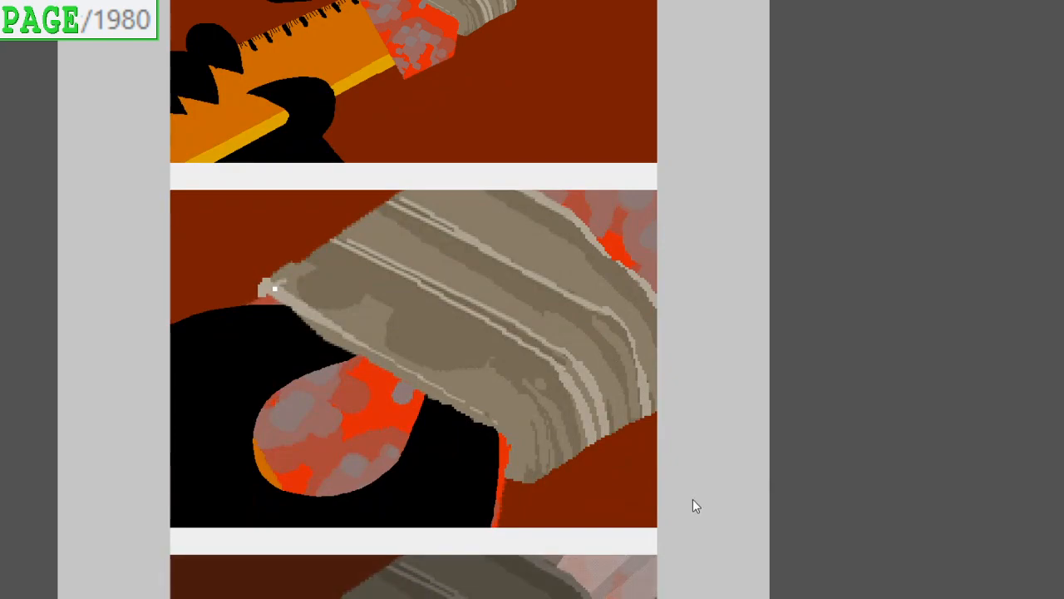
scroll("down", 3)
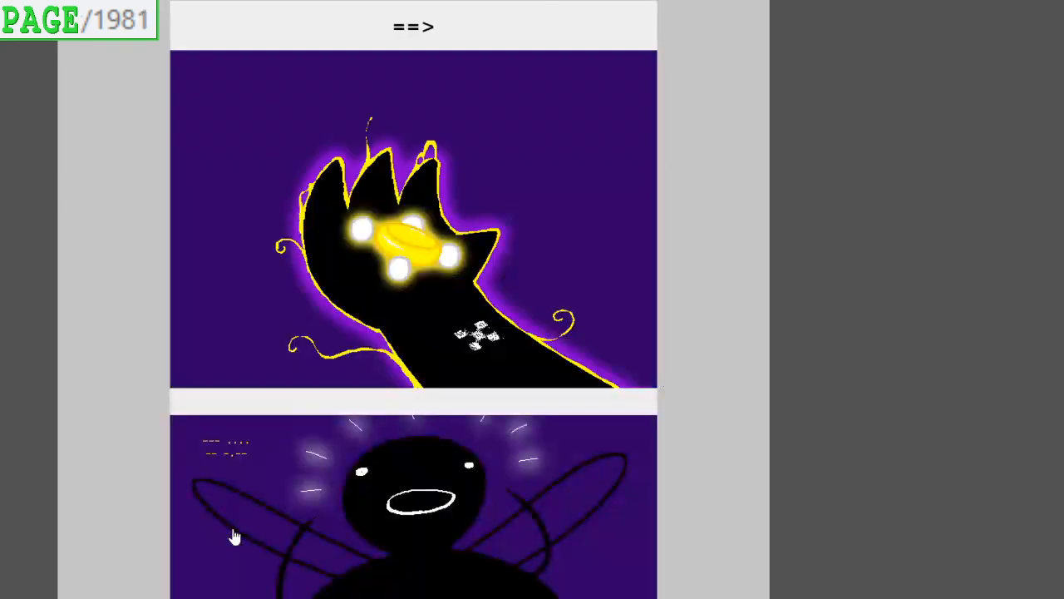
scroll("down", 3)
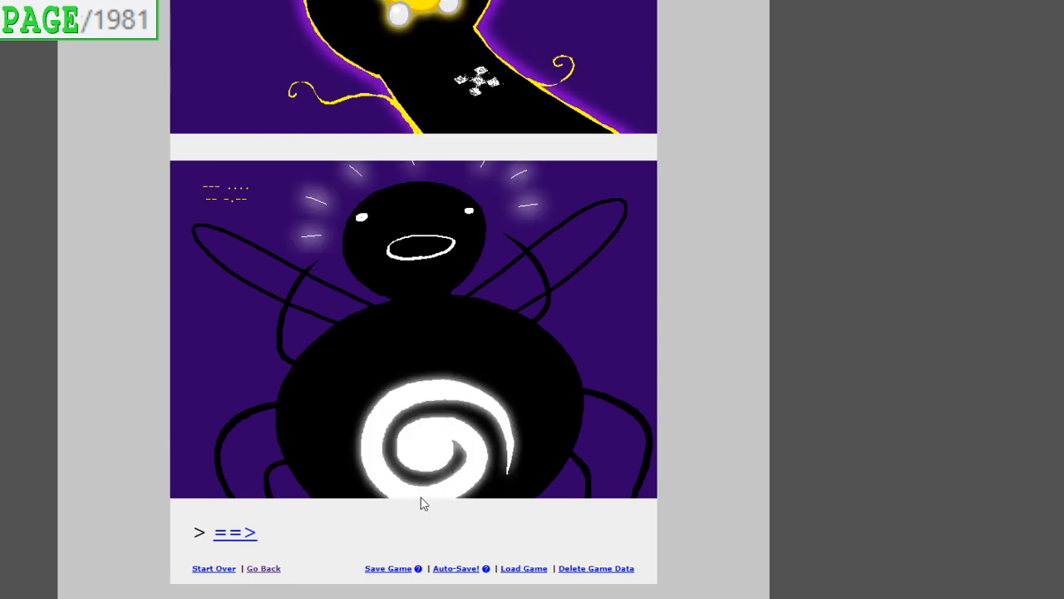
Read through pages 1982-1986, the cloud pages and dark laboratory, to the fourth wall page
left_click(234, 532)
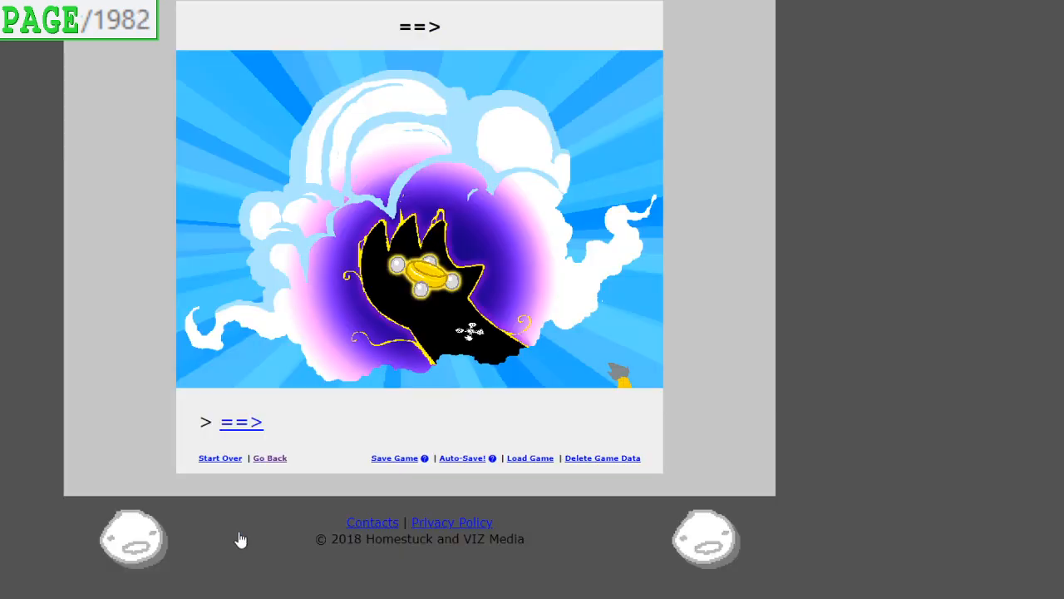
left_click(241, 422)
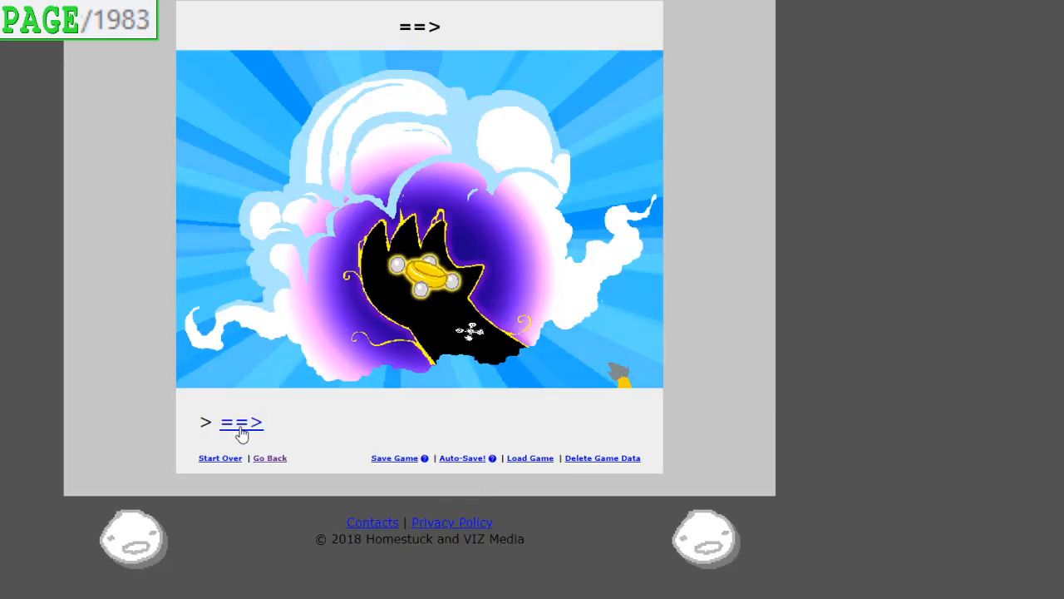
left_click(241, 424)
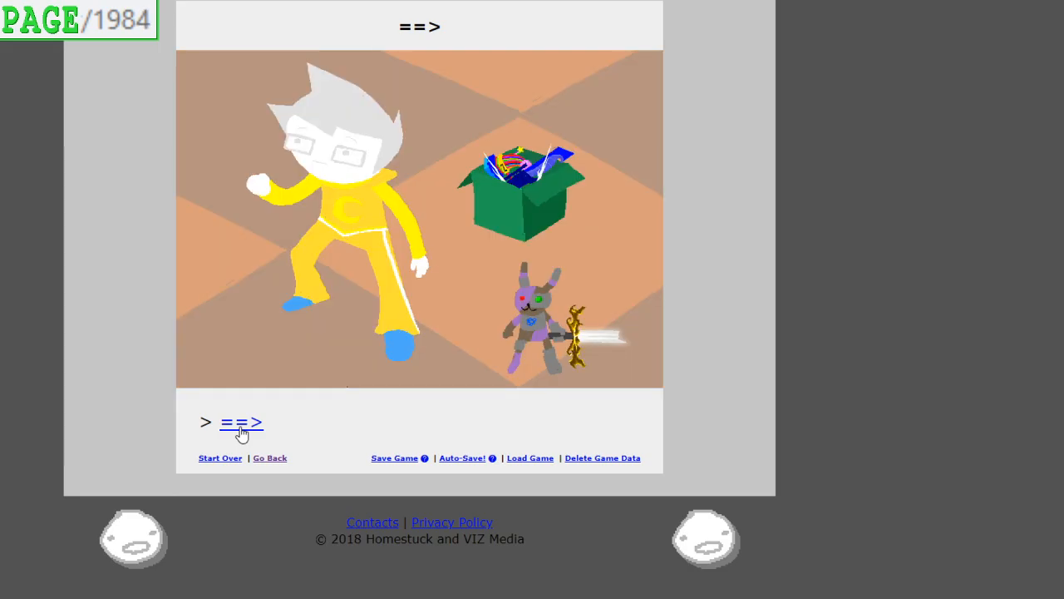
left_click(241, 424)
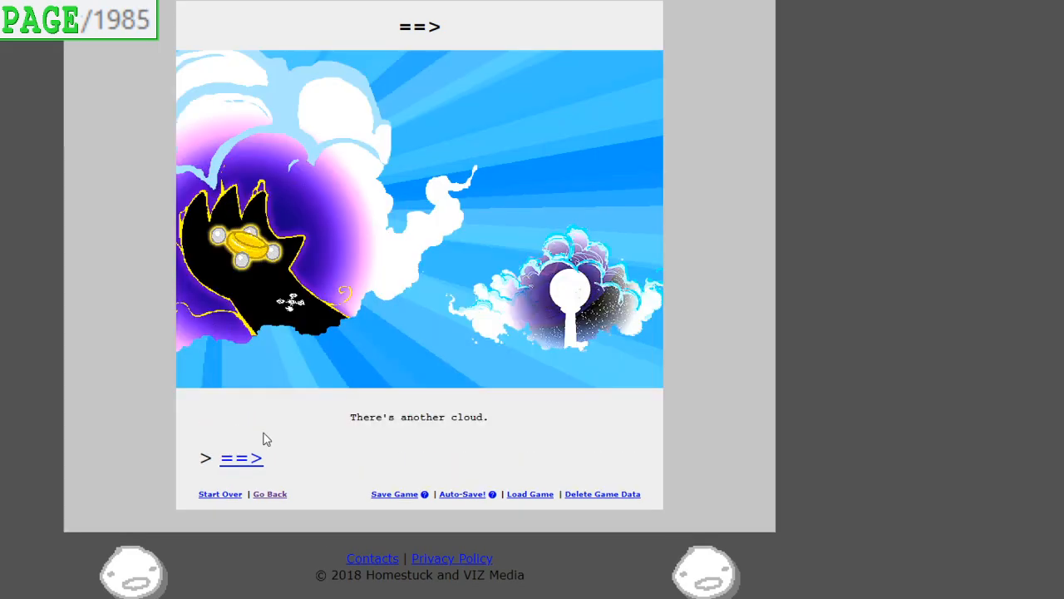
left_click(241, 459)
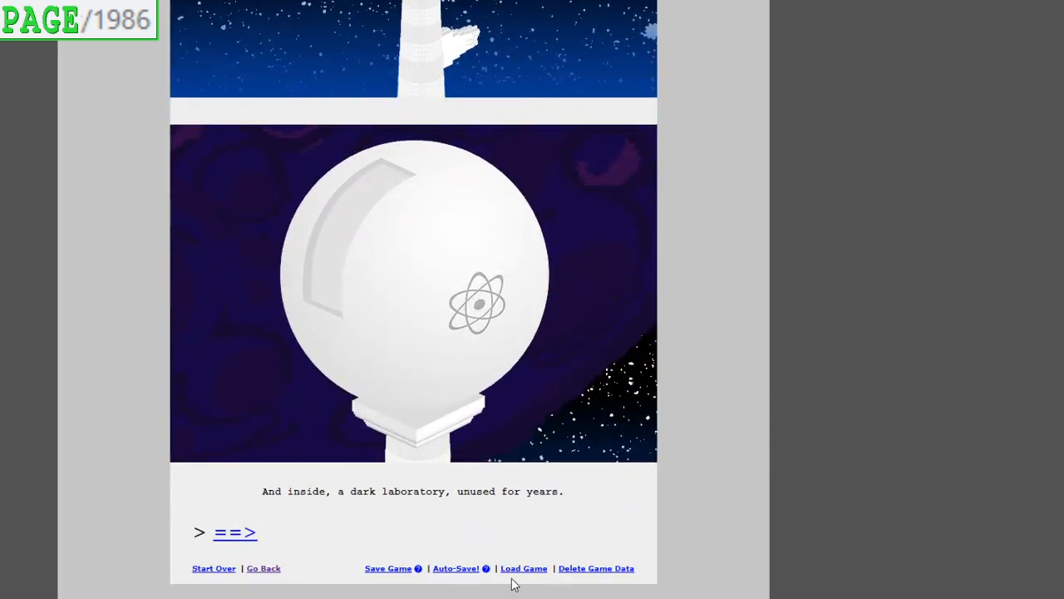
mouse_move(292, 573)
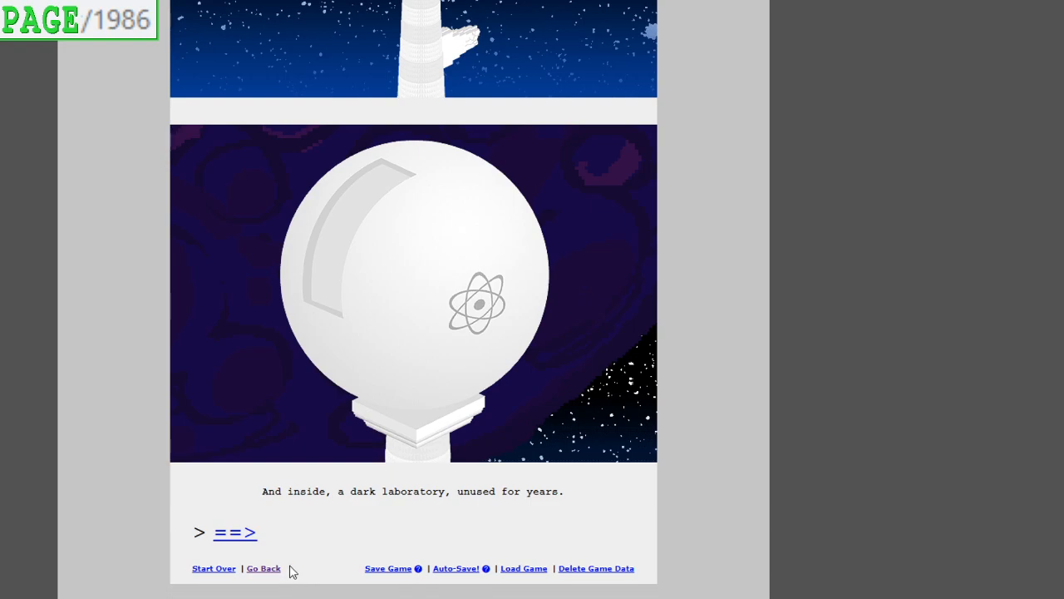
left_click(235, 532)
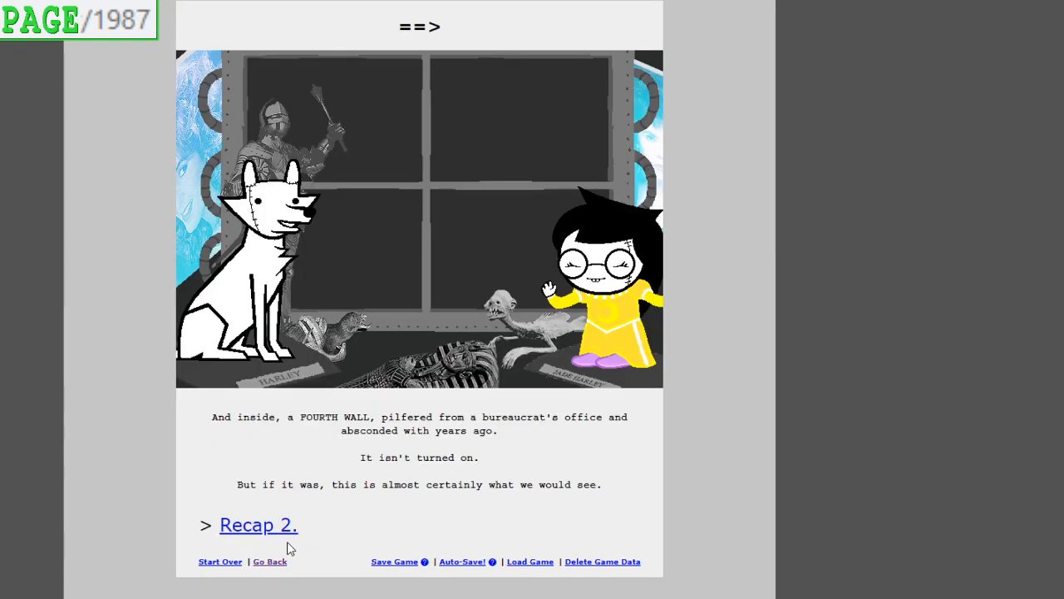
mouse_move(349, 546)
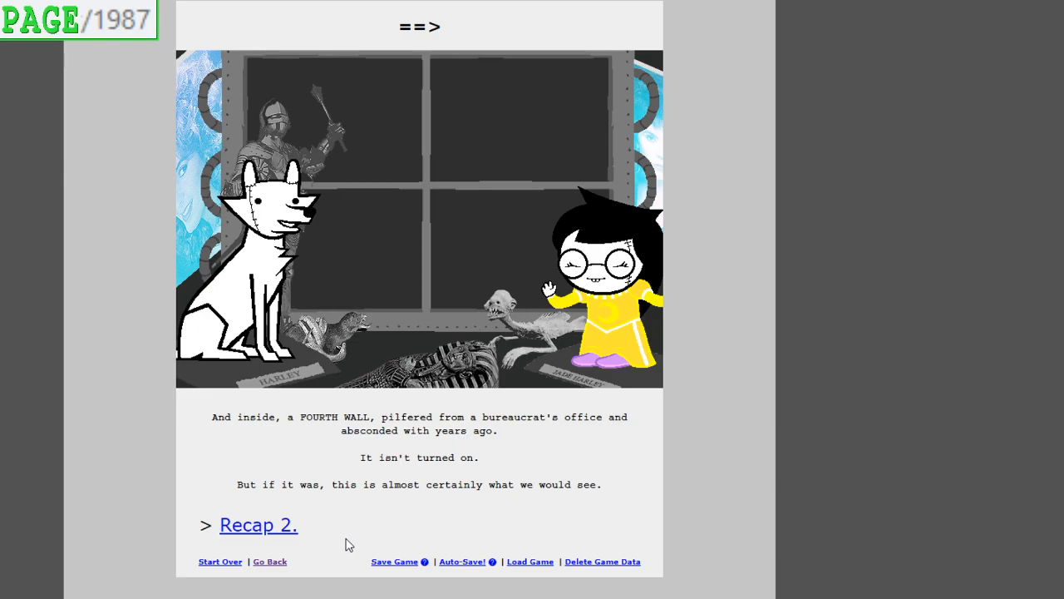
mouse_move(269, 532)
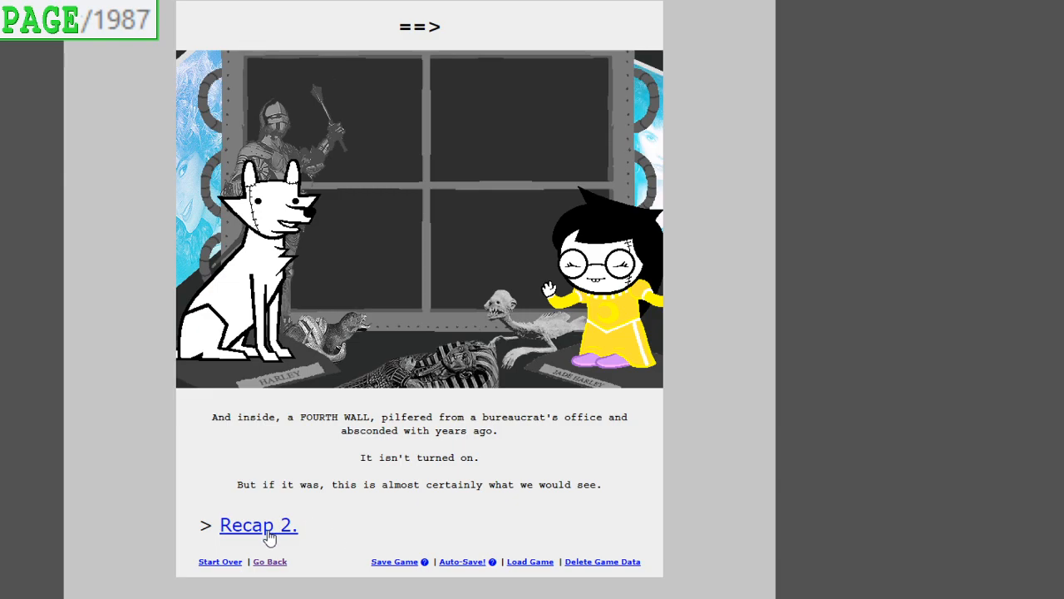
Go to page 1988, Recap 2, and read its log through the meteor lab and Dream Rose passages
left_click(260, 526)
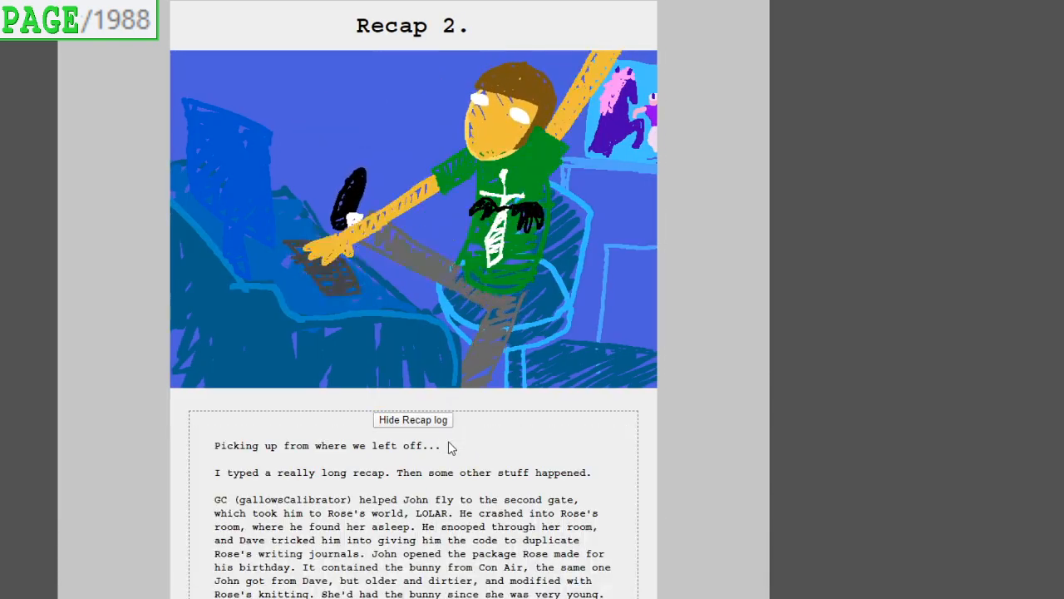
scroll("down", 3)
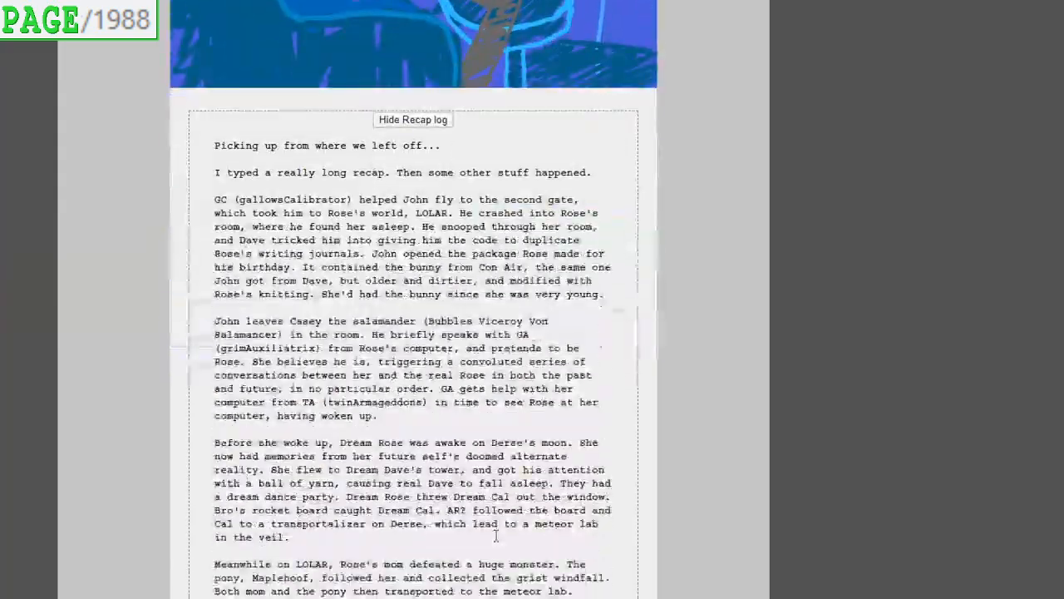
scroll("down", 3)
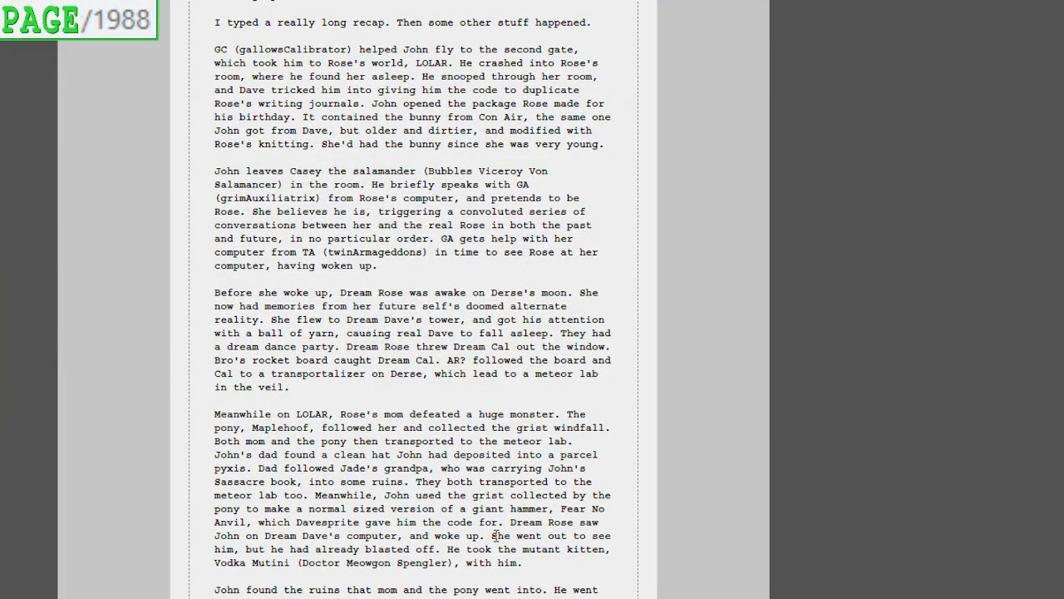
mouse_move(723, 272)
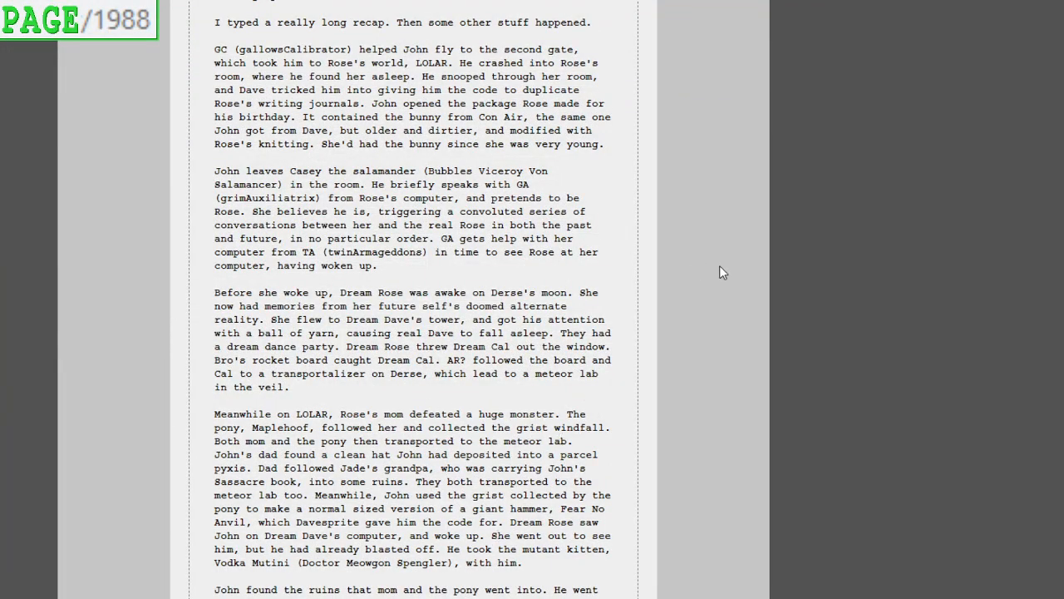
mouse_move(688, 259)
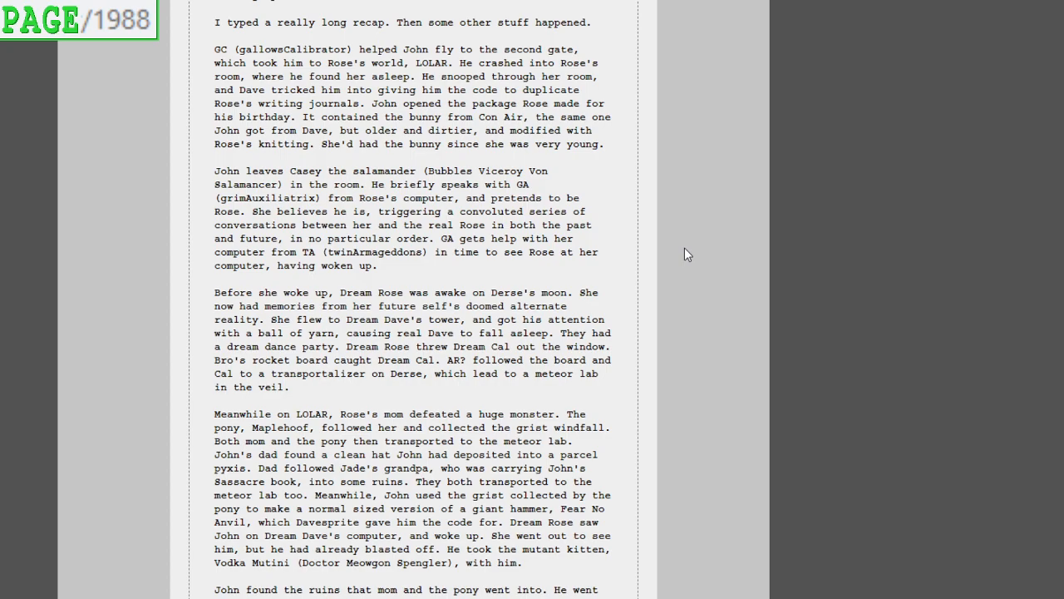
mouse_move(701, 263)
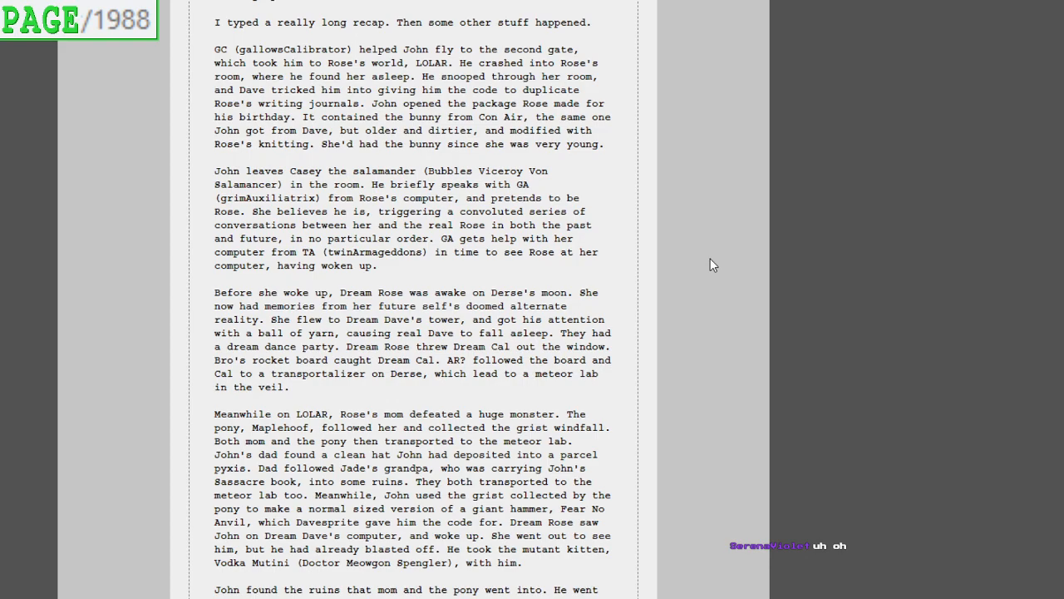
mouse_move(712, 302)
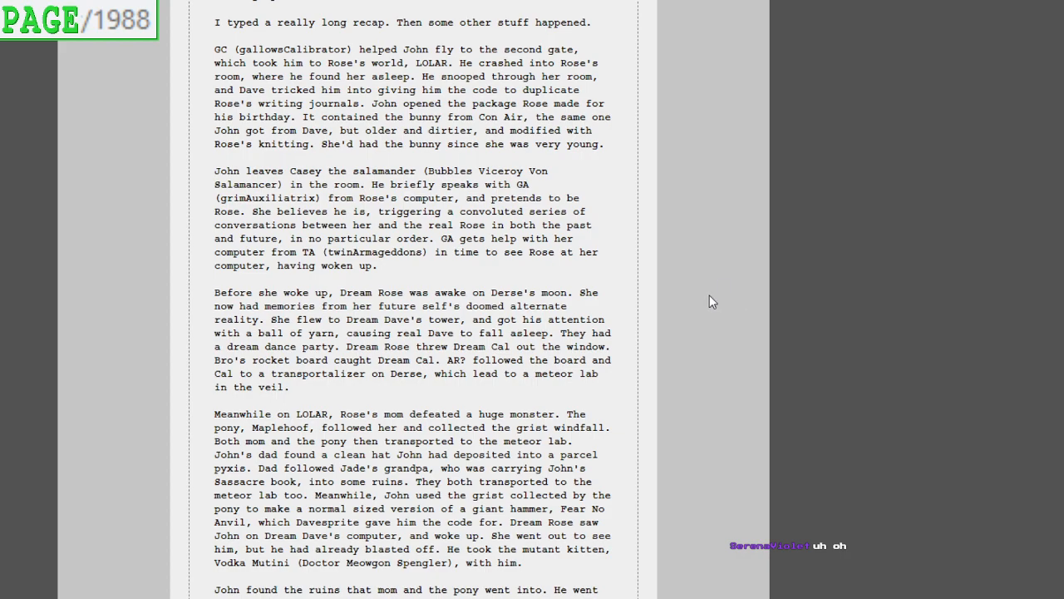
mouse_move(708, 295)
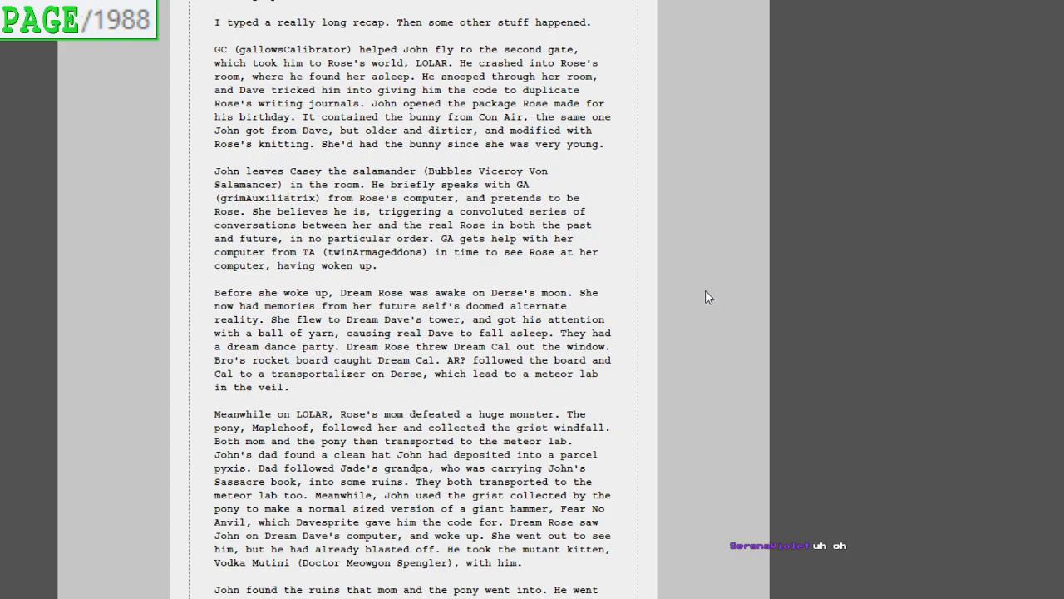
mouse_move(708, 283)
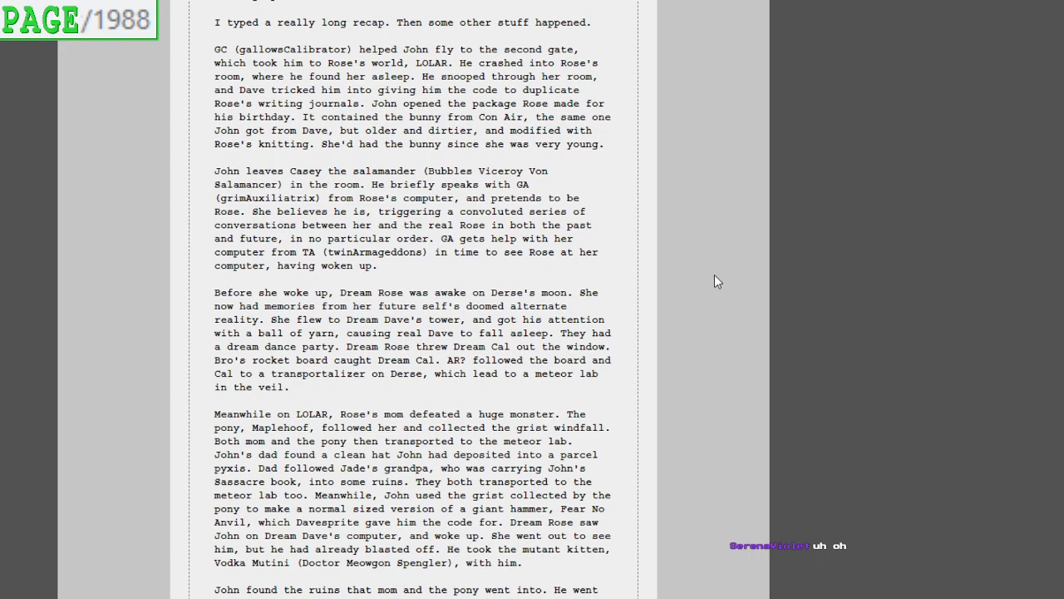
mouse_move(722, 293)
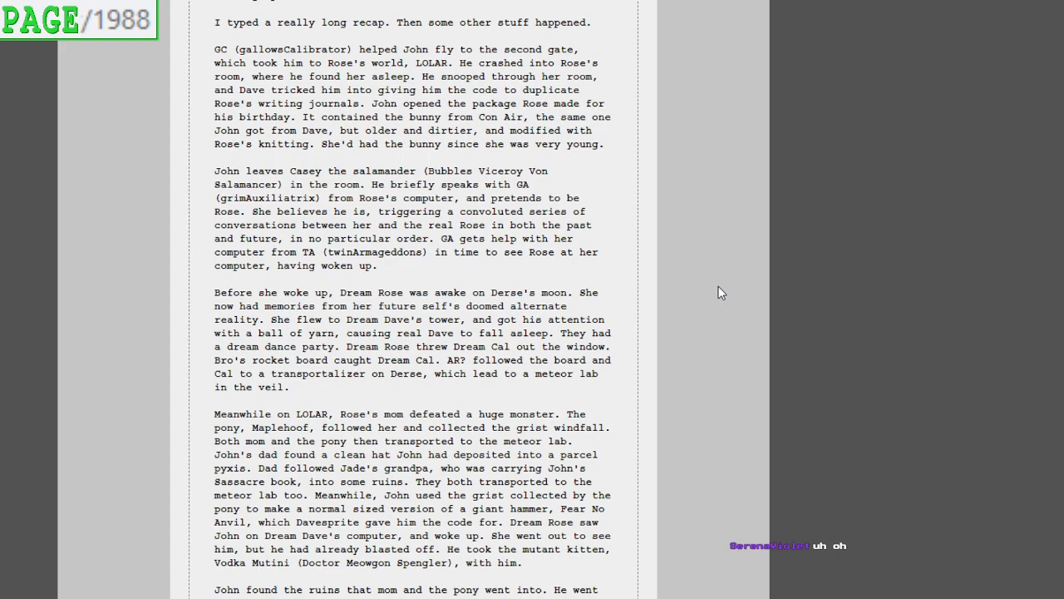
mouse_move(755, 349)
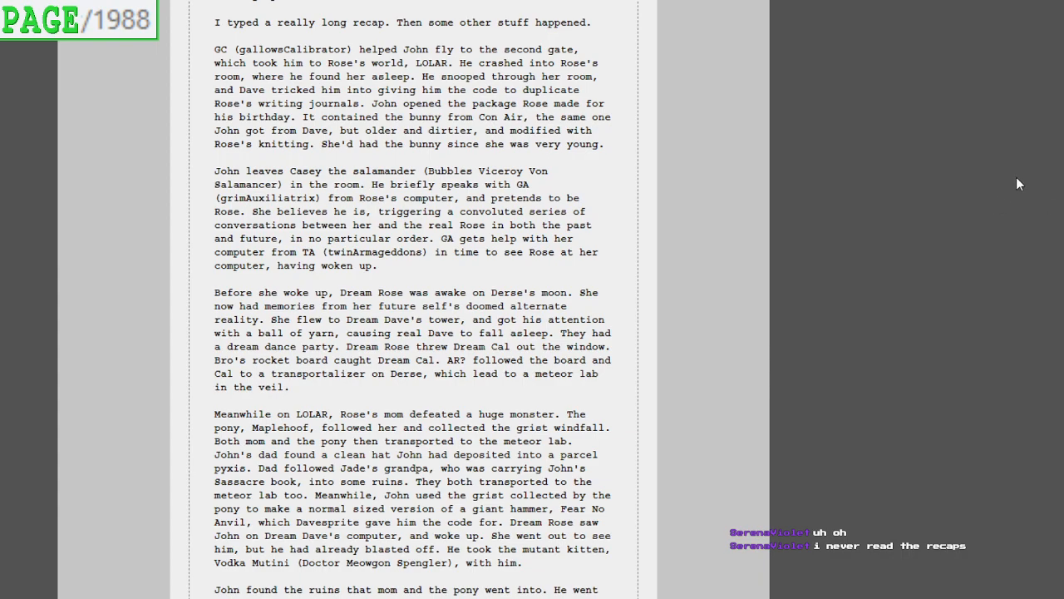
mouse_move(868, 272)
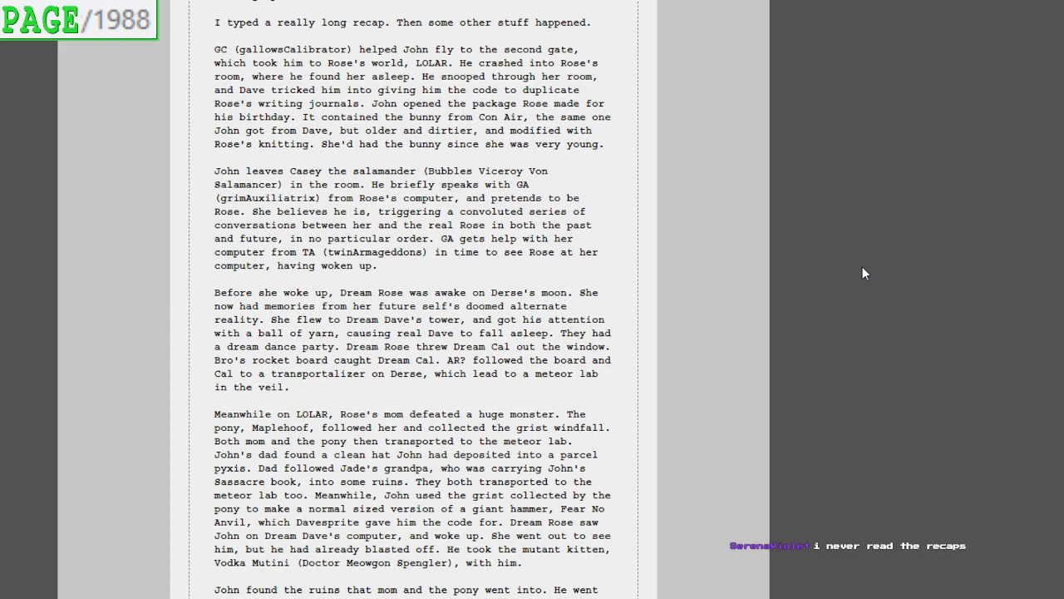
mouse_move(835, 279)
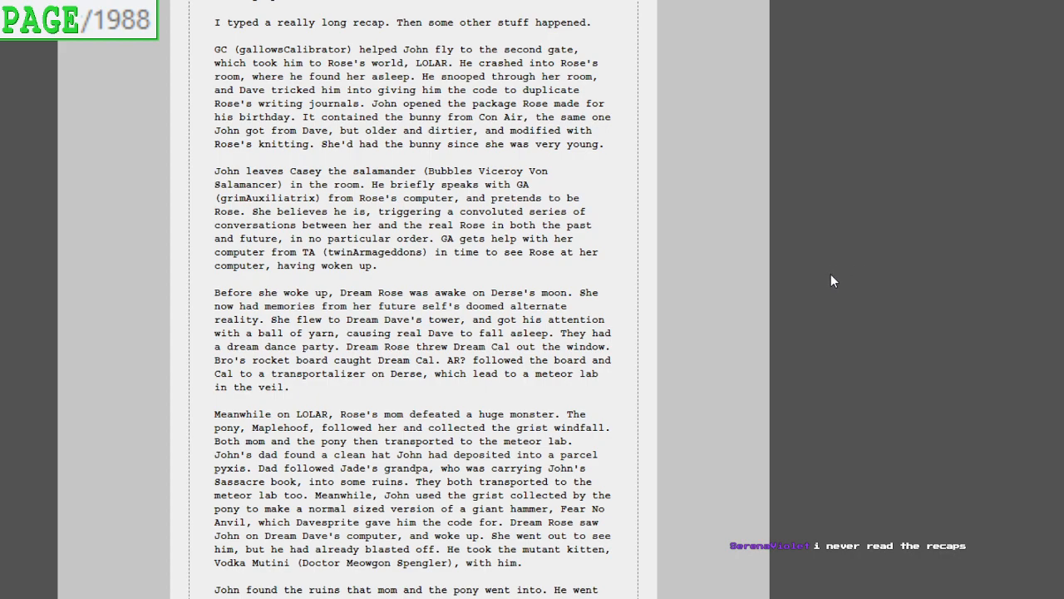
mouse_move(918, 273)
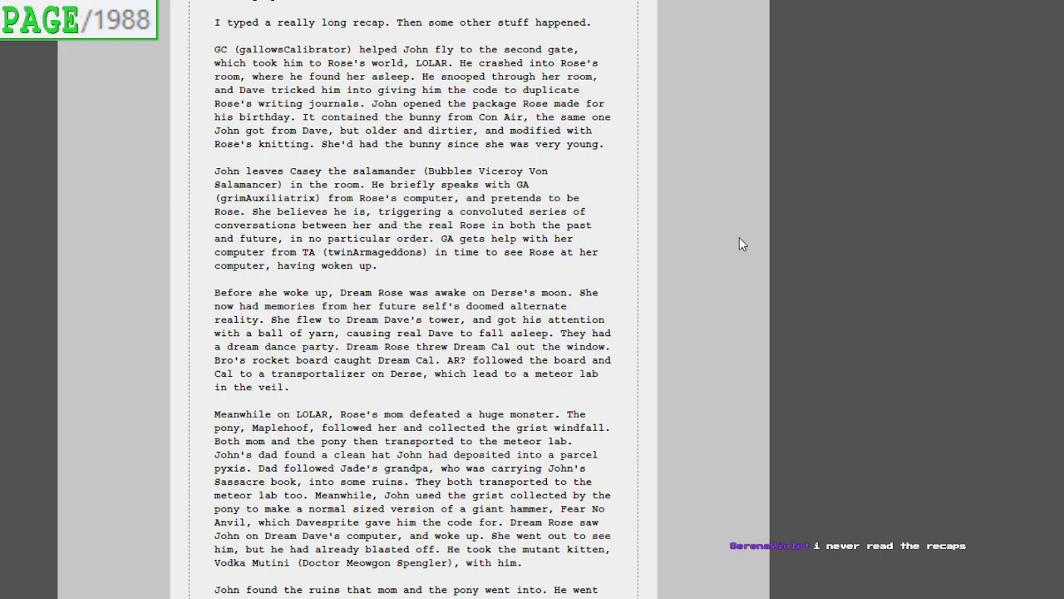
scroll("down", 3)
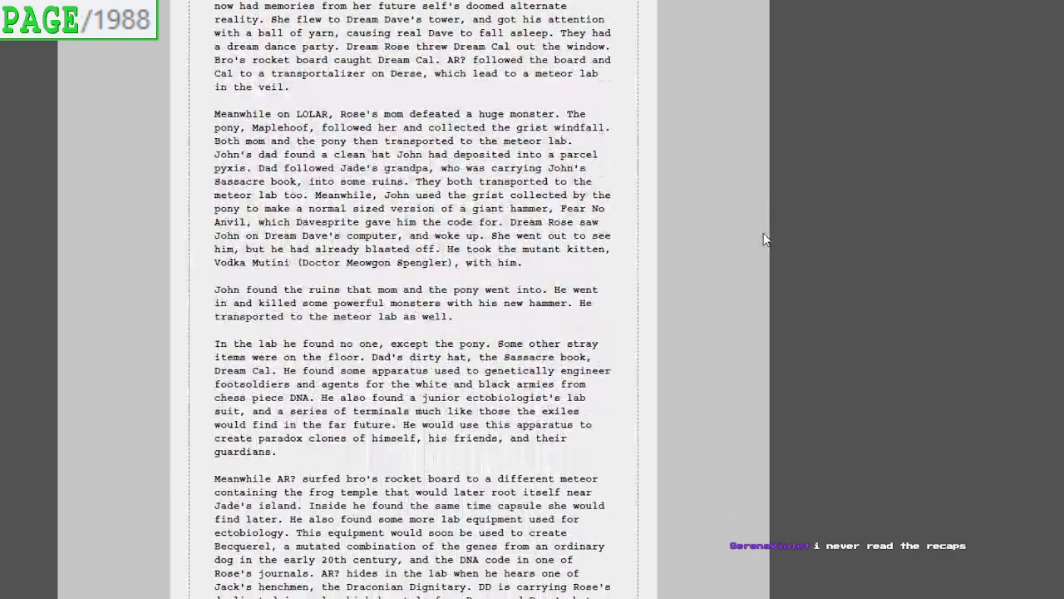
scroll("down", 3)
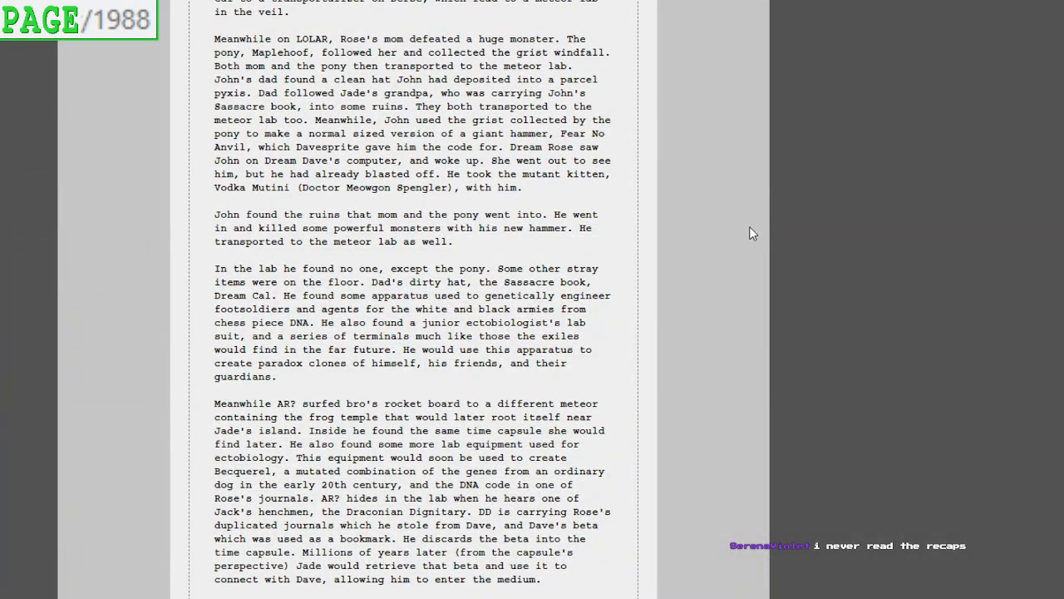
mouse_move(756, 232)
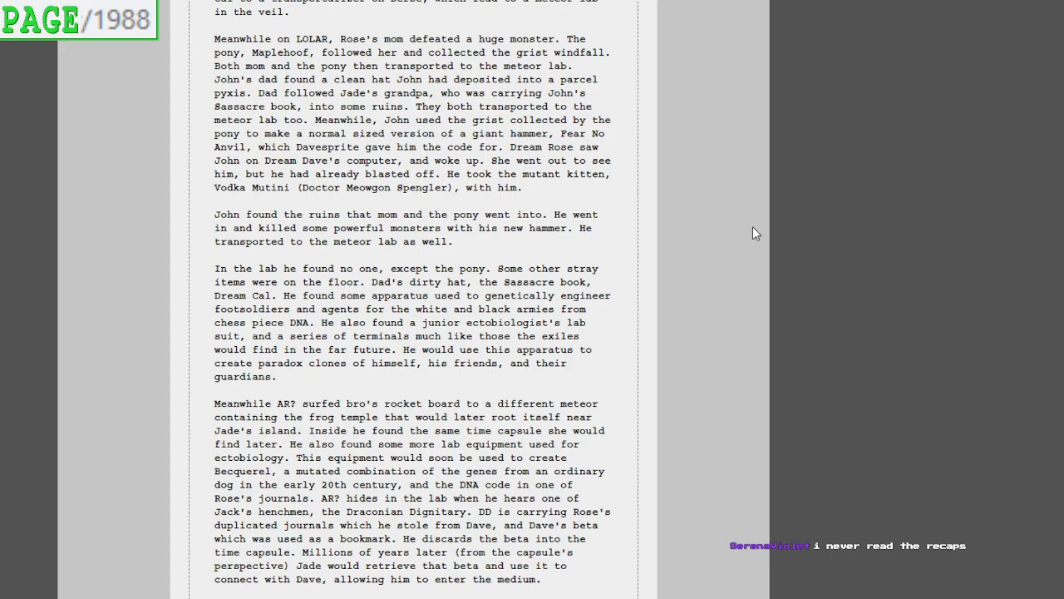
mouse_move(718, 156)
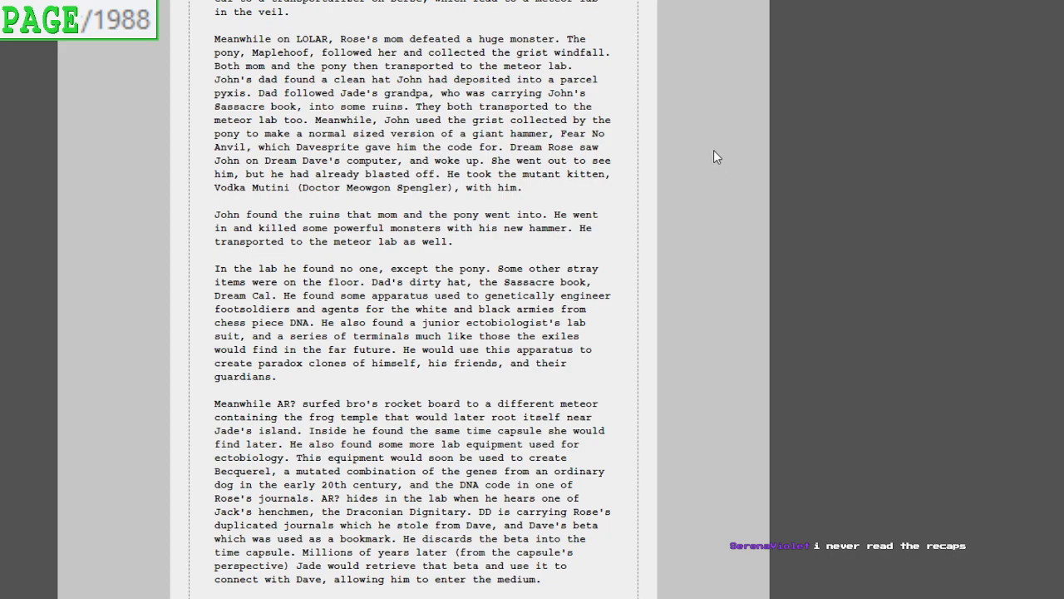
mouse_move(730, 156)
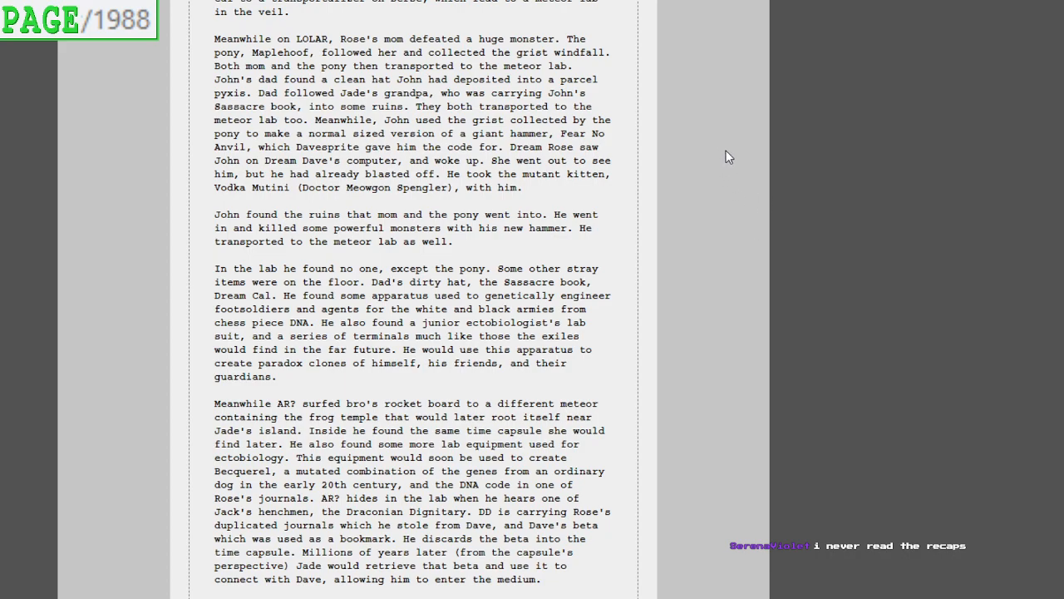
mouse_move(739, 162)
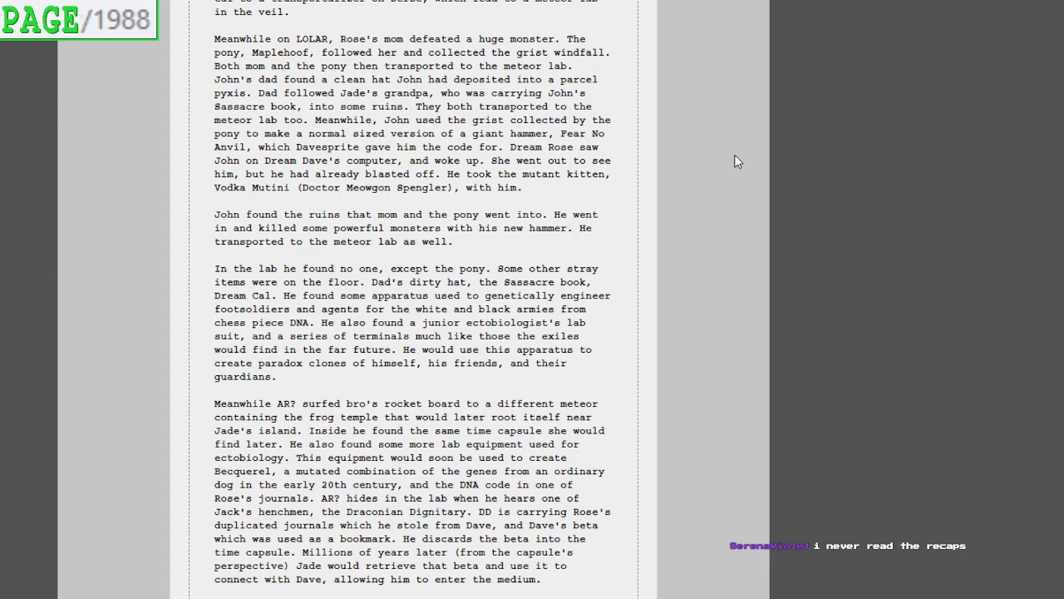
mouse_move(765, 163)
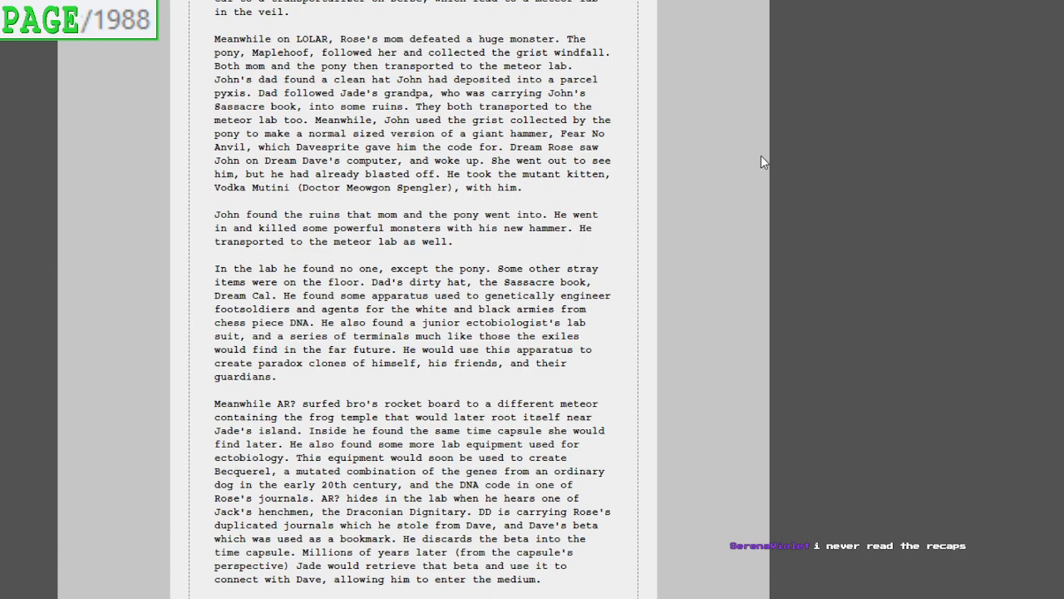
mouse_move(755, 159)
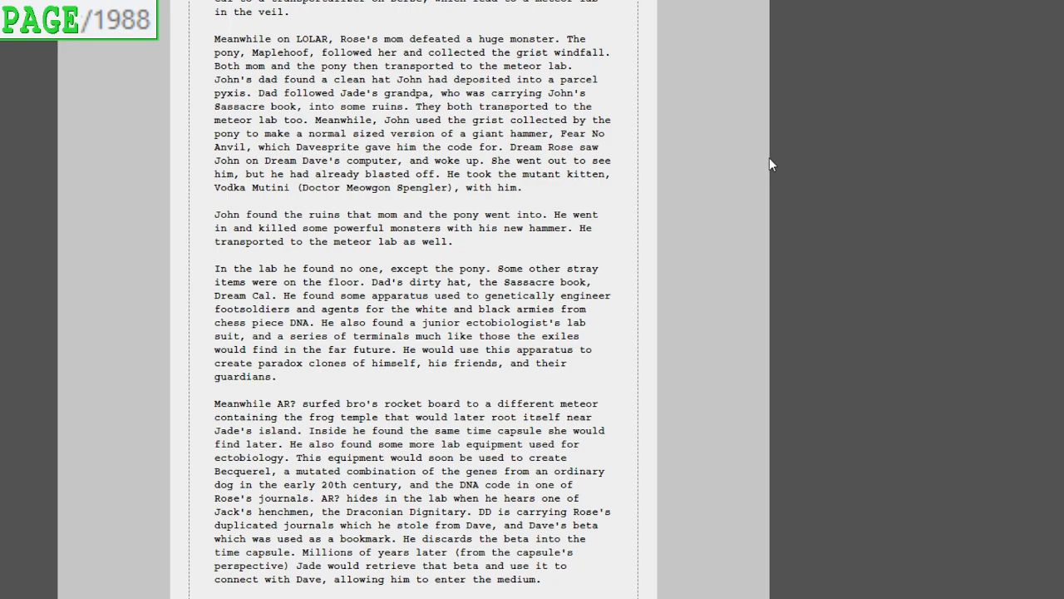
mouse_move(783, 173)
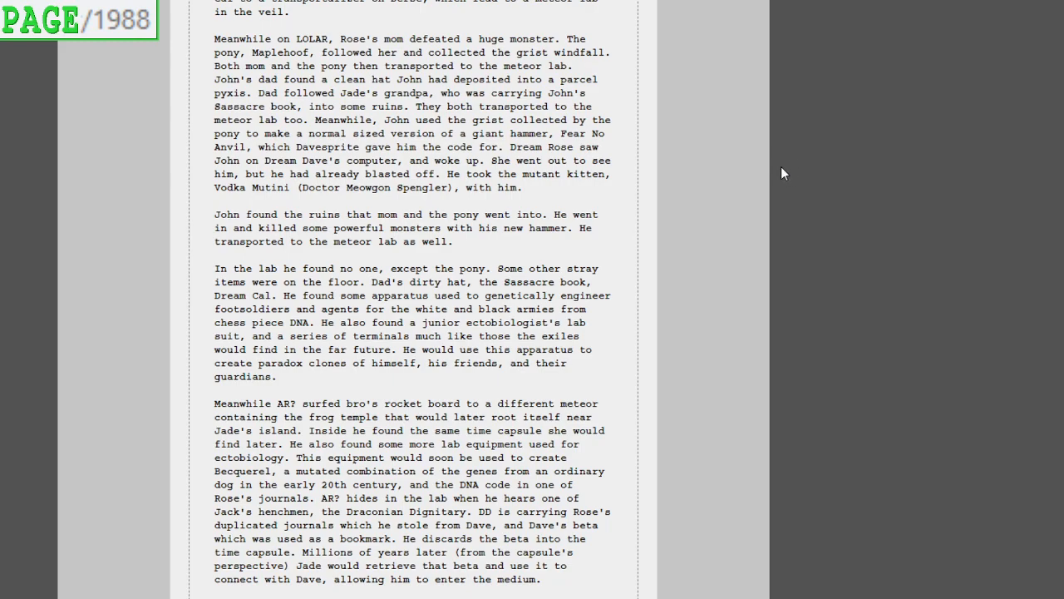
mouse_move(782, 170)
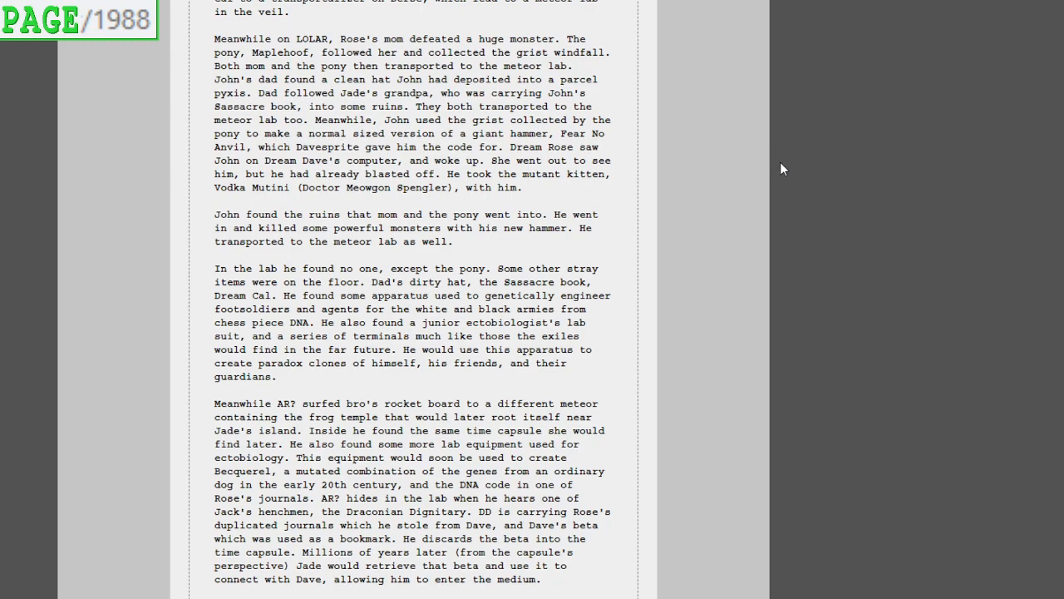
mouse_move(801, 190)
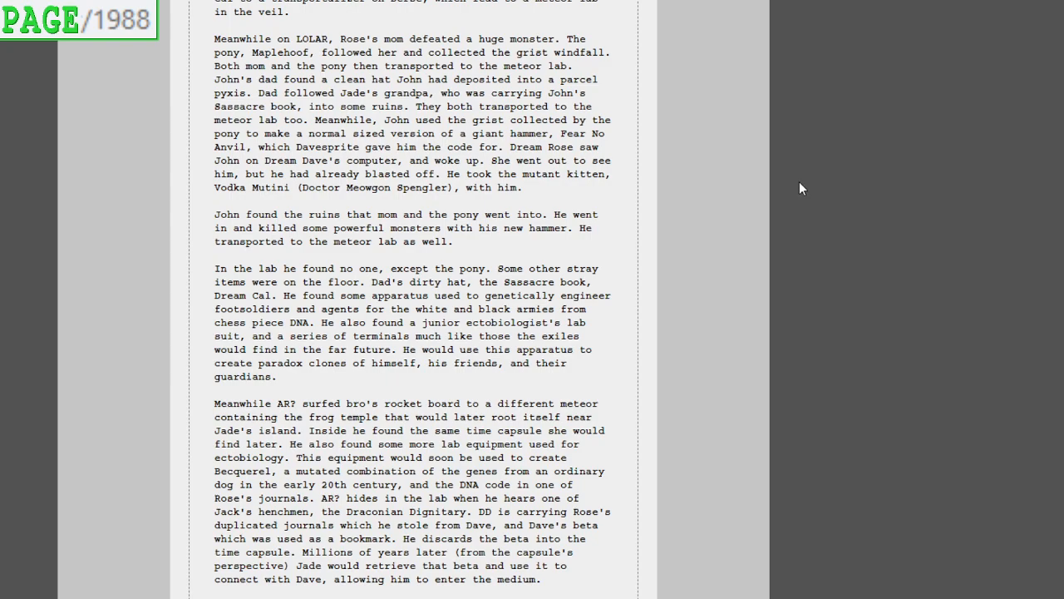
mouse_move(794, 191)
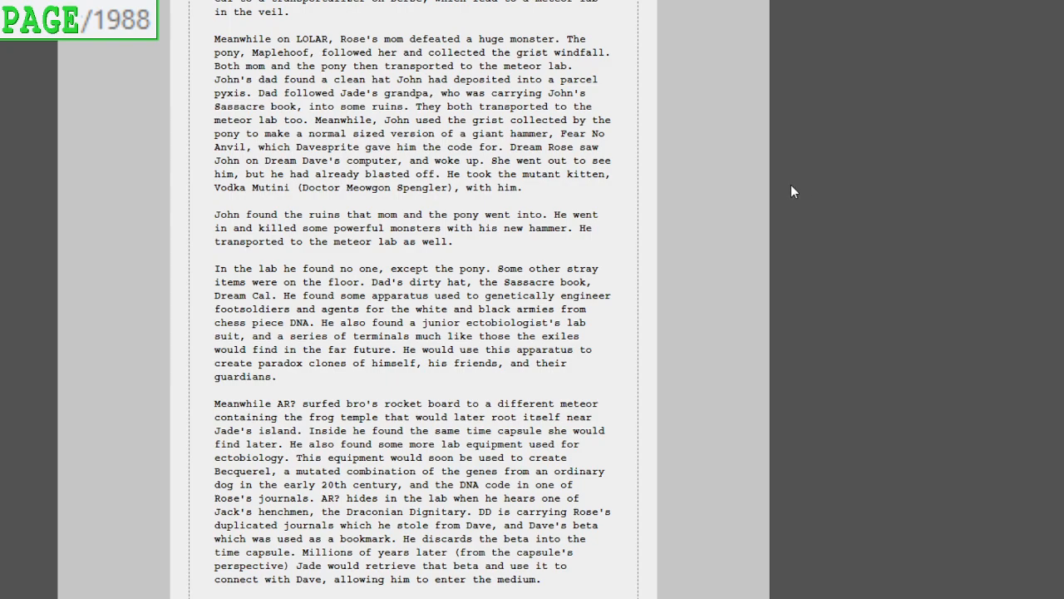
mouse_move(788, 191)
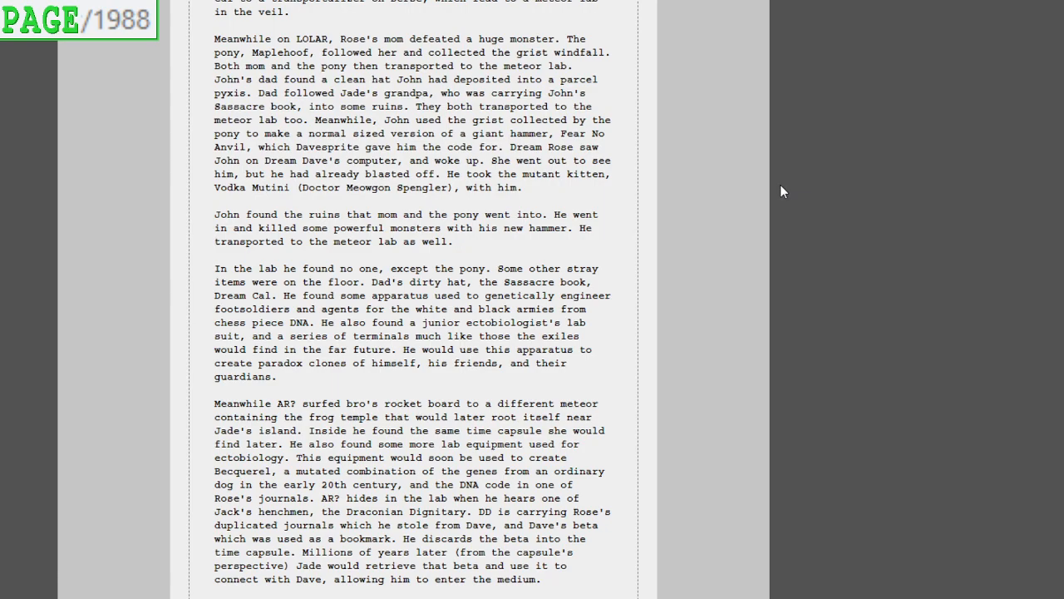
Read the recap through the alchemy sessions, Rose burning her journal and Dave's journal duplicates
scroll("down", 3)
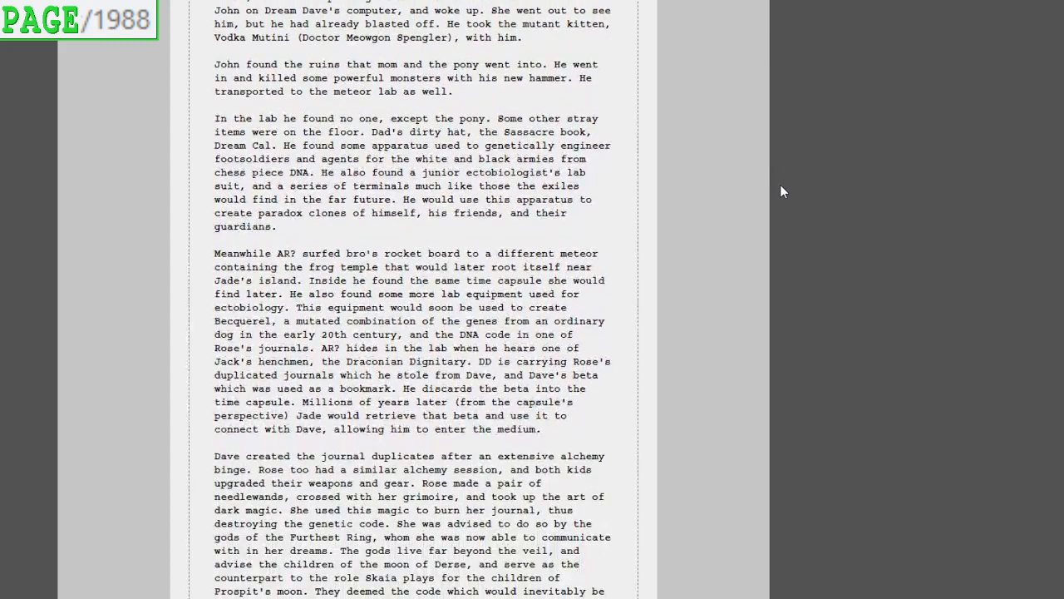
scroll("down", 3)
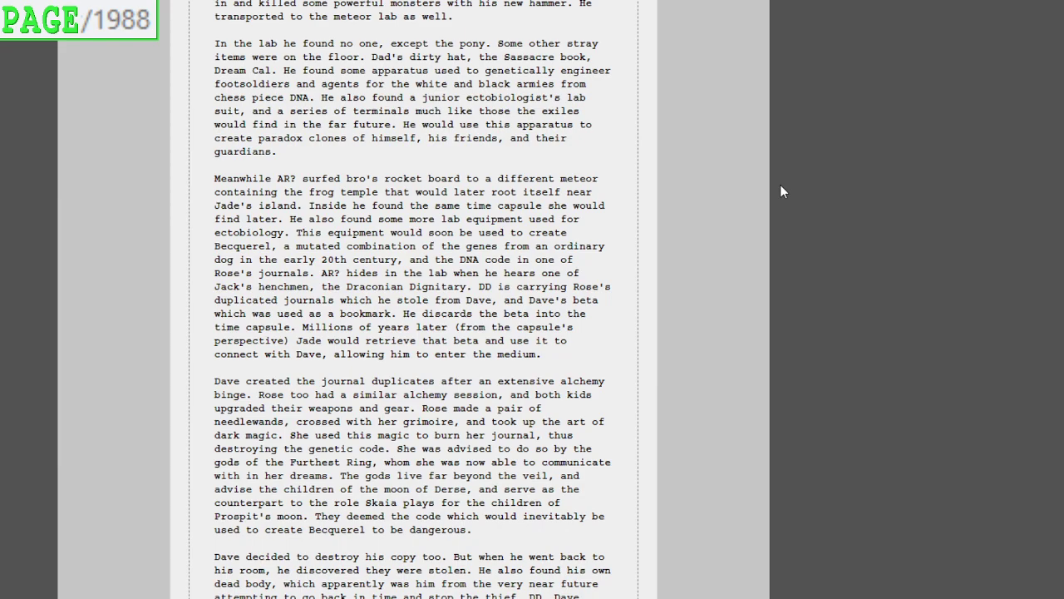
Read the recap through Dave's meteor entry, PM's ring theft on Prospit's moon and the Battlefield
scroll("down", 3)
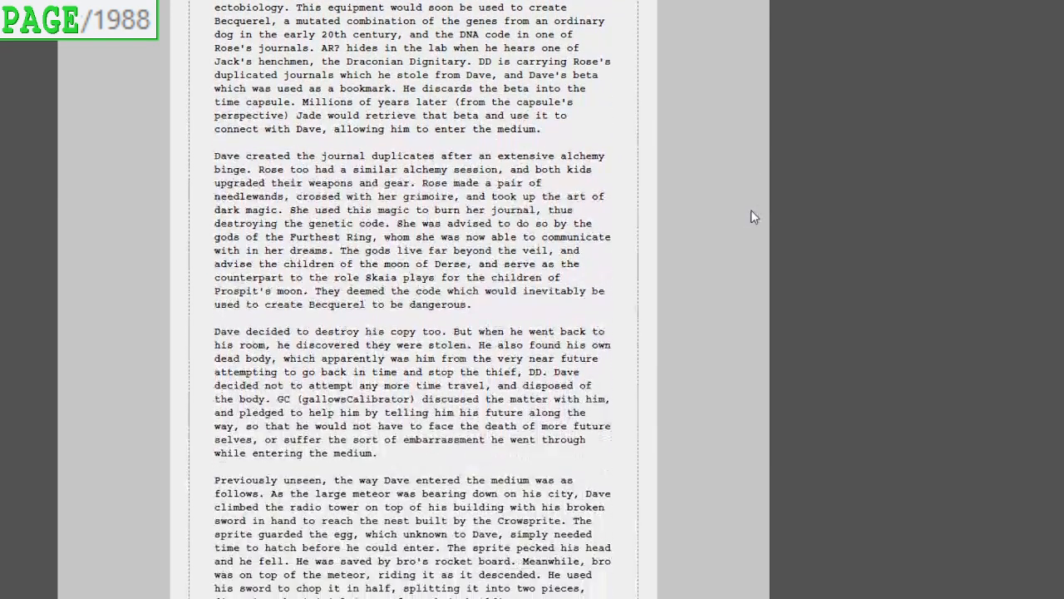
scroll("down", 3)
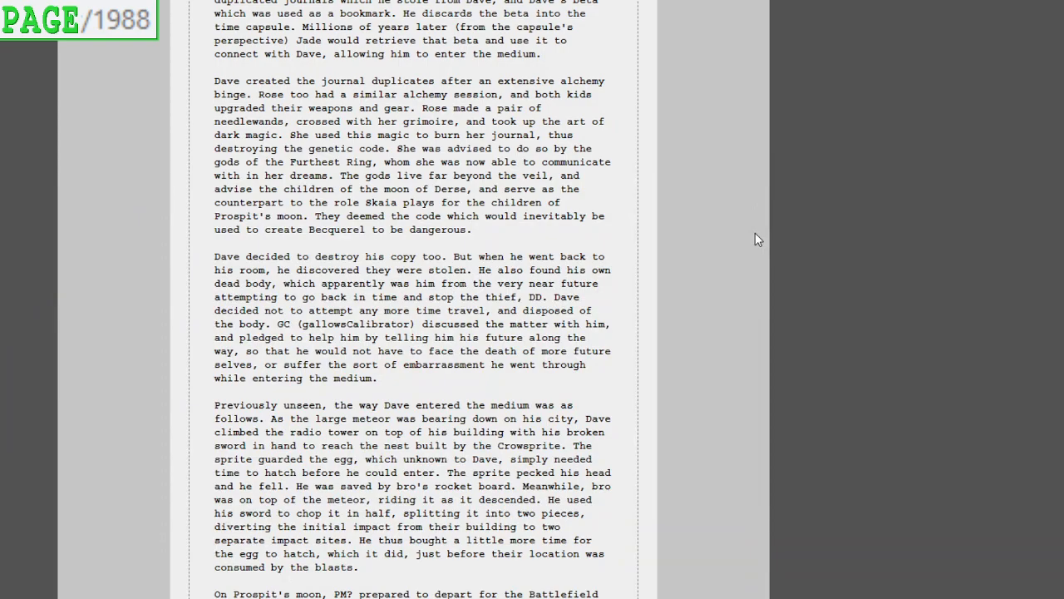
scroll("down", 3)
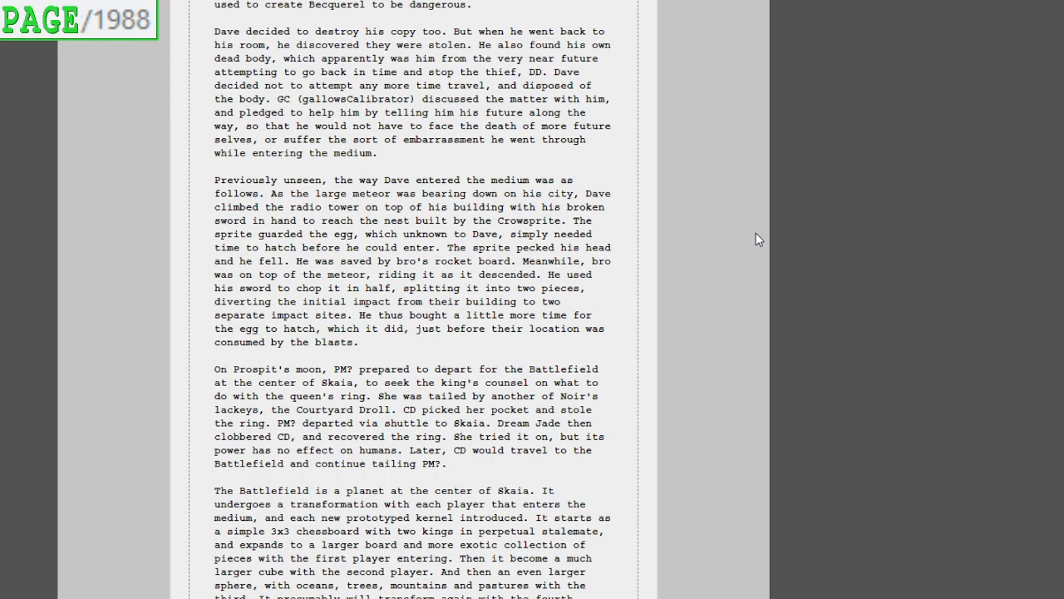
Read the recap through the armies' war, the Reckoning and the Warweary Villein's rebellion
scroll("down", 3)
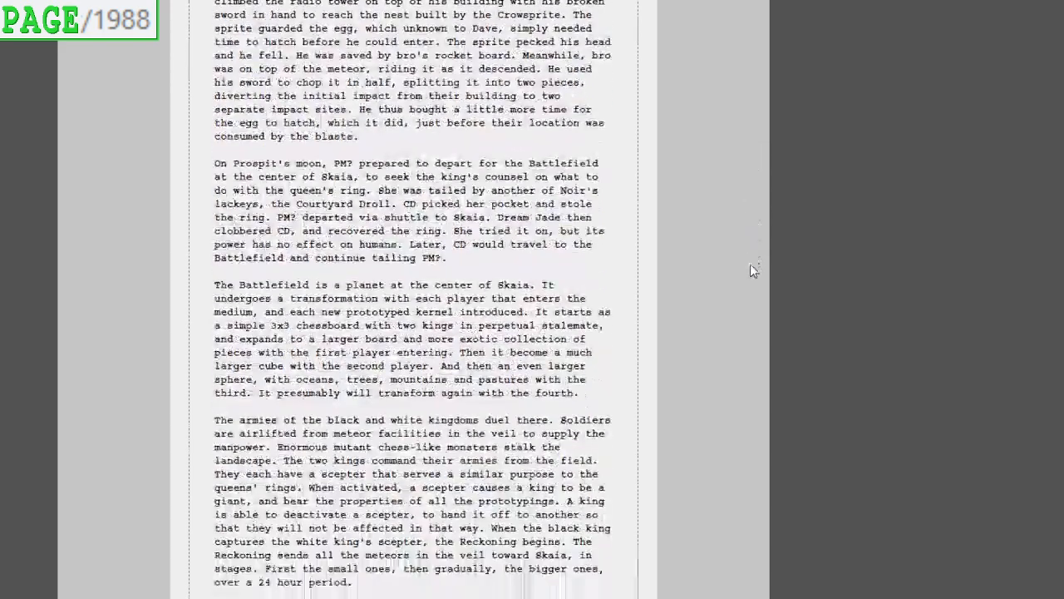
scroll("down", 3)
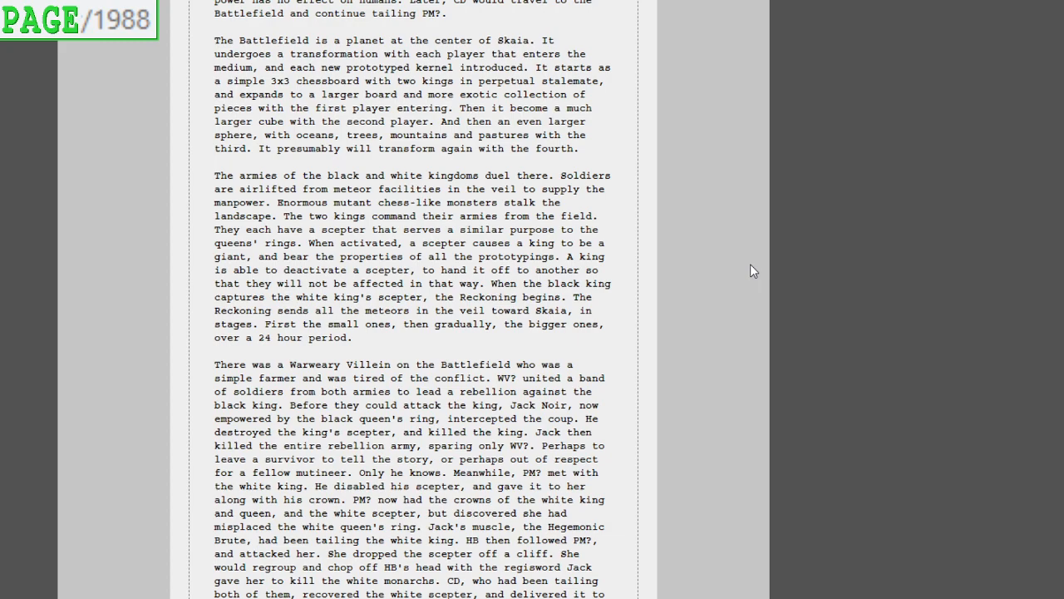
Read the recap through the ectobiology session, the guardians' arrivals and the paradox slime clones
scroll("down", 3)
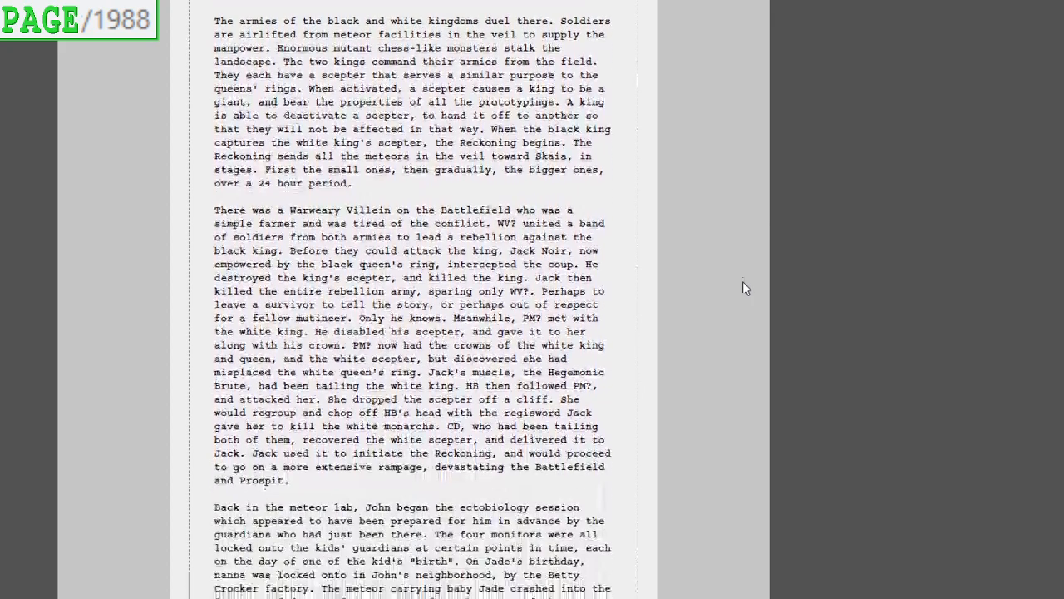
scroll("down", 3)
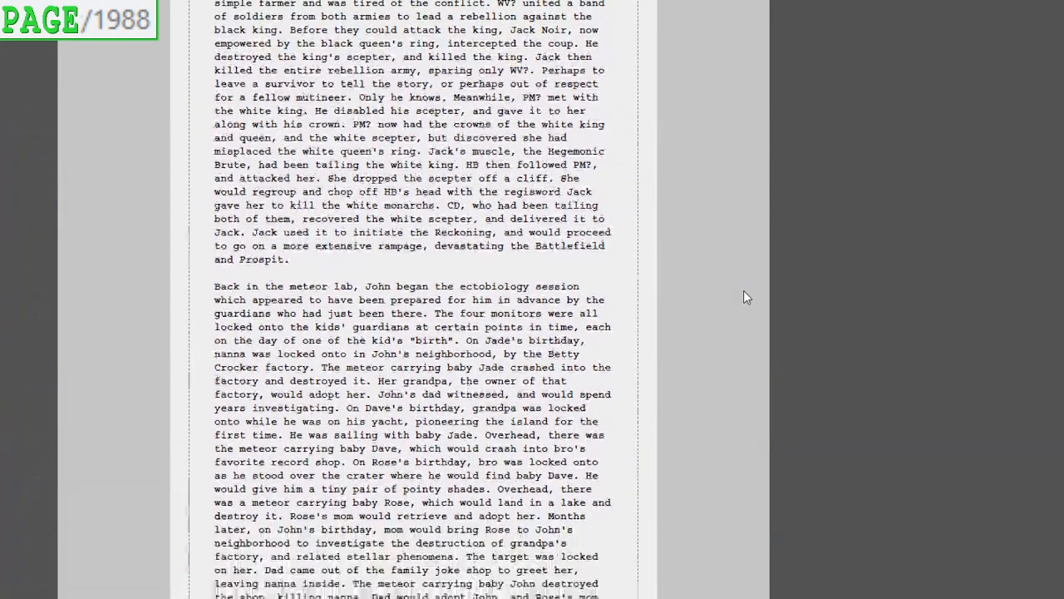
scroll("up", 3)
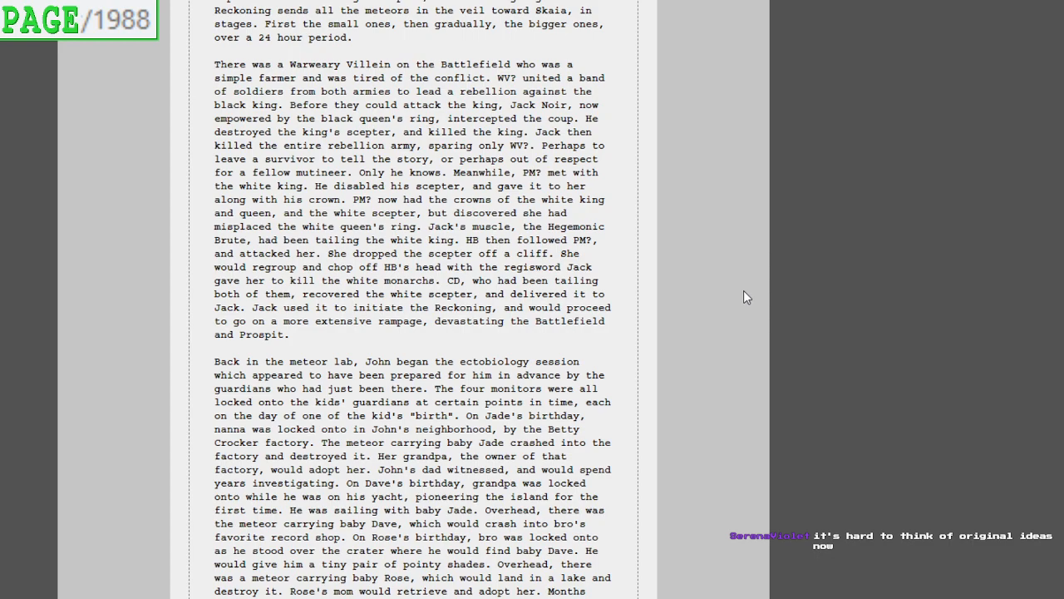
scroll("down", 3)
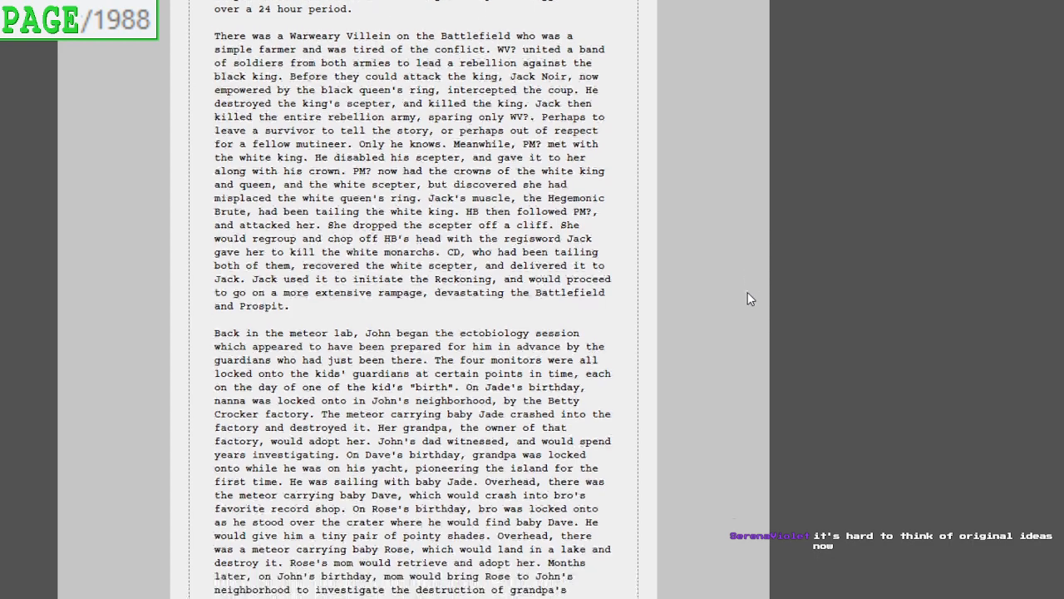
scroll("down", 3)
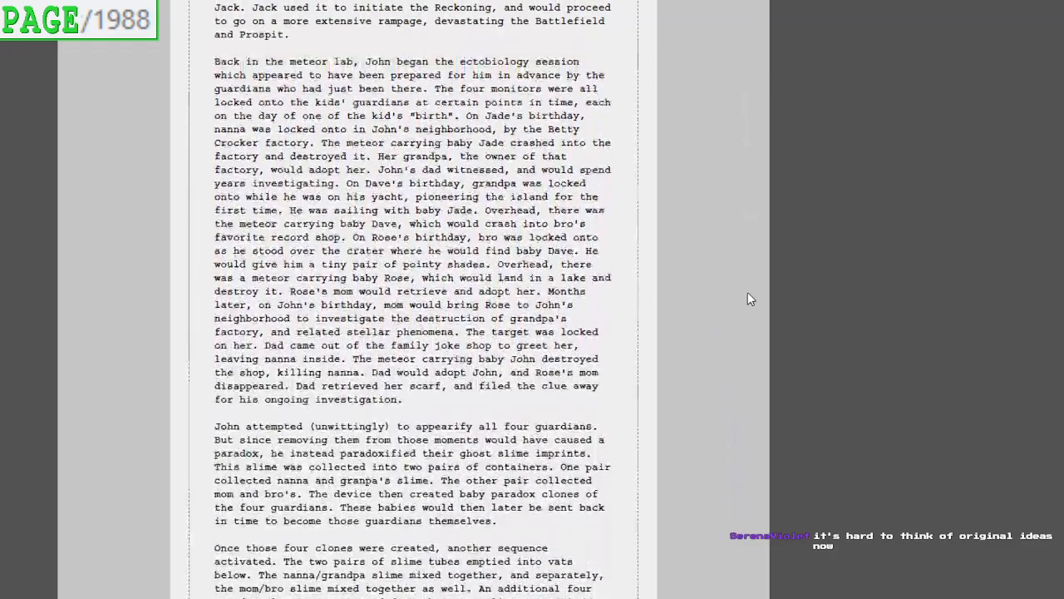
Read on to the second set of paradox clones, baby John, Jade, Rose and Dave
scroll("down", 3)
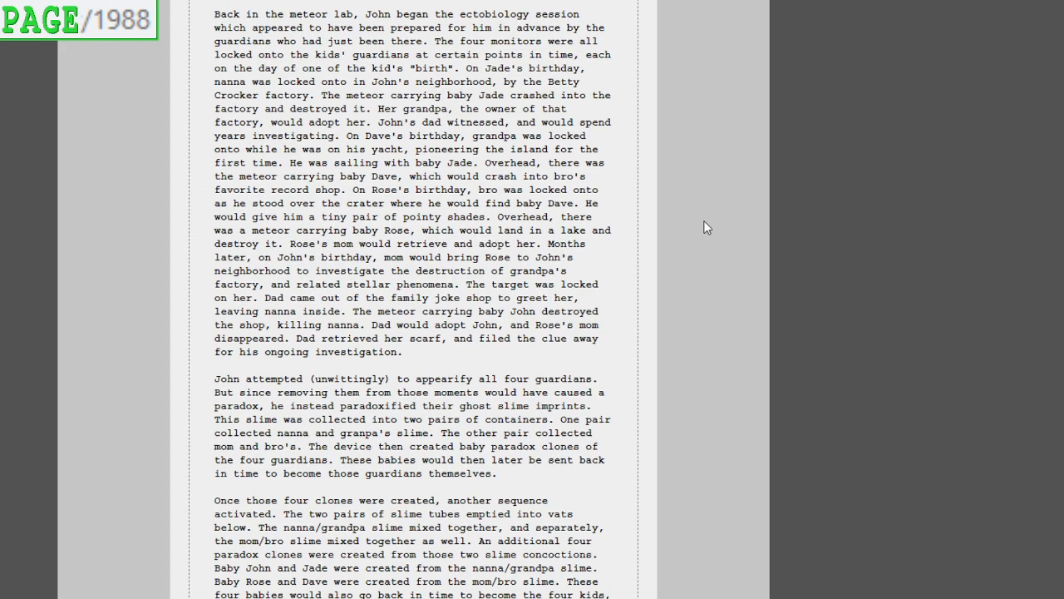
Read the recap through the eight babies' meteor launches and the items and animals each carried
scroll("down", 3)
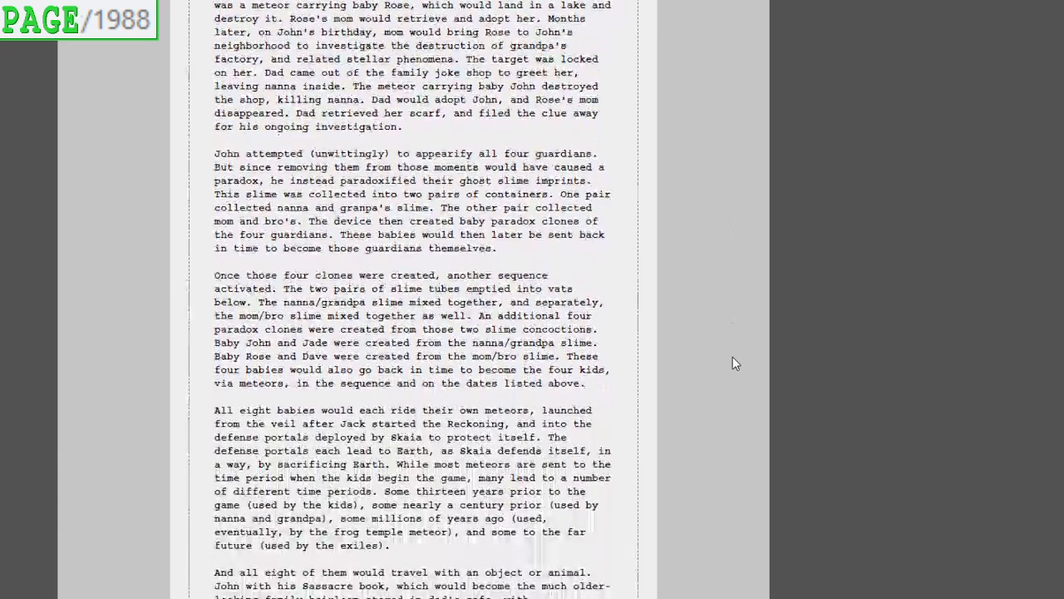
scroll("down", 3)
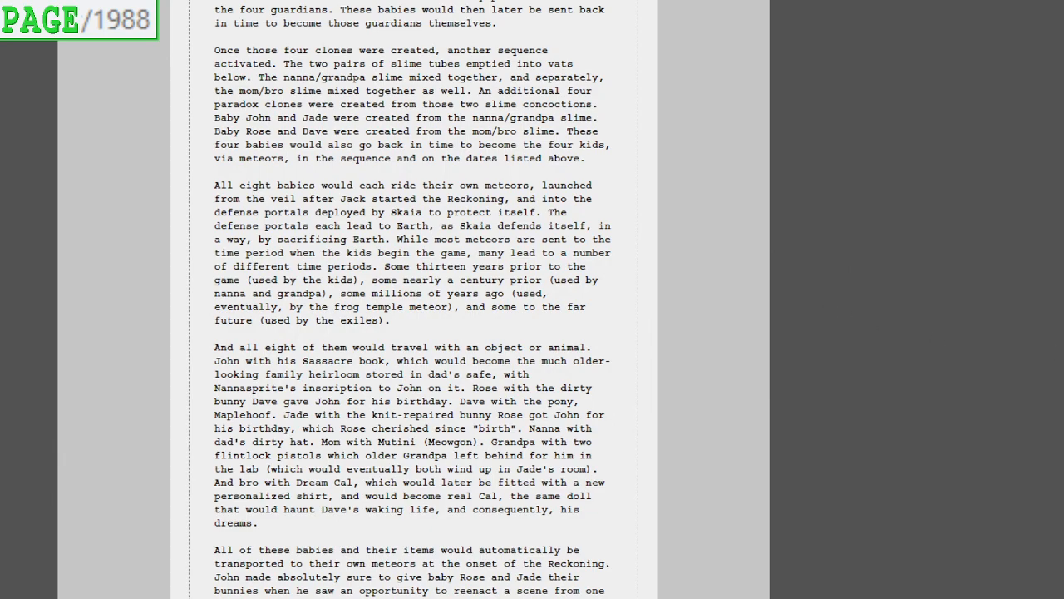
scroll("down", 3)
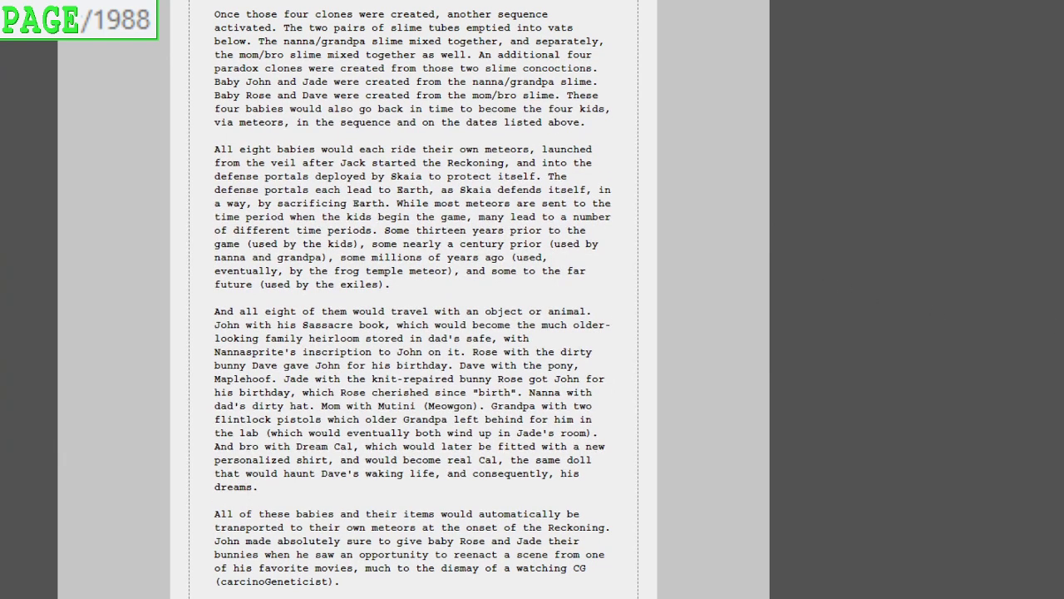
mouse_move(934, 291)
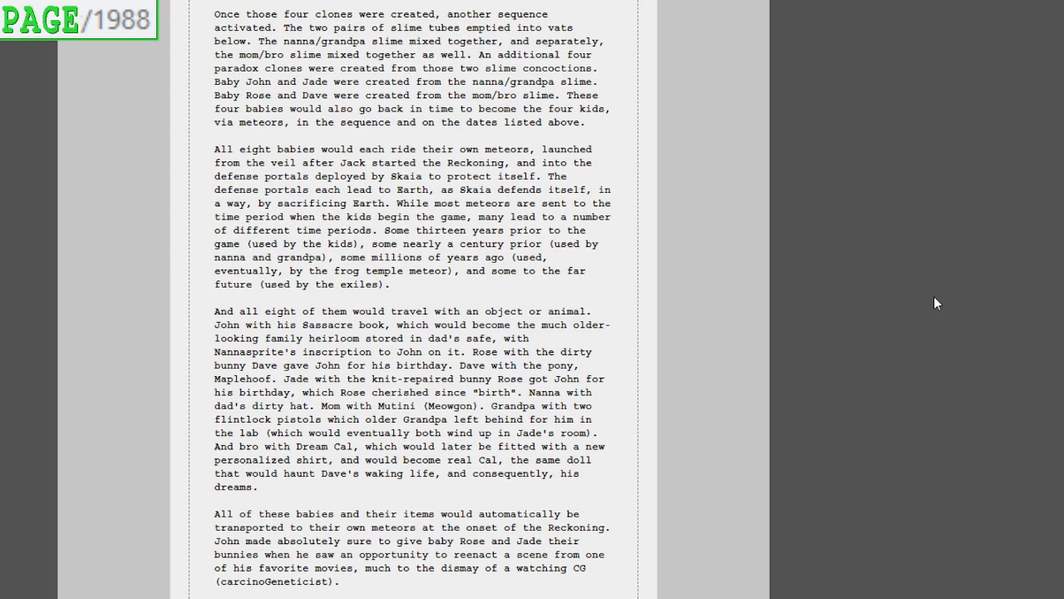
Read the recap to its end, the gift bunny, the exiles' ring and the Act 5 link
scroll("down", 3)
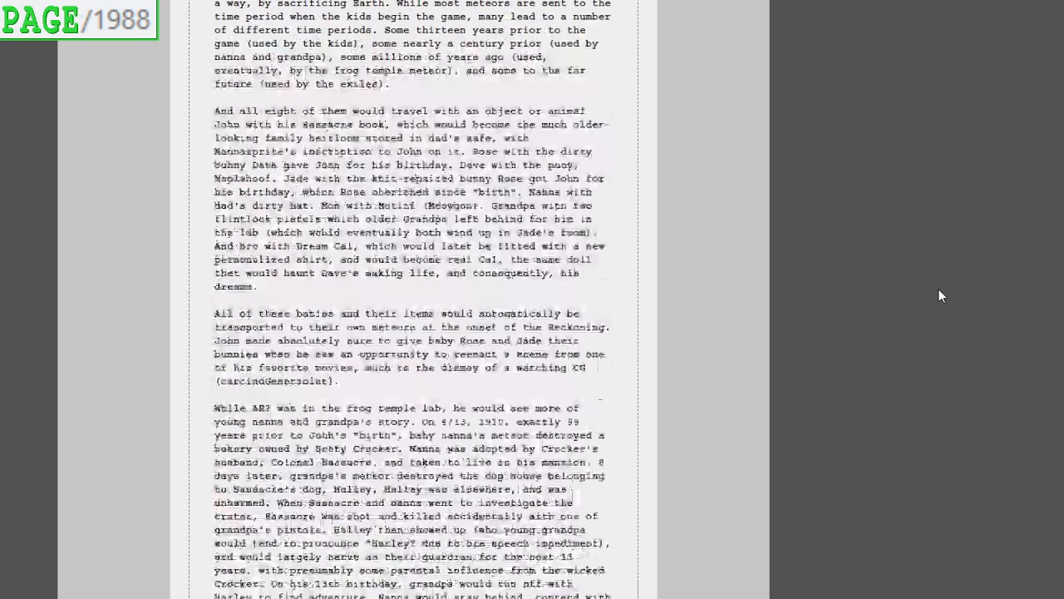
scroll("down", 3)
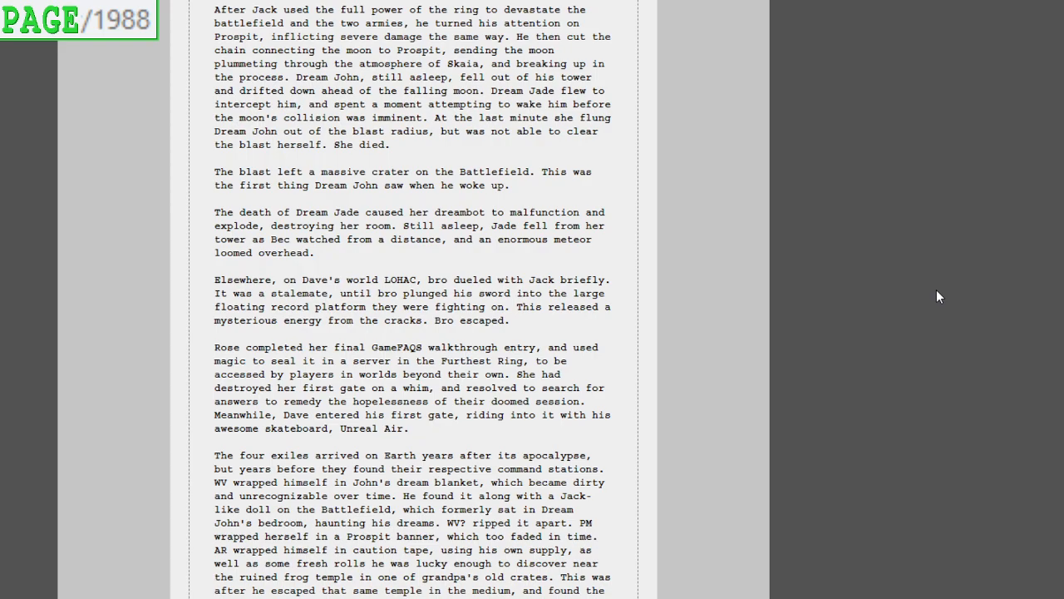
scroll("down", 3)
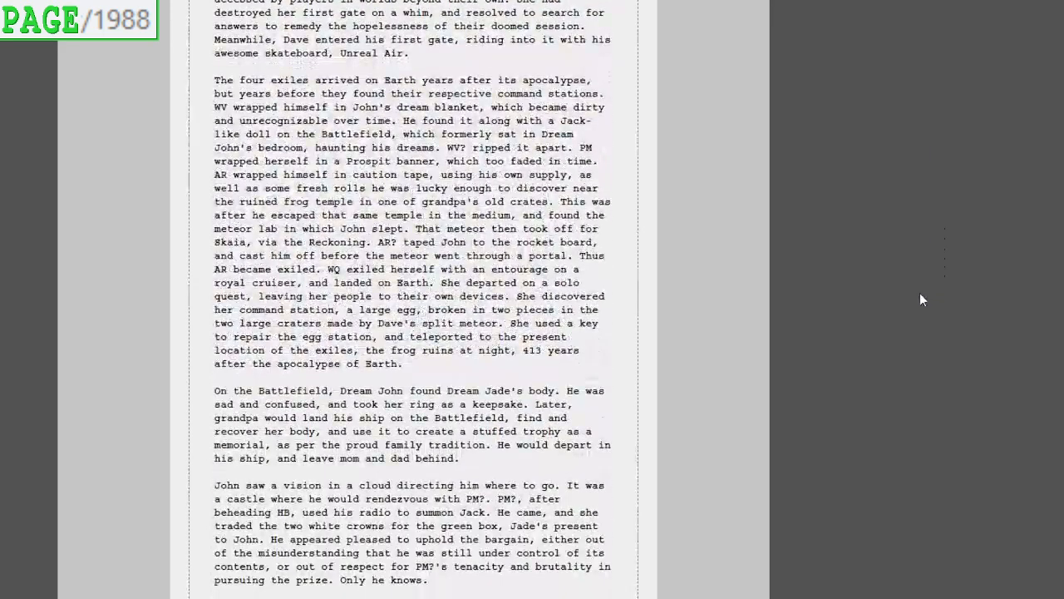
scroll("down", 3)
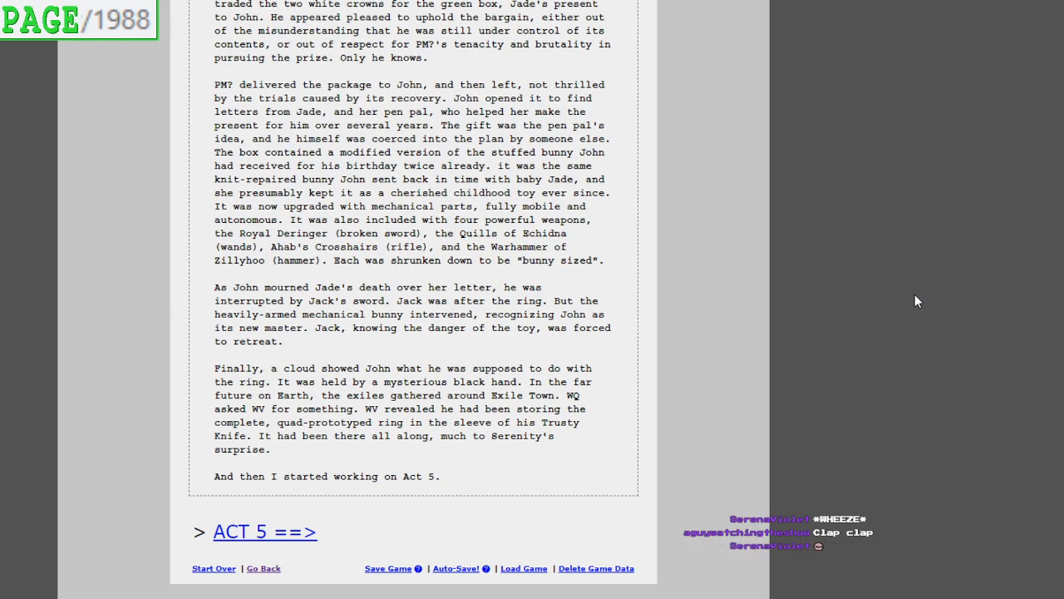
mouse_move(911, 269)
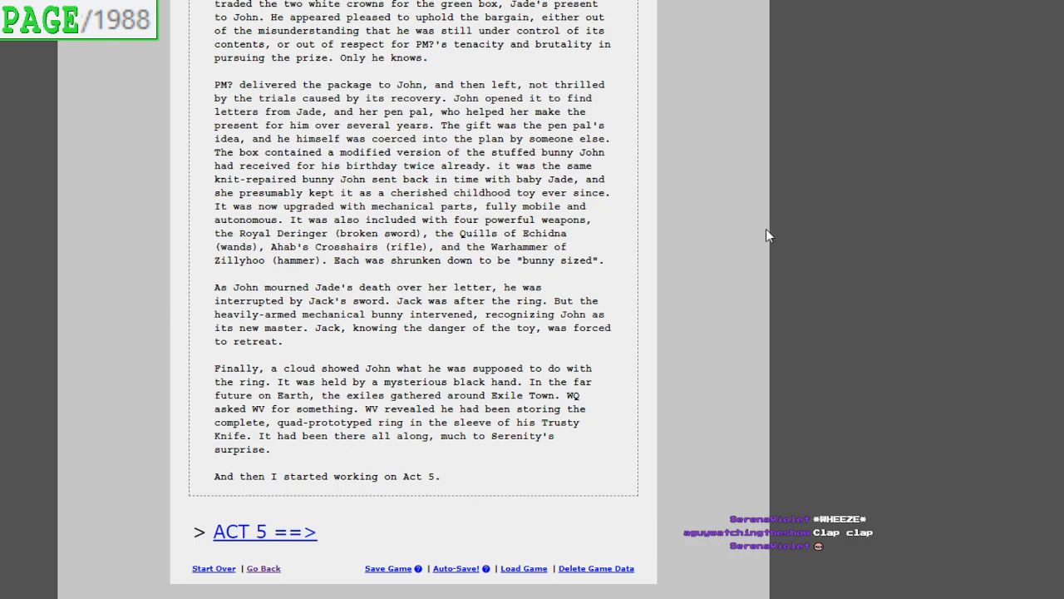
mouse_move(601, 329)
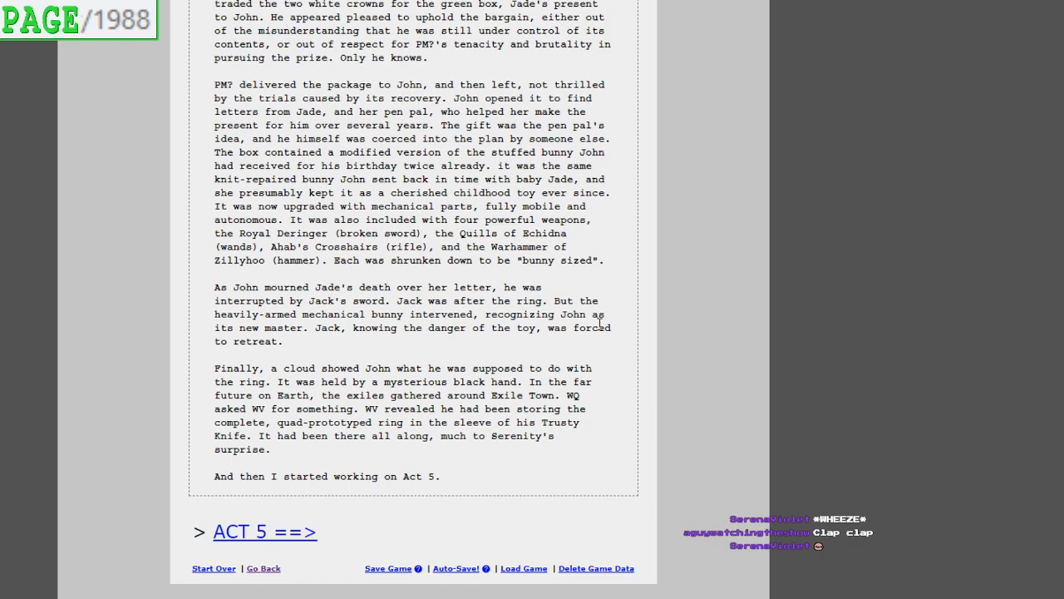
mouse_move(304, 545)
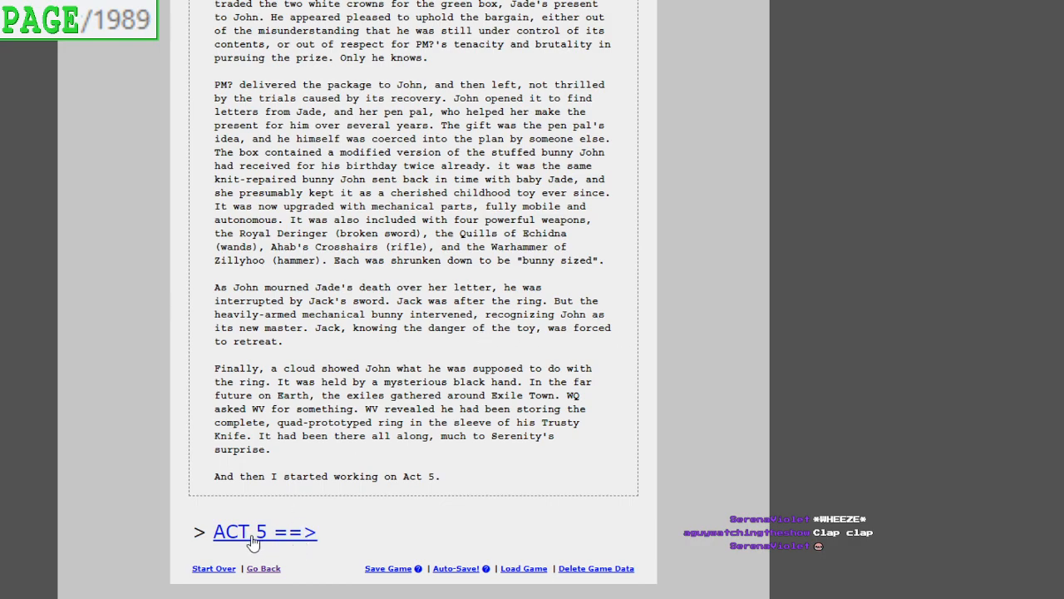
Begin Act 5, attempt the planet naming and retry, reaching page 1991 revealing Alternia
left_click(264, 532)
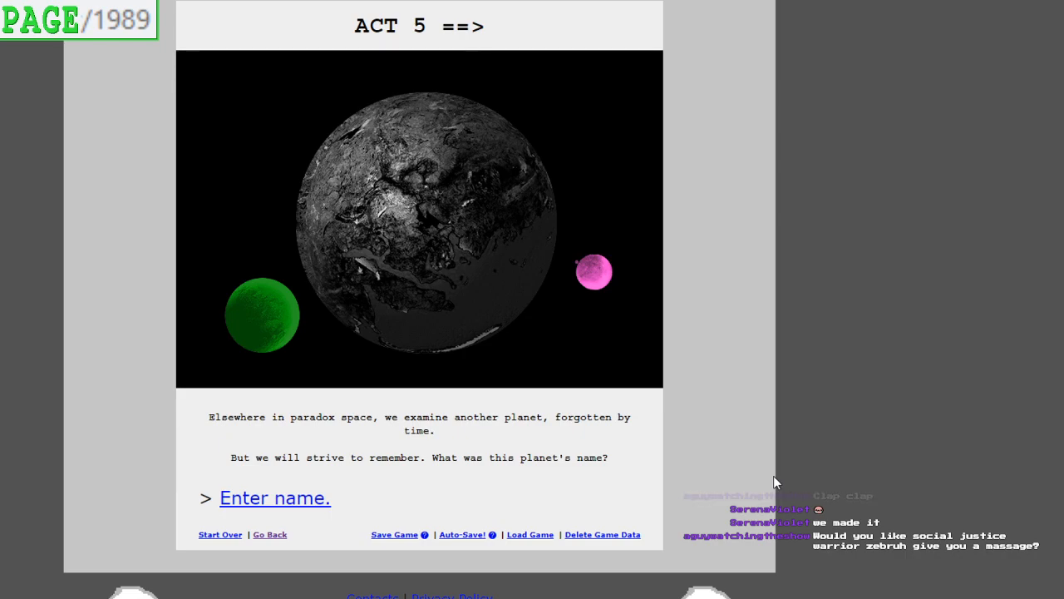
mouse_move(768, 452)
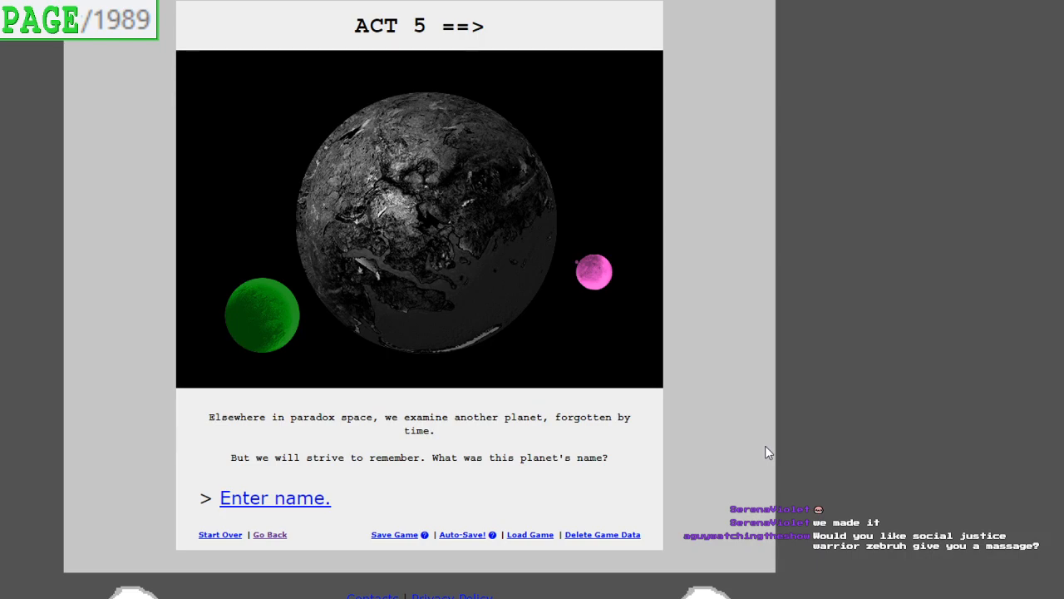
mouse_move(781, 459)
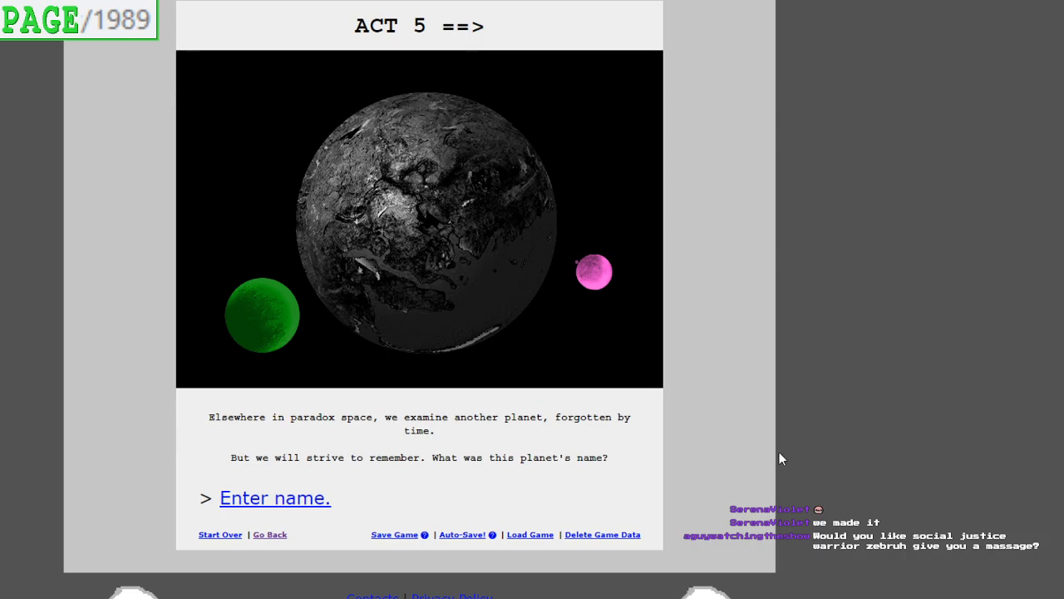
mouse_move(757, 459)
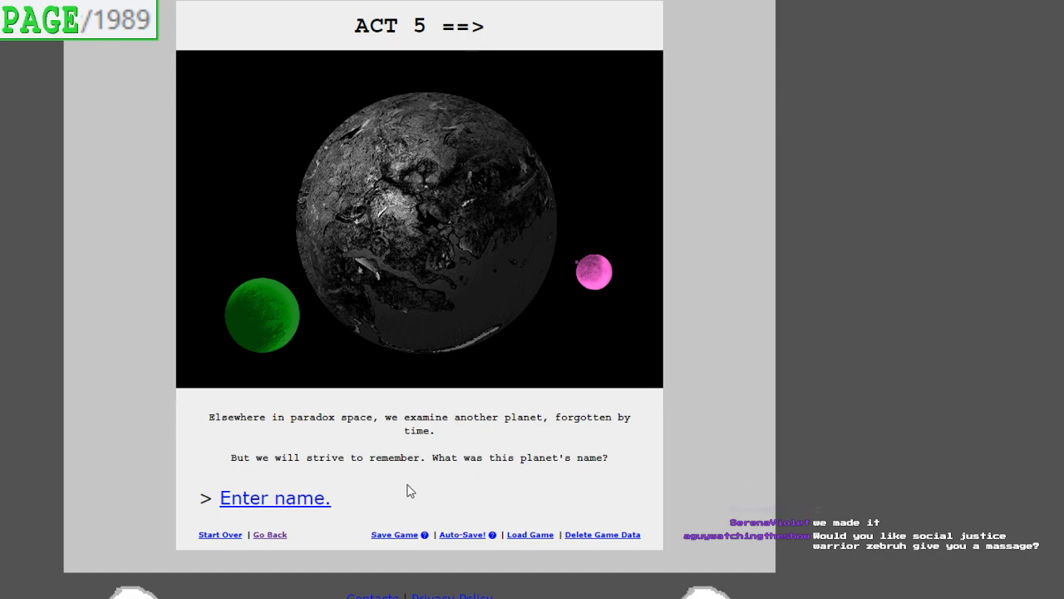
mouse_move(286, 509)
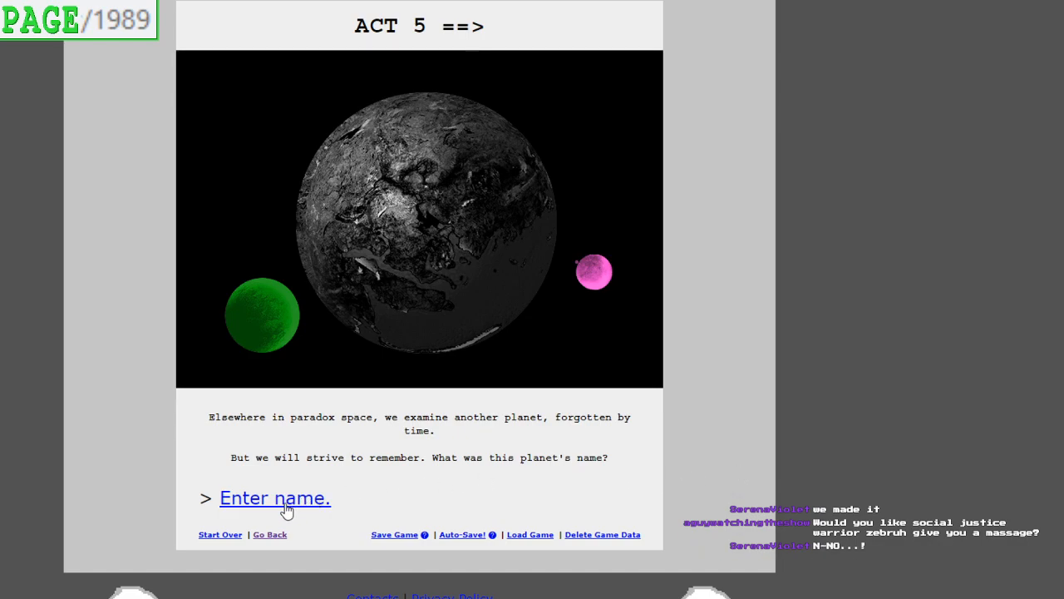
left_click(274, 497)
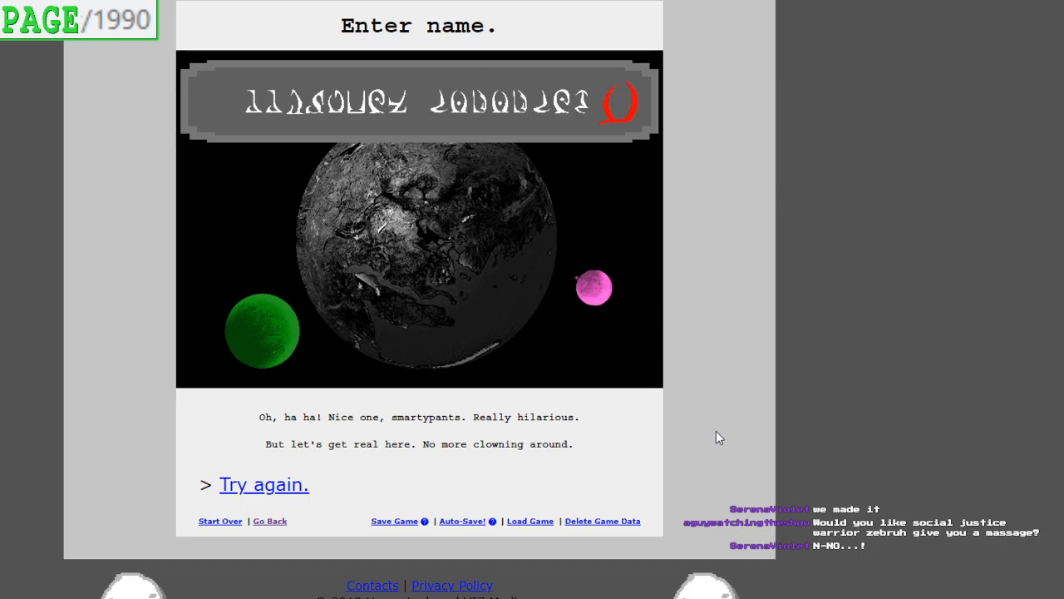
mouse_move(712, 435)
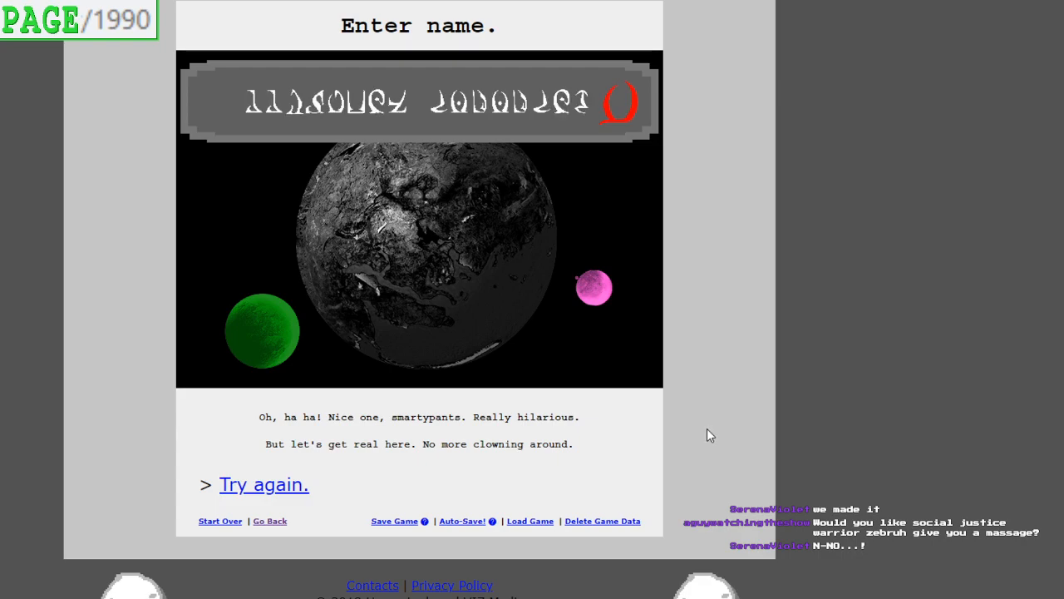
mouse_move(279, 492)
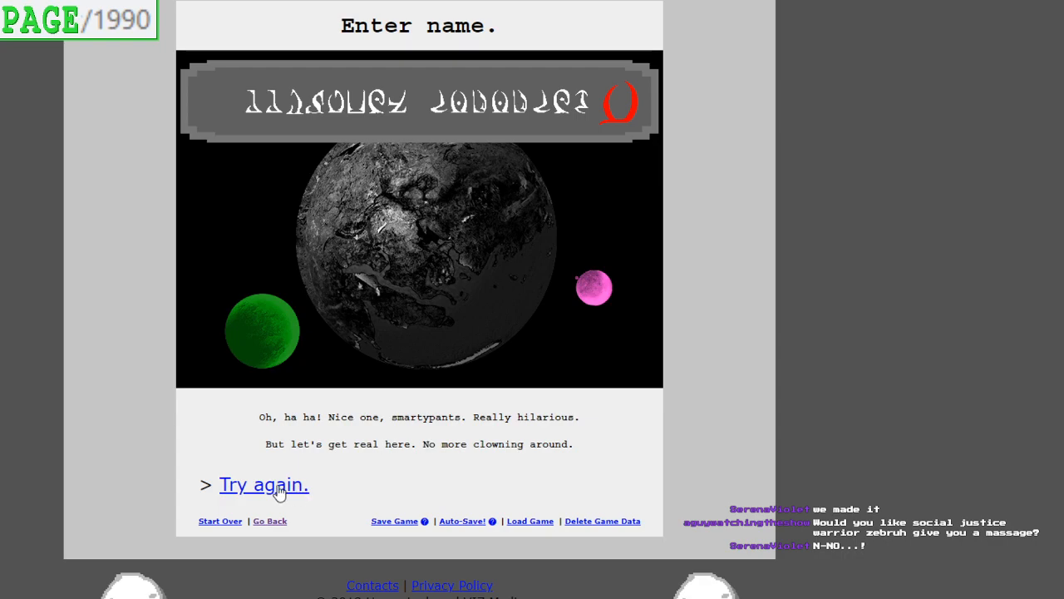
left_click(263, 484)
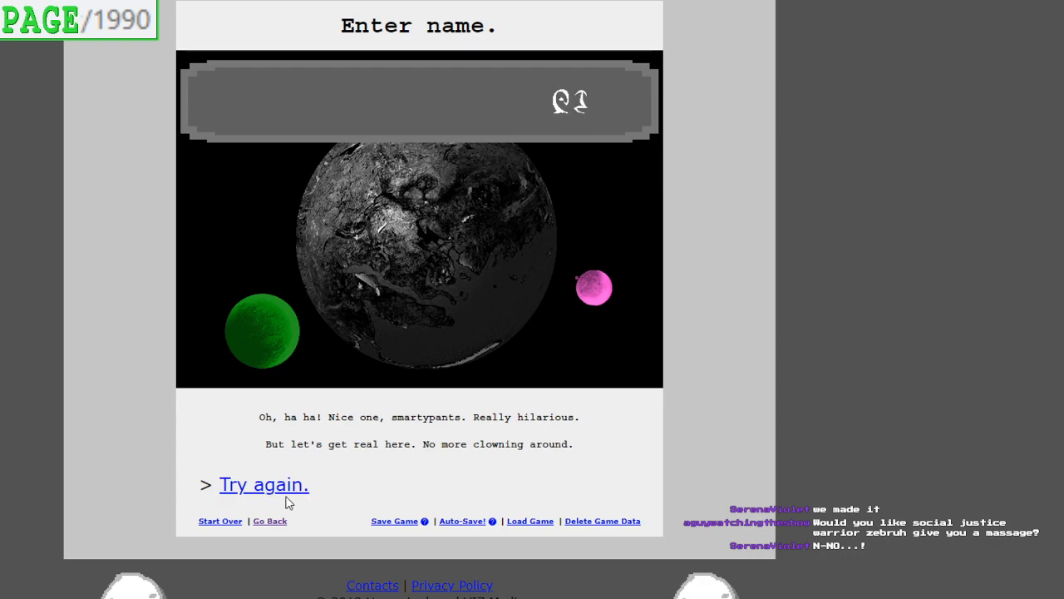
left_click(262, 484)
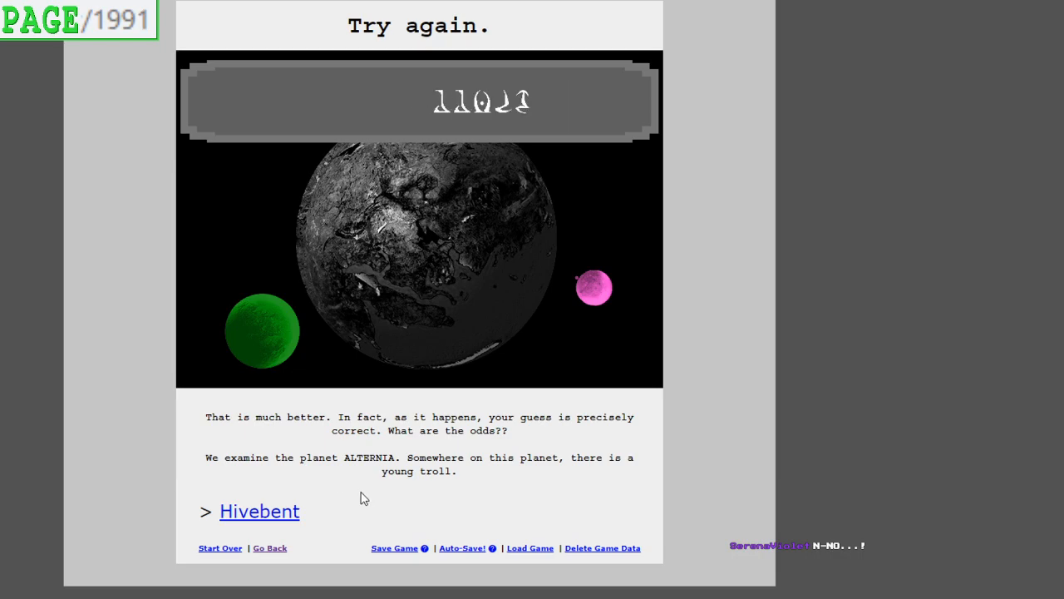
Follow the 'Hivebent' link to page 1992, the young troll in his respiteblock
left_click(260, 512)
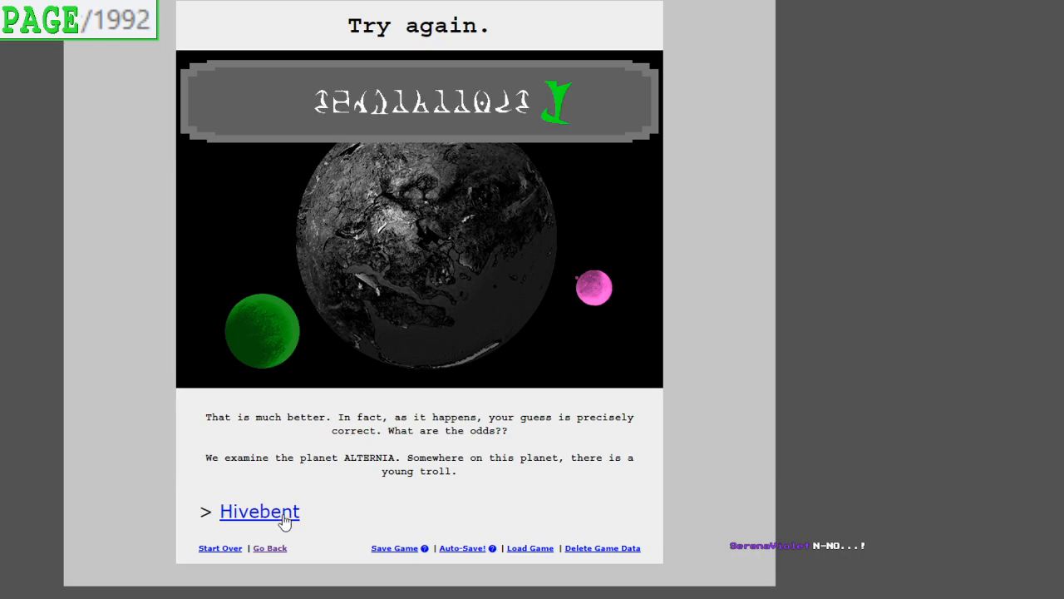
left_click(259, 512)
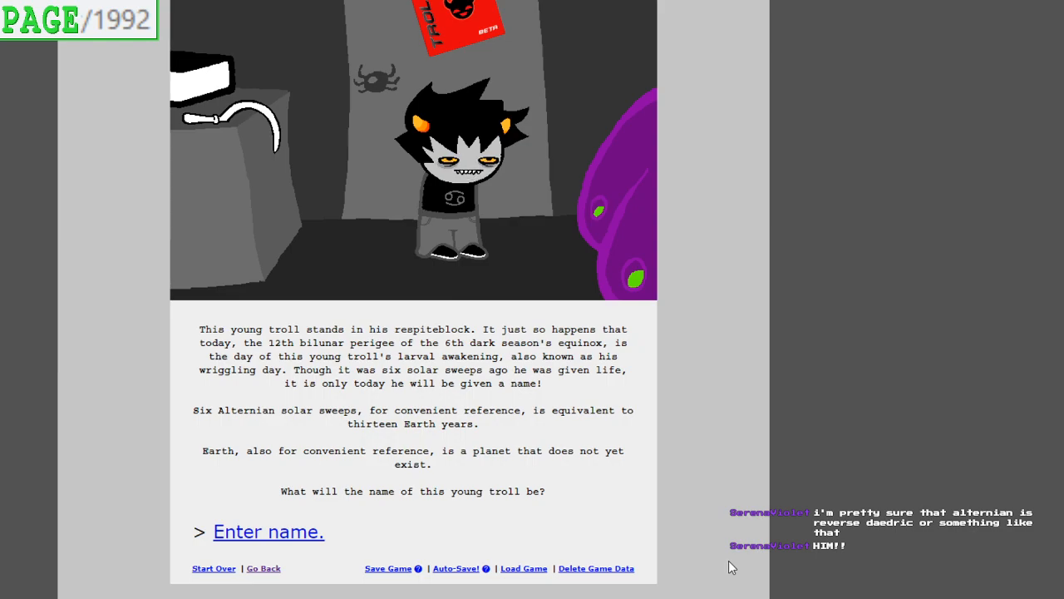
mouse_move(284, 545)
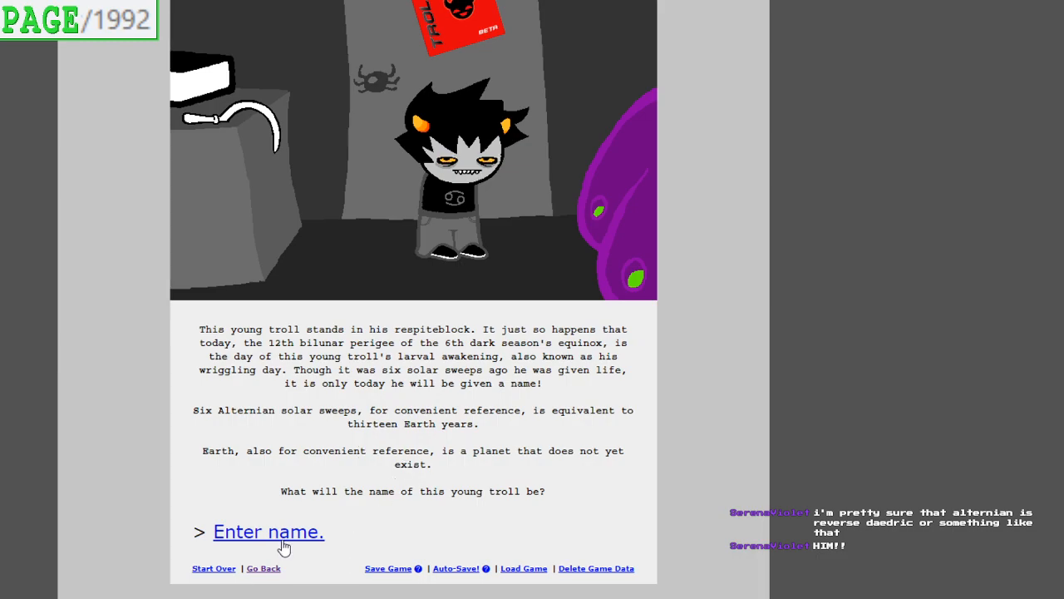
mouse_move(291, 542)
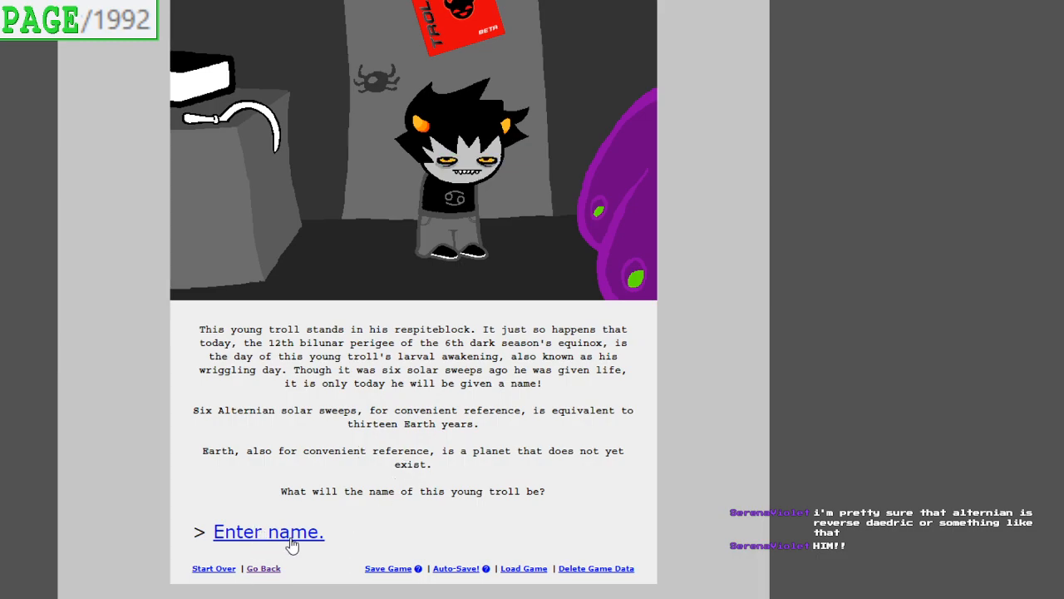
Attempt and retry naming the troll, then read page 1994 introducing Karkat Vantas down to 'Examine slimy purple pod'
left_click(268, 532)
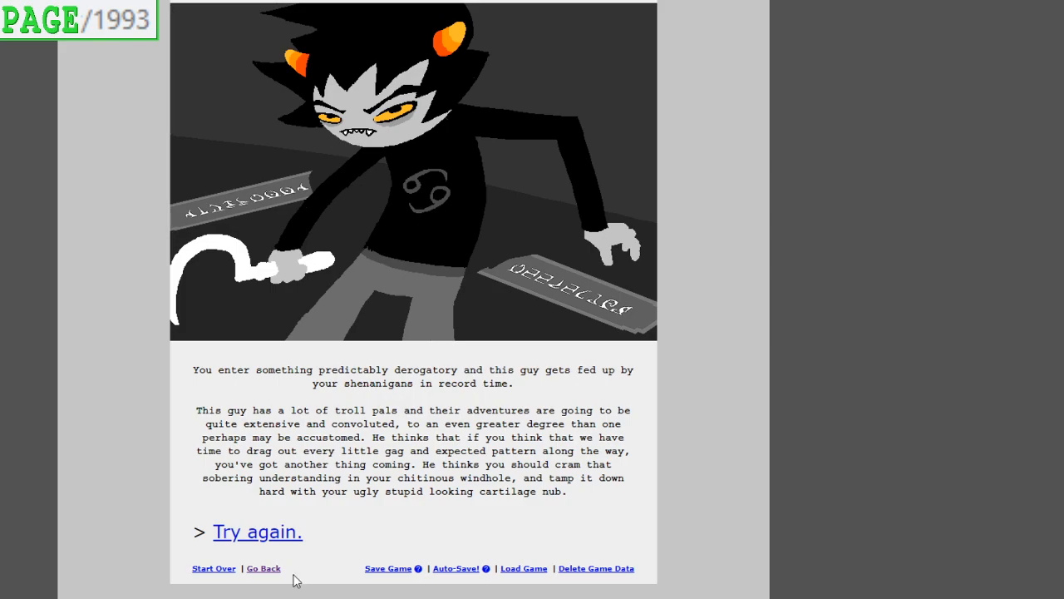
left_click(256, 532)
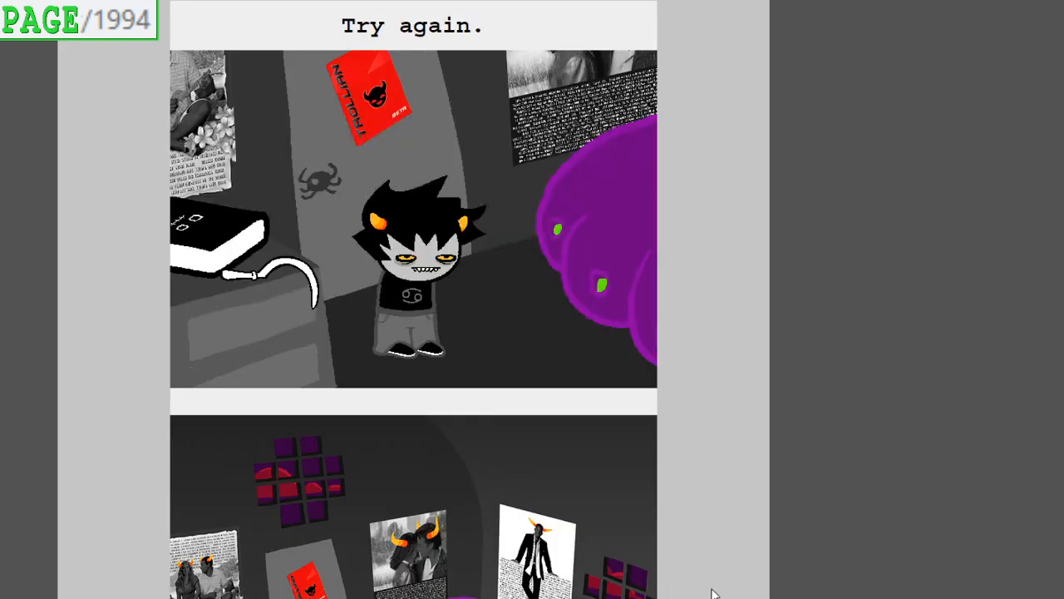
scroll("down", 3)
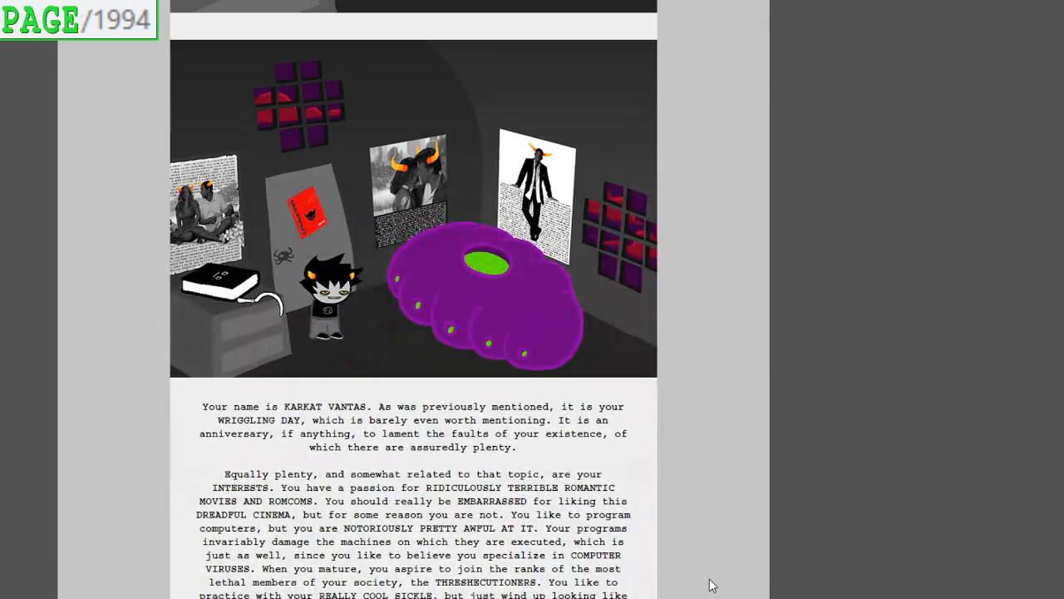
scroll("down", 3)
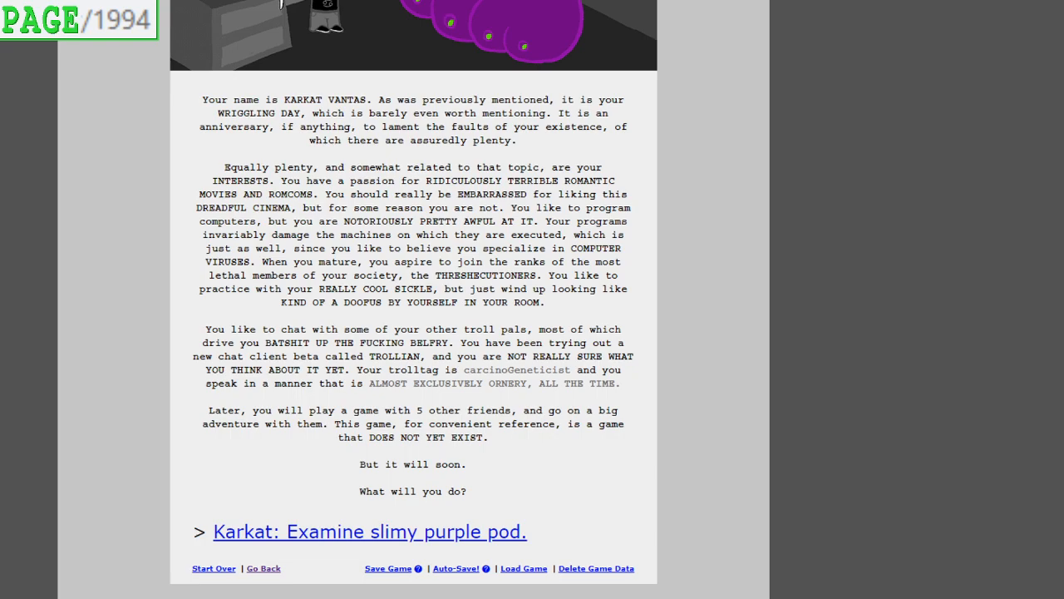
mouse_move(491, 540)
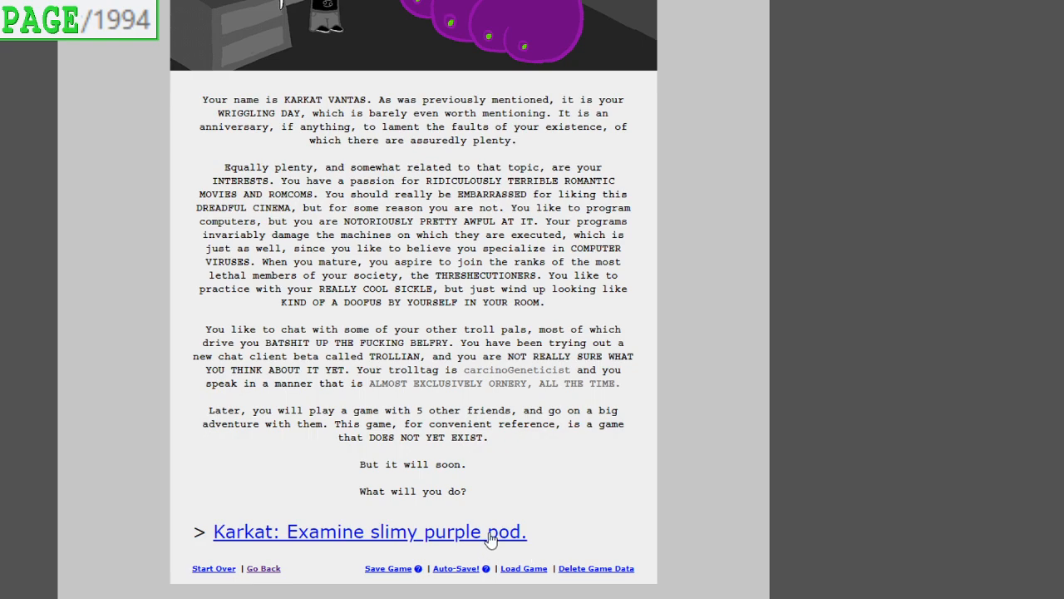
left_click(369, 532)
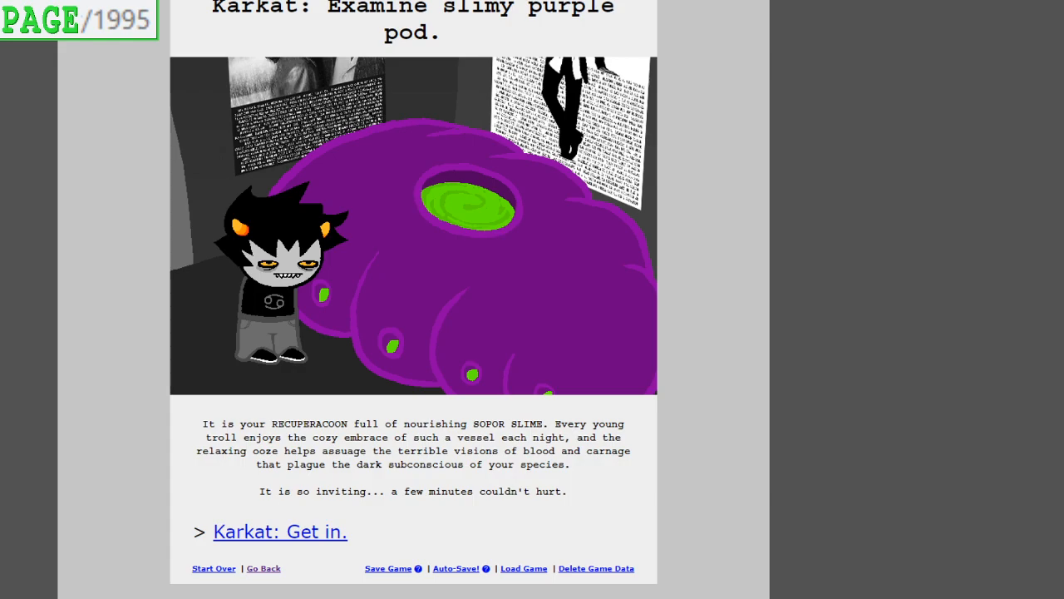
mouse_move(329, 530)
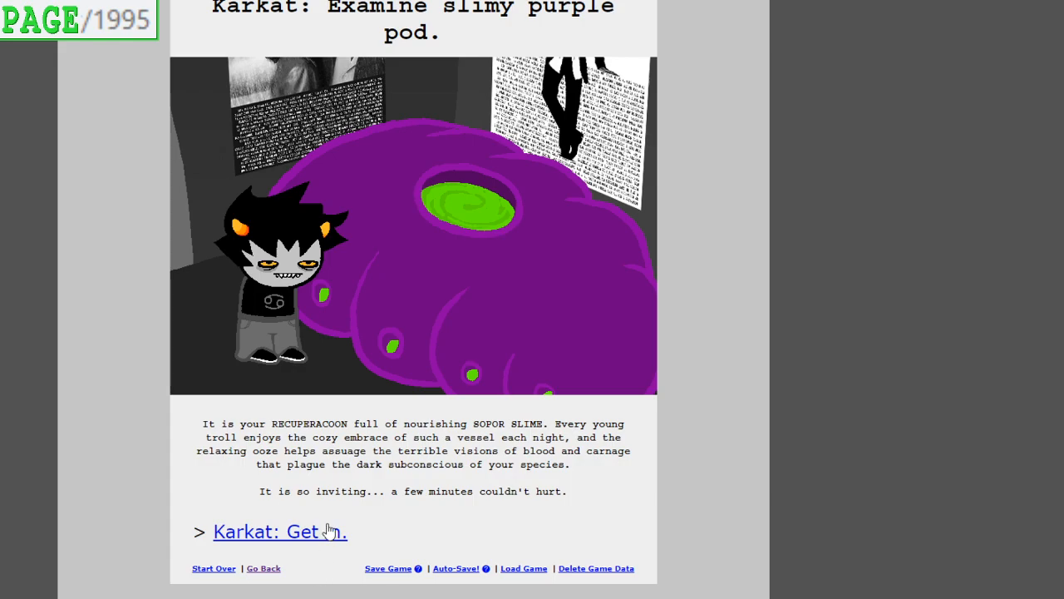
left_click(279, 532)
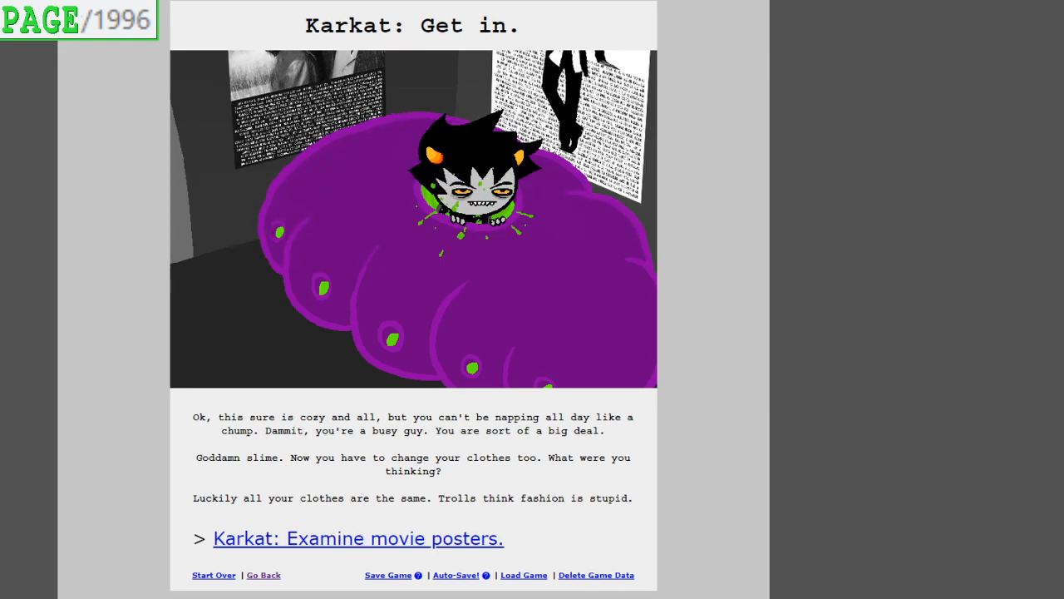
scroll("down", 3)
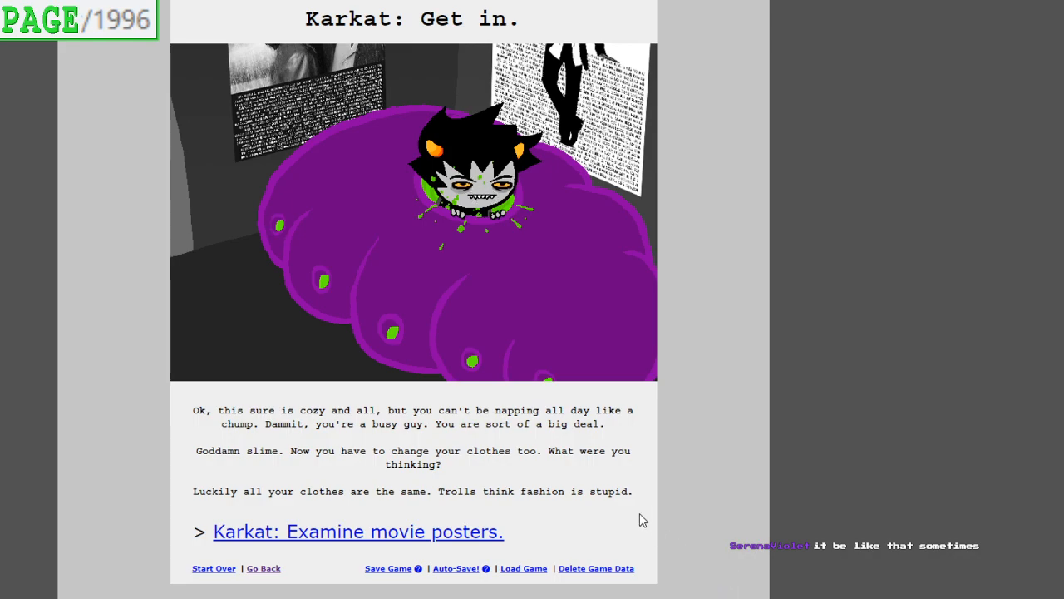
mouse_move(635, 526)
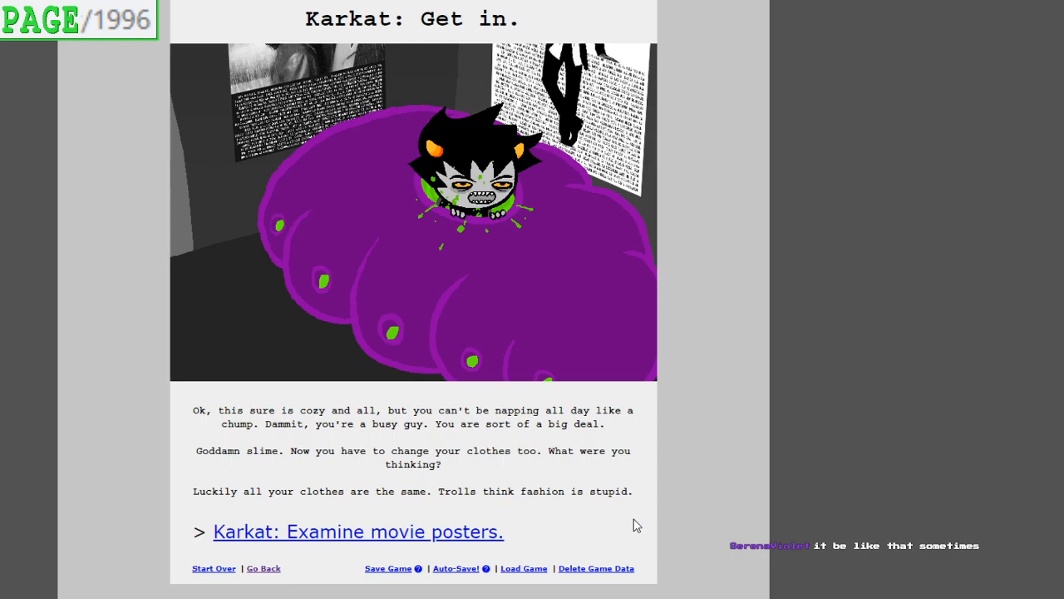
Read page 1997's movie posters and John Cusack, then continue to page 1998's Troll Sandler movie
left_click(356, 532)
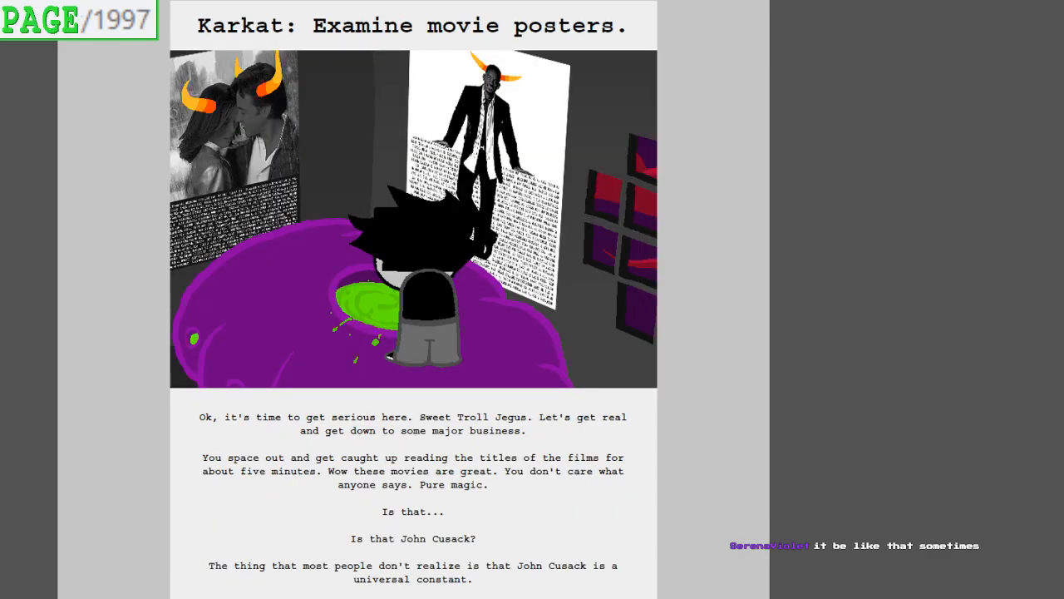
scroll("down", 3)
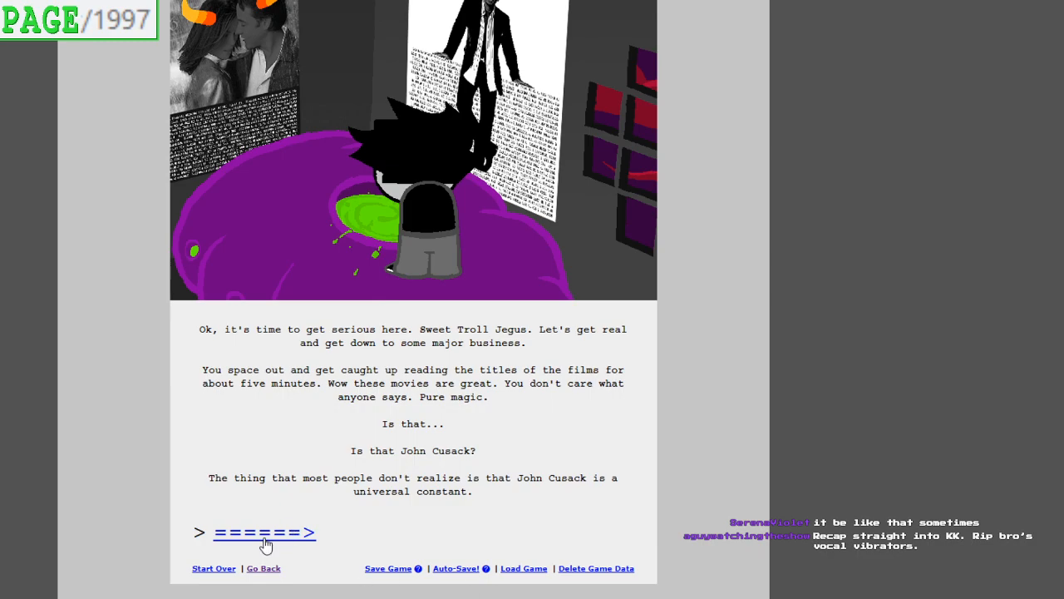
left_click(264, 532)
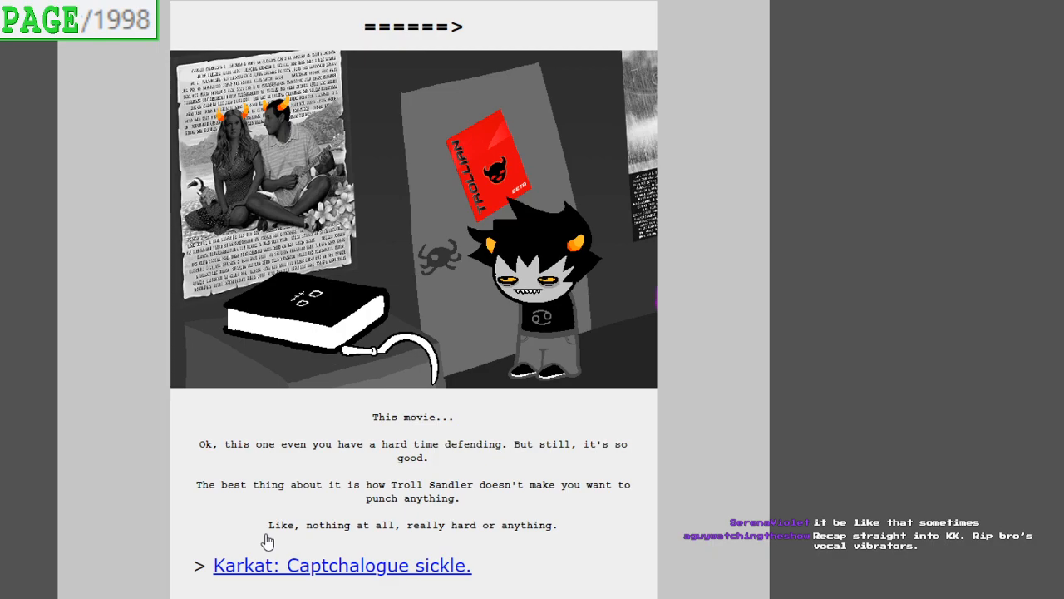
scroll("down", 3)
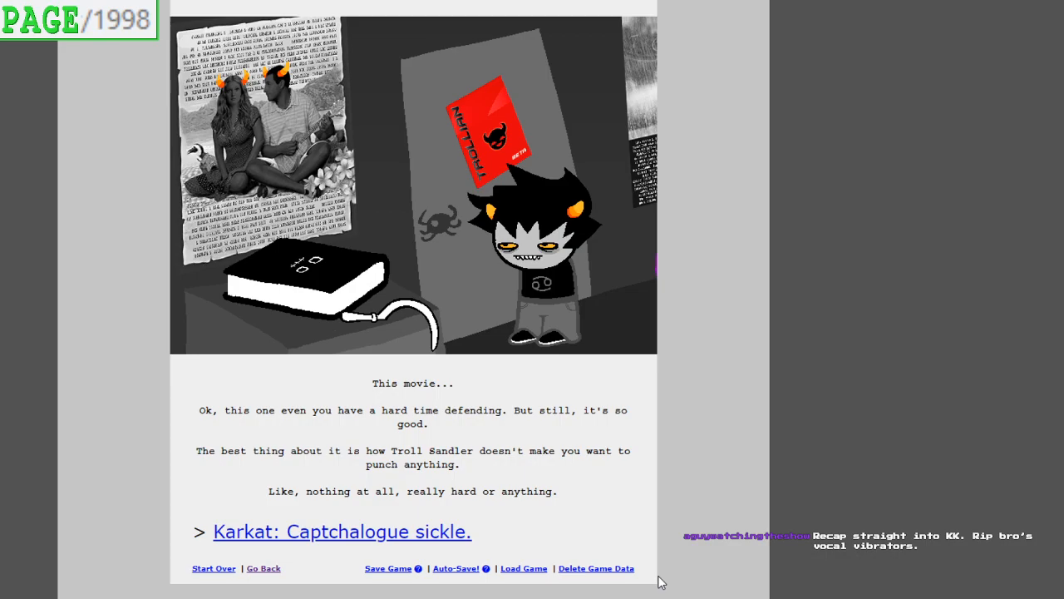
mouse_move(692, 565)
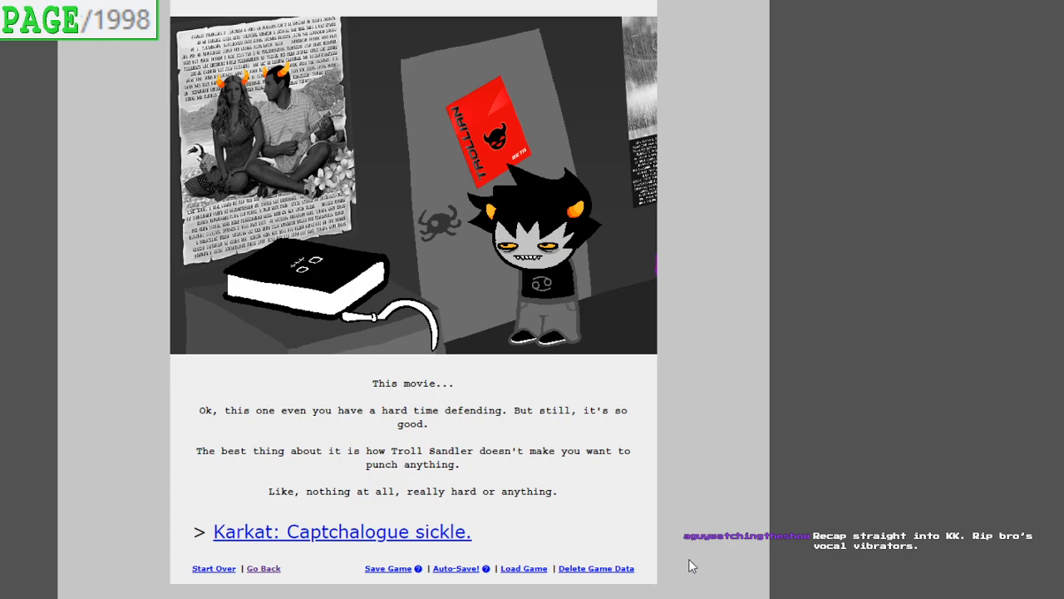
mouse_move(564, 534)
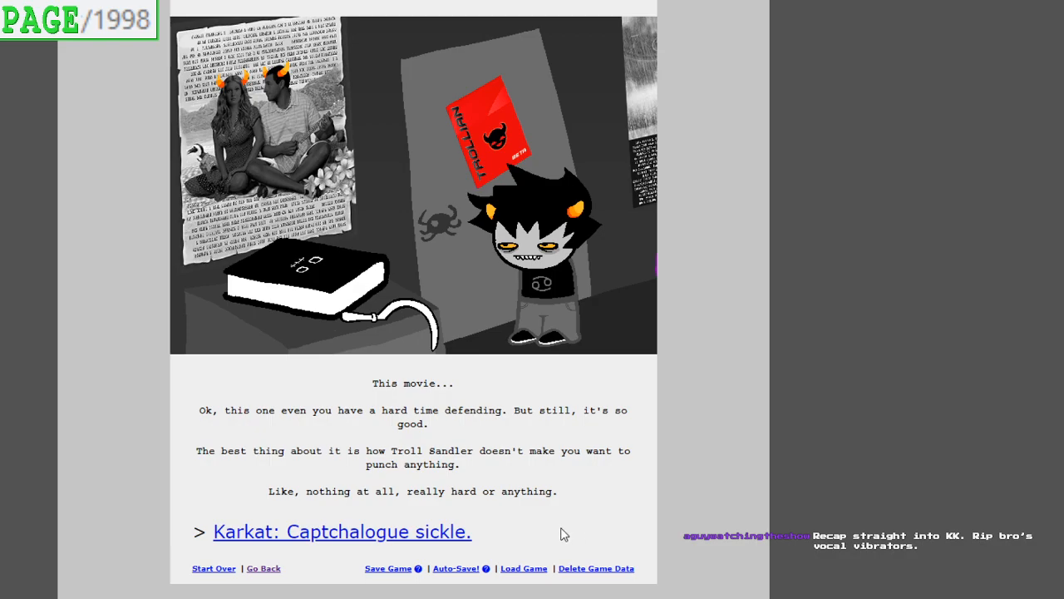
Read through 'Captchalogue sickle' and 'Take card vault' to page 2001, 'Examine large black book'
left_click(343, 532)
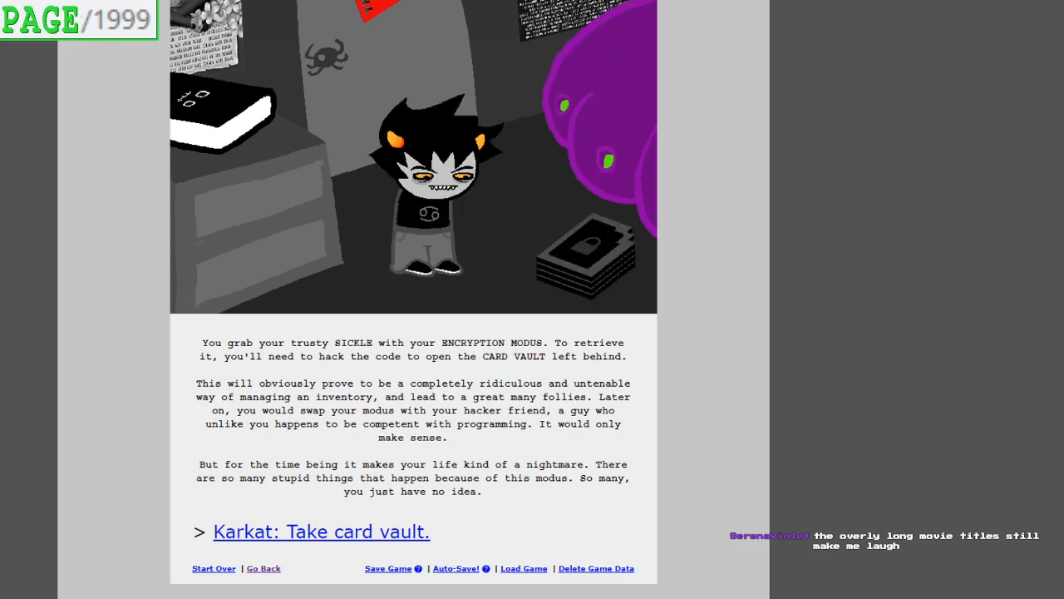
left_click(336, 532)
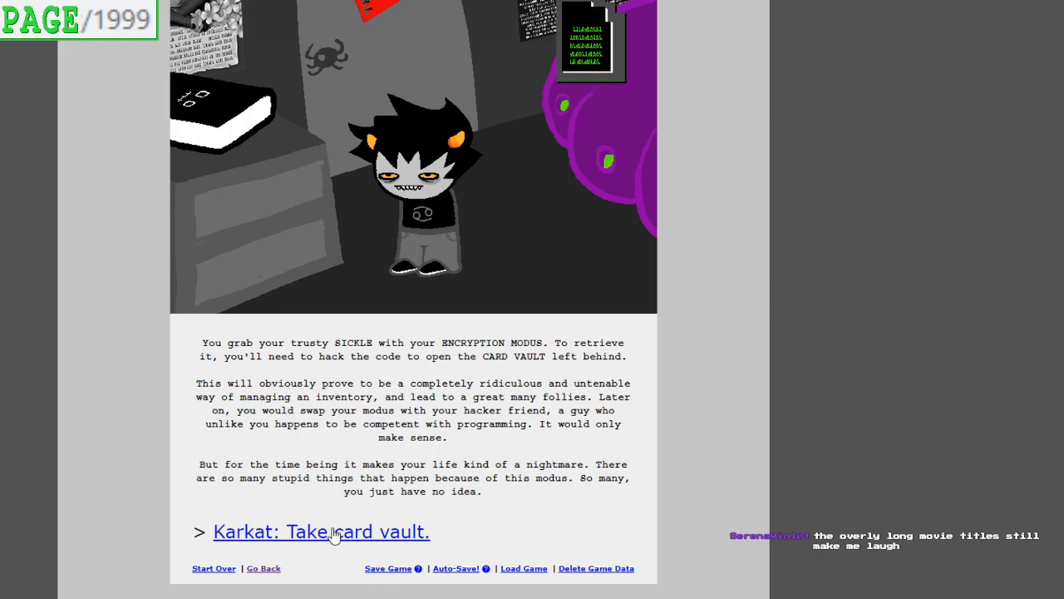
left_click(321, 532)
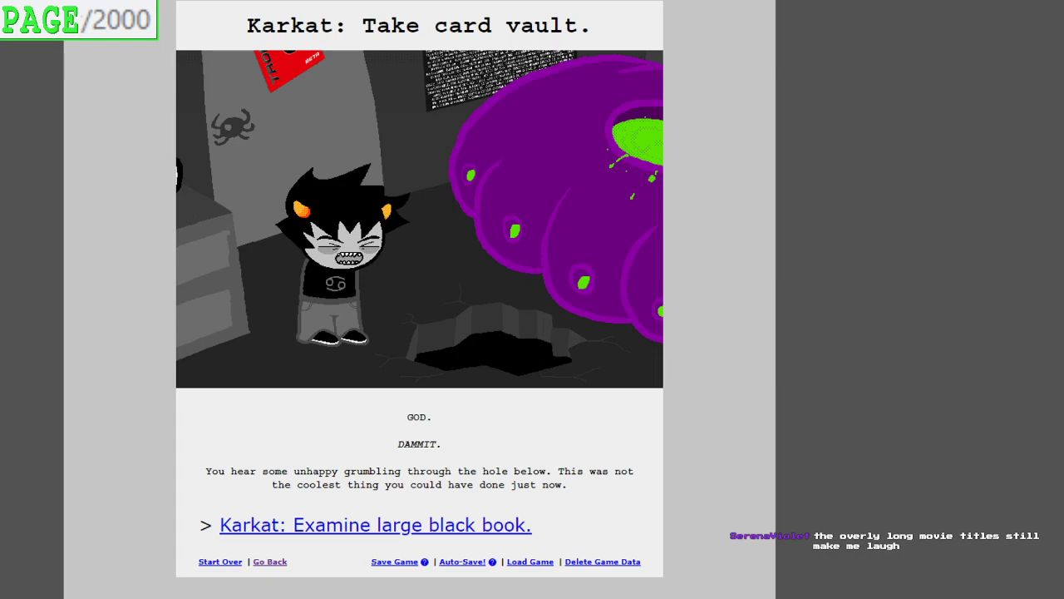
left_click(375, 525)
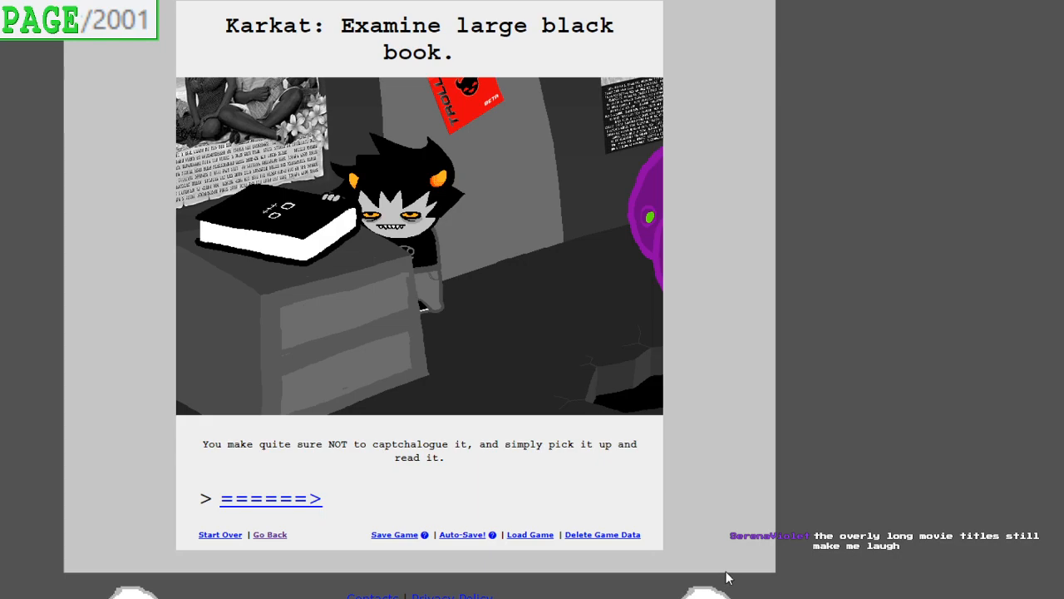
mouse_move(756, 575)
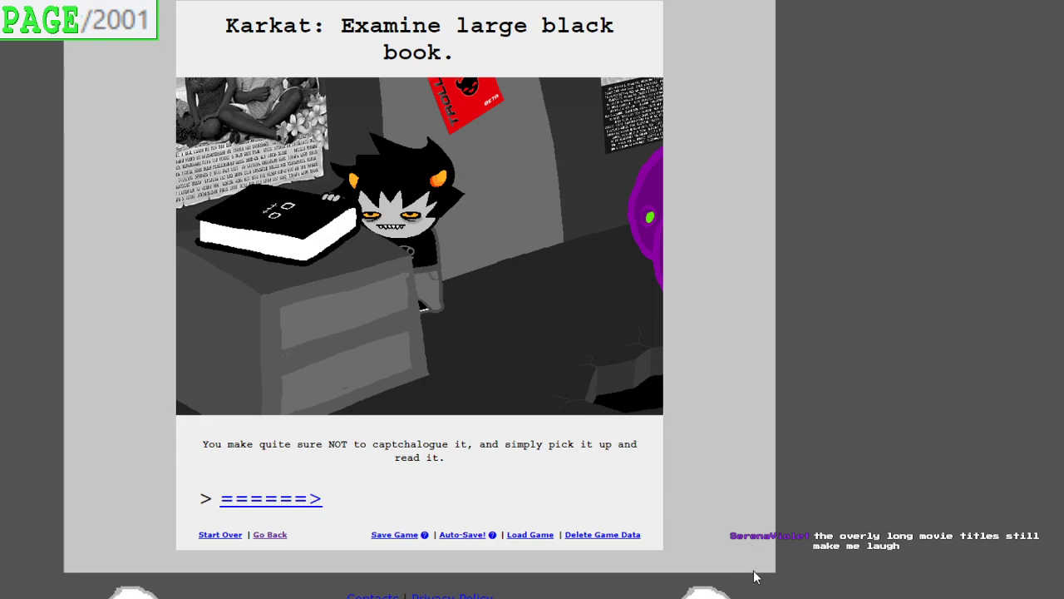
Continue to page 2002 and read the ~ATH handbook down to its 'Leave your room' link
left_click(271, 499)
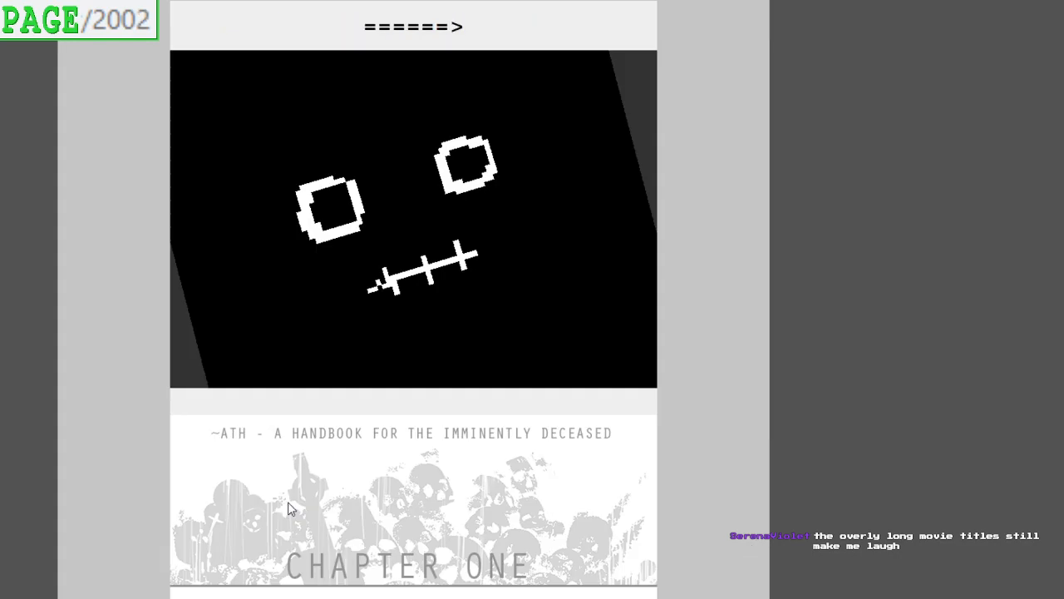
scroll("down", 3)
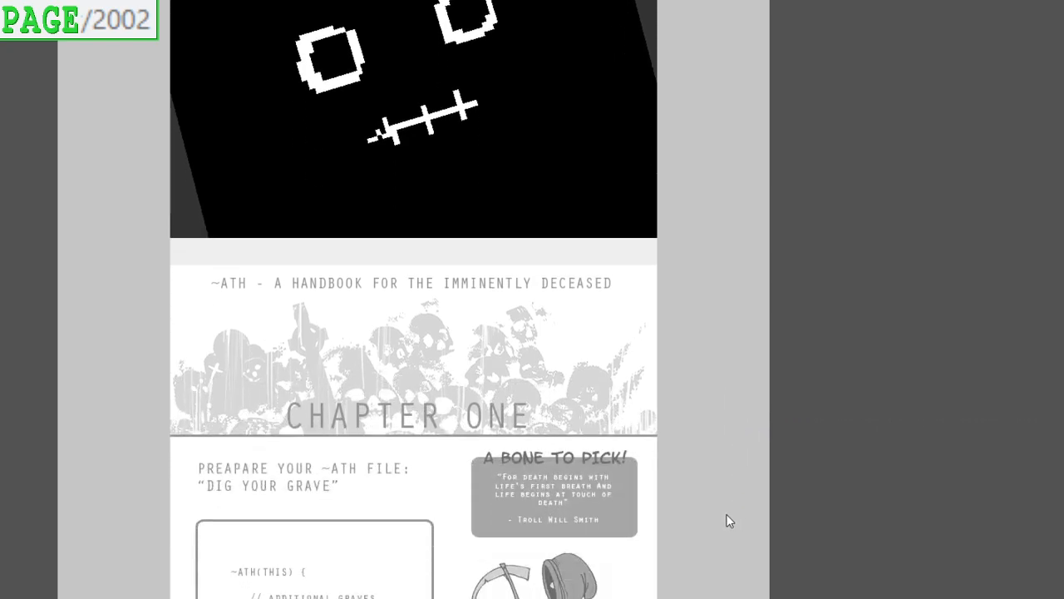
scroll("down", 3)
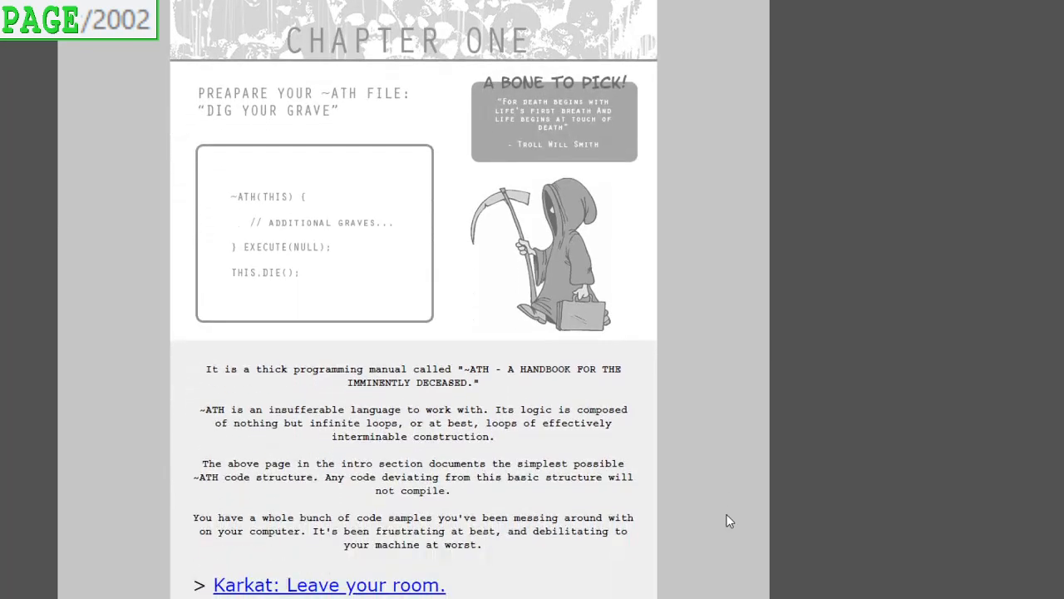
scroll("down", 3)
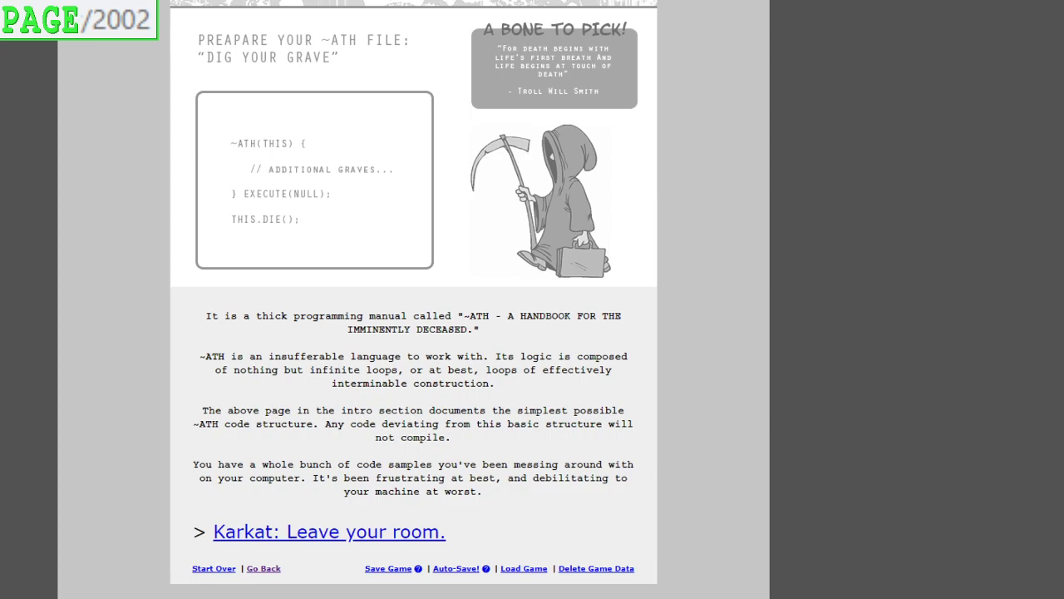
mouse_move(690, 506)
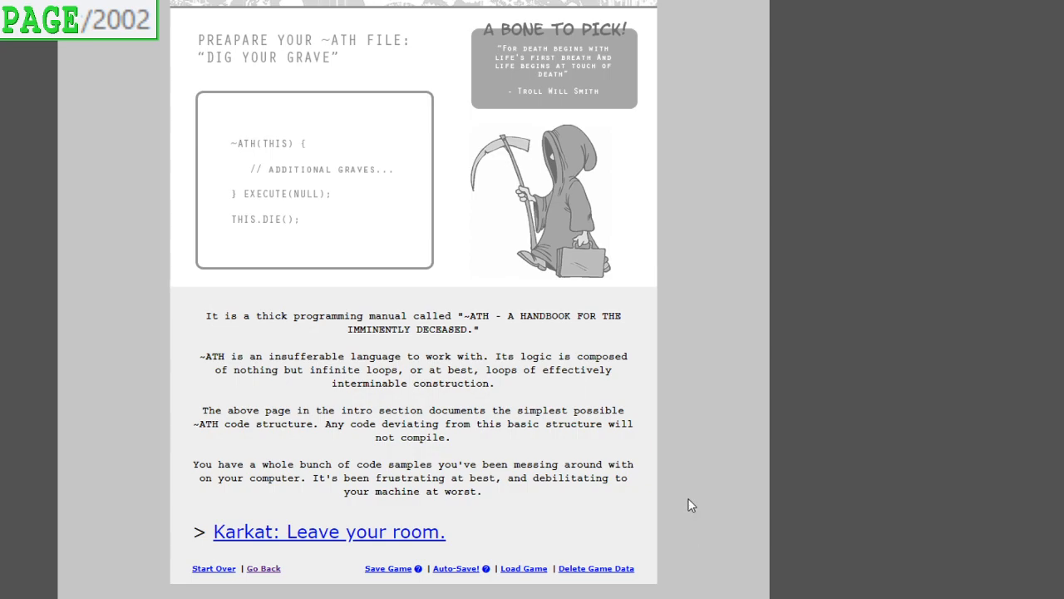
Read page 2003, Karkat stepping onto his hive's landing slab, down to 'Examine neighborhood'
left_click(330, 532)
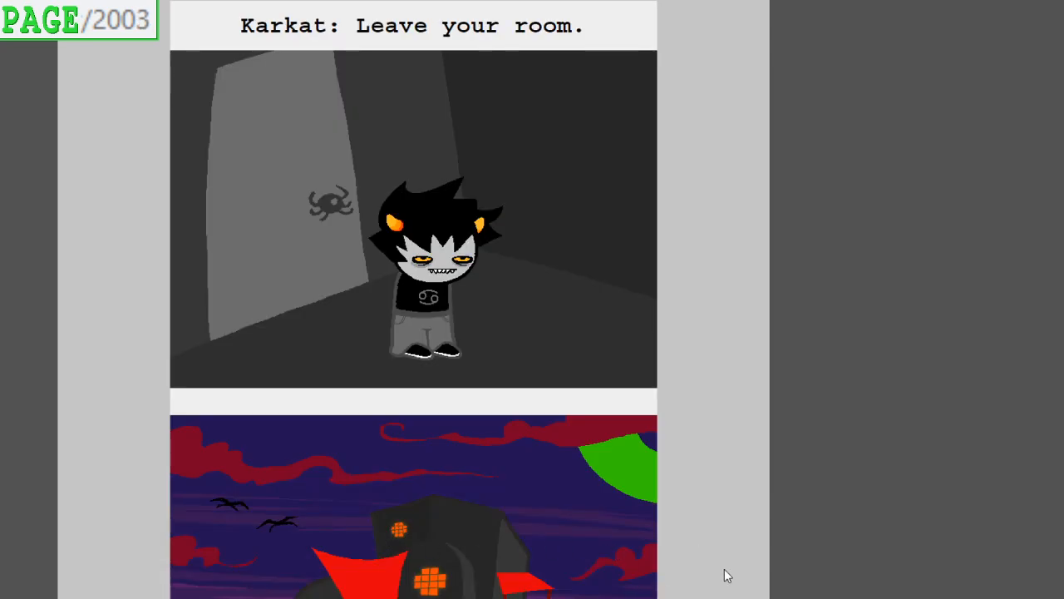
scroll("down", 3)
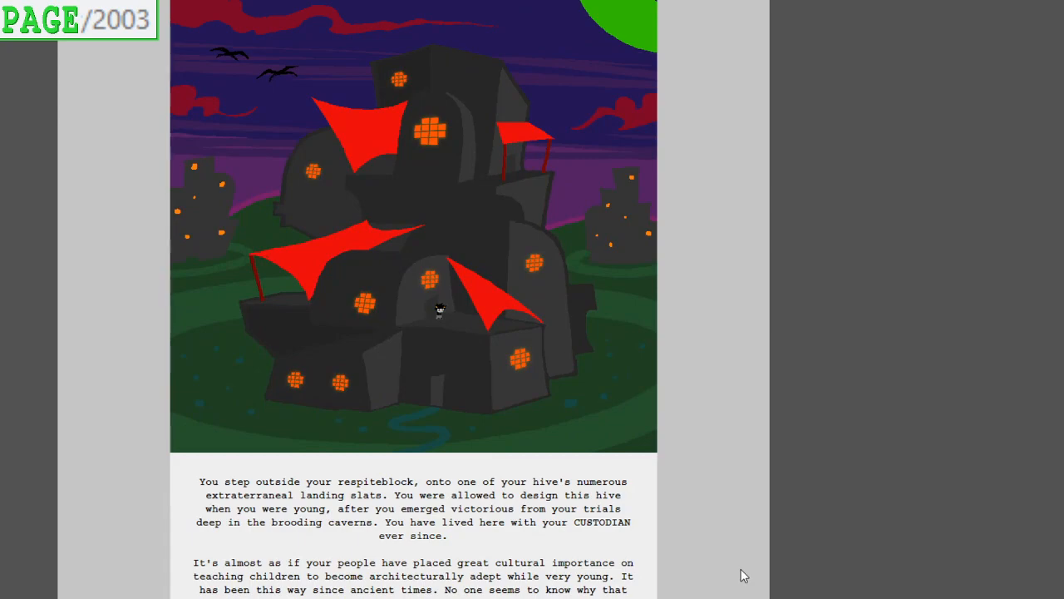
scroll("down", 3)
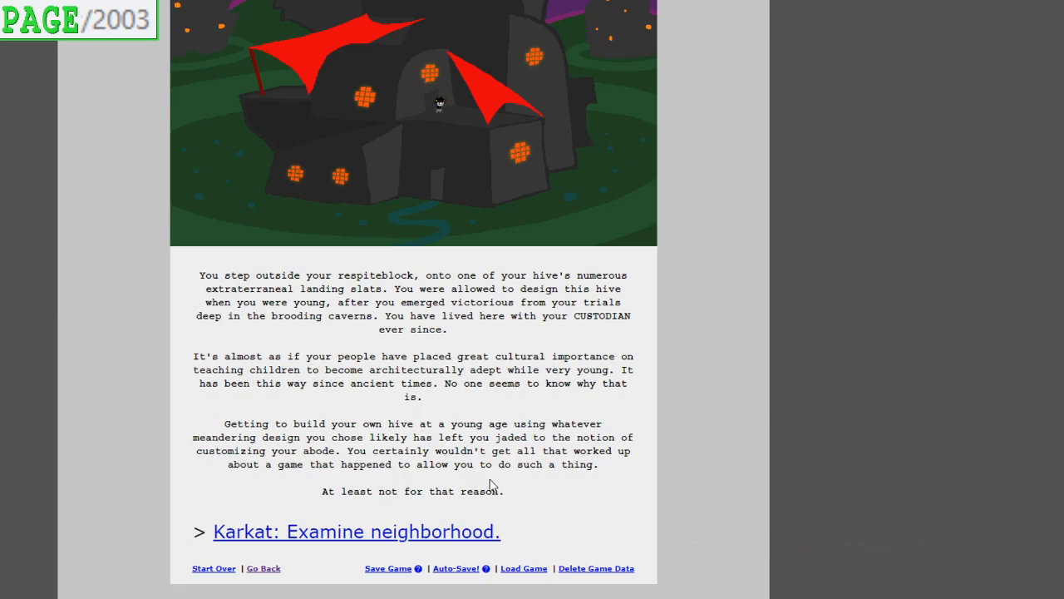
Read page 2004's empty neighborhood on Karkat's sixth wriggling day down to the HIVEBENT panel
left_click(355, 532)
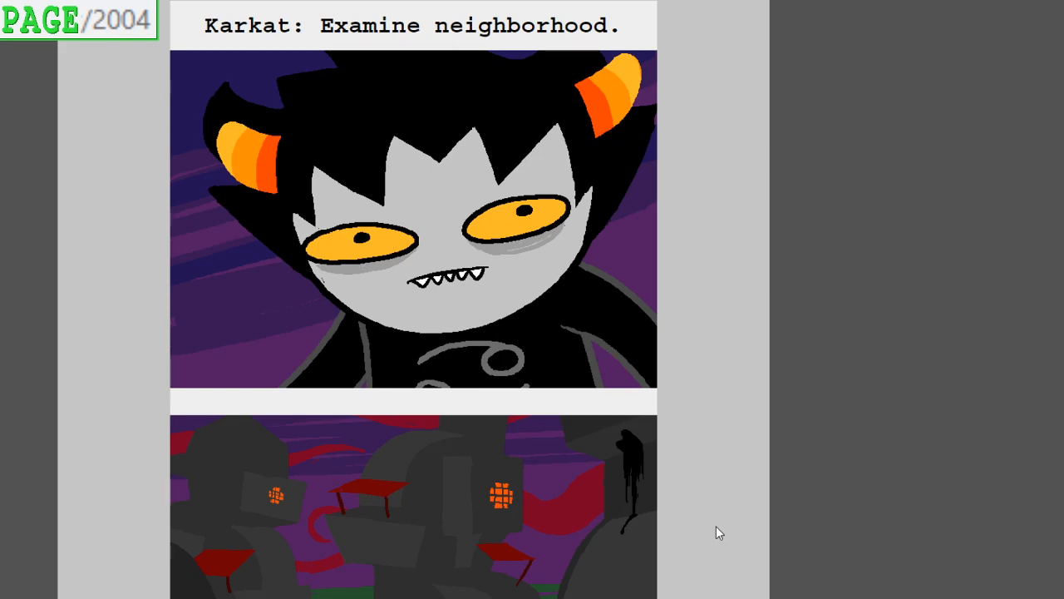
mouse_move(657, 292)
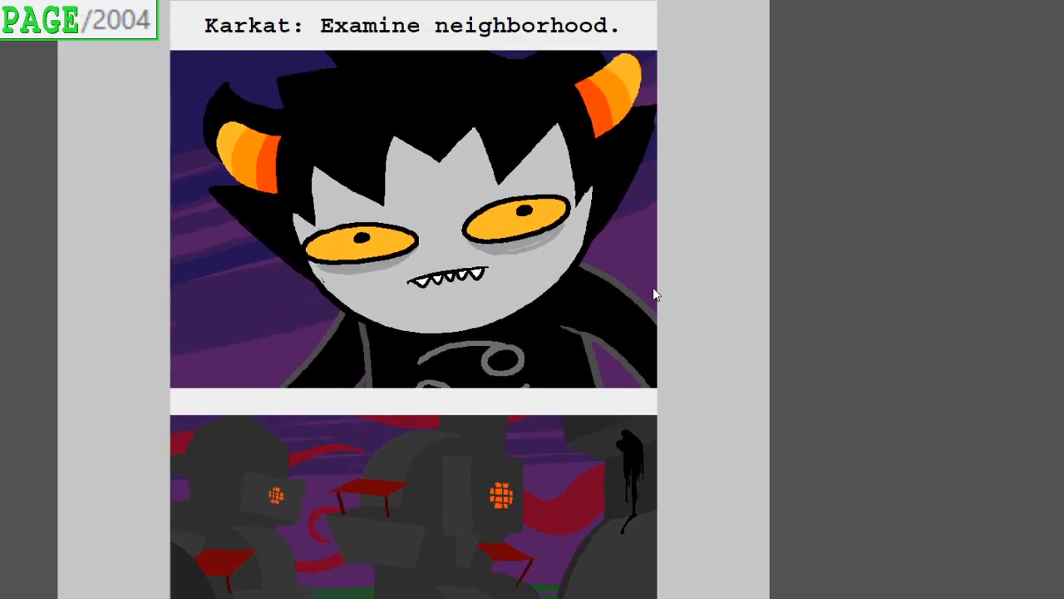
scroll("down", 3)
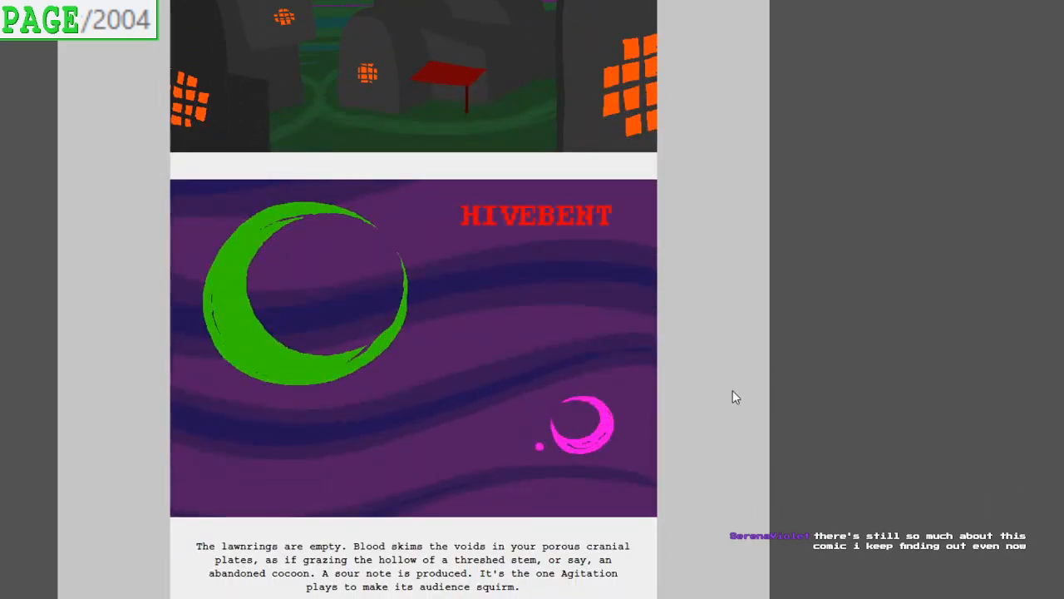
scroll("down", 3)
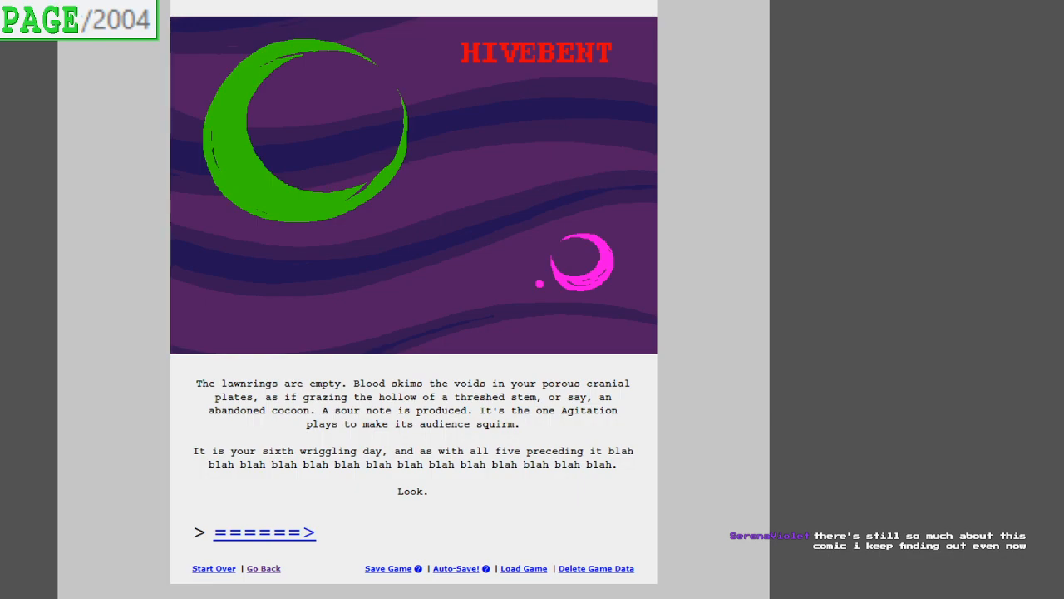
left_click(263, 532)
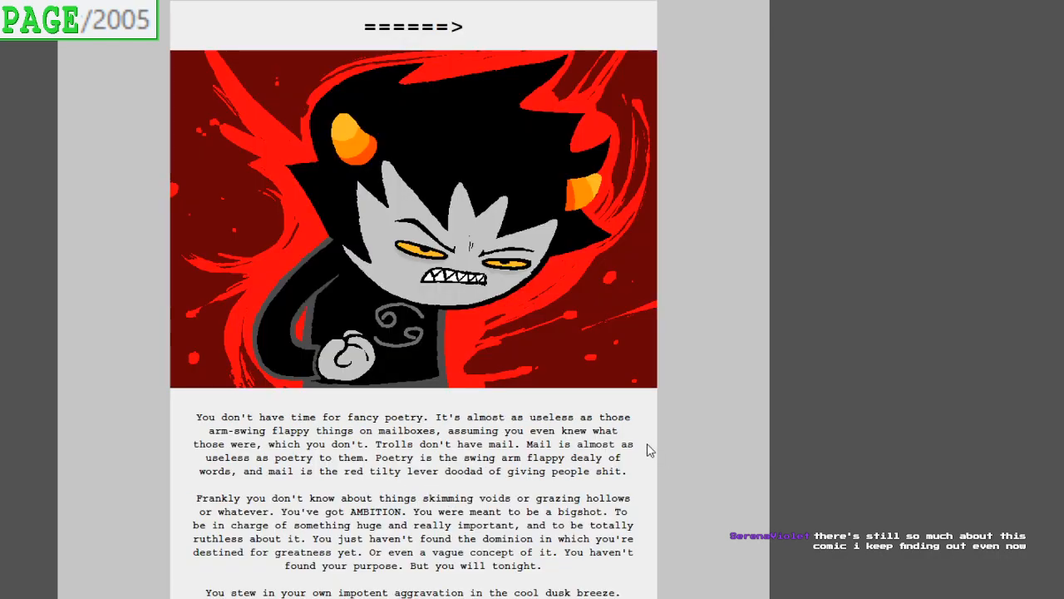
scroll("down", 3)
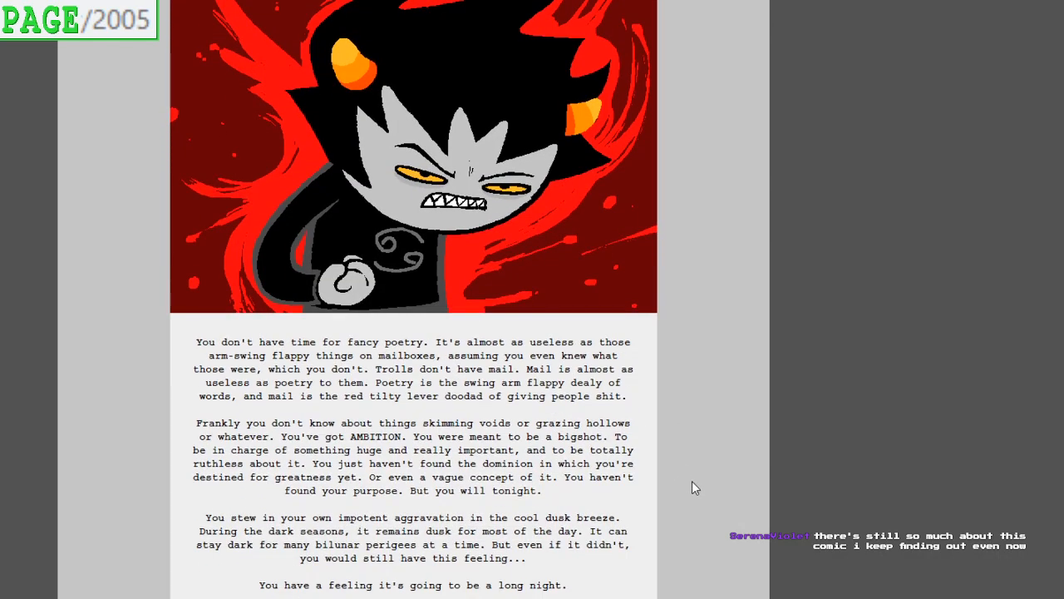
scroll("down", 3)
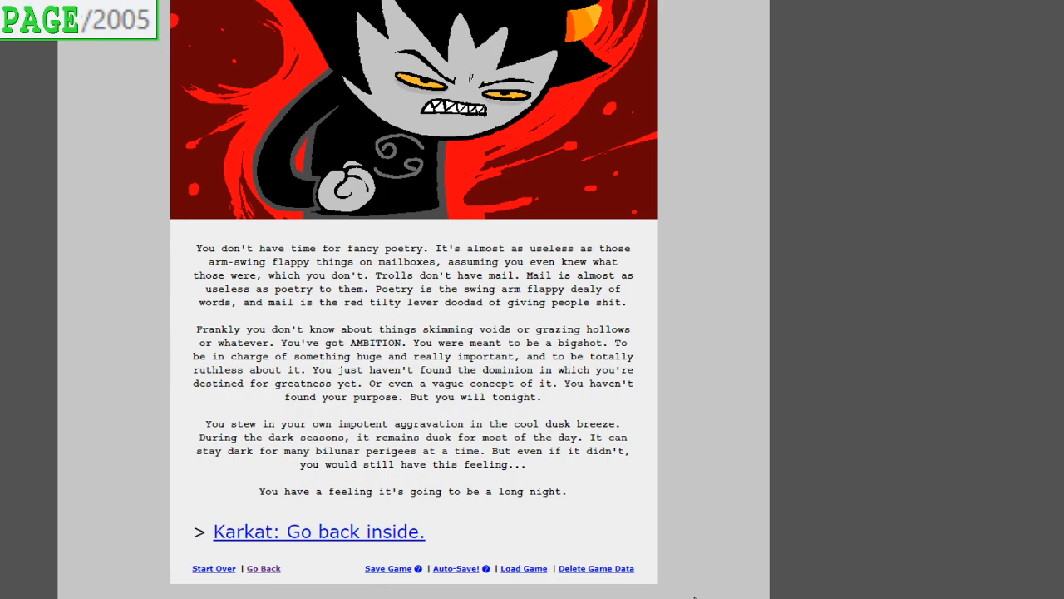
mouse_move(685, 586)
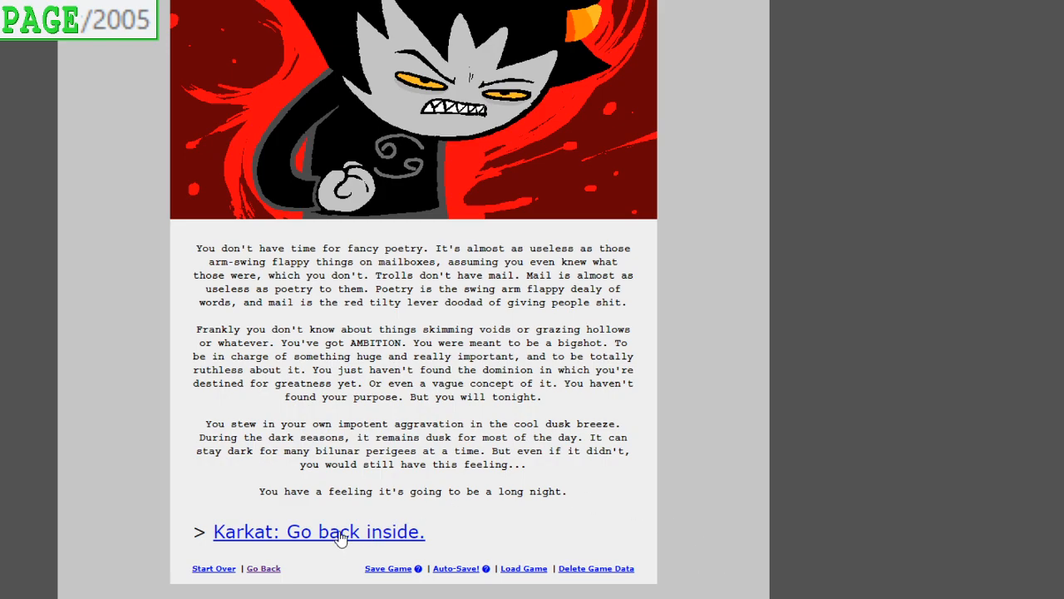
Go through Karkat going back inside and the GAME GRUB magazine to page 2008's Thresh Prince DVD
left_click(319, 532)
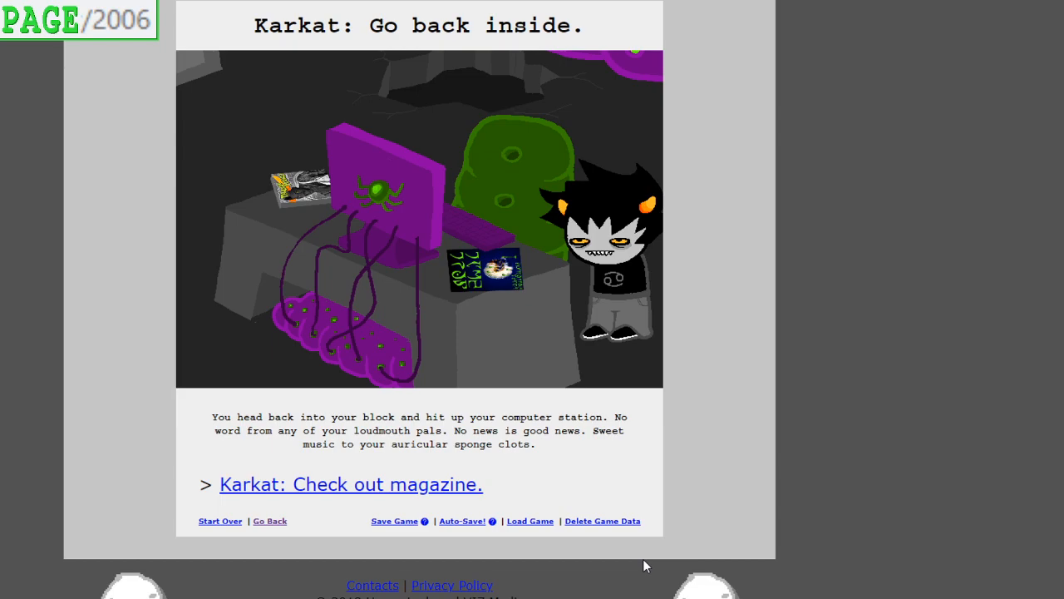
mouse_move(513, 587)
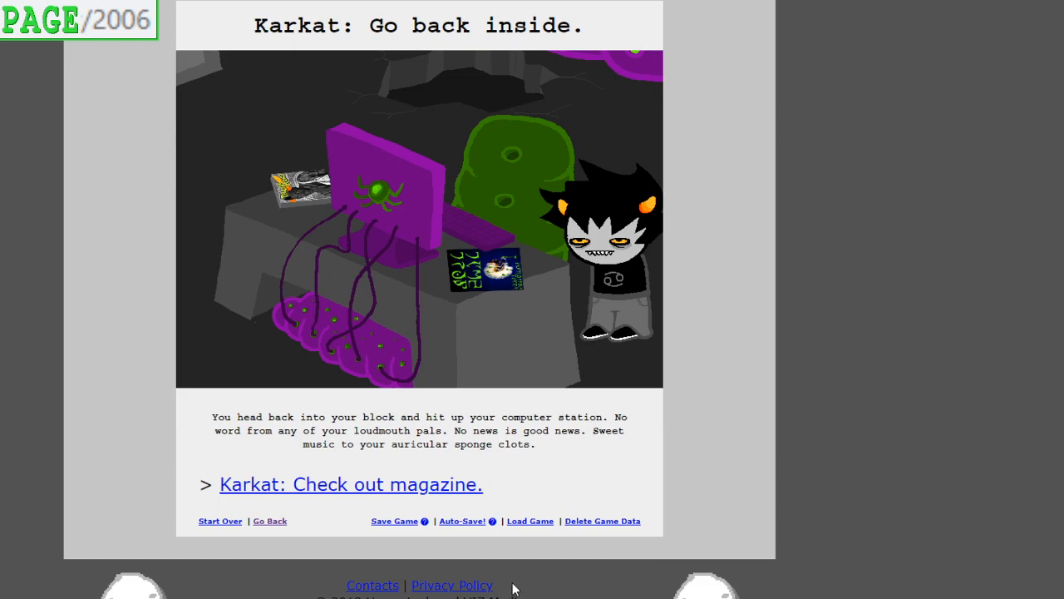
mouse_move(359, 499)
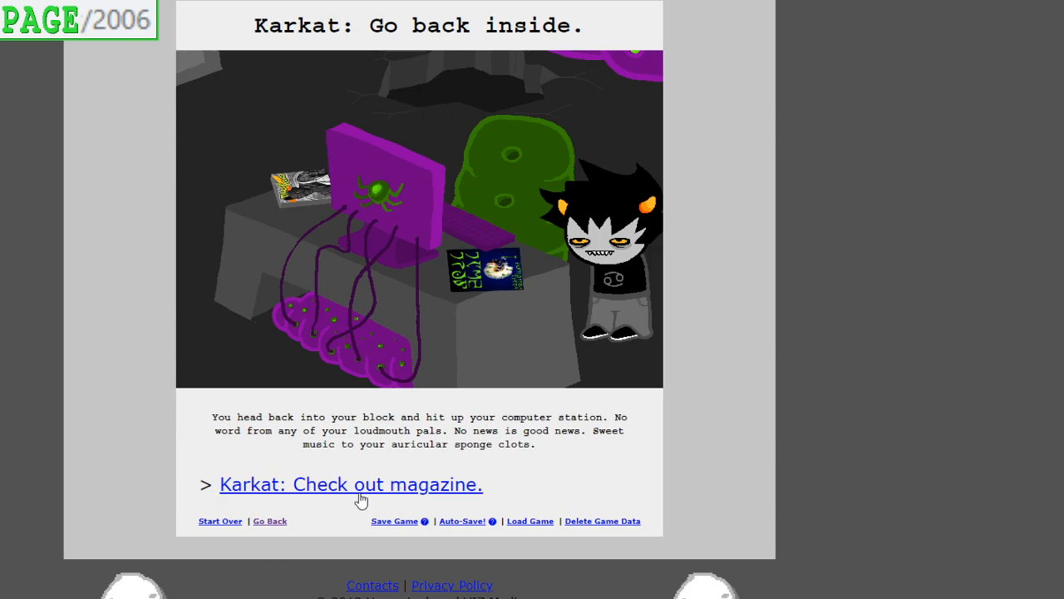
left_click(351, 484)
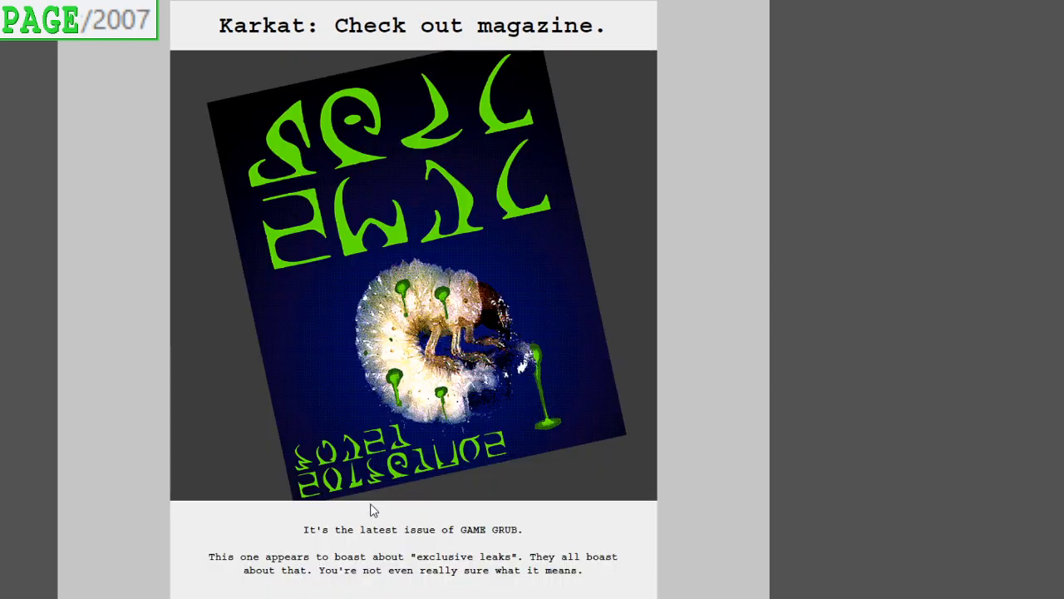
mouse_move(690, 573)
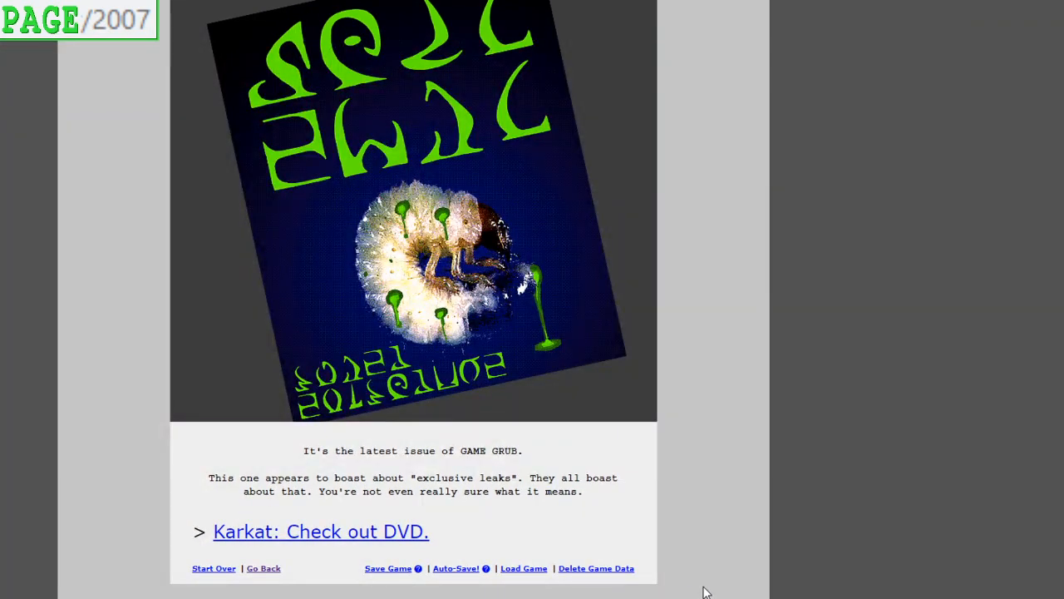
mouse_move(718, 595)
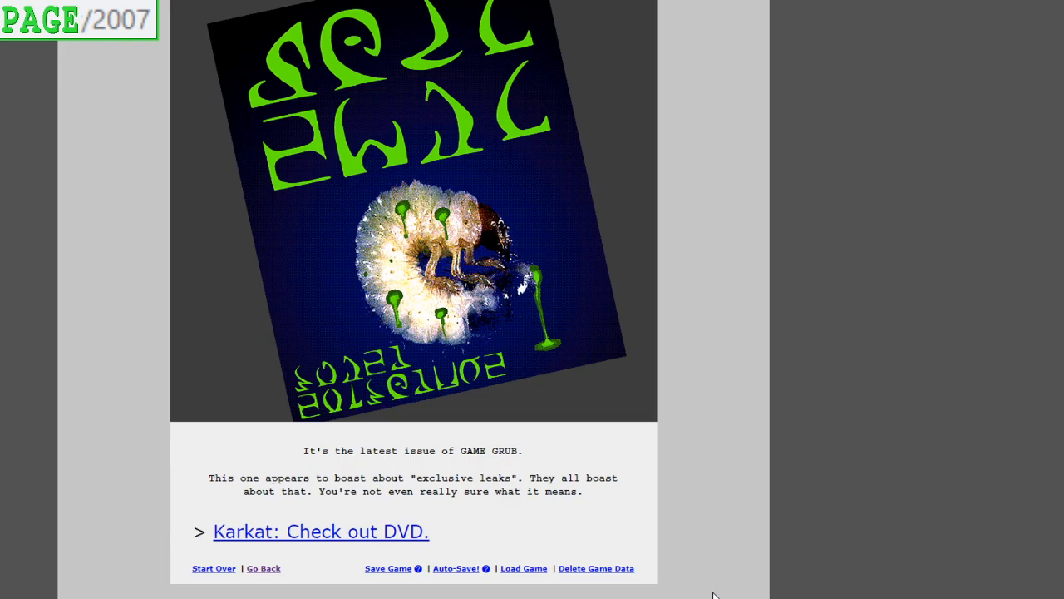
left_click(321, 532)
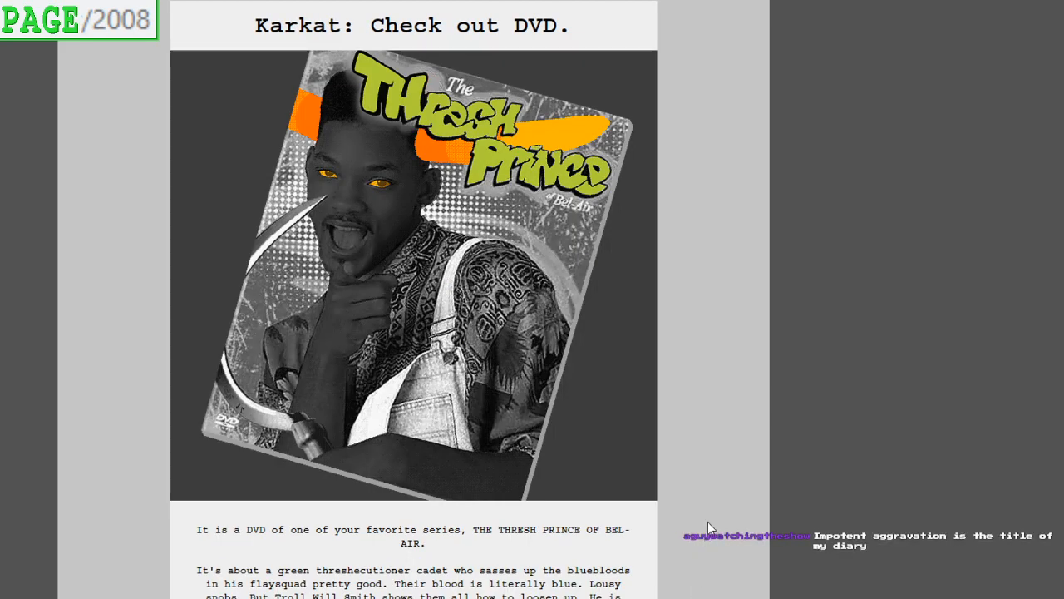
scroll("down", 3)
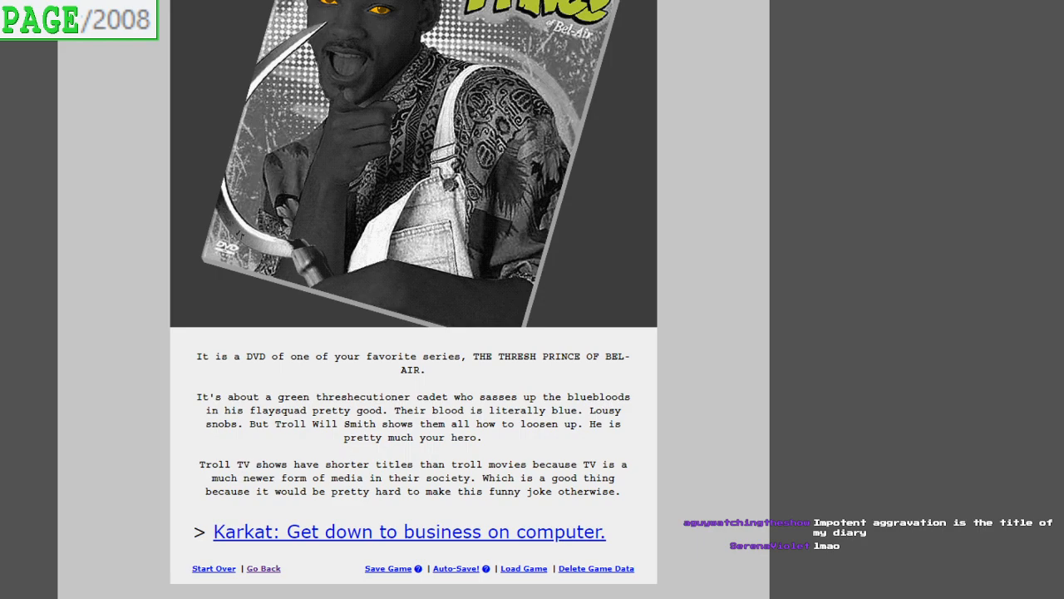
Read page 2009, Karkat at his computer, then move on to page 2010, 'Karkat: Answer troll'
left_click(409, 532)
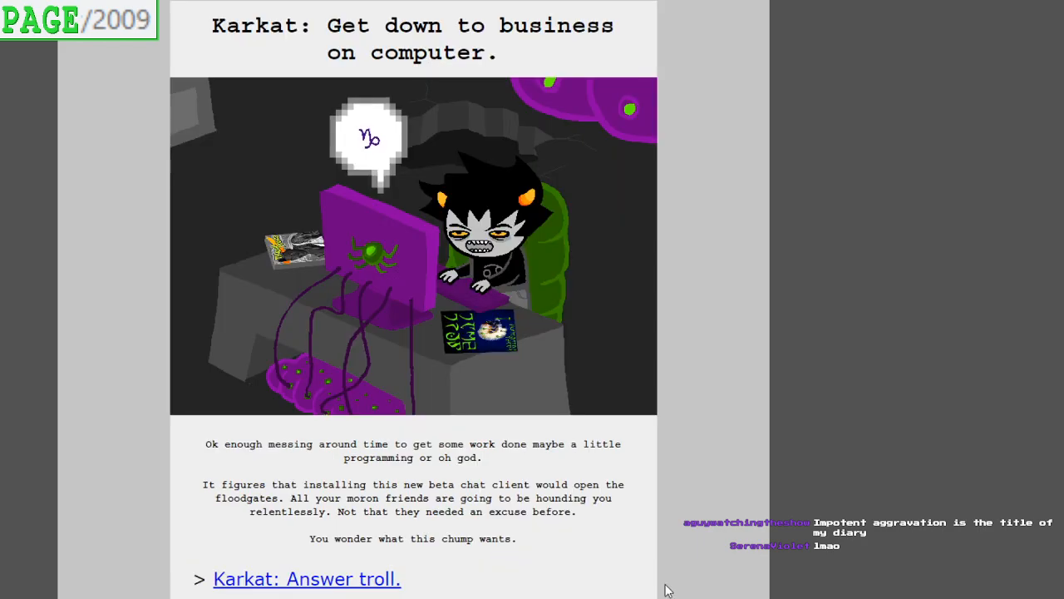
scroll("down", 3)
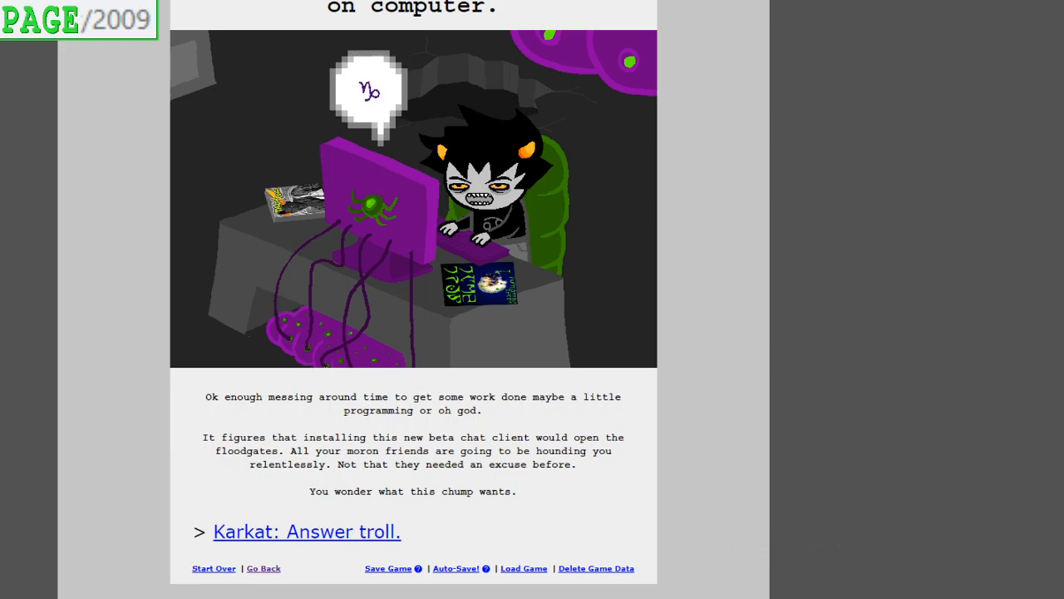
left_click(306, 531)
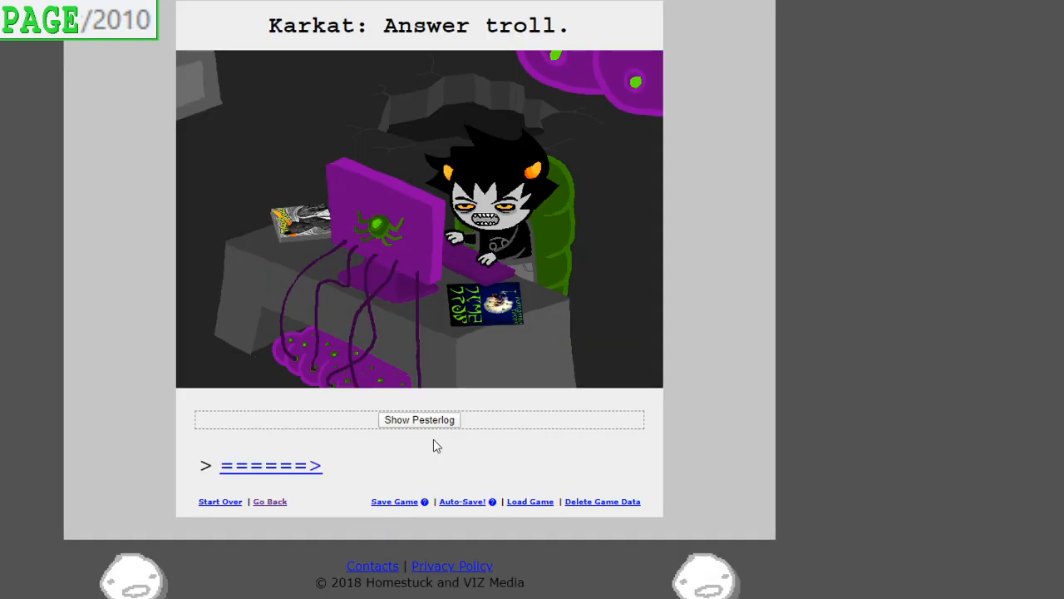
Show page 2010's pesterlog and read TC and CG's exchange about friendship and miracles
left_click(419, 419)
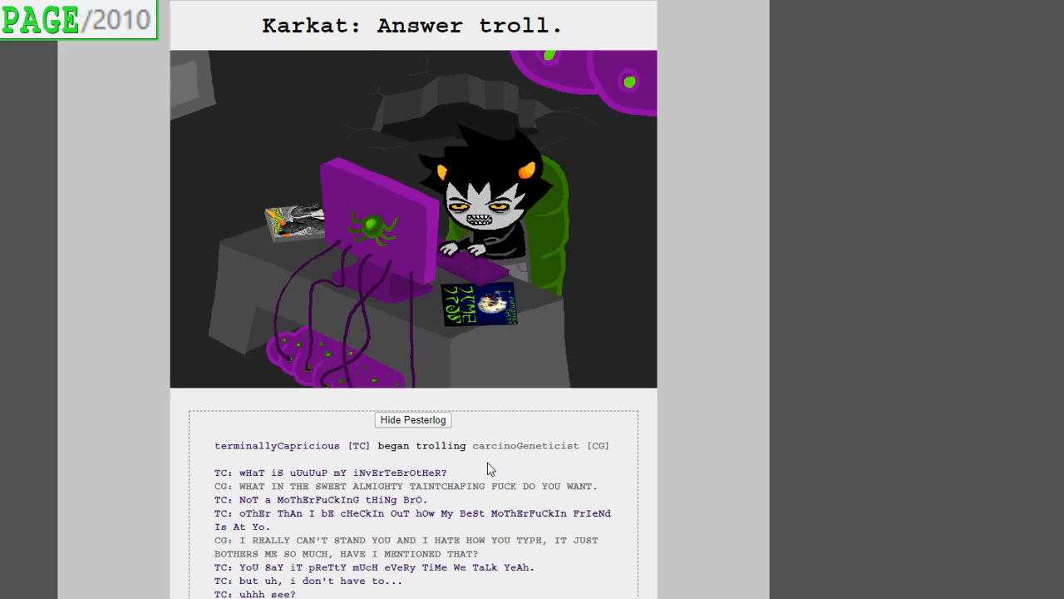
scroll("down", 3)
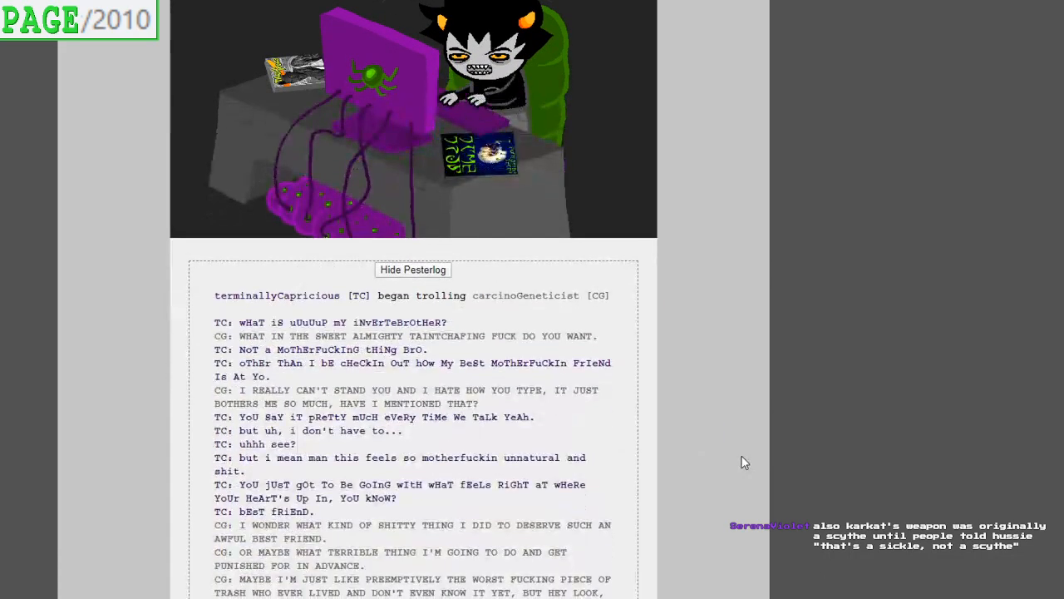
scroll("down", 3)
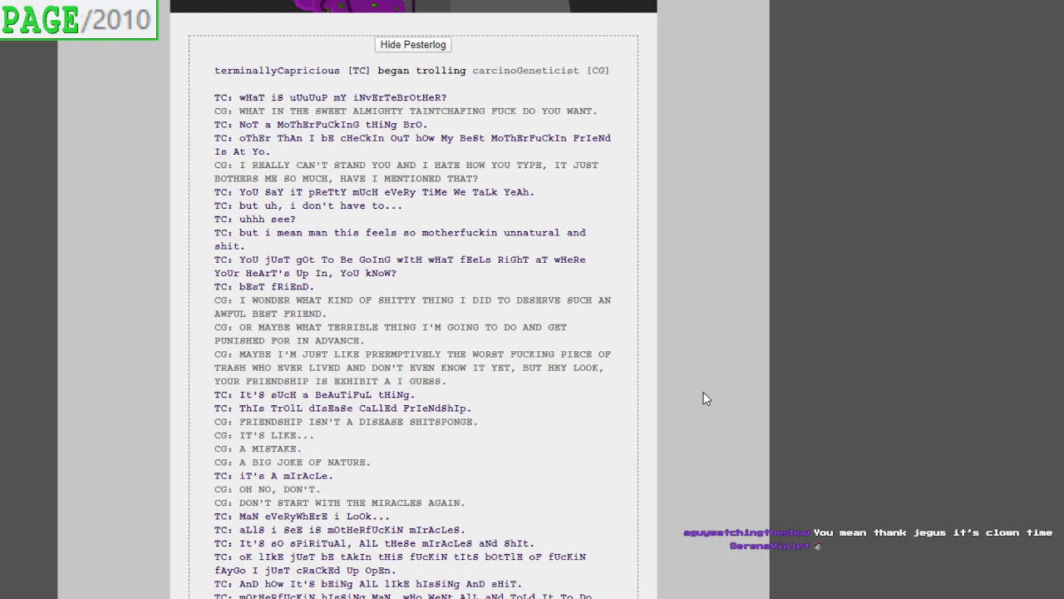
mouse_move(711, 405)
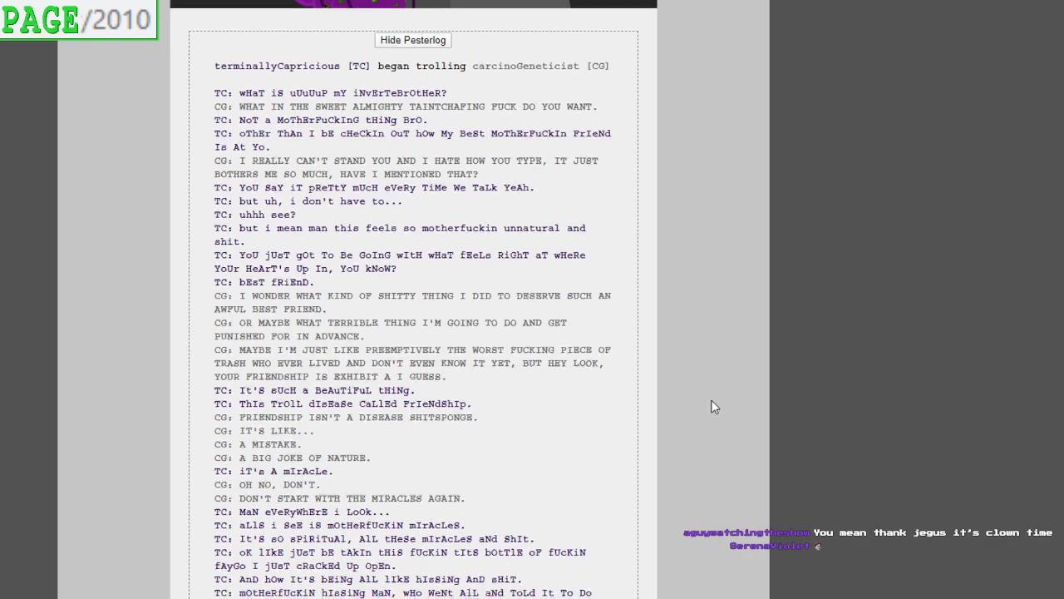
scroll("down", 3)
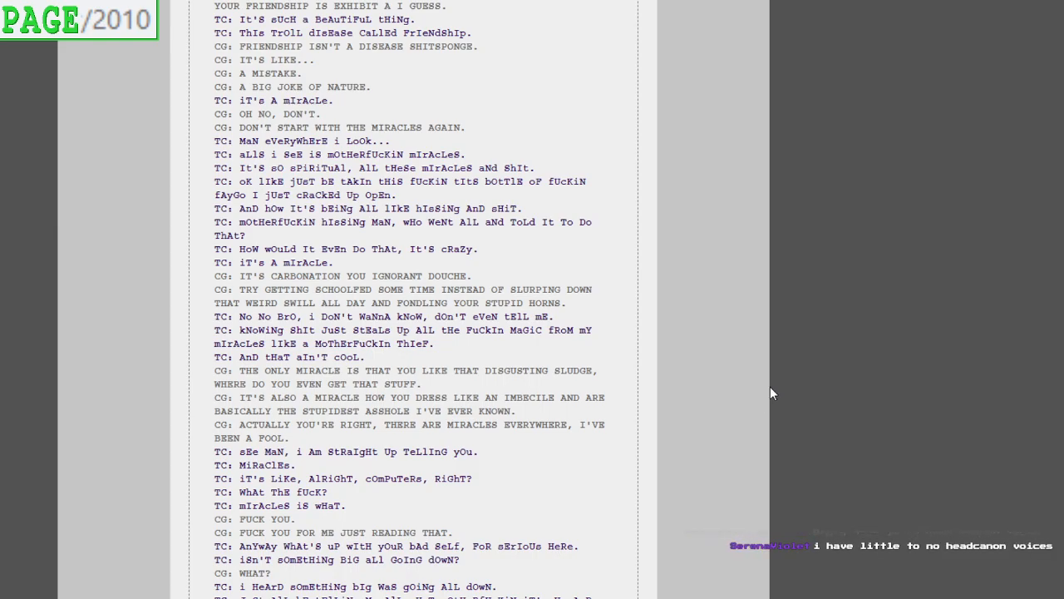
scroll("down", 3)
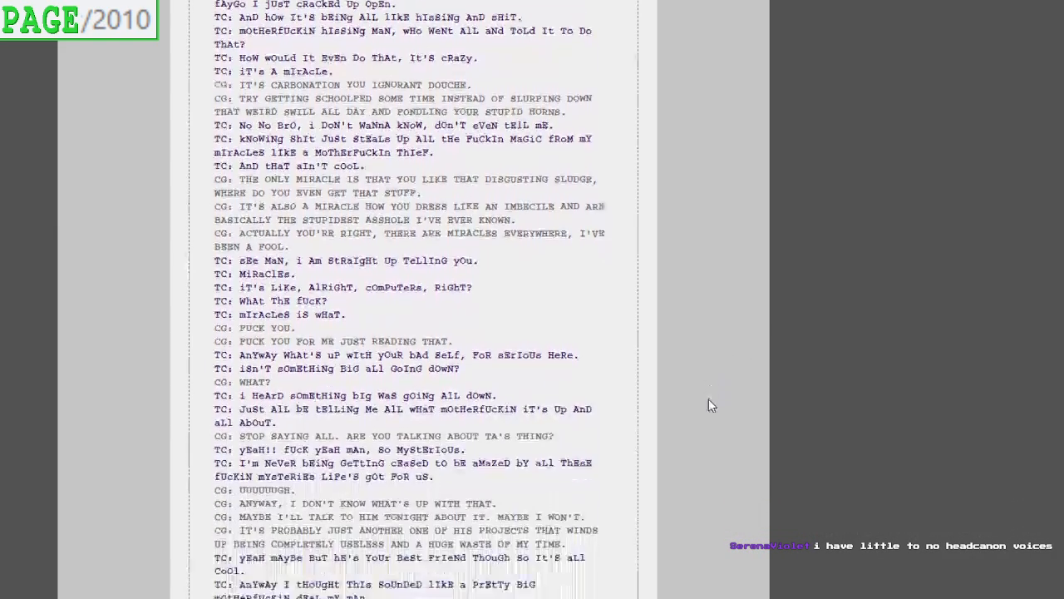
scroll("down", 3)
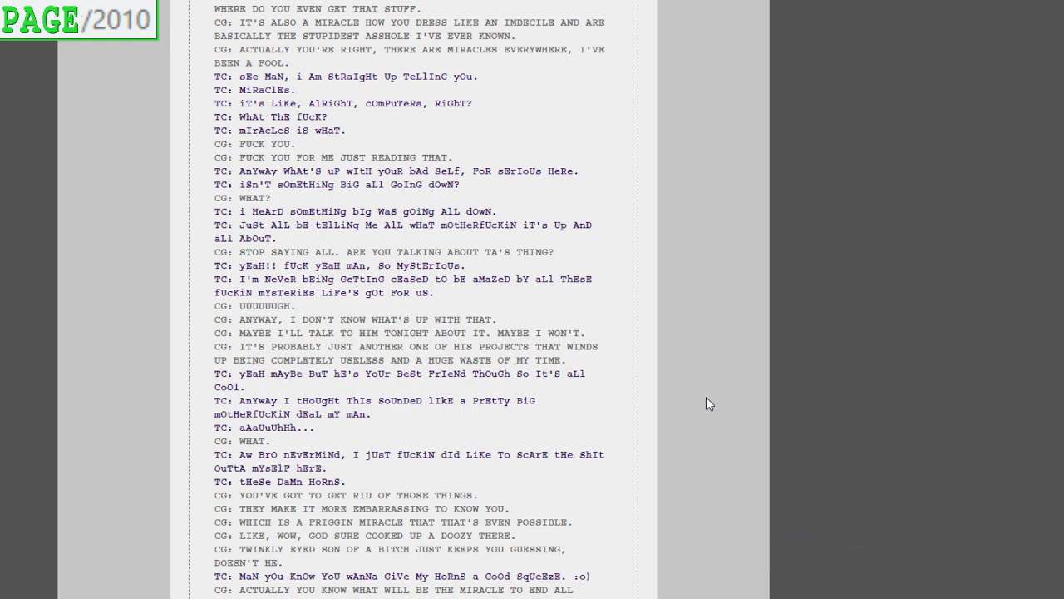
mouse_move(725, 403)
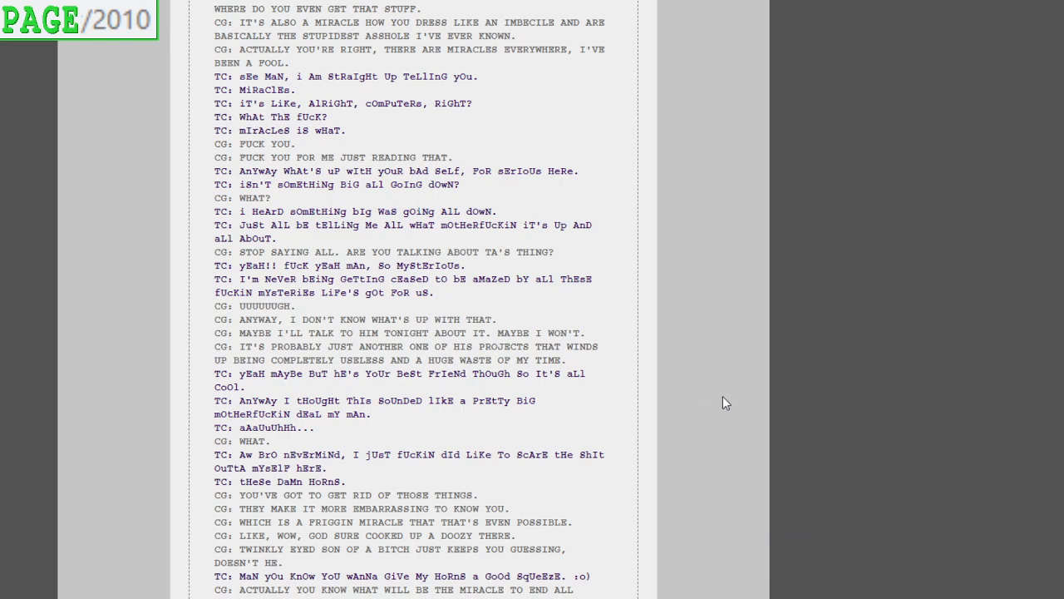
mouse_move(705, 405)
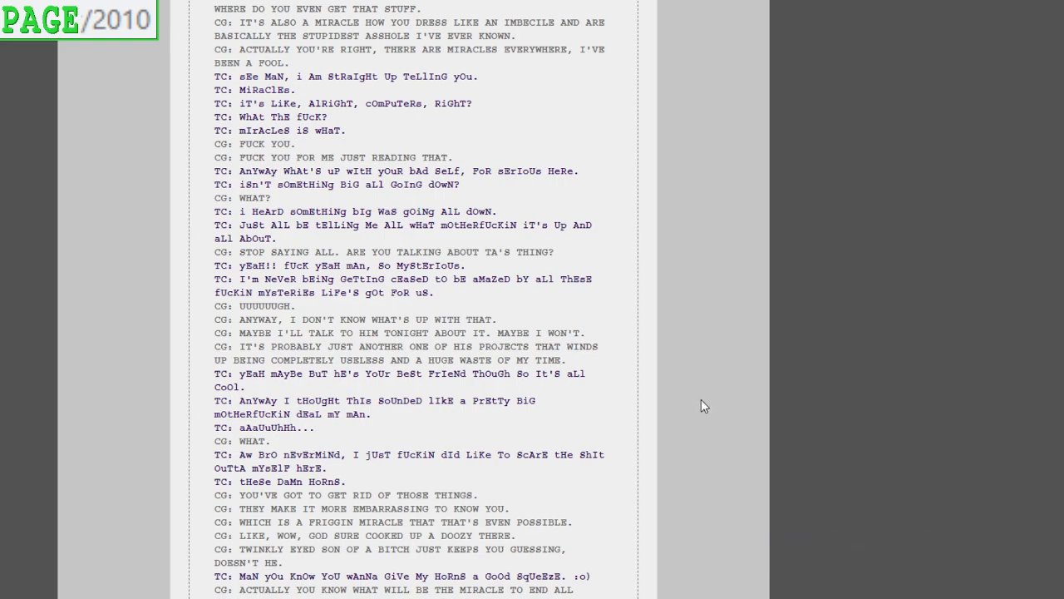
scroll("down", 3)
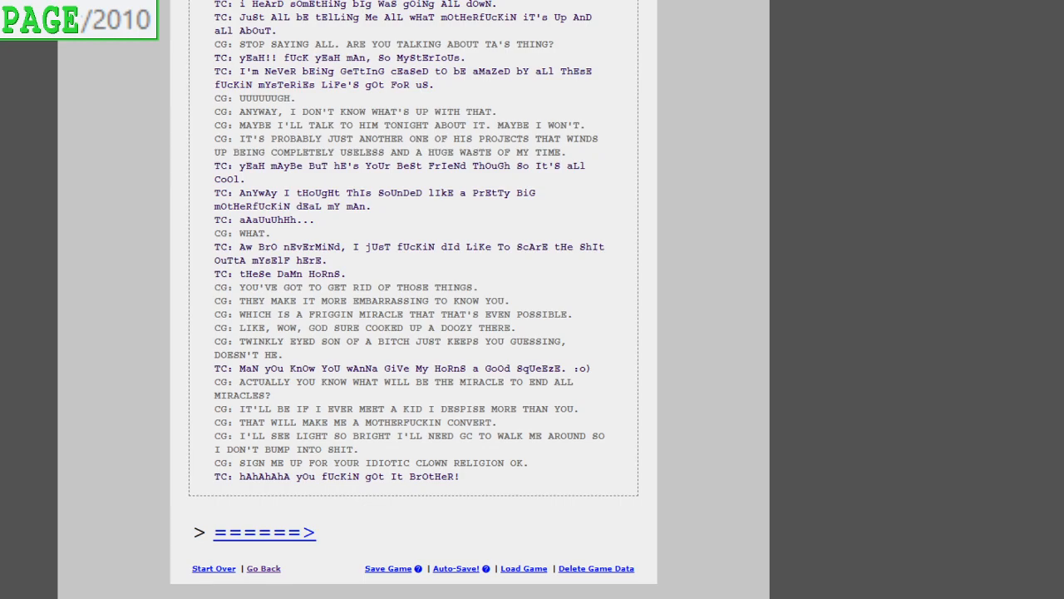
left_click(265, 532)
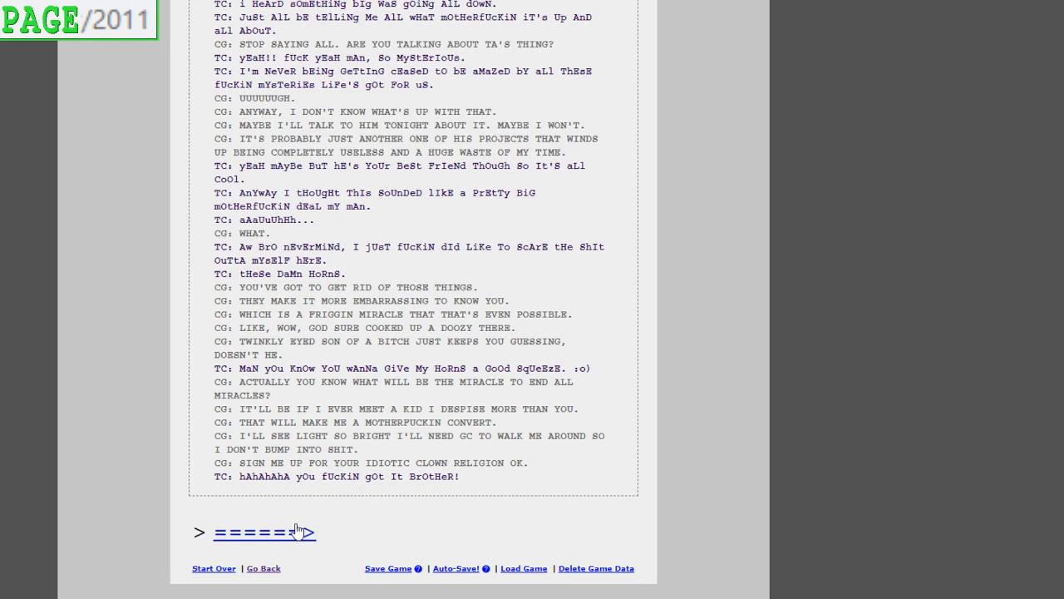
Read pages 2011-2012 introducing Gamzee Makara and reach page 2013, captchaloguing the Faygo bottle
left_click(265, 532)
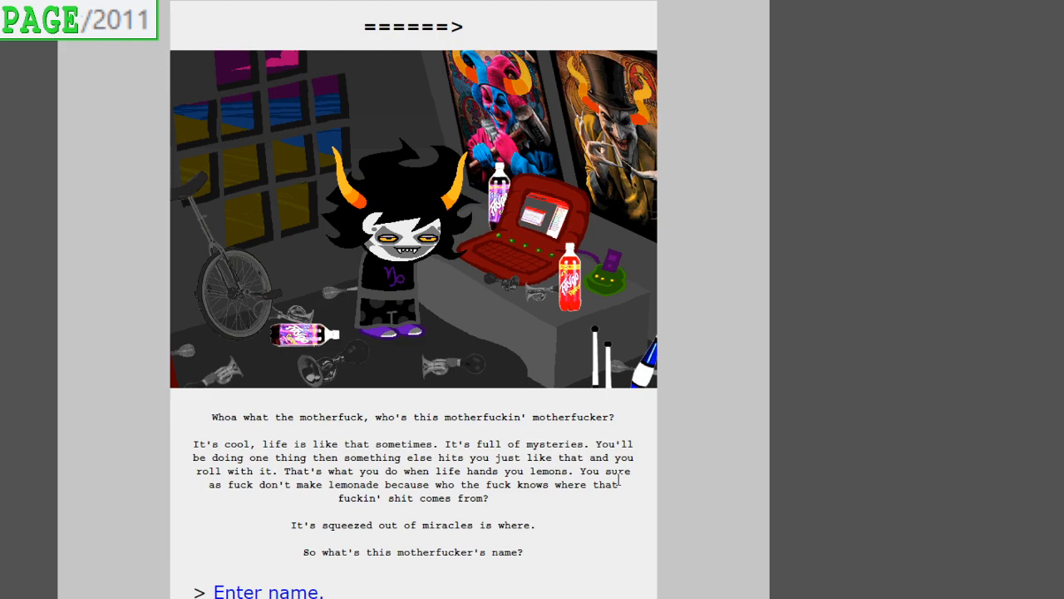
mouse_move(397, 582)
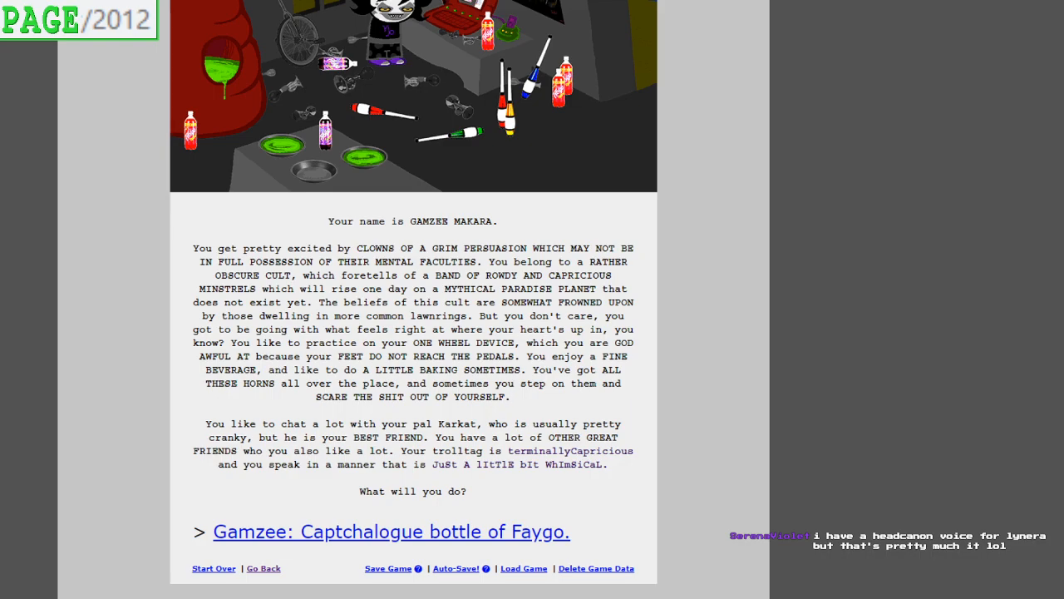
left_click(392, 532)
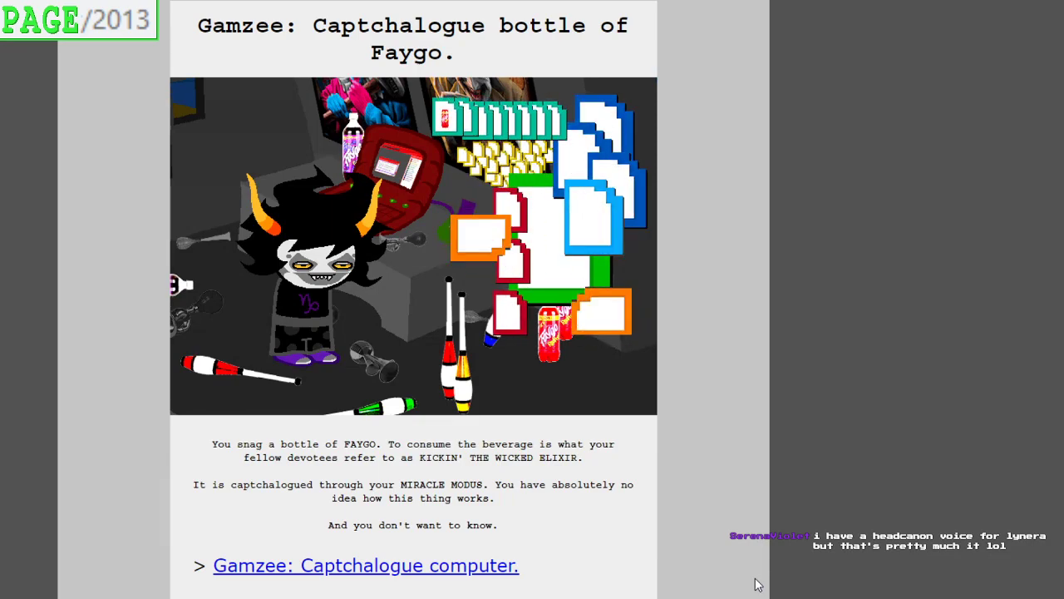
Read the Faygo captchalogue and continue to page 2014, Gamzee taking his HUSKTOP
scroll("down", 3)
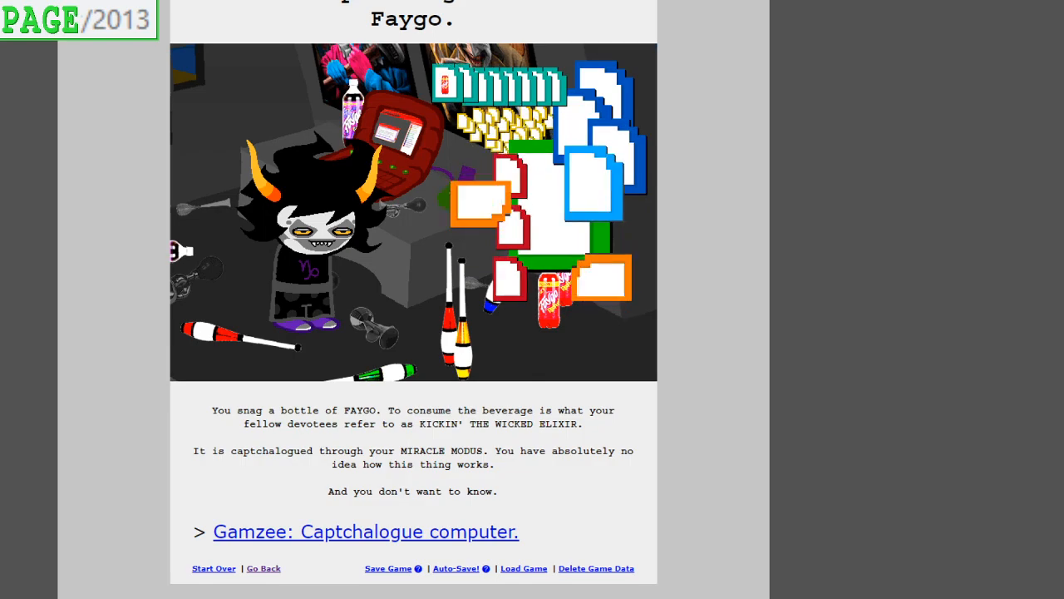
mouse_move(690, 585)
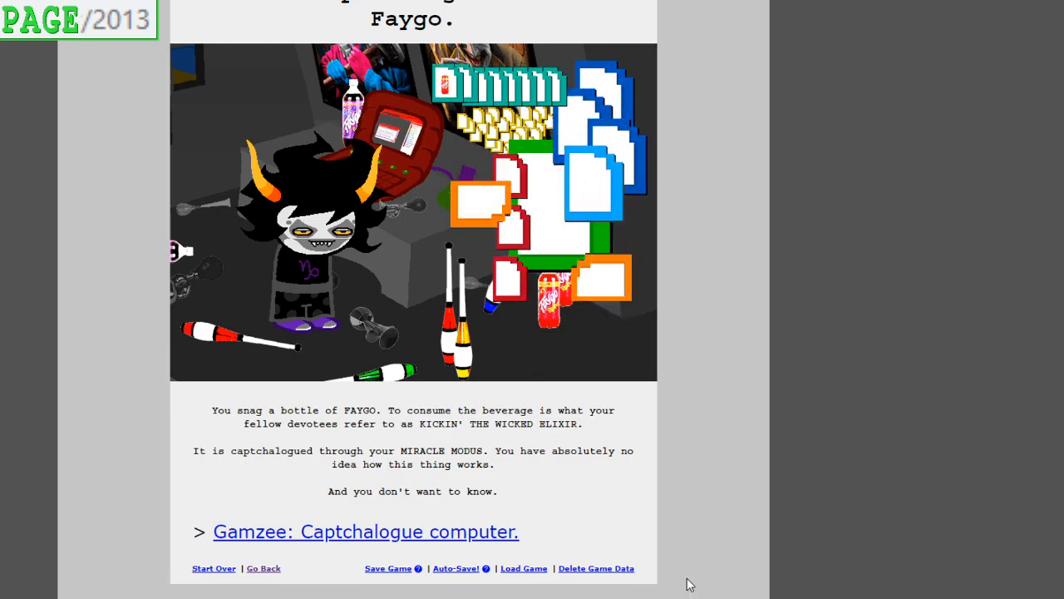
left_click(365, 532)
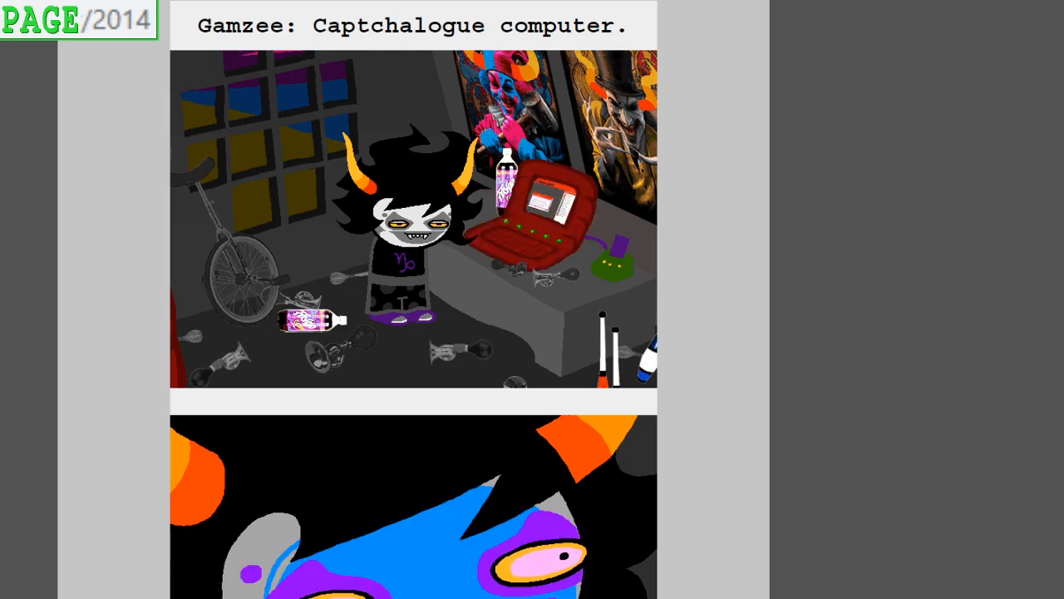
left_click(549, 208)
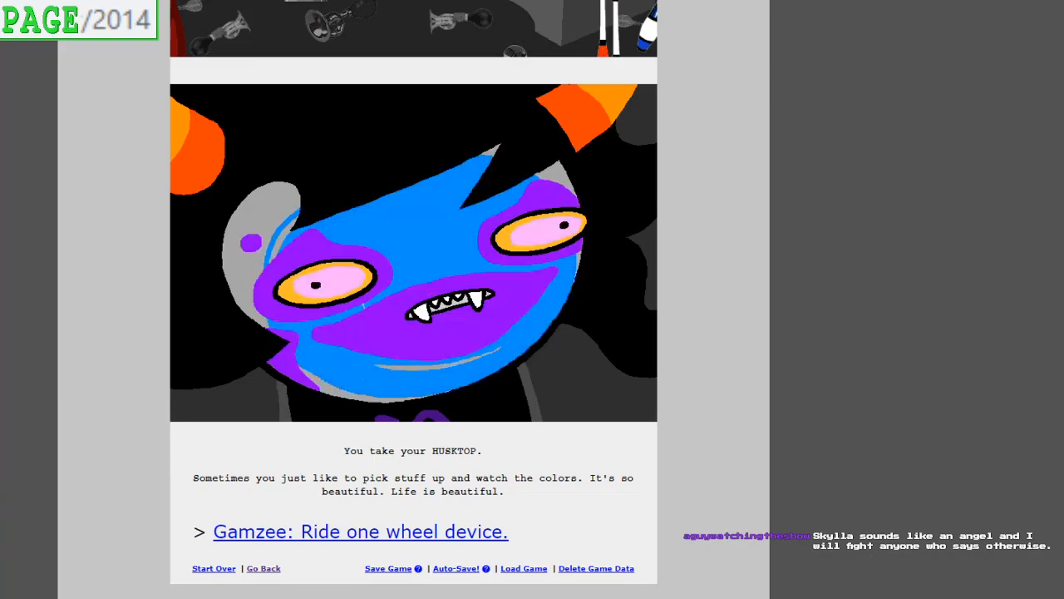
mouse_move(426, 545)
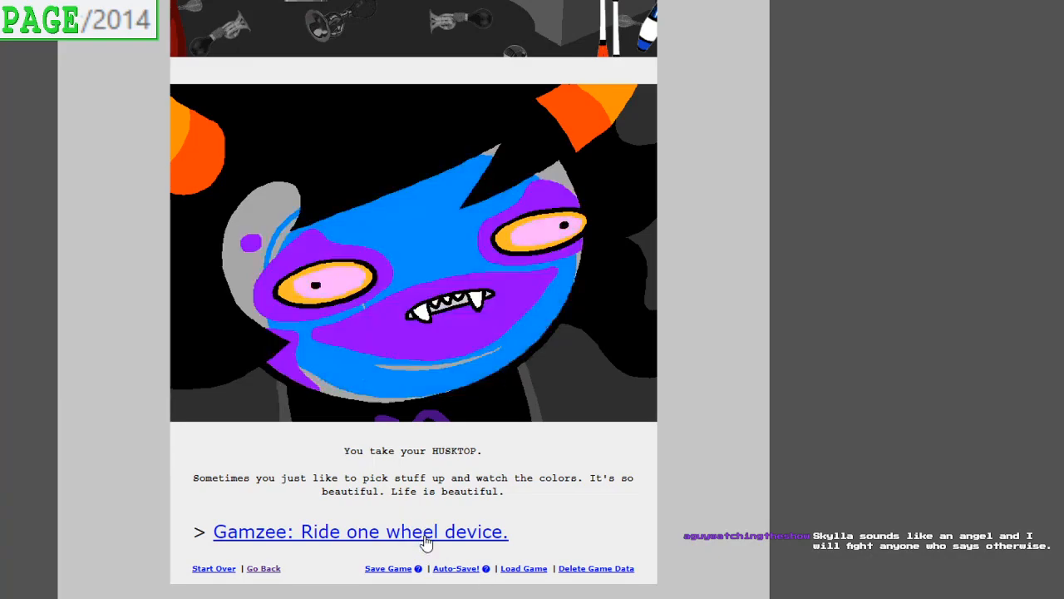
Continue to page 2015, Gamzee giving his one wheel device another shot
left_click(359, 532)
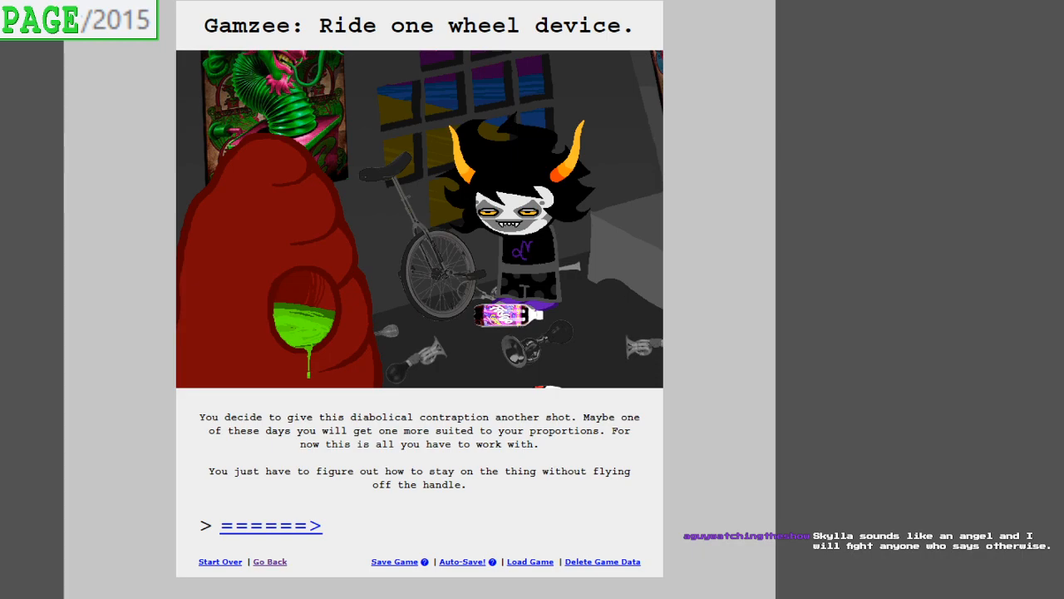
mouse_move(705, 499)
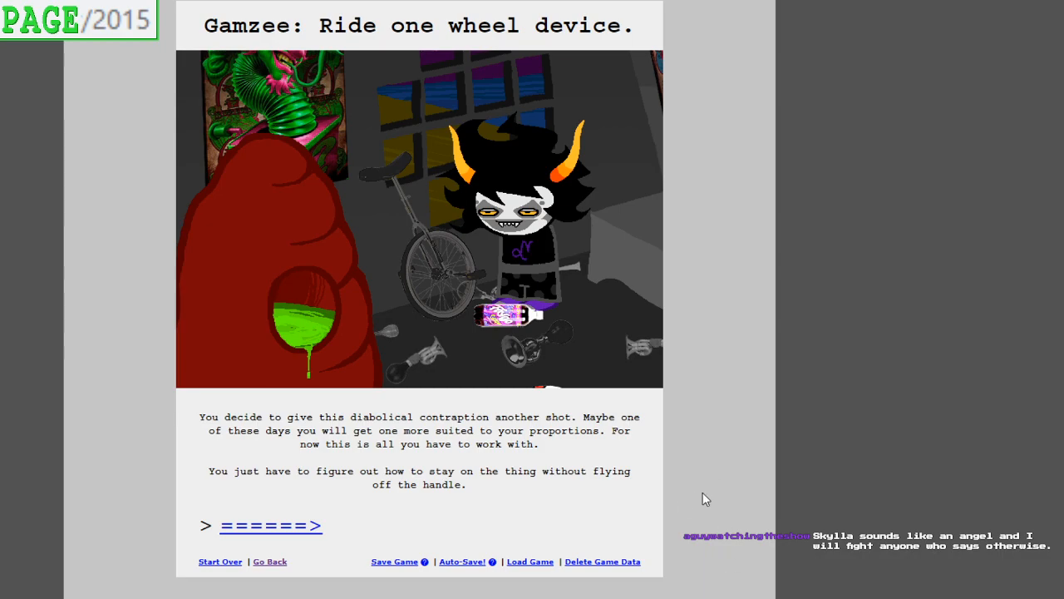
Read page 2016's honking pirouette and reach page 2017, Gamzee tasting the sopor slime pie
left_click(269, 525)
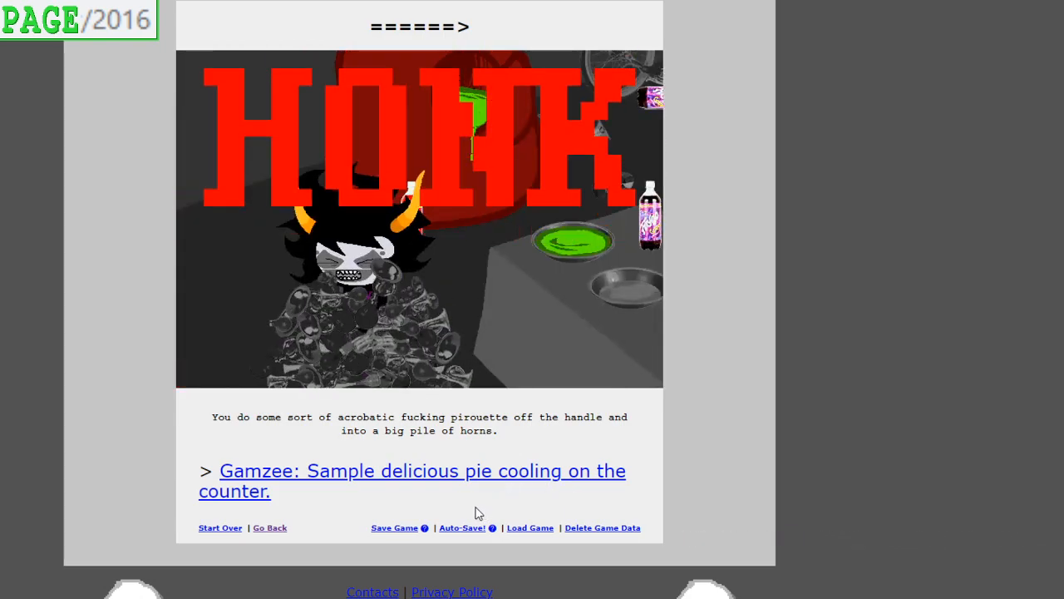
mouse_move(422, 487)
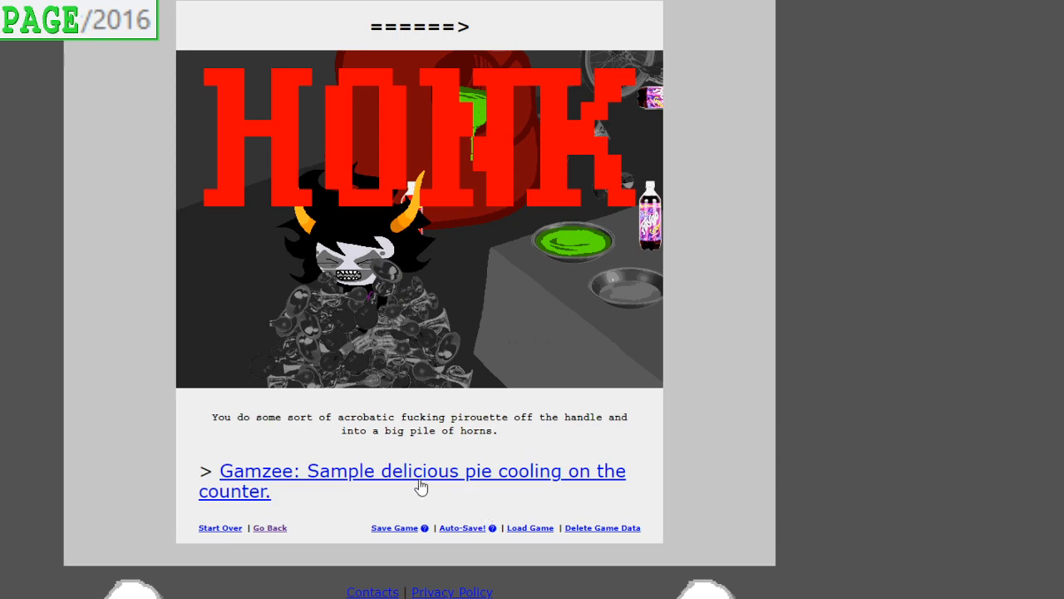
left_click(412, 471)
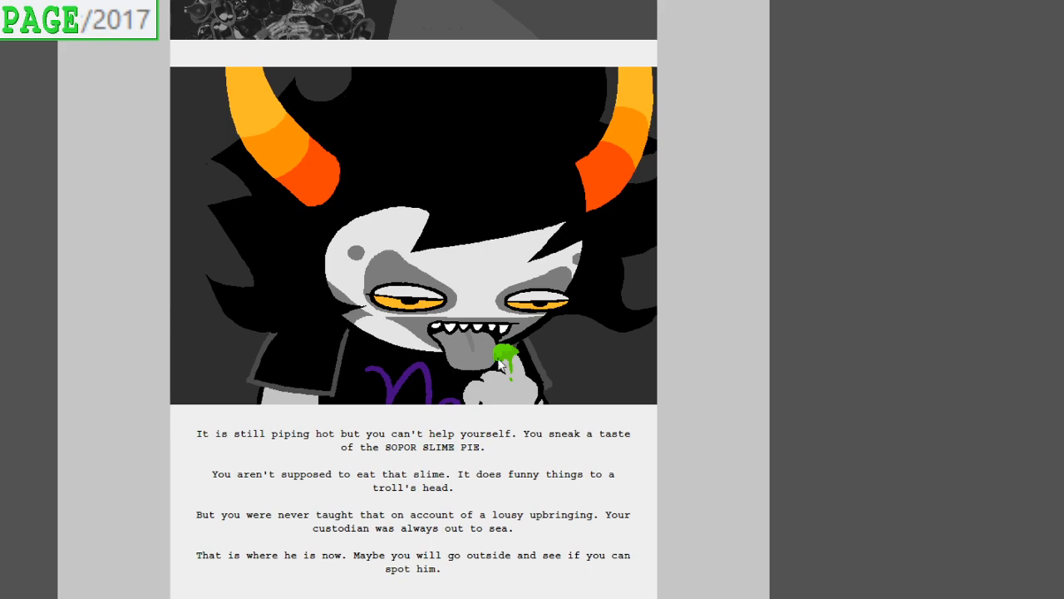
Finish the sopor pie page and continue to page 2018, Gamzee's clubkind juggling club
scroll("down", 3)
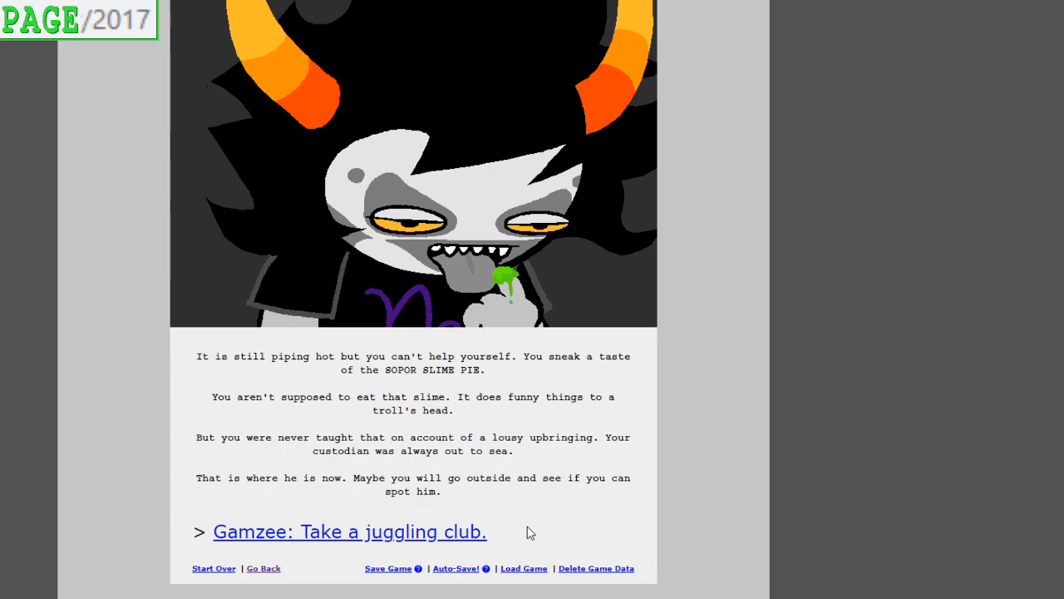
left_click(350, 532)
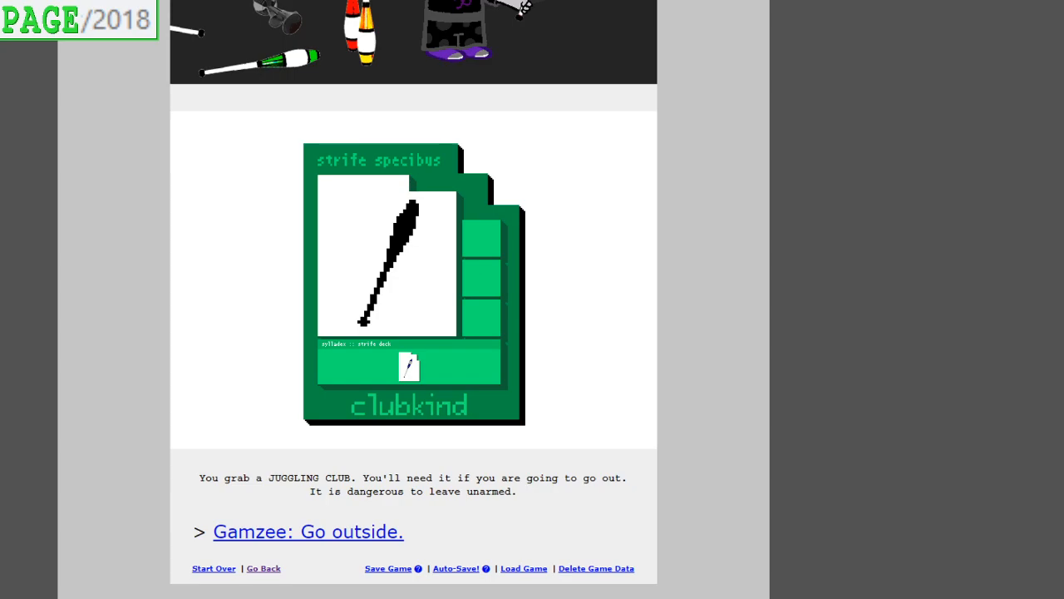
mouse_move(361, 542)
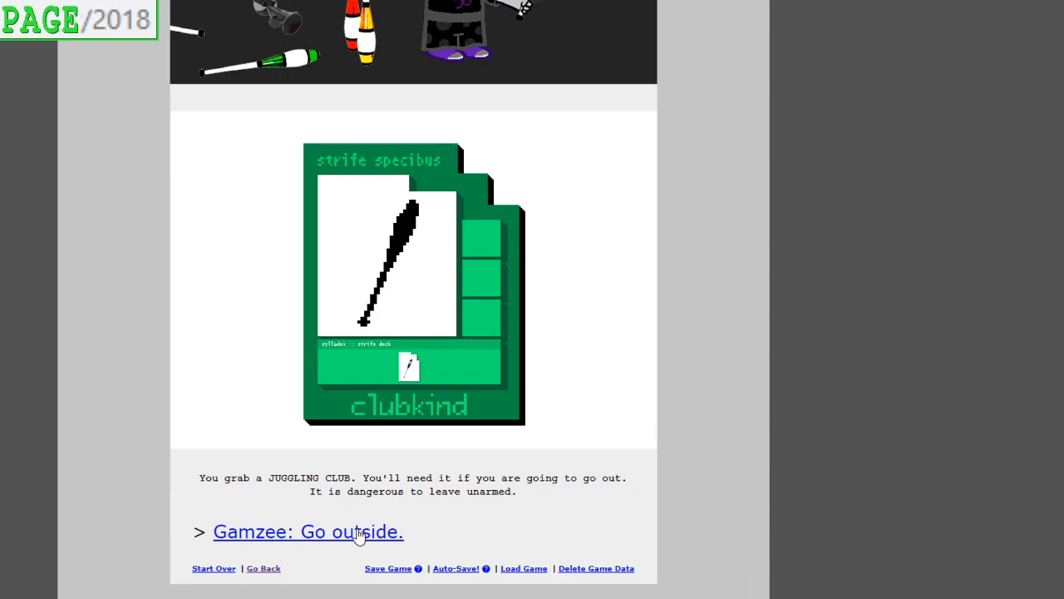
Continue to page 2019, Gamzee heading out to the beach, and read its panel text
left_click(310, 532)
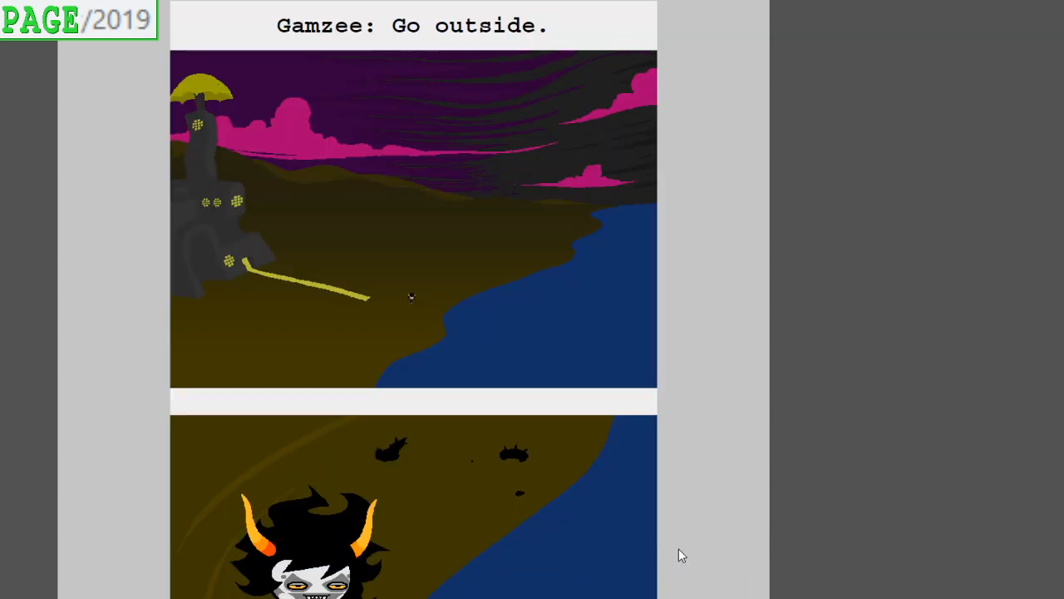
mouse_move(190, 77)
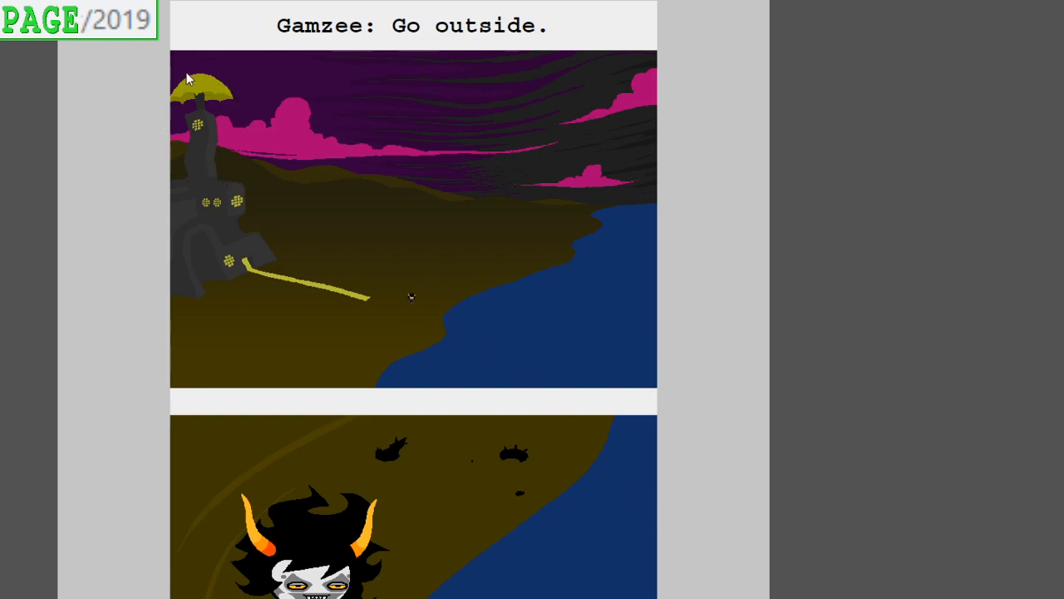
mouse_move(196, 86)
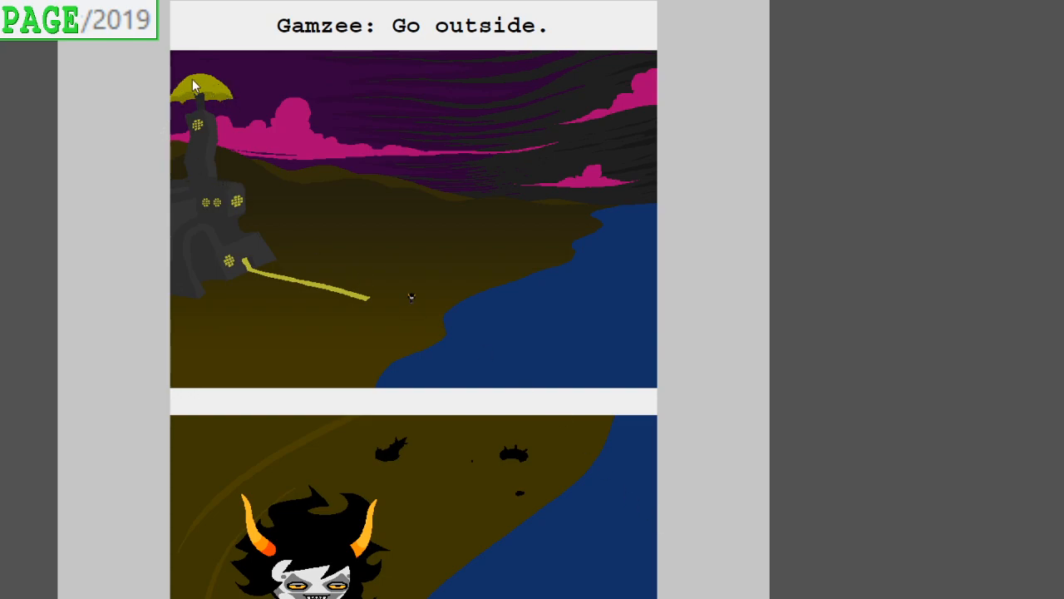
scroll("down", 3)
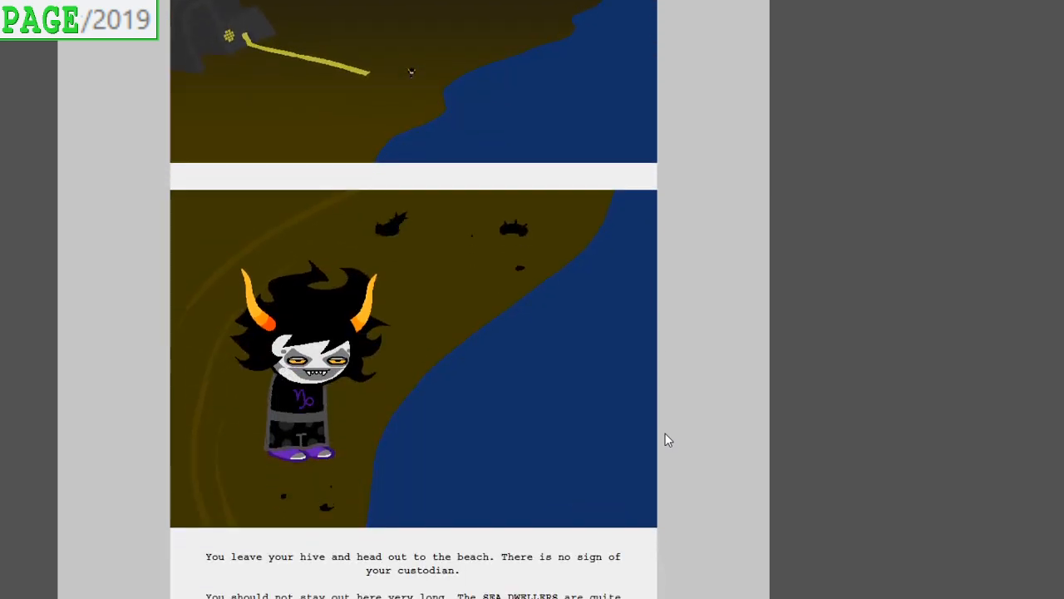
scroll("down", 3)
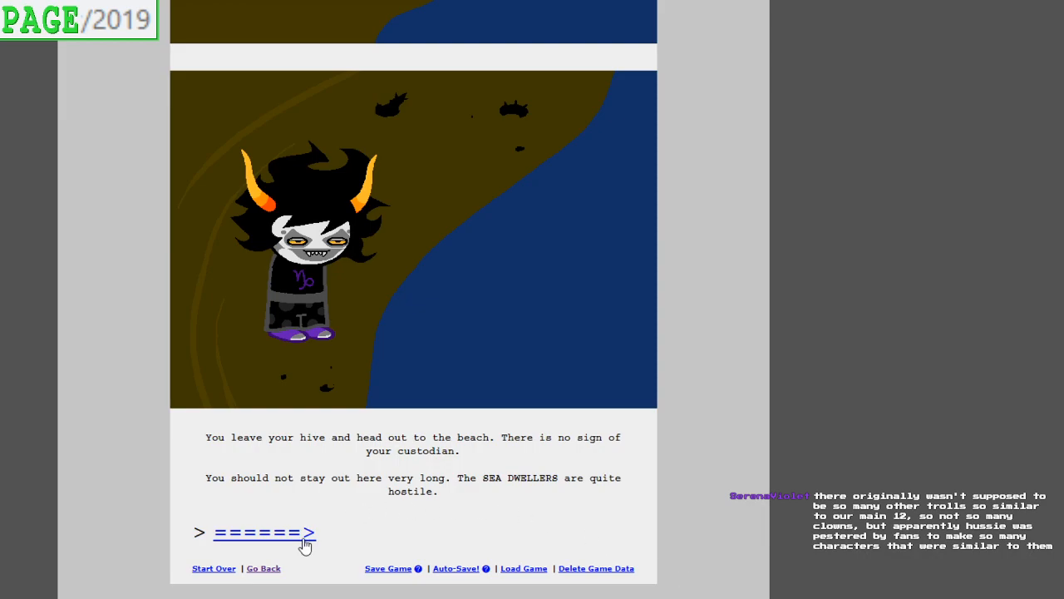
Continue to page 2020, where someone bugs Gamzee and he must retrieve his husktop
left_click(262, 532)
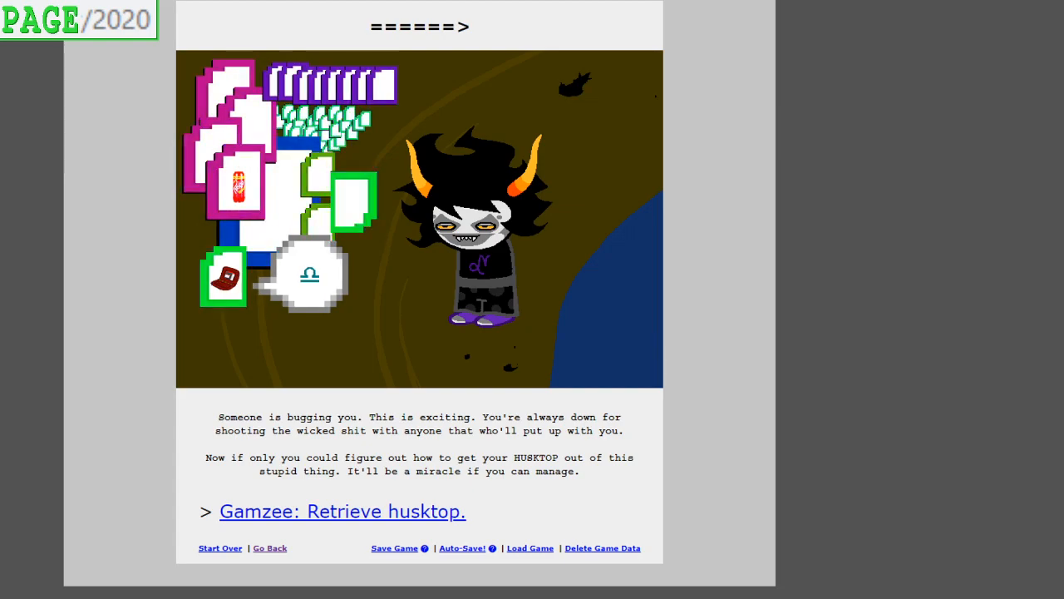
mouse_move(442, 522)
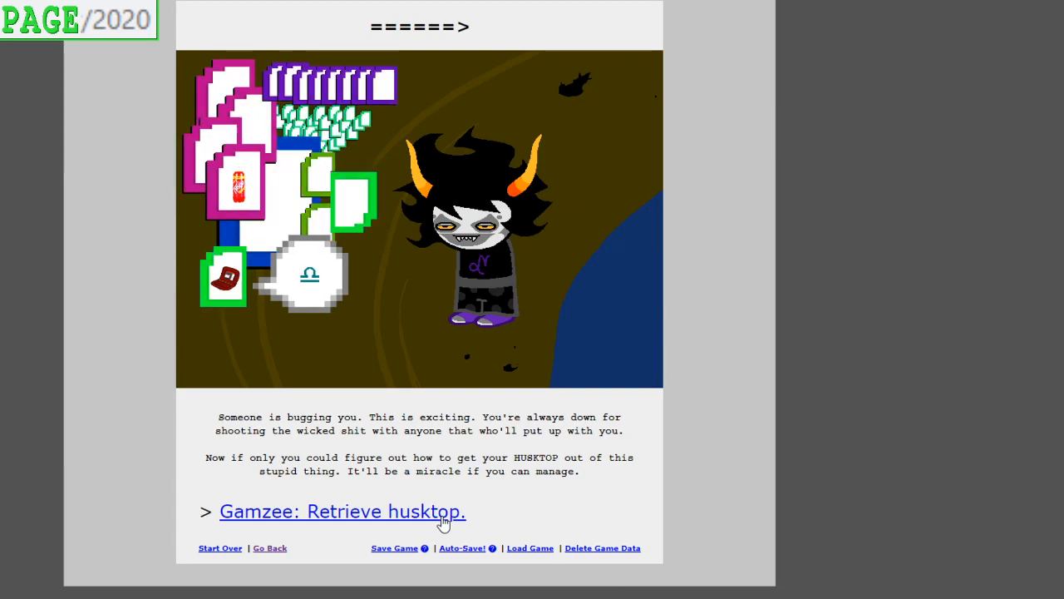
Read pages 2021-2023 of Gamzee reaching for the laptop and reach page 2024, 'Gamzee: Answer troll.'
left_click(343, 512)
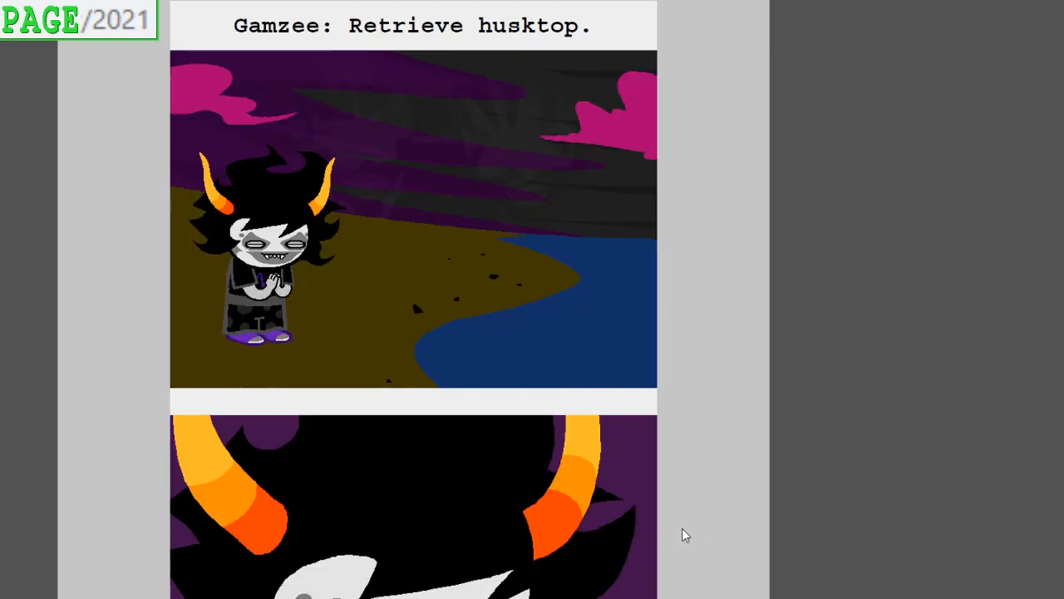
scroll("down", 3)
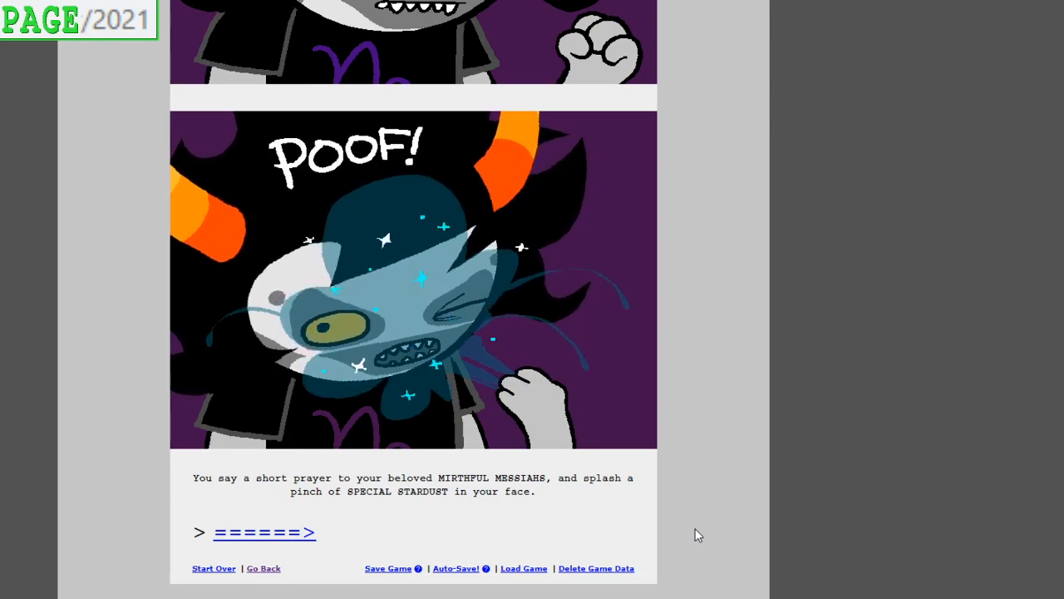
left_click(264, 532)
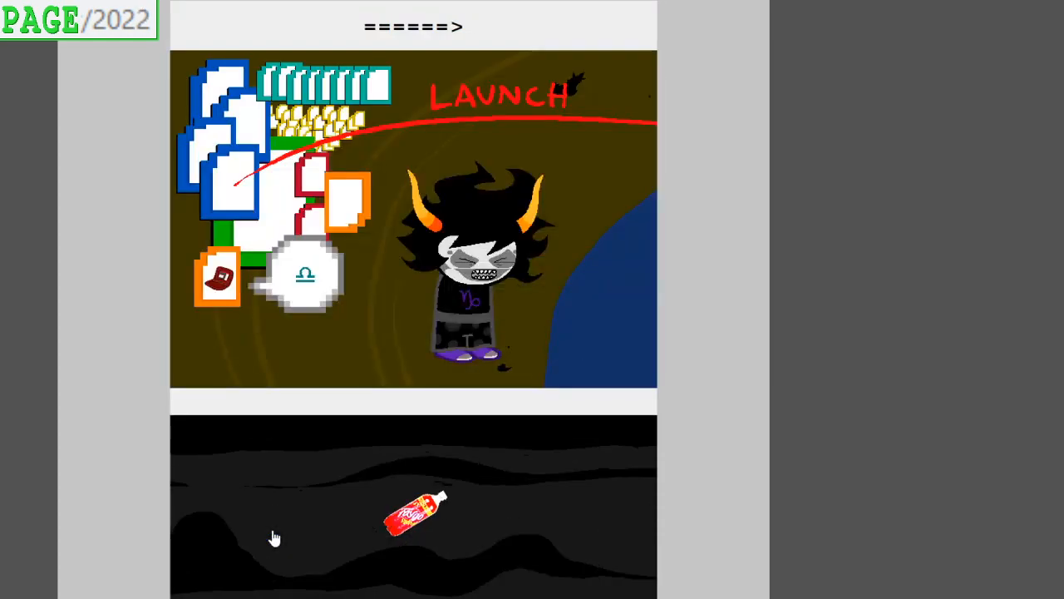
scroll("down", 3)
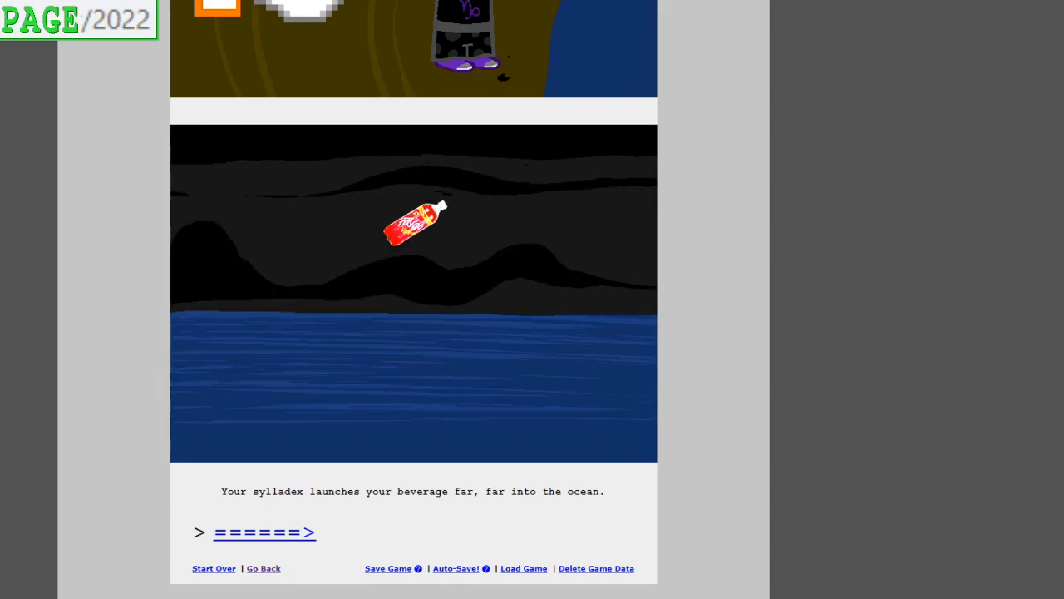
left_click(264, 532)
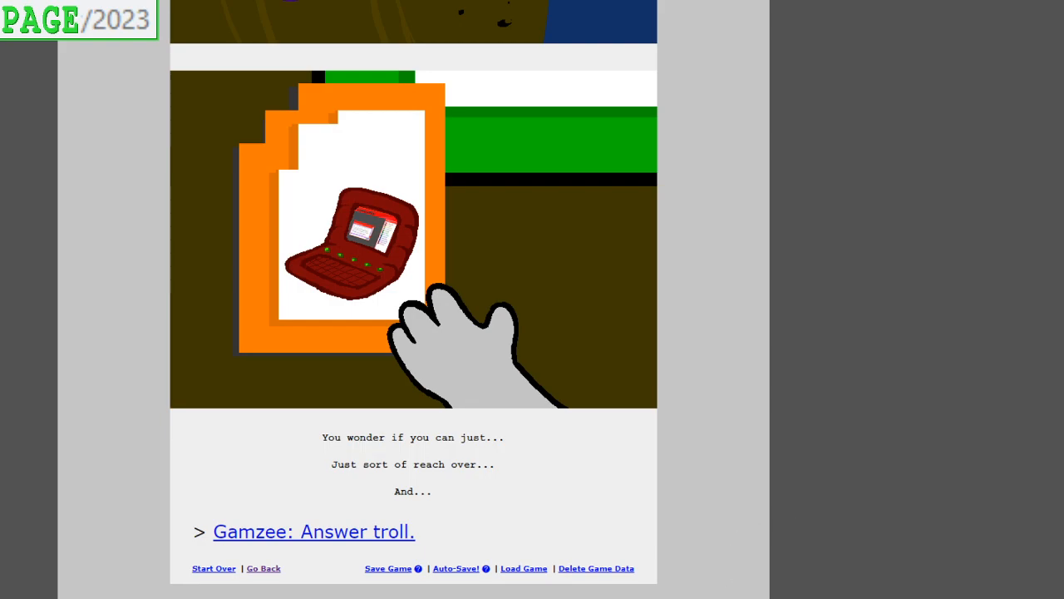
left_click(312, 532)
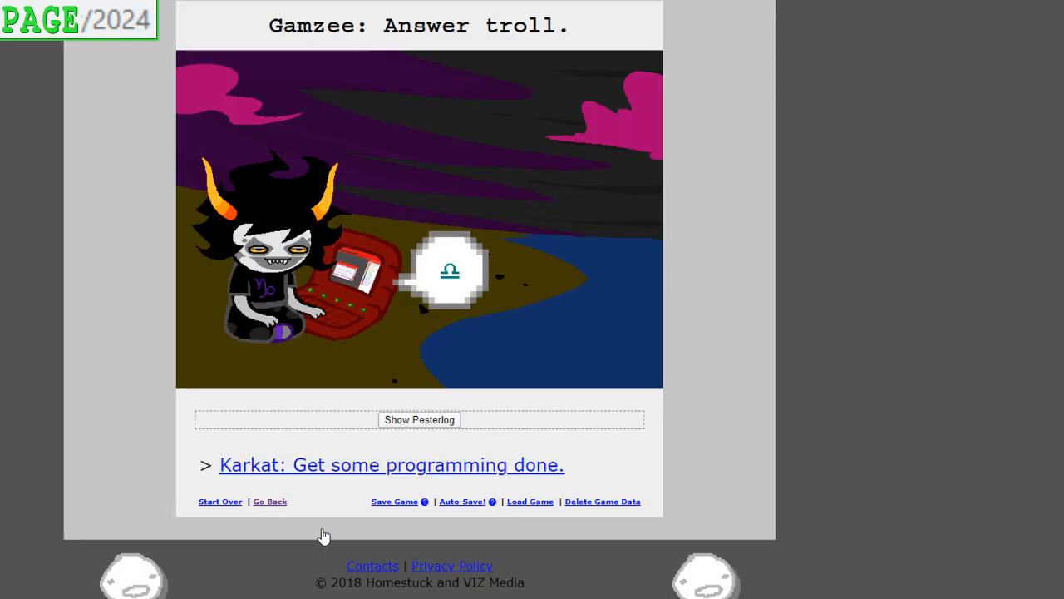
Reveal the GC-TC pesterlog on page 2024 and read it down to Karkat's programming link
left_click(419, 419)
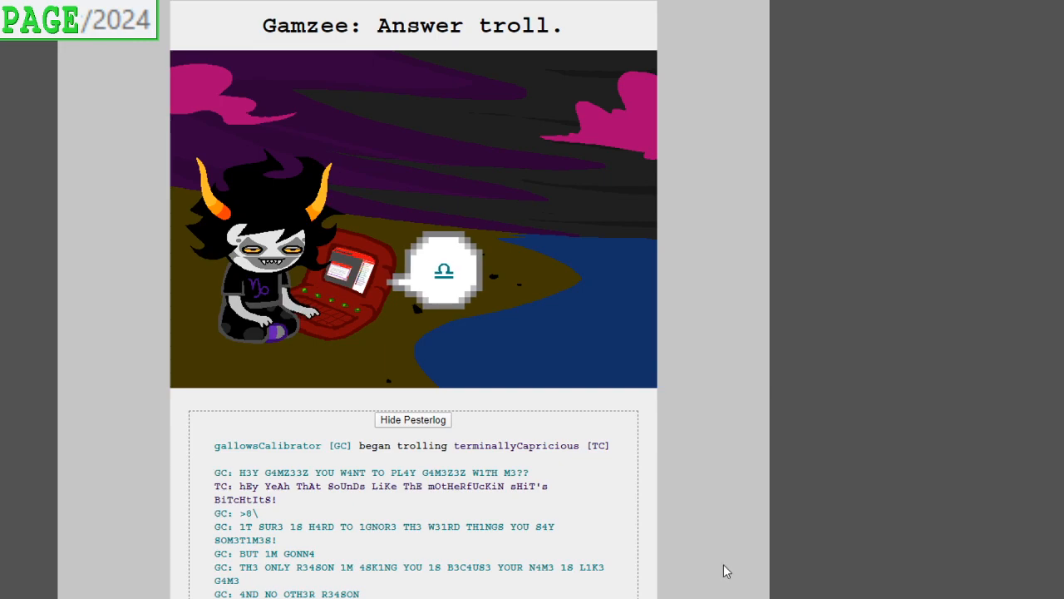
mouse_move(680, 507)
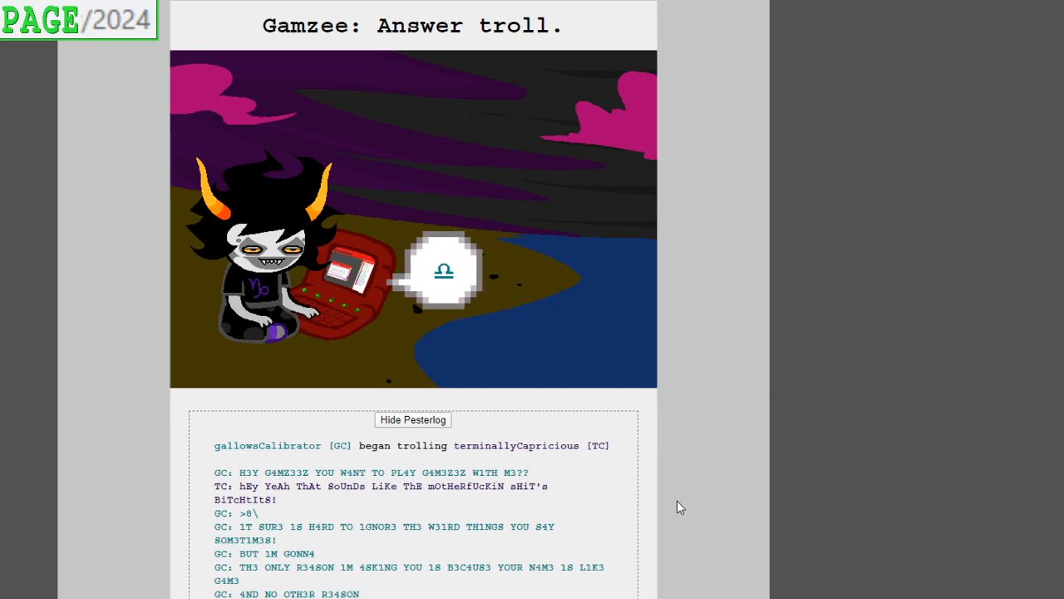
scroll("down", 3)
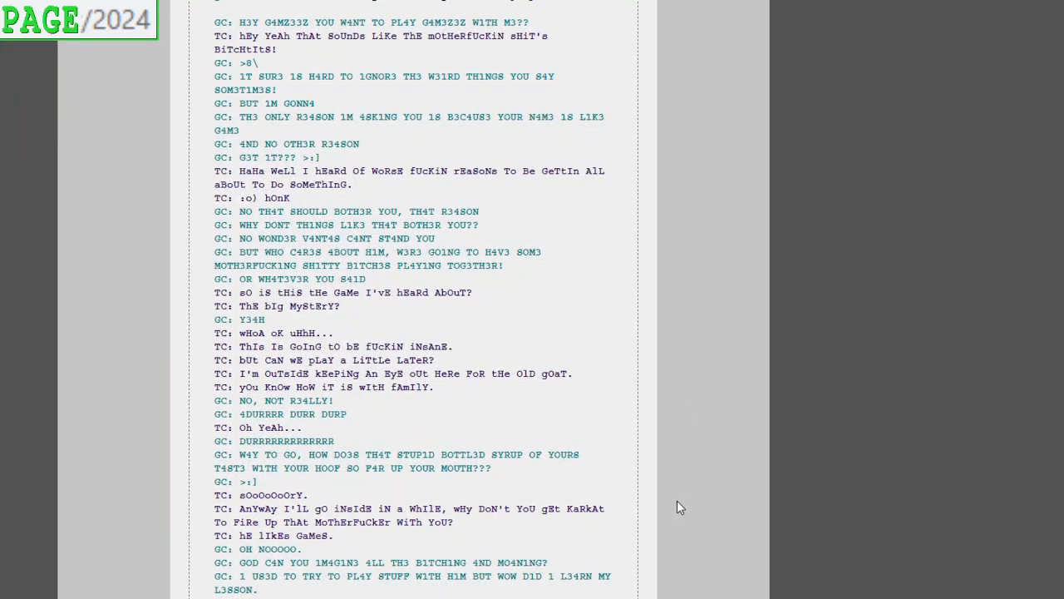
mouse_move(635, 509)
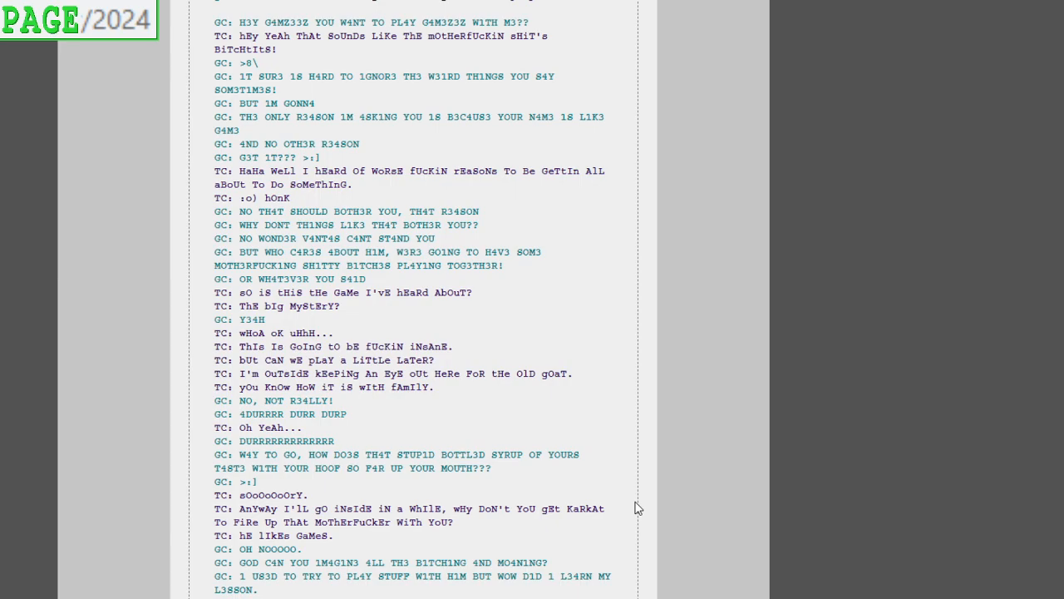
mouse_move(645, 439)
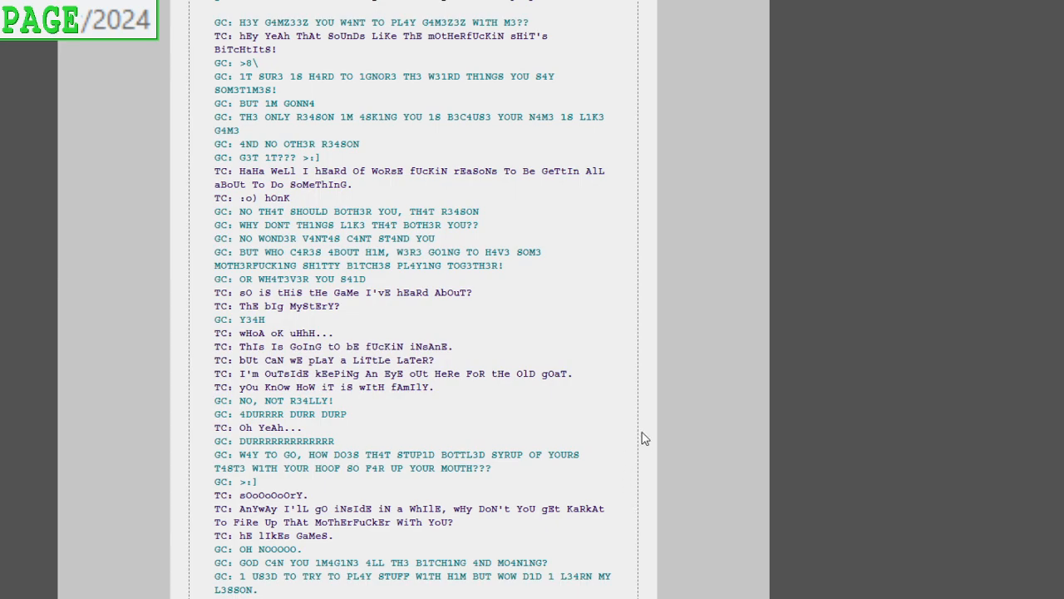
mouse_move(672, 395)
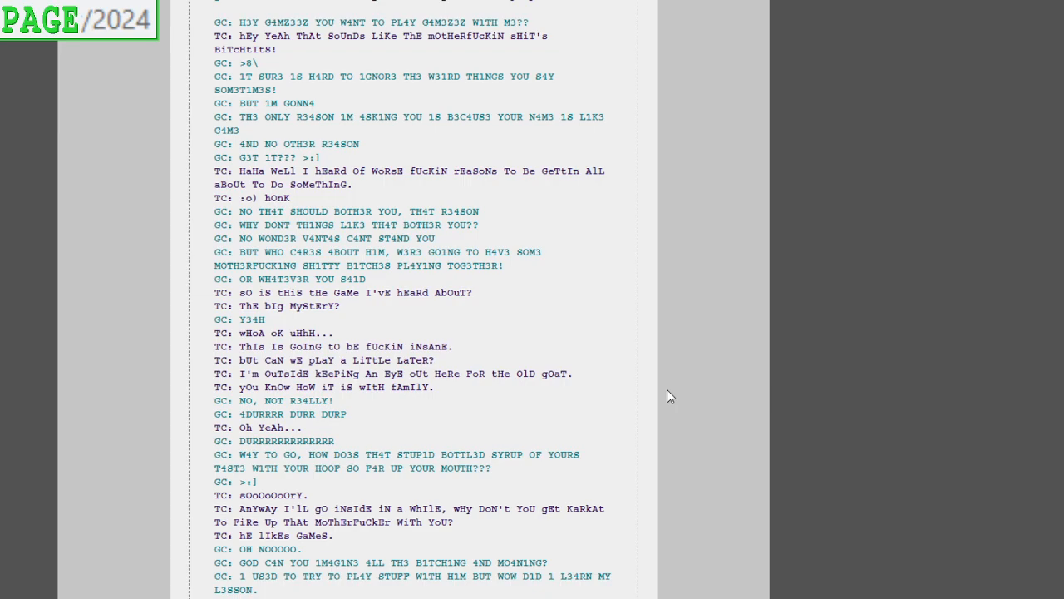
scroll("down", 3)
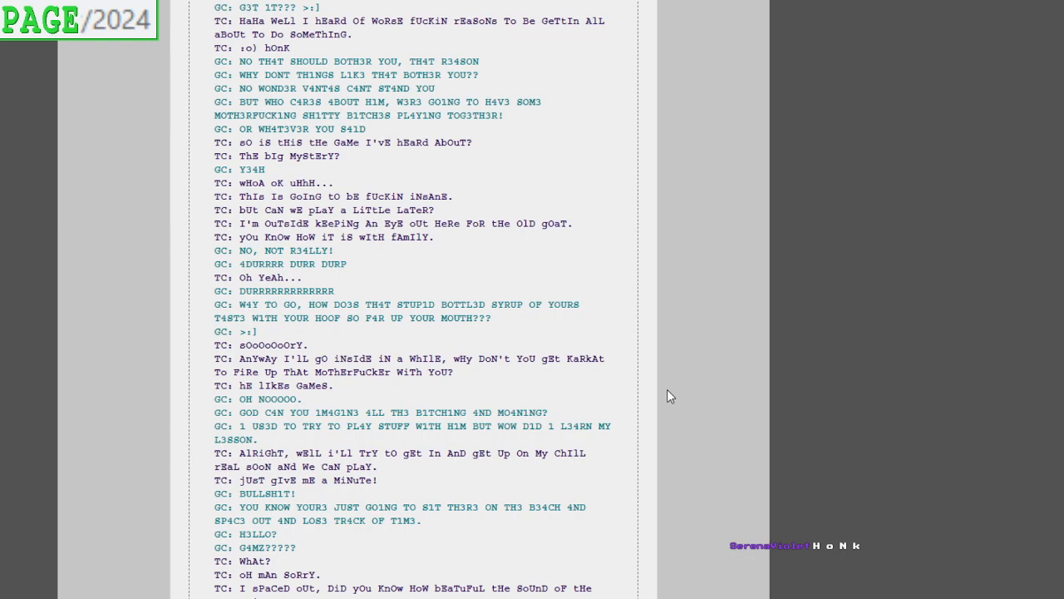
scroll("down", 3)
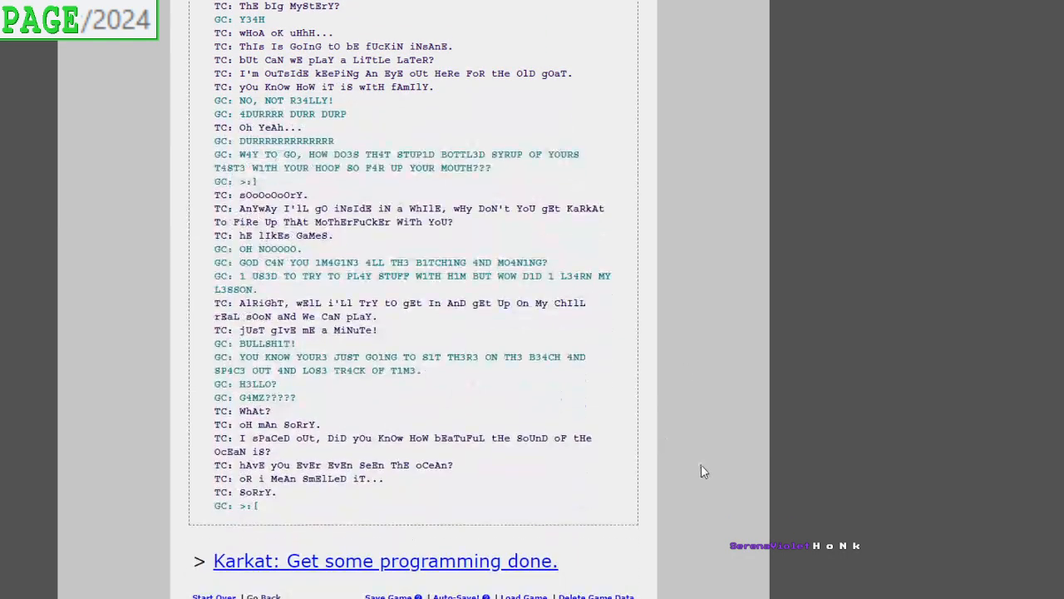
scroll("down", 3)
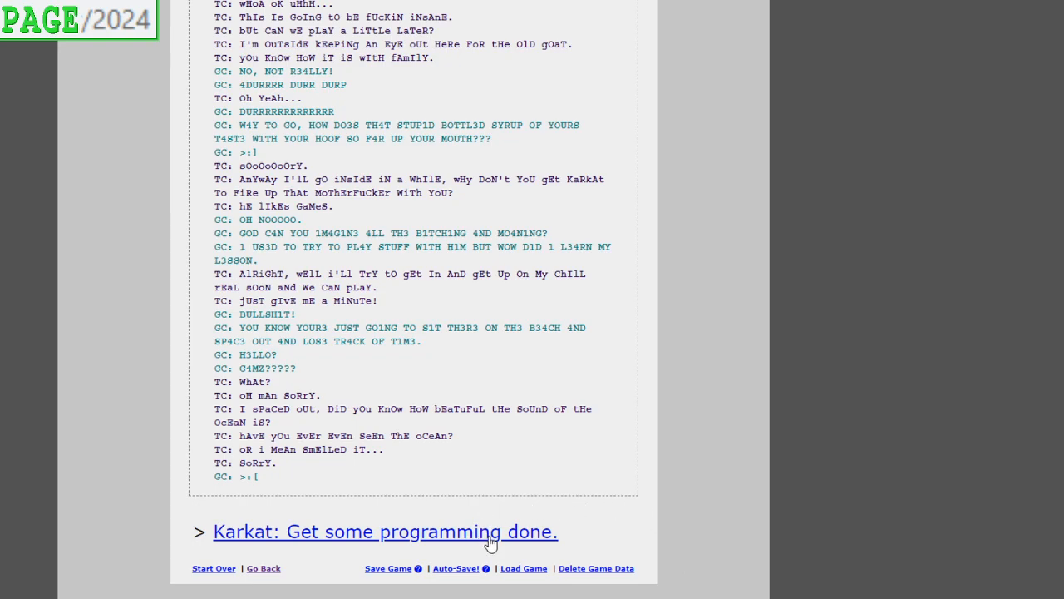
Continue to page 2025 and read Karkat's ~ATH doomsday virus code and narration to its file link
left_click(386, 532)
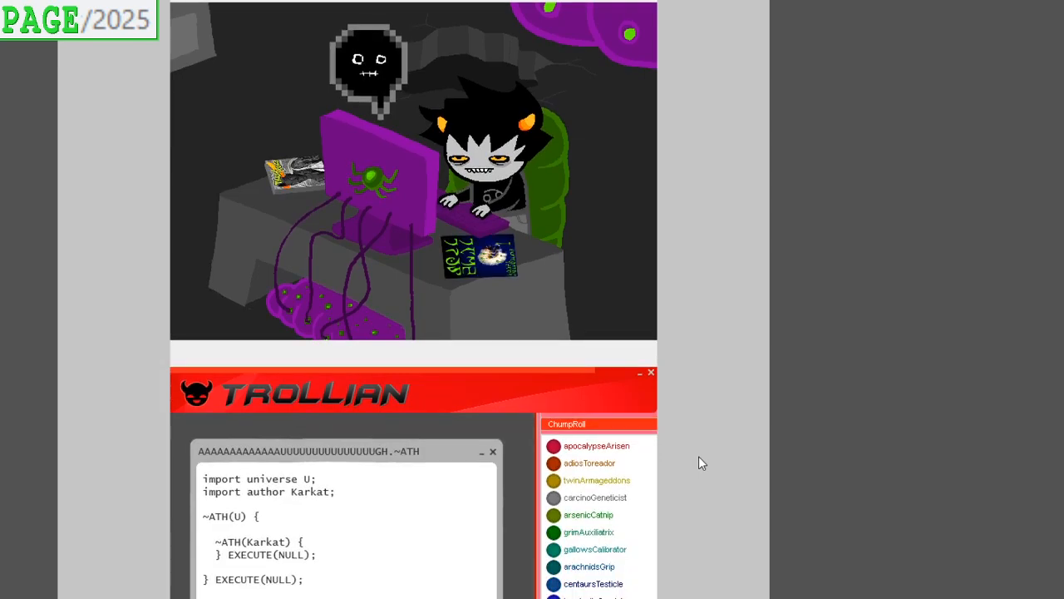
scroll("down", 3)
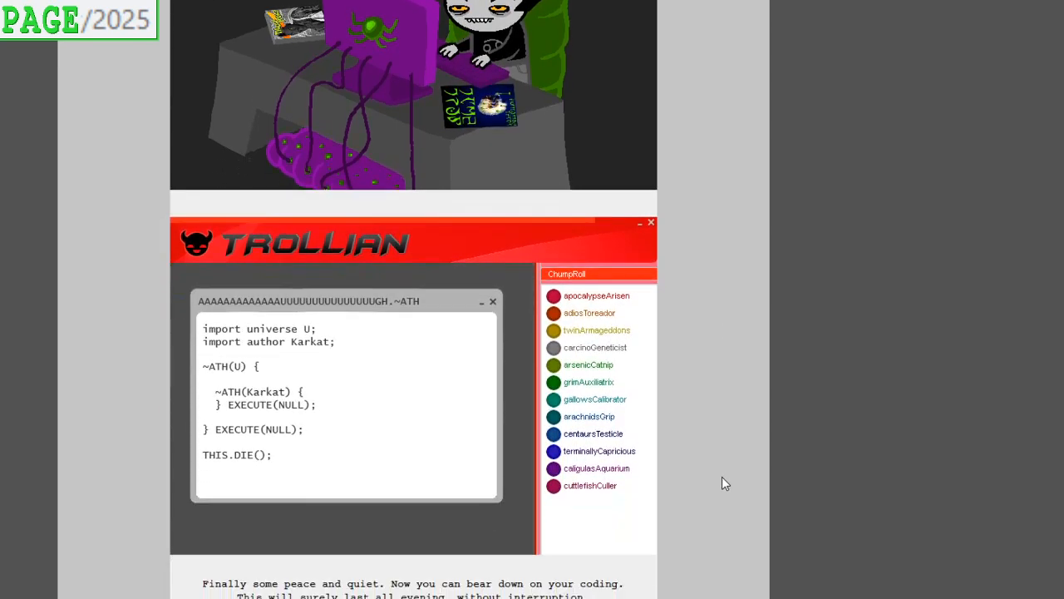
scroll("down", 3)
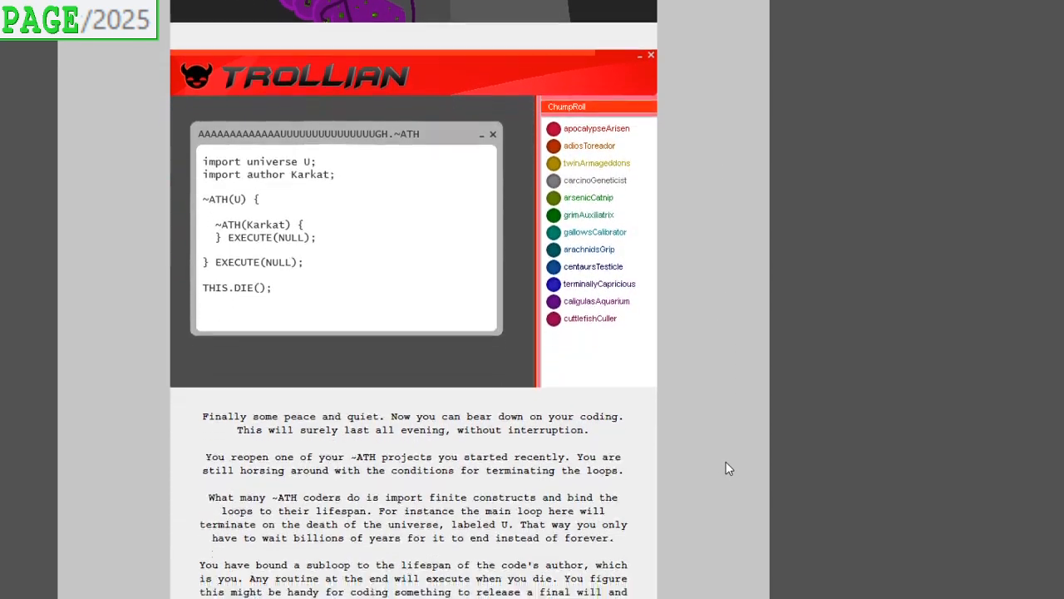
scroll("down", 3)
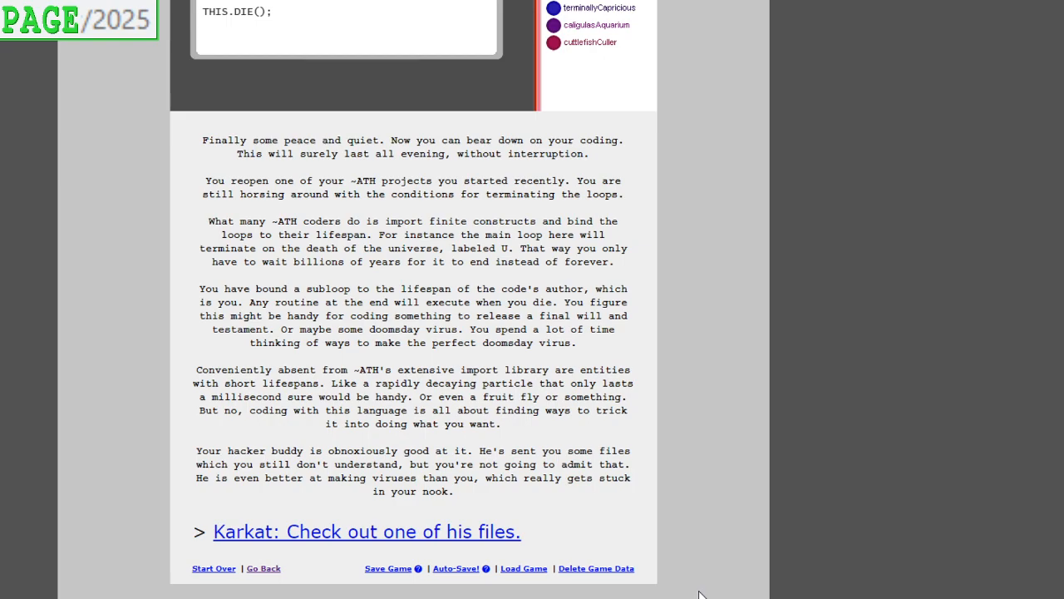
Read page 2026 about the hacker buddy's ~ATH file, then continue to page 2027 'Karkat: Answer troll.'
left_click(367, 532)
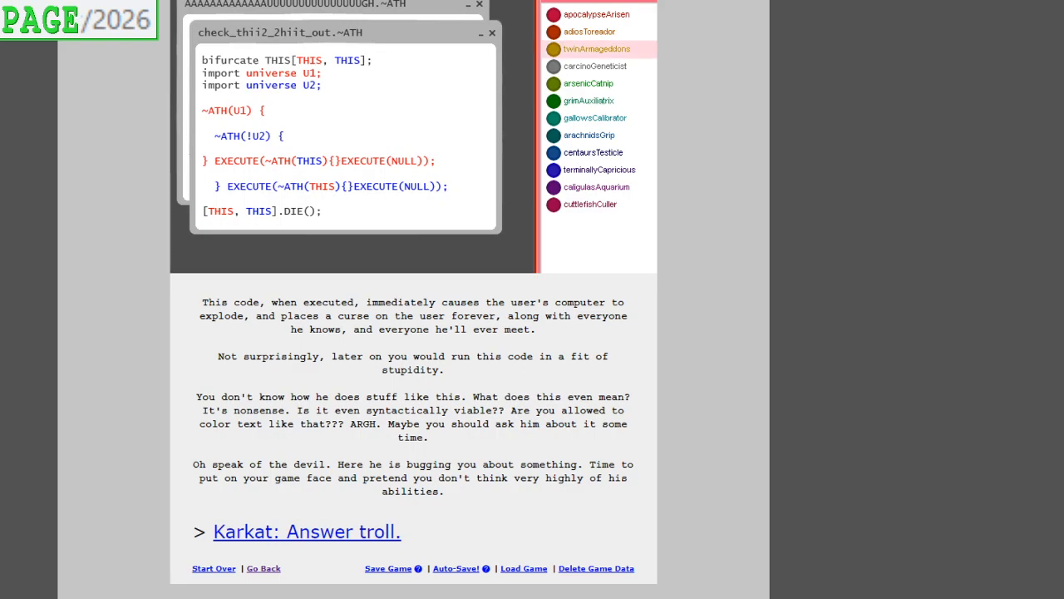
left_click(306, 532)
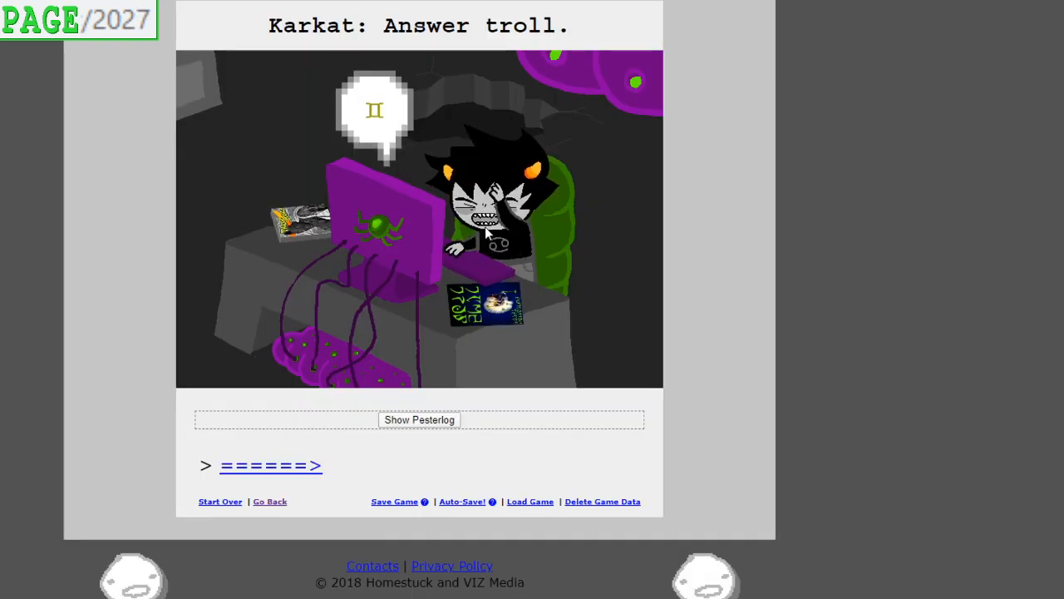
Reveal page 2027's pesterlog where twinArmageddons trolls carcinoGeneticist and scroll to read it
left_click(419, 419)
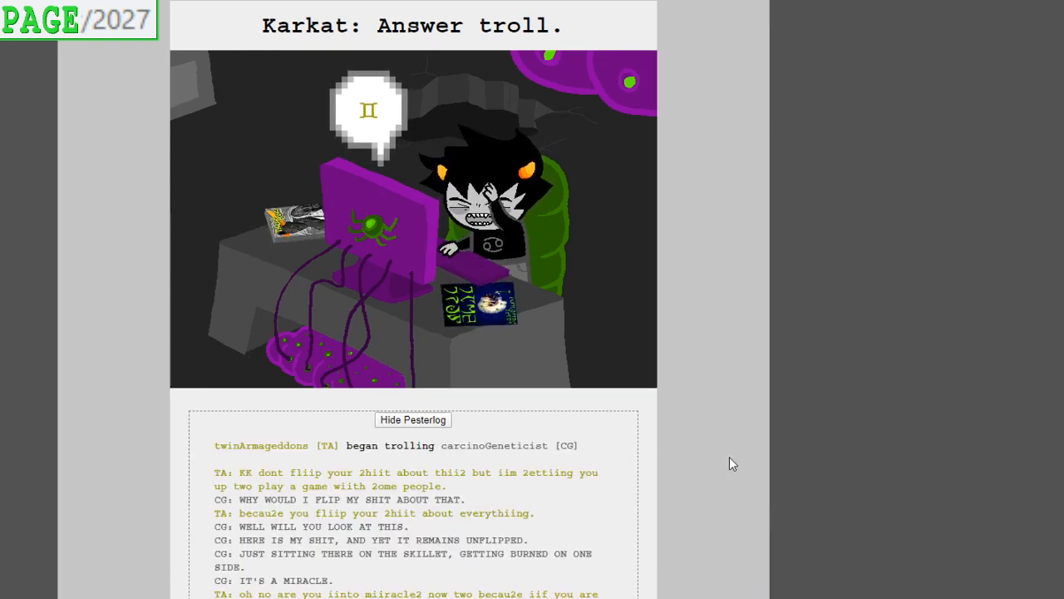
scroll("down", 3)
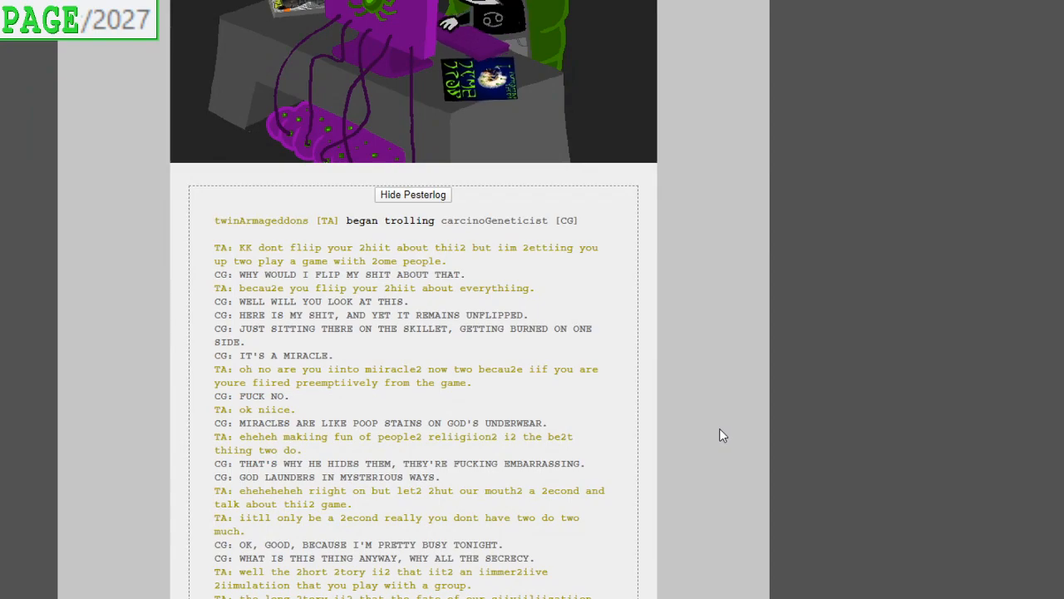